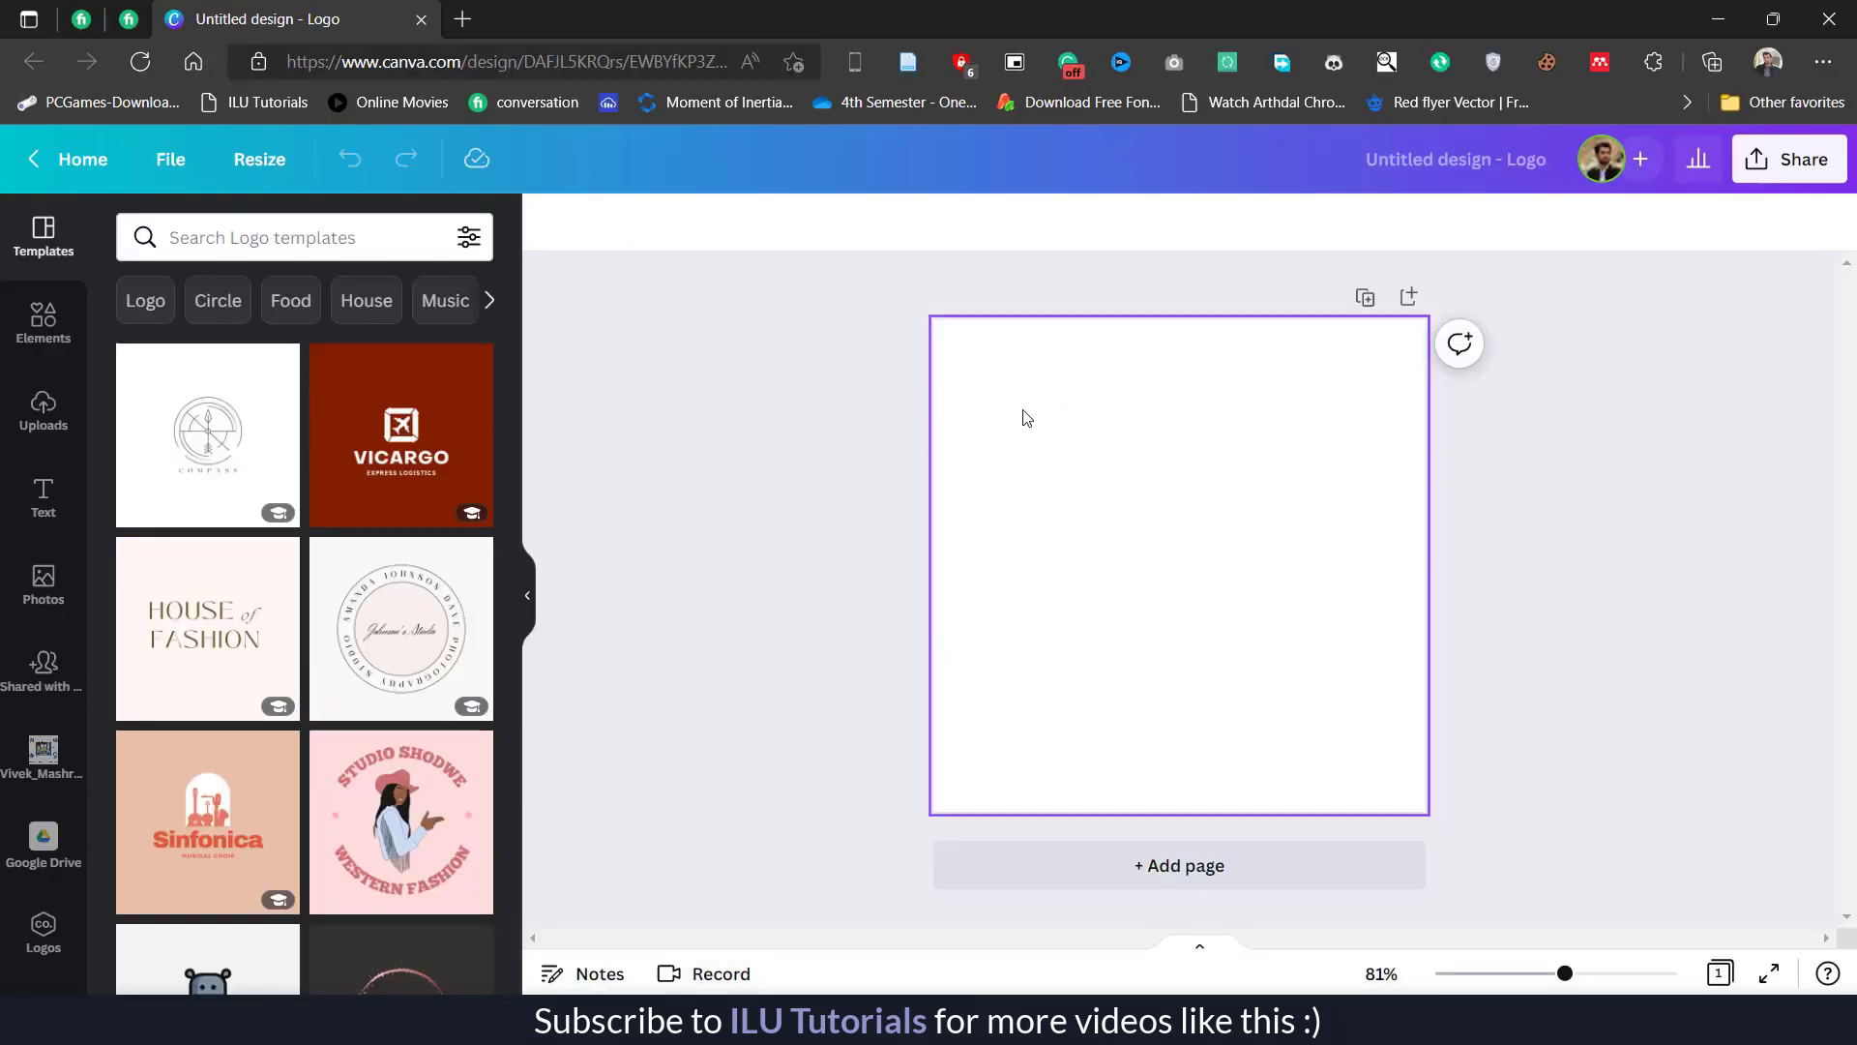
mouse_move(991, 412)
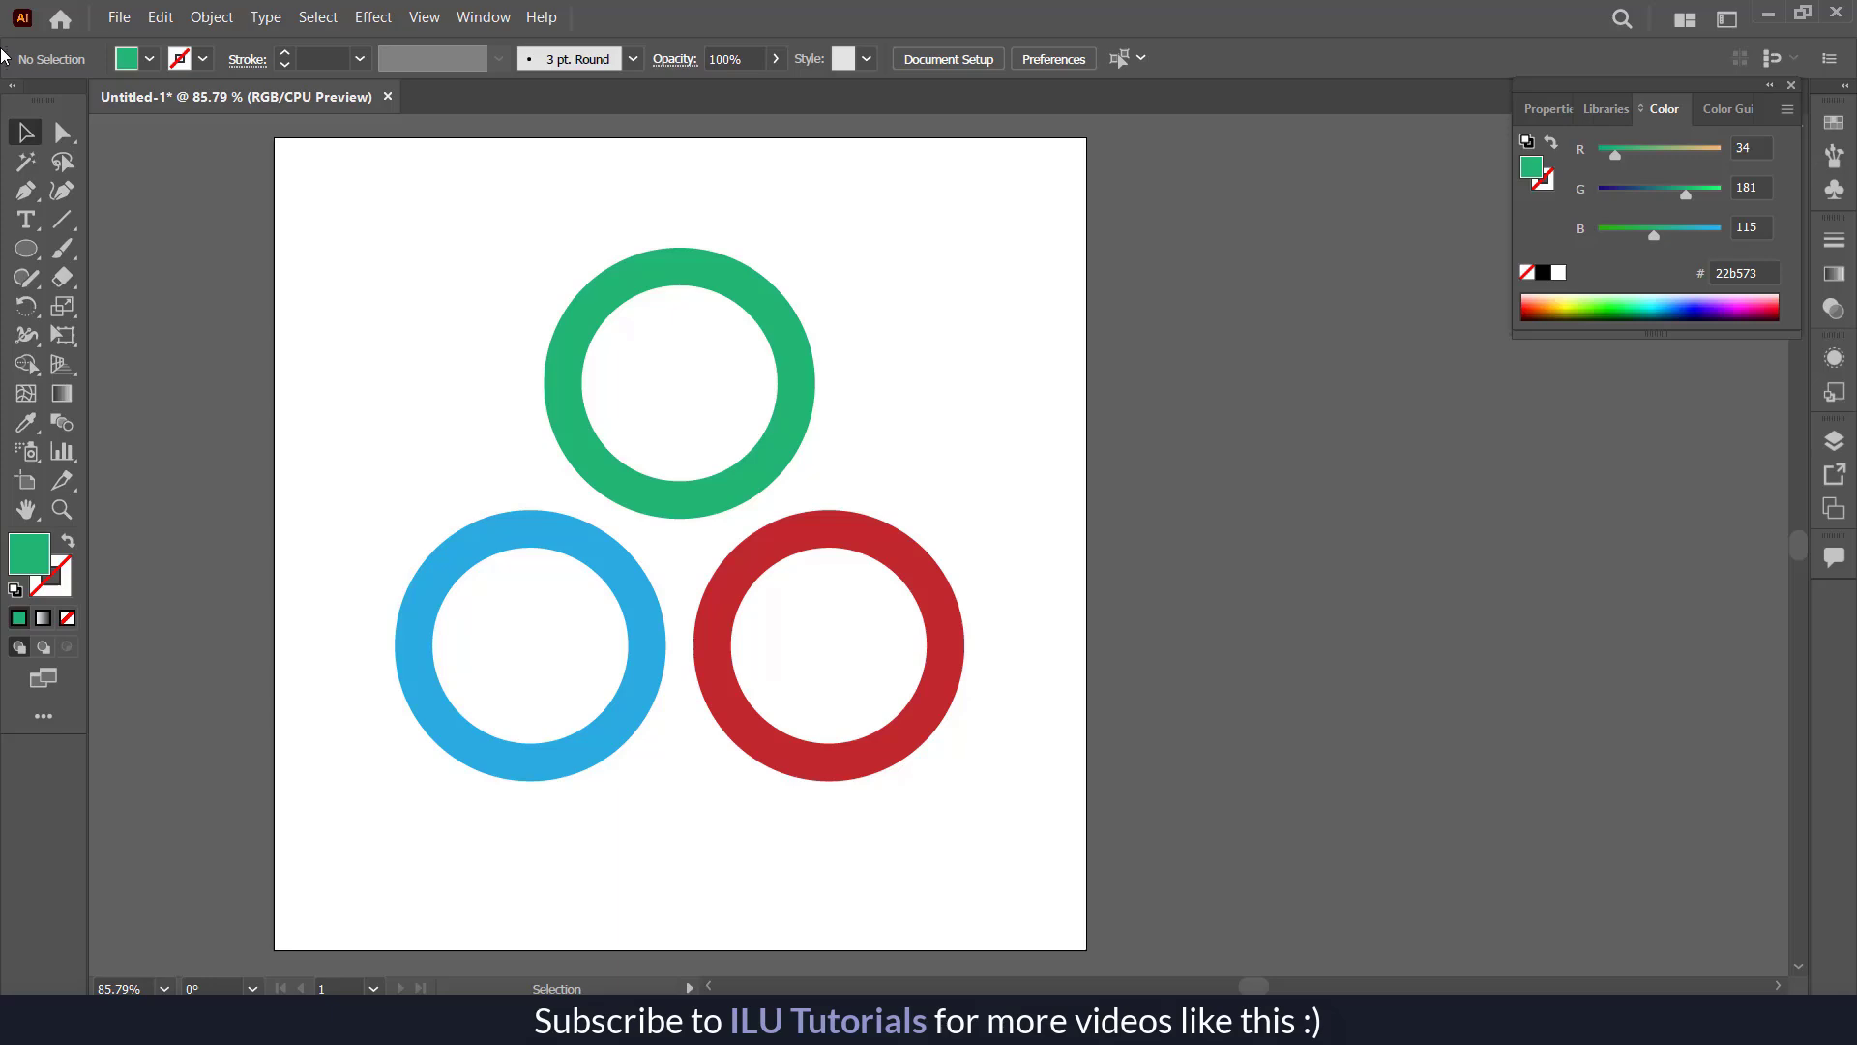
mouse_move(486, 443)
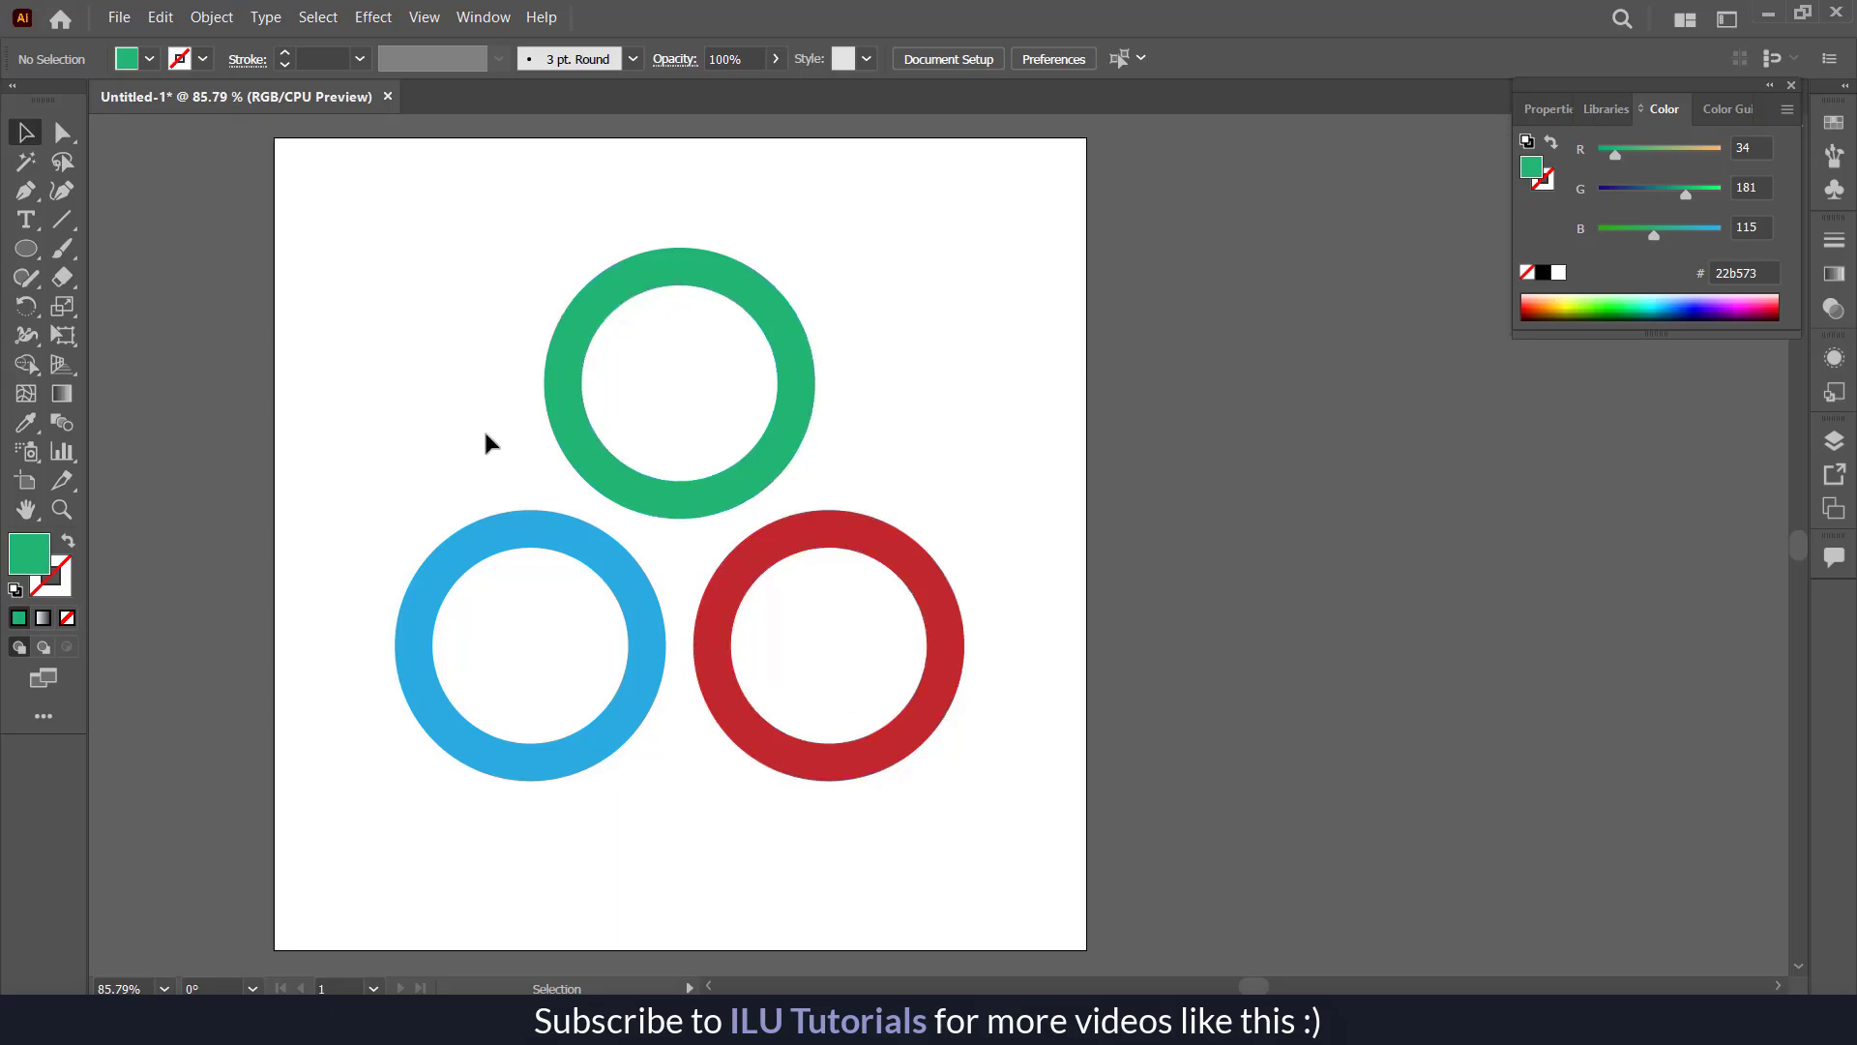
mouse_move(581, 425)
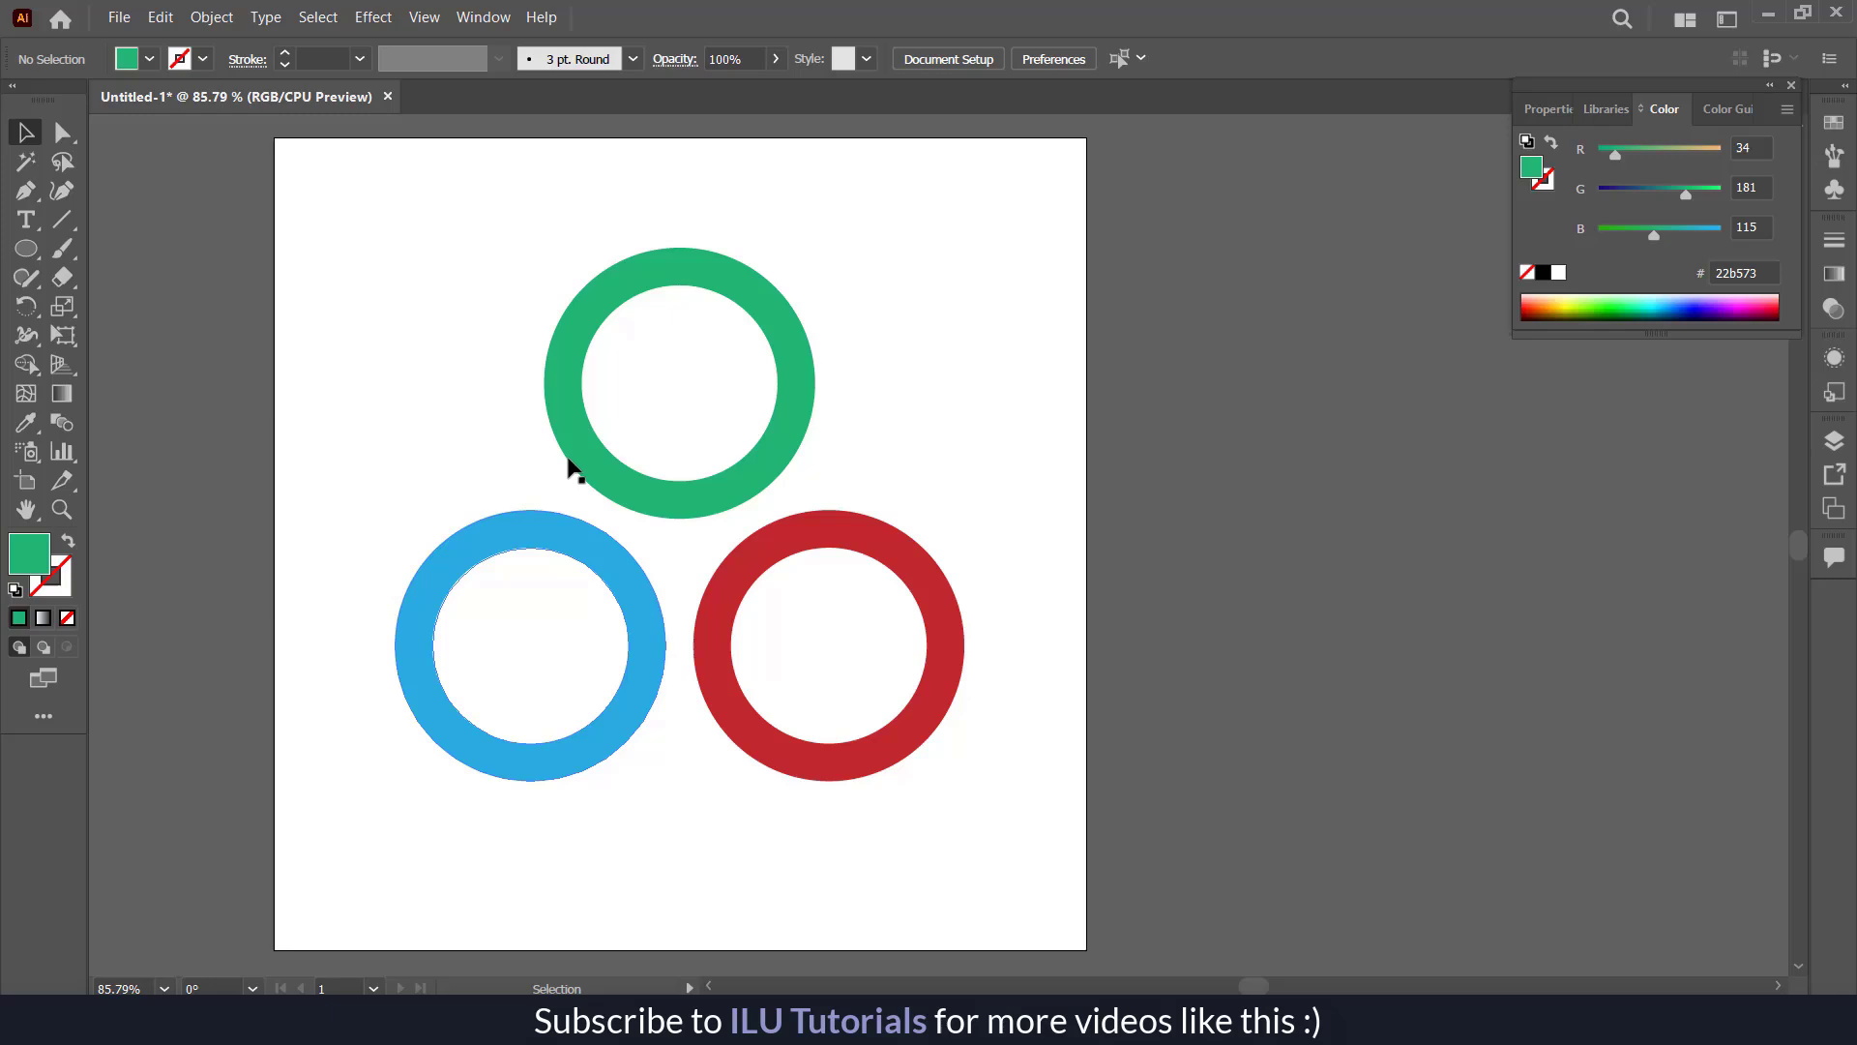
mouse_move(519, 604)
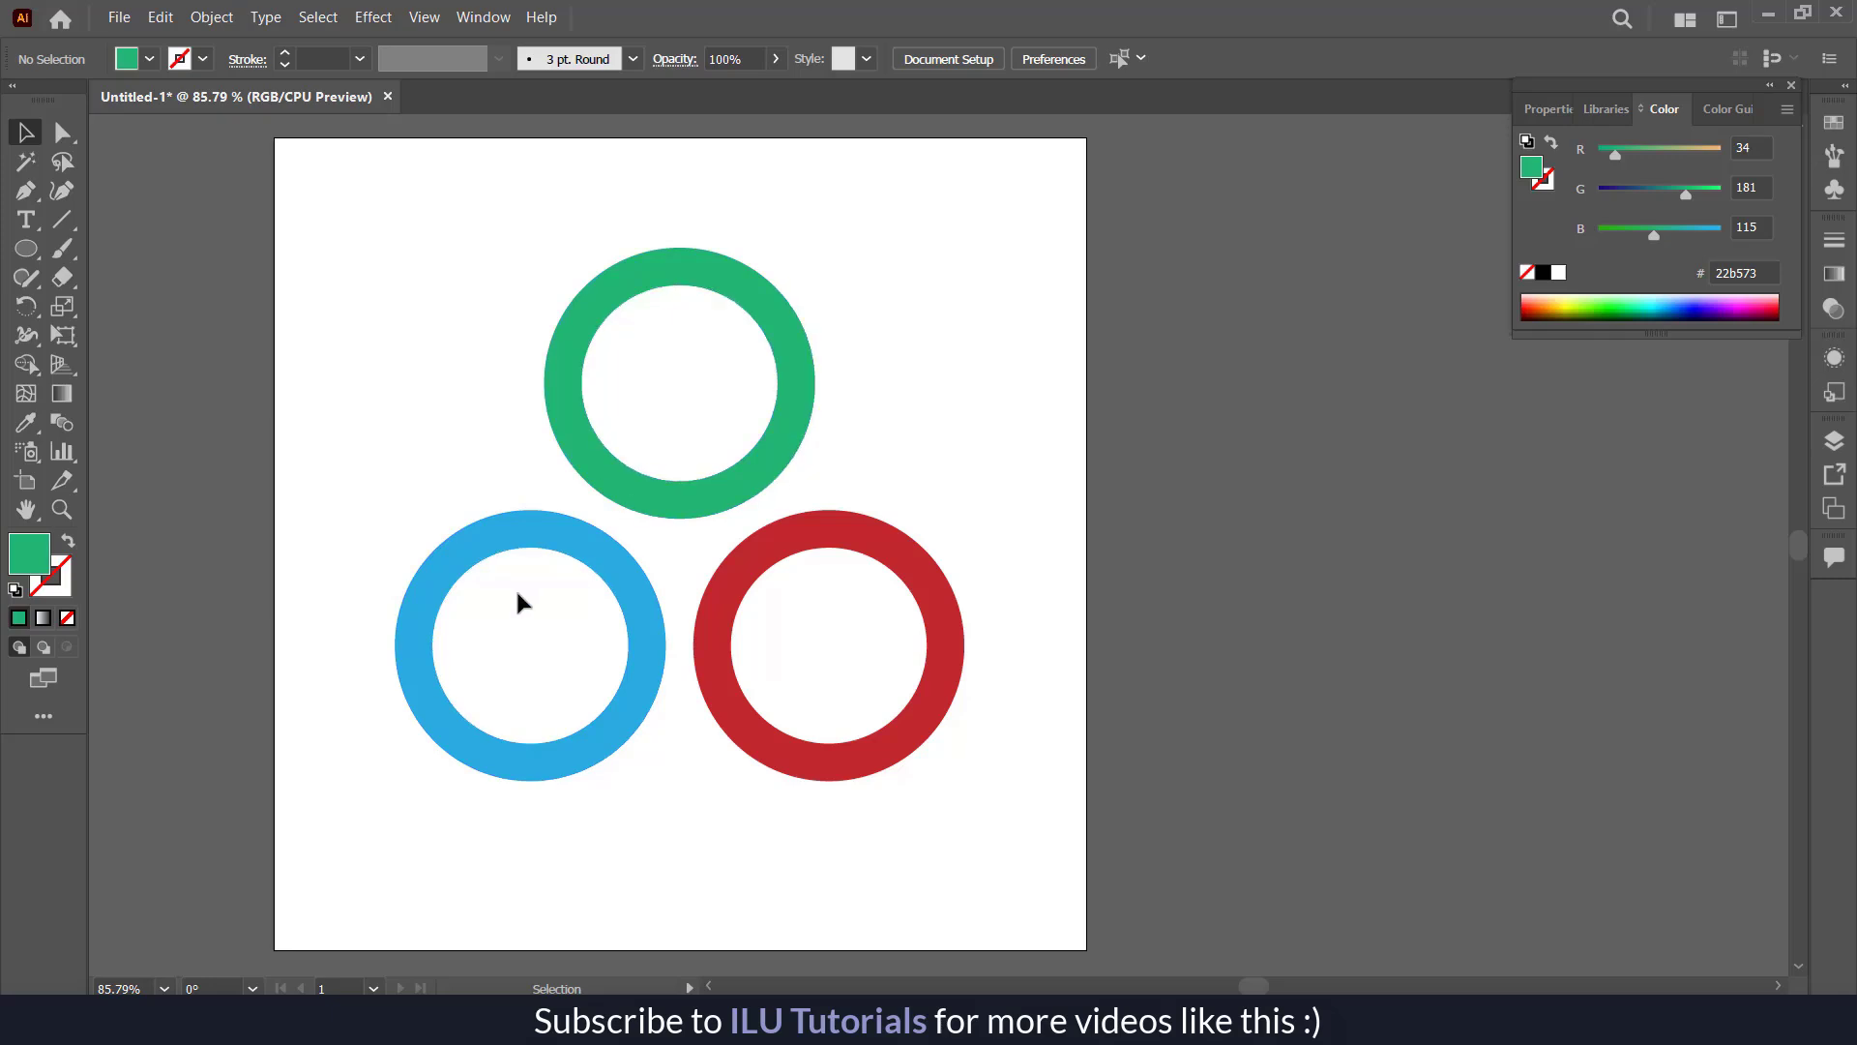
mouse_move(688, 457)
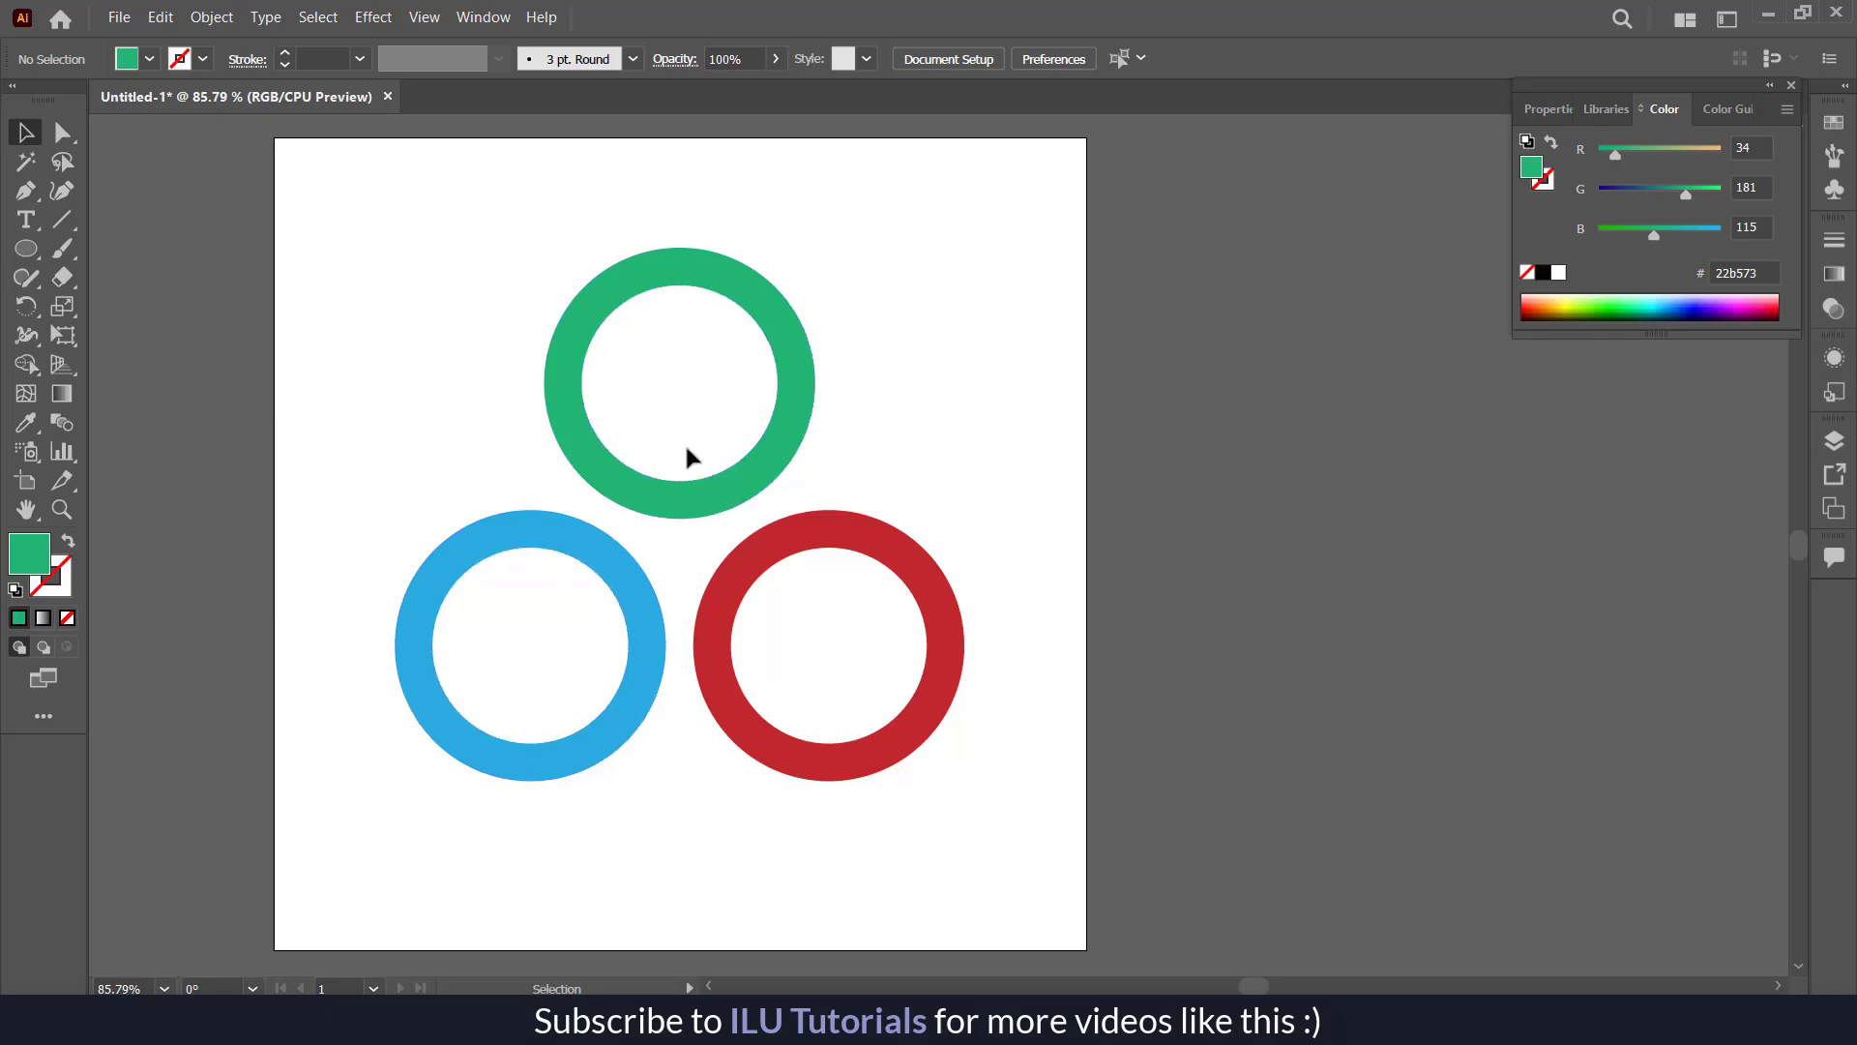
mouse_move(901, 527)
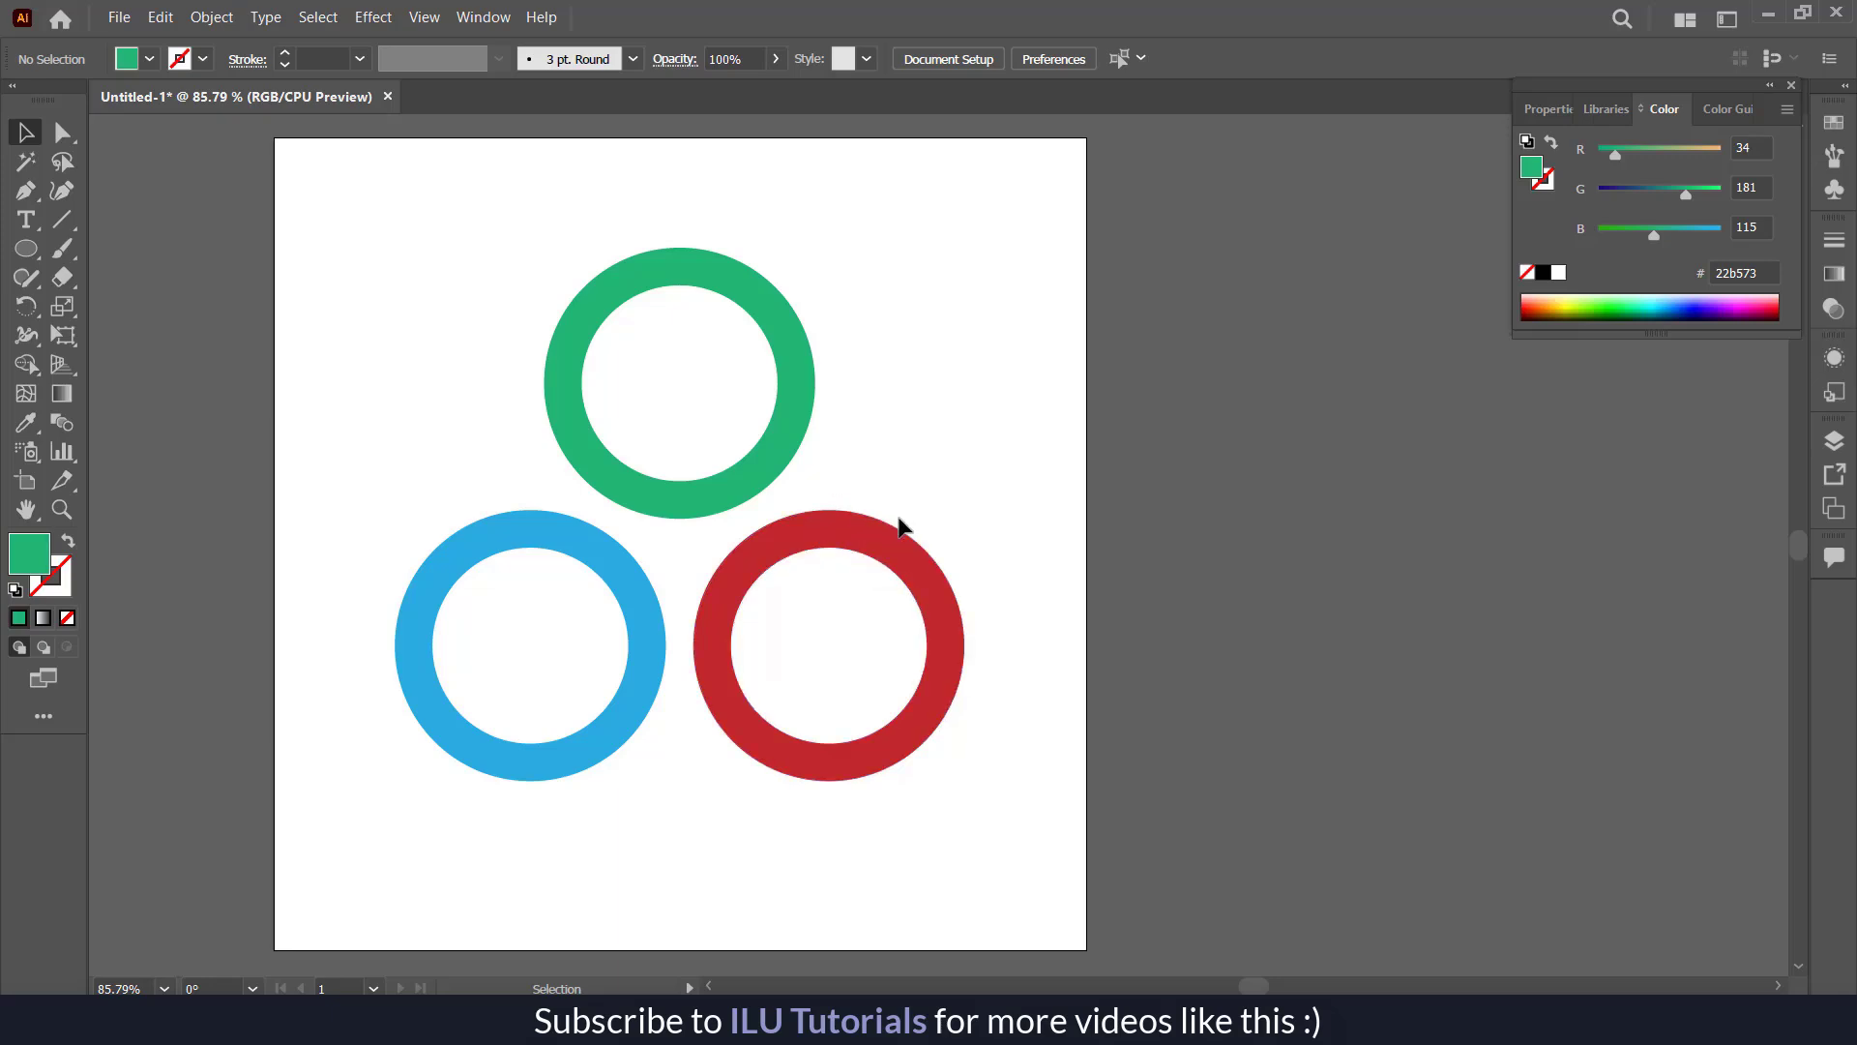
mouse_move(900, 534)
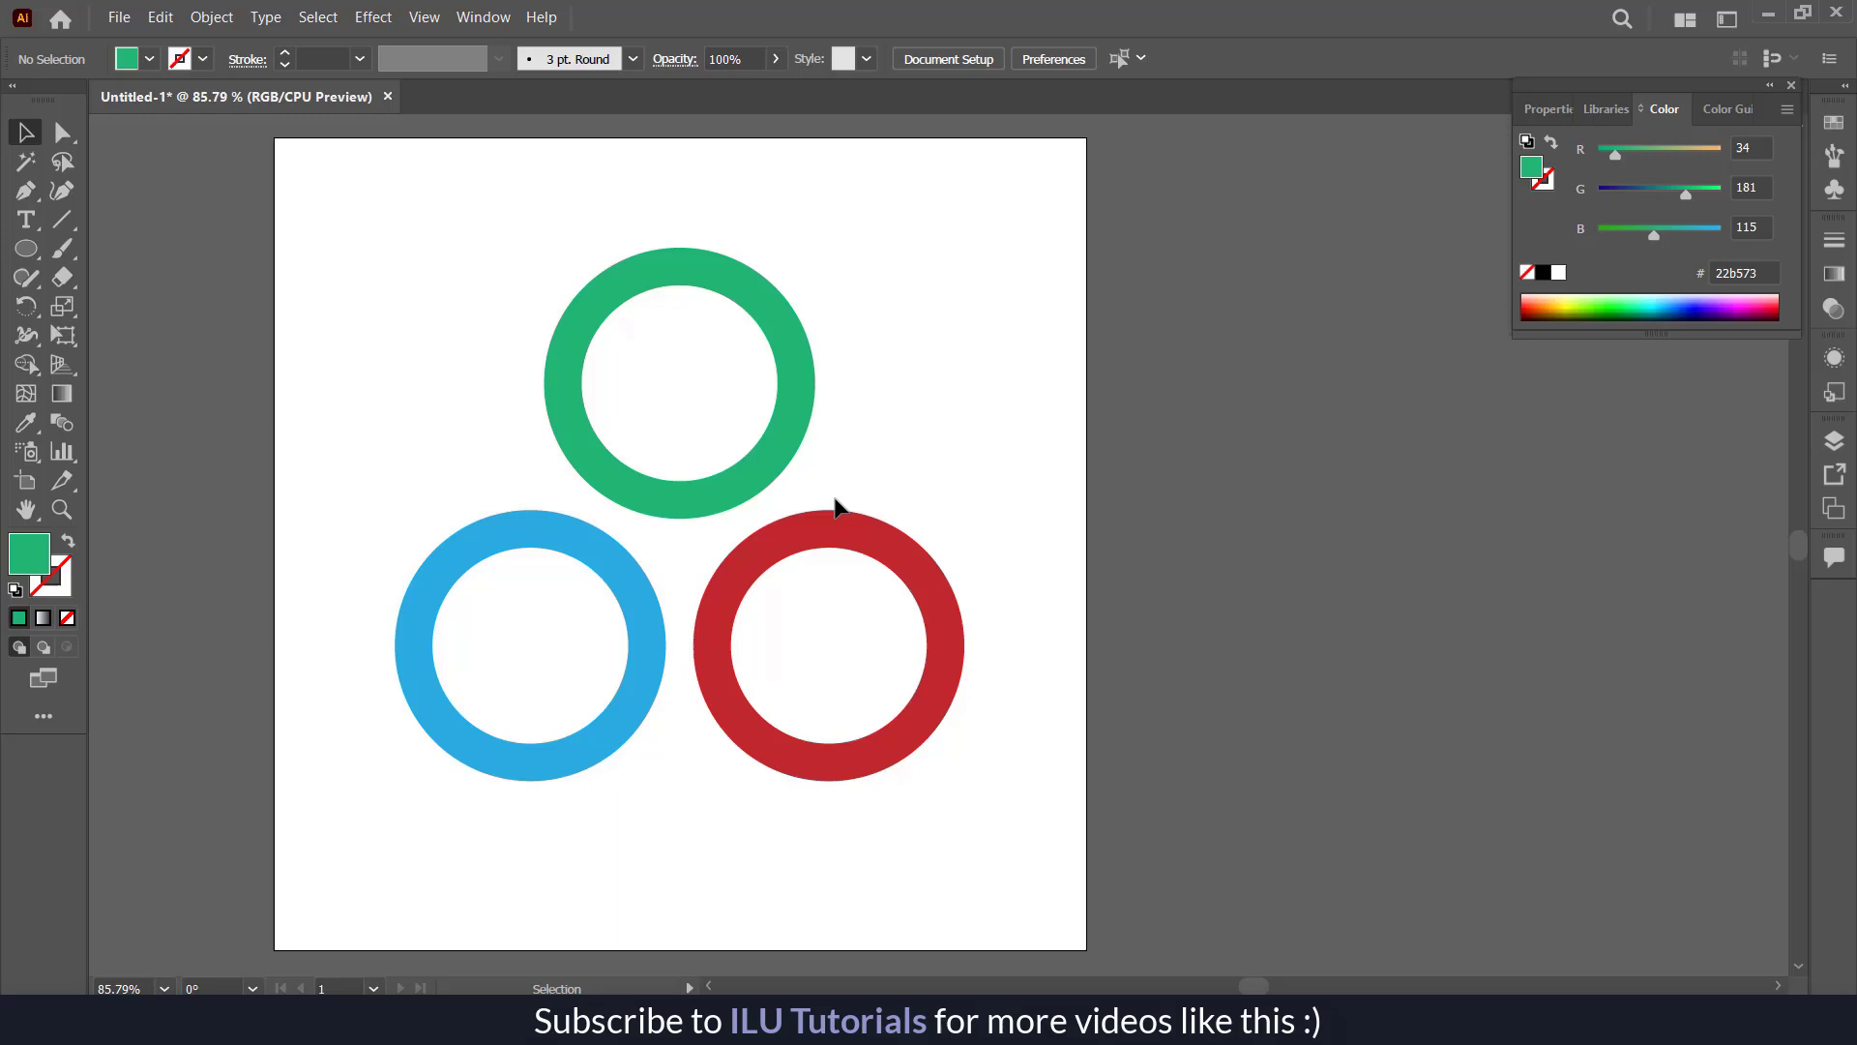
mouse_move(632, 290)
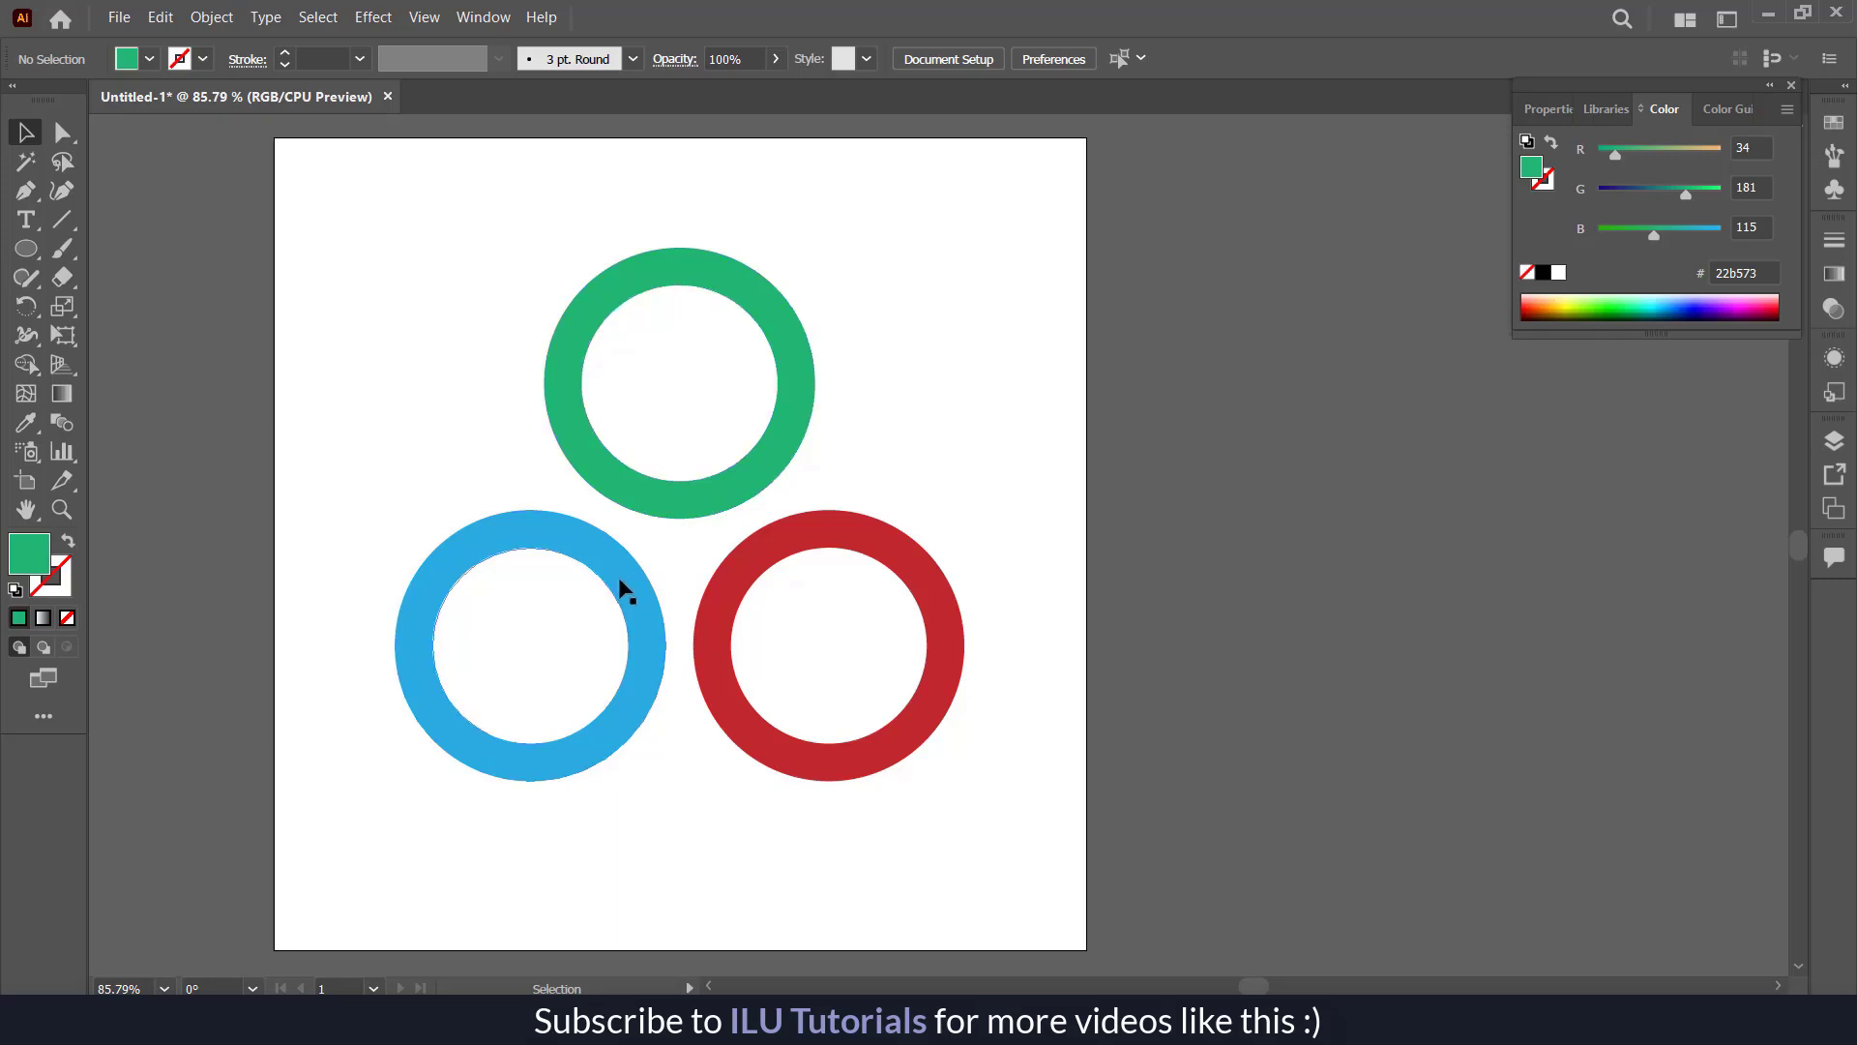
mouse_move(775, 628)
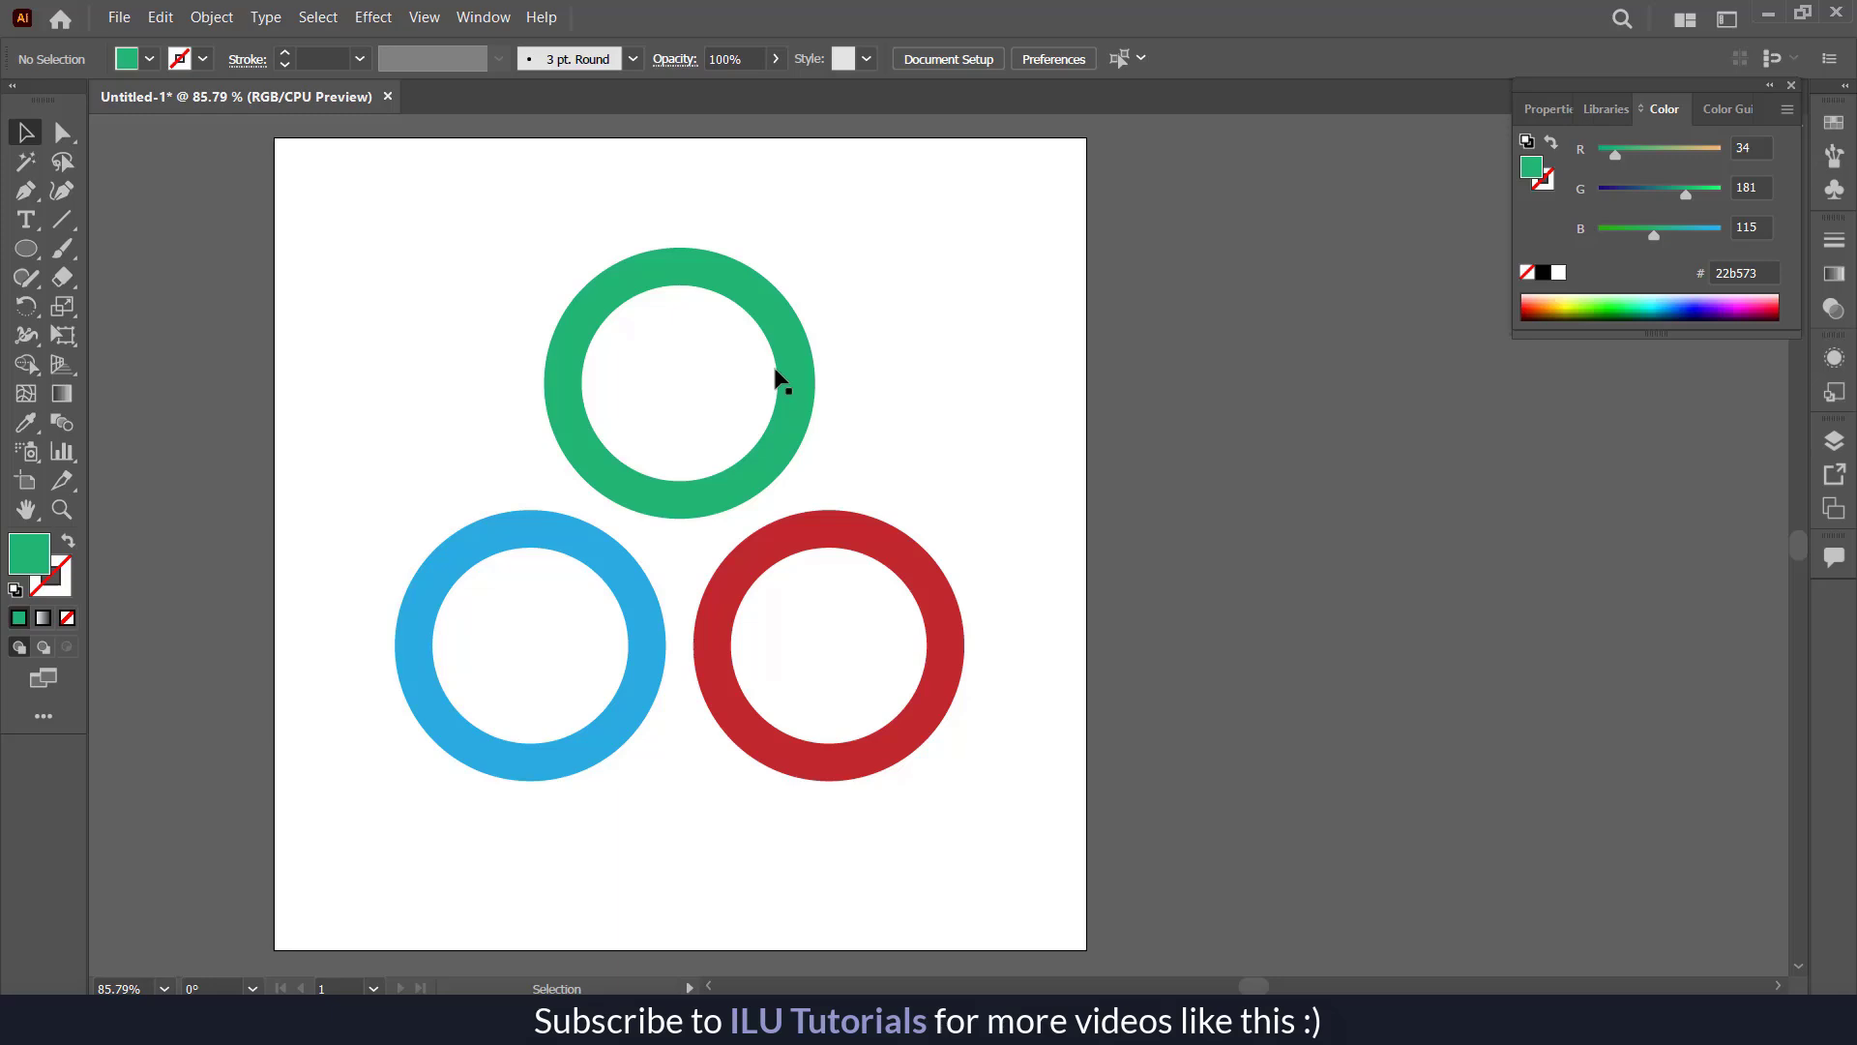
mouse_move(741, 278)
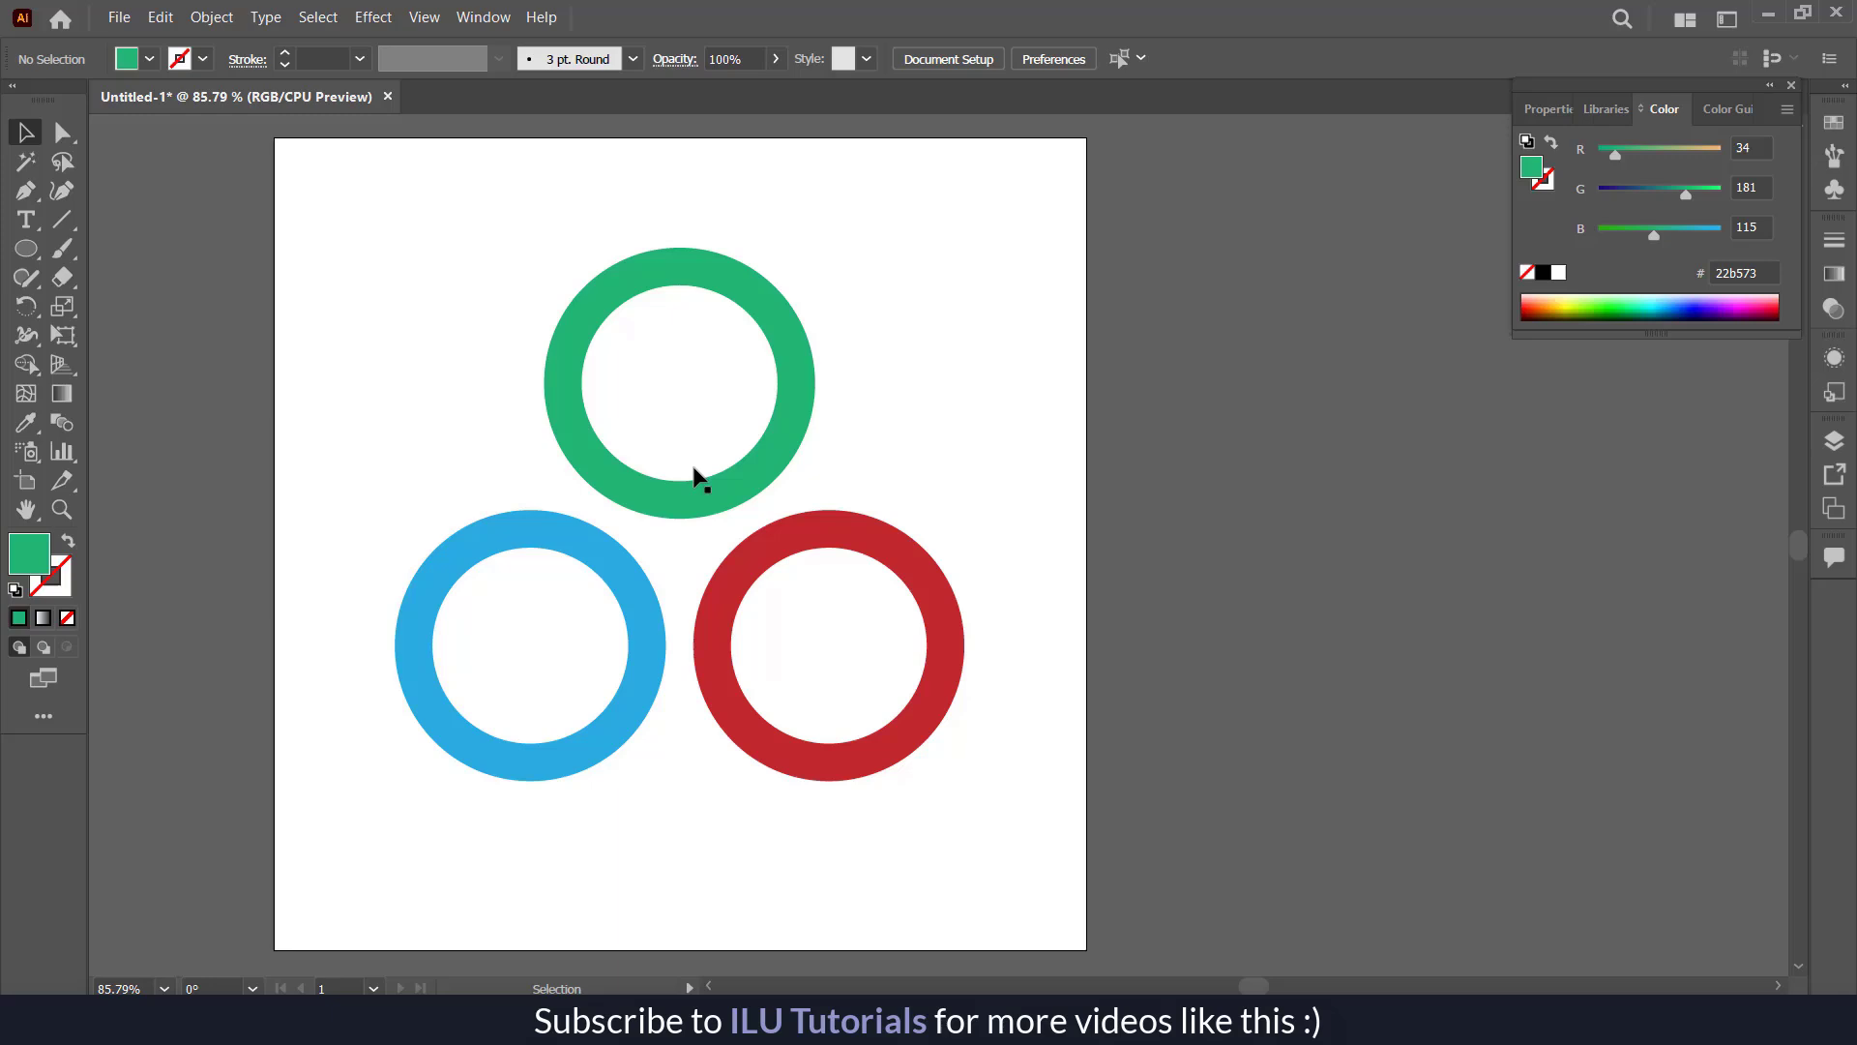
mouse_move(592, 542)
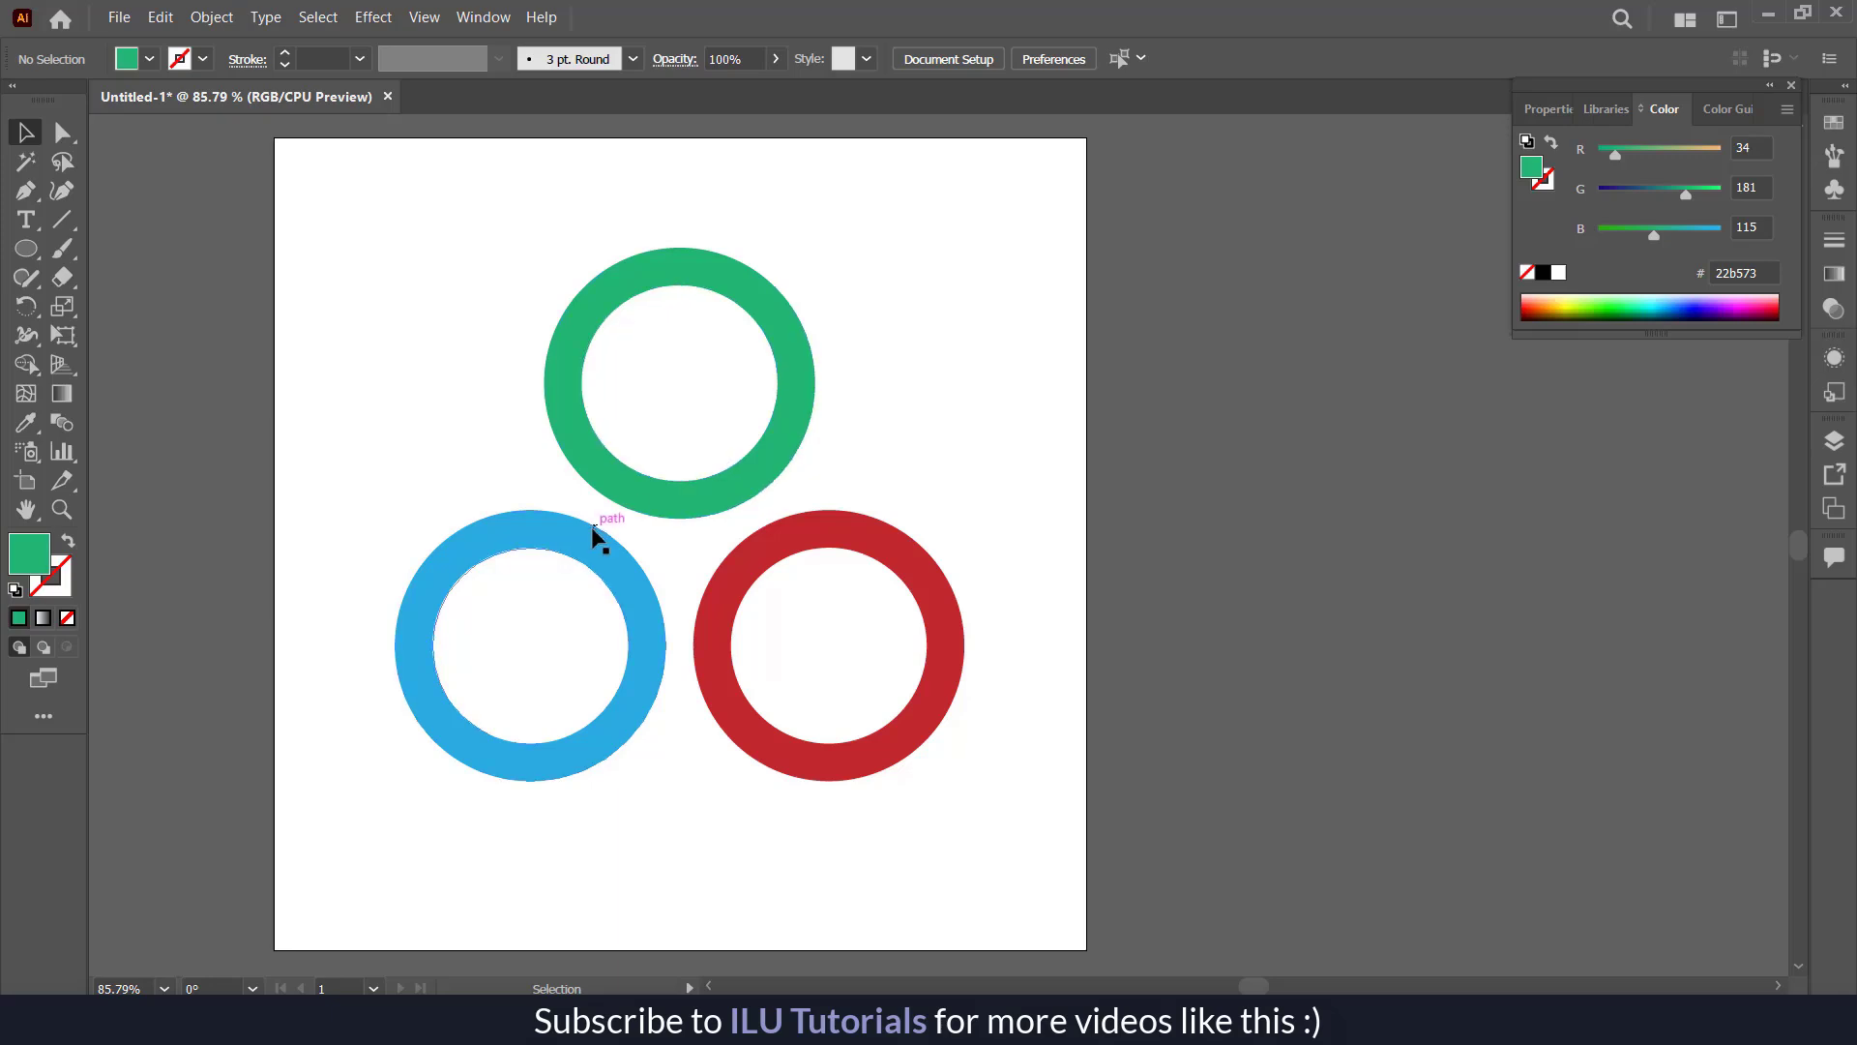
mouse_move(636, 462)
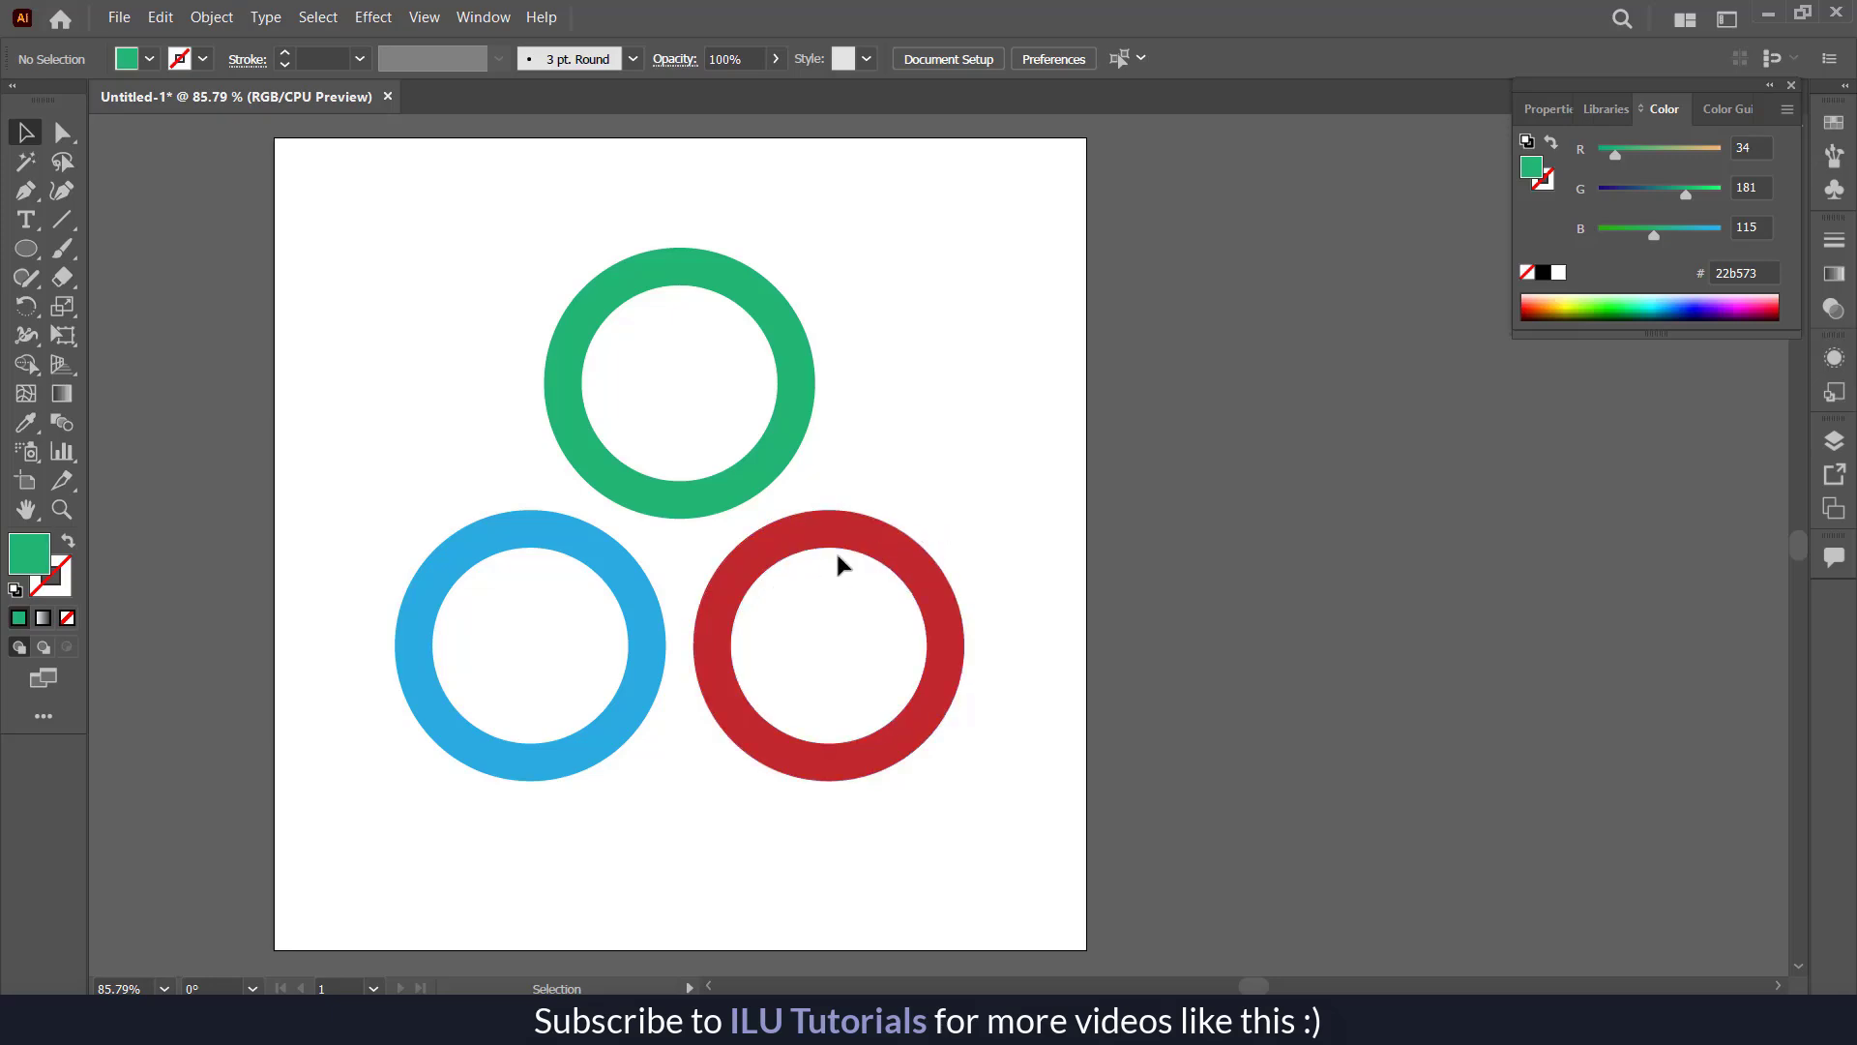
mouse_move(720, 470)
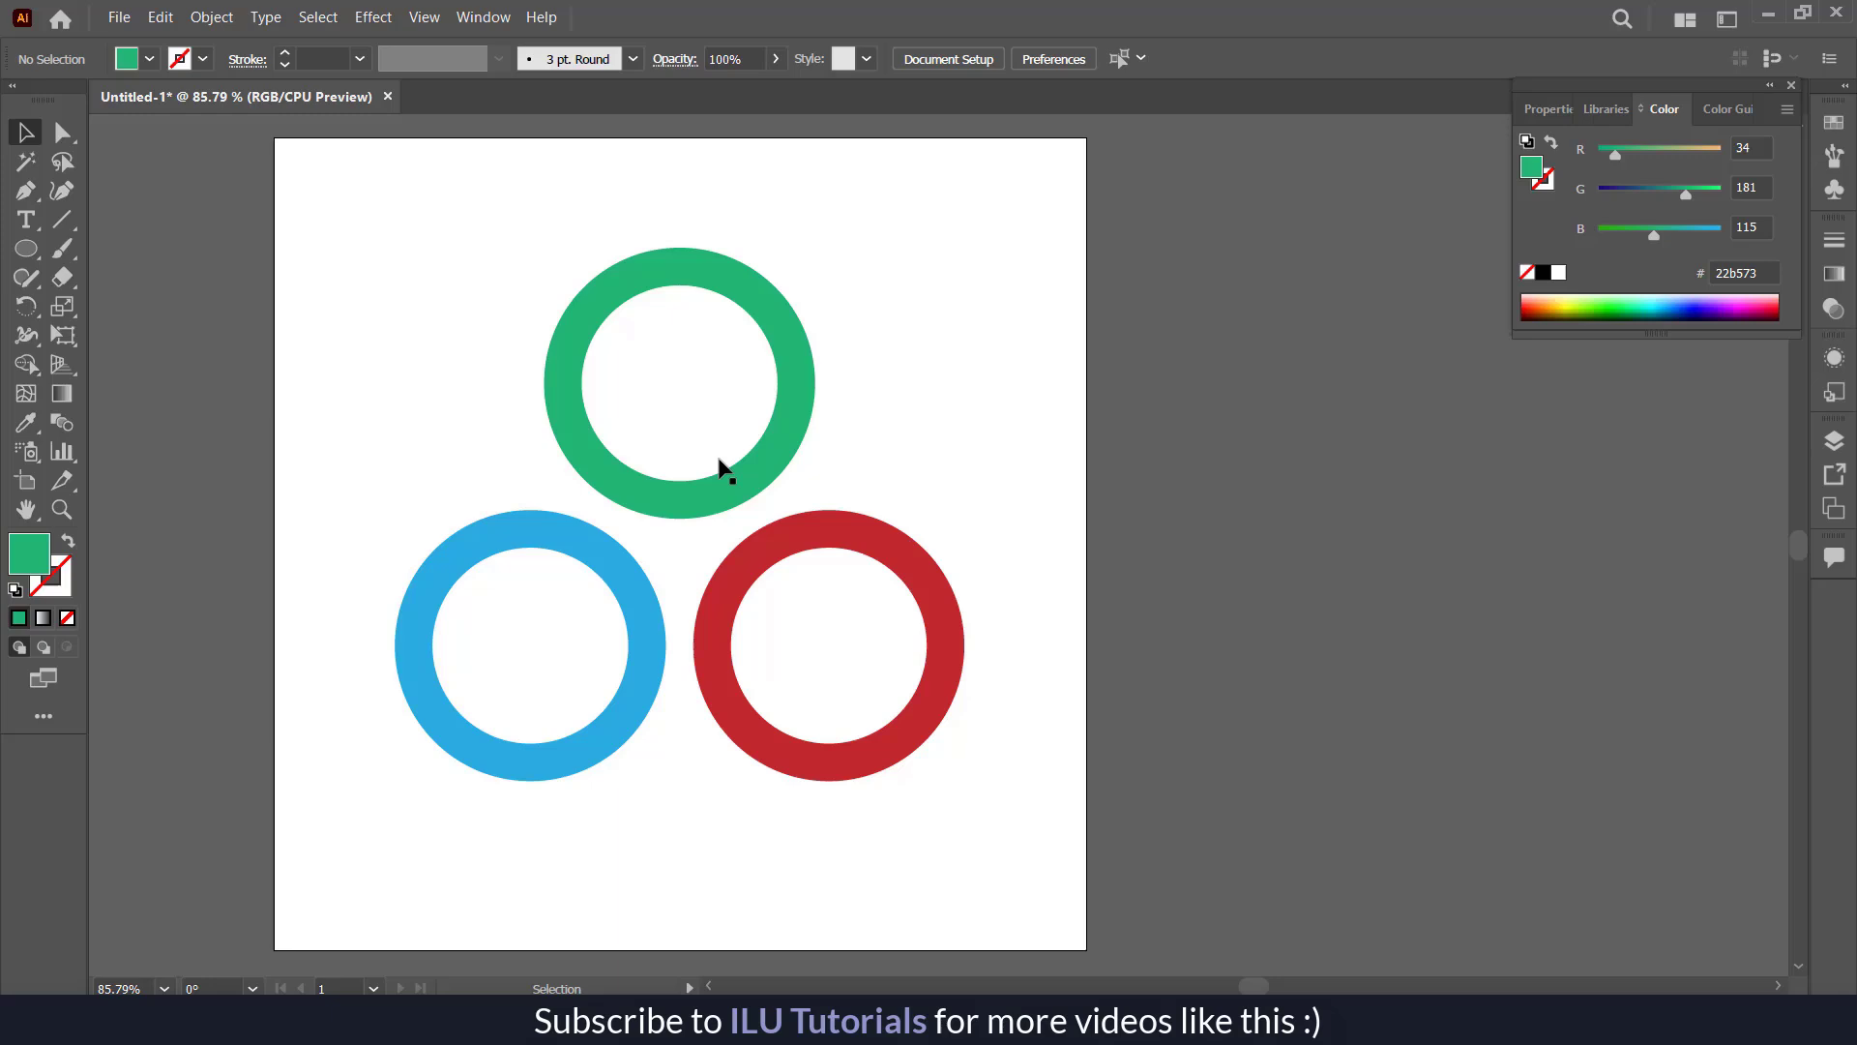
mouse_move(536, 475)
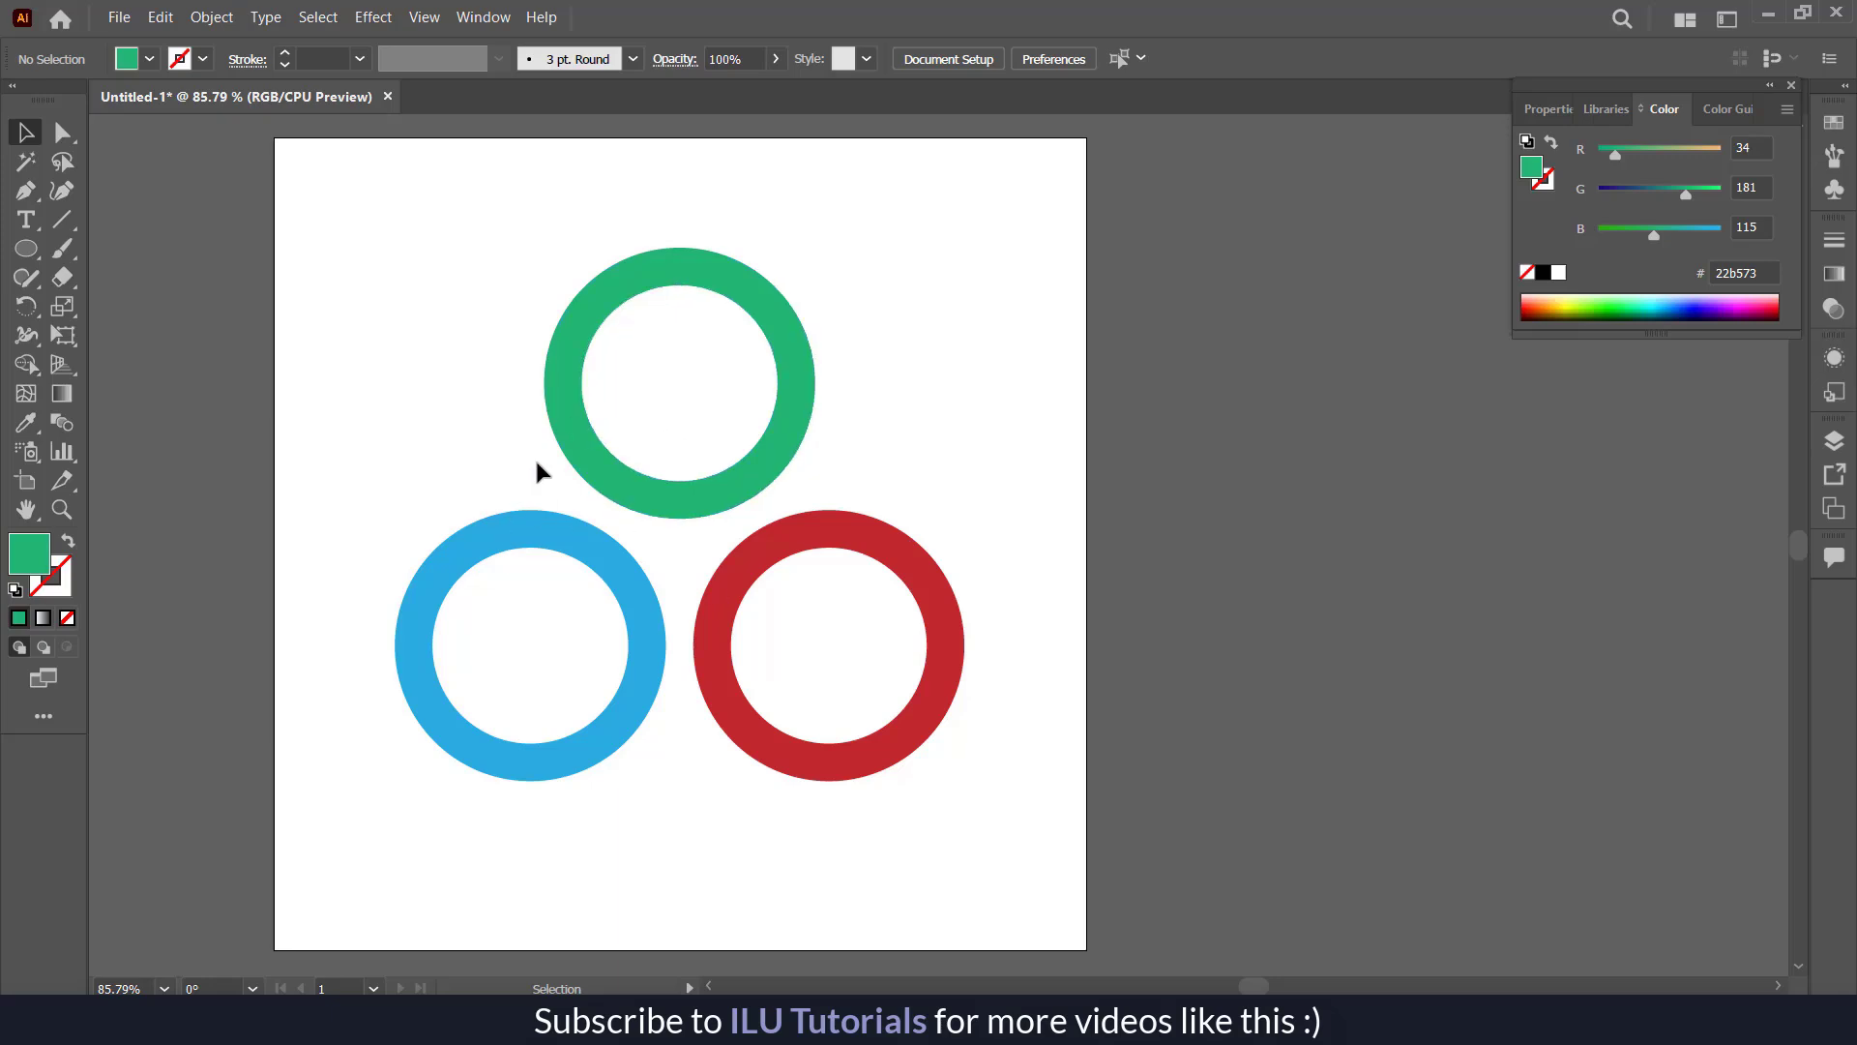
mouse_move(632, 526)
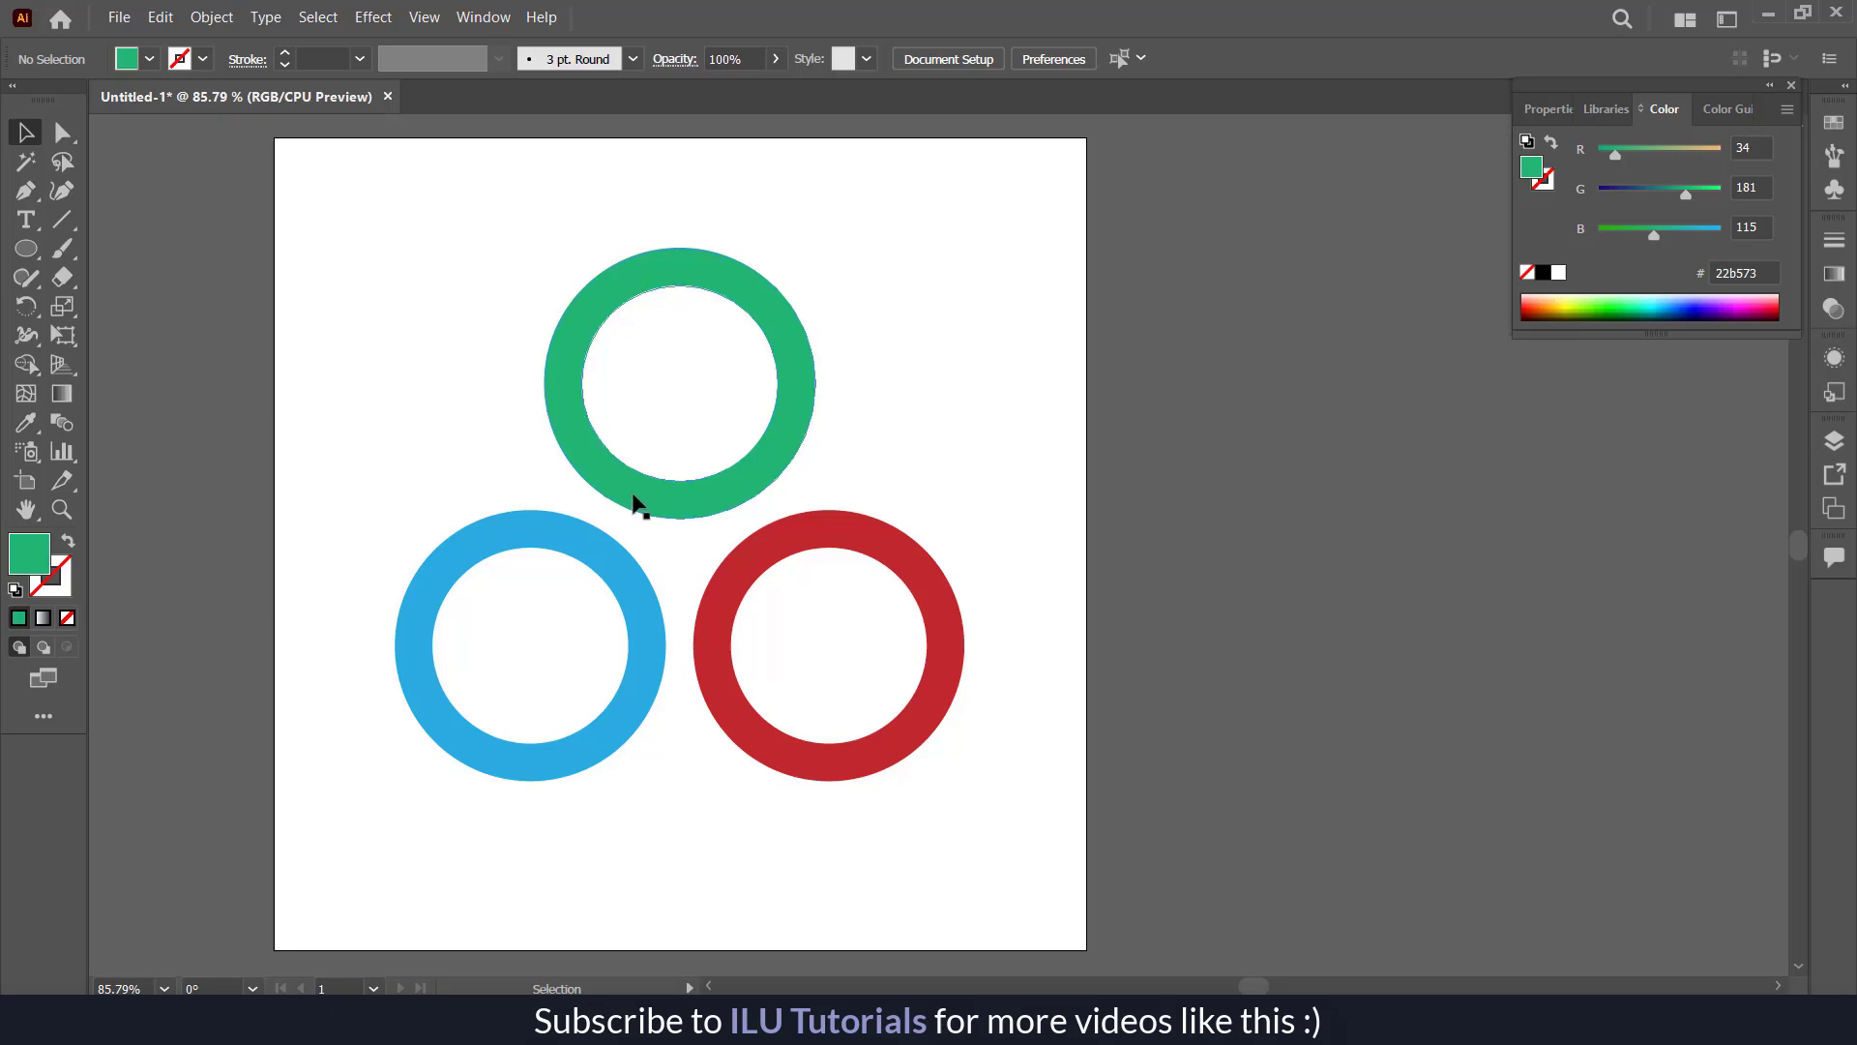
mouse_move(735, 485)
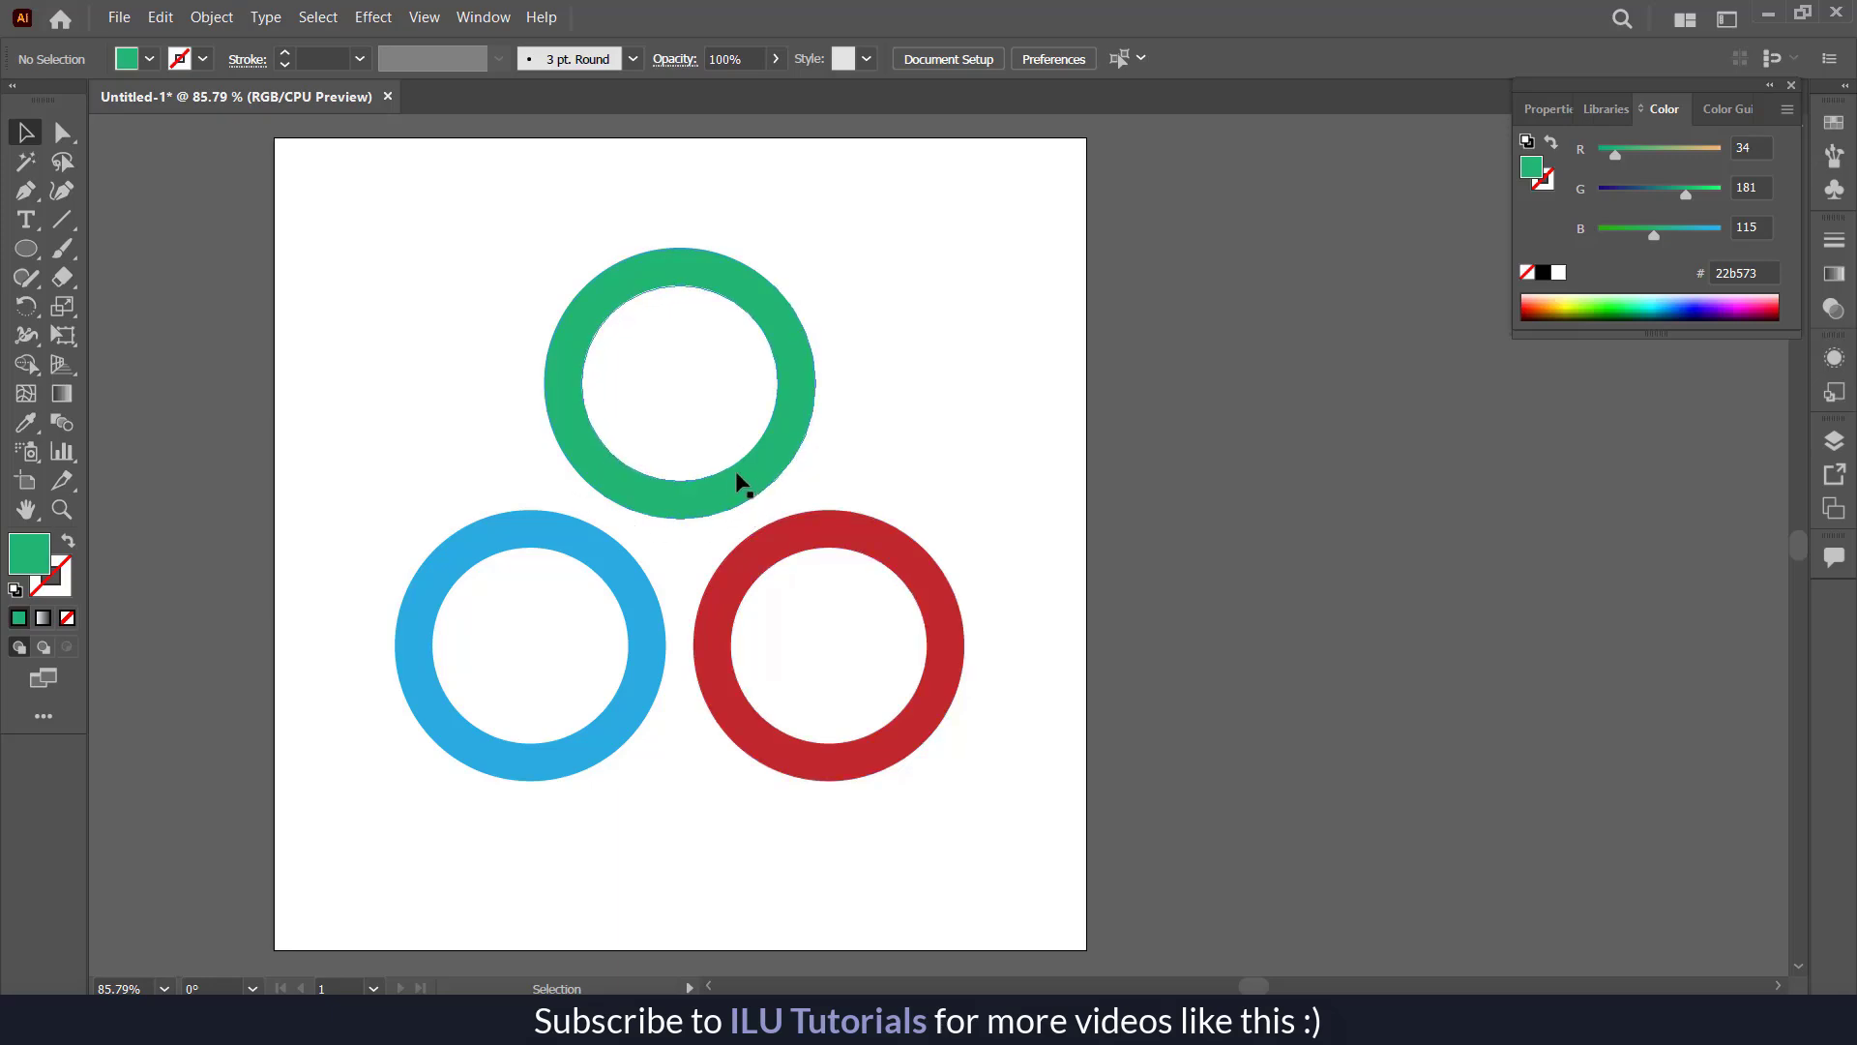
mouse_move(448, 408)
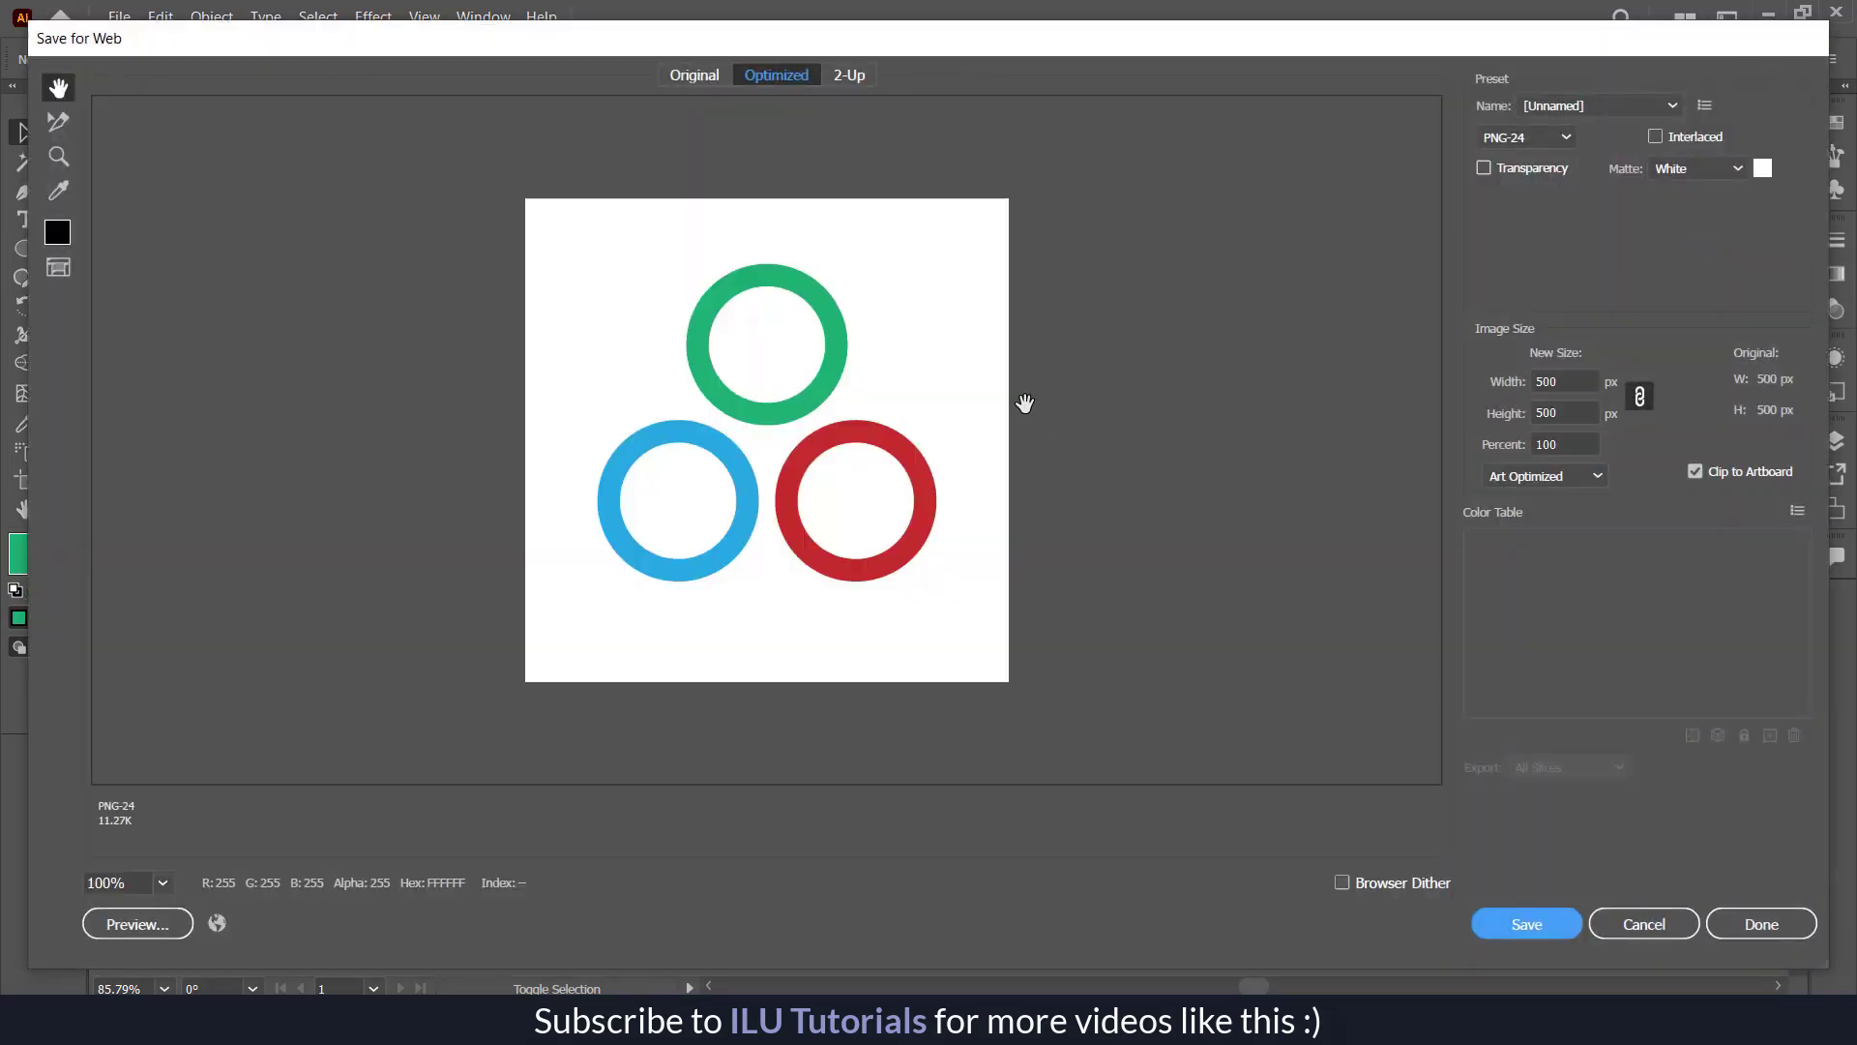
mouse_move(958, 369)
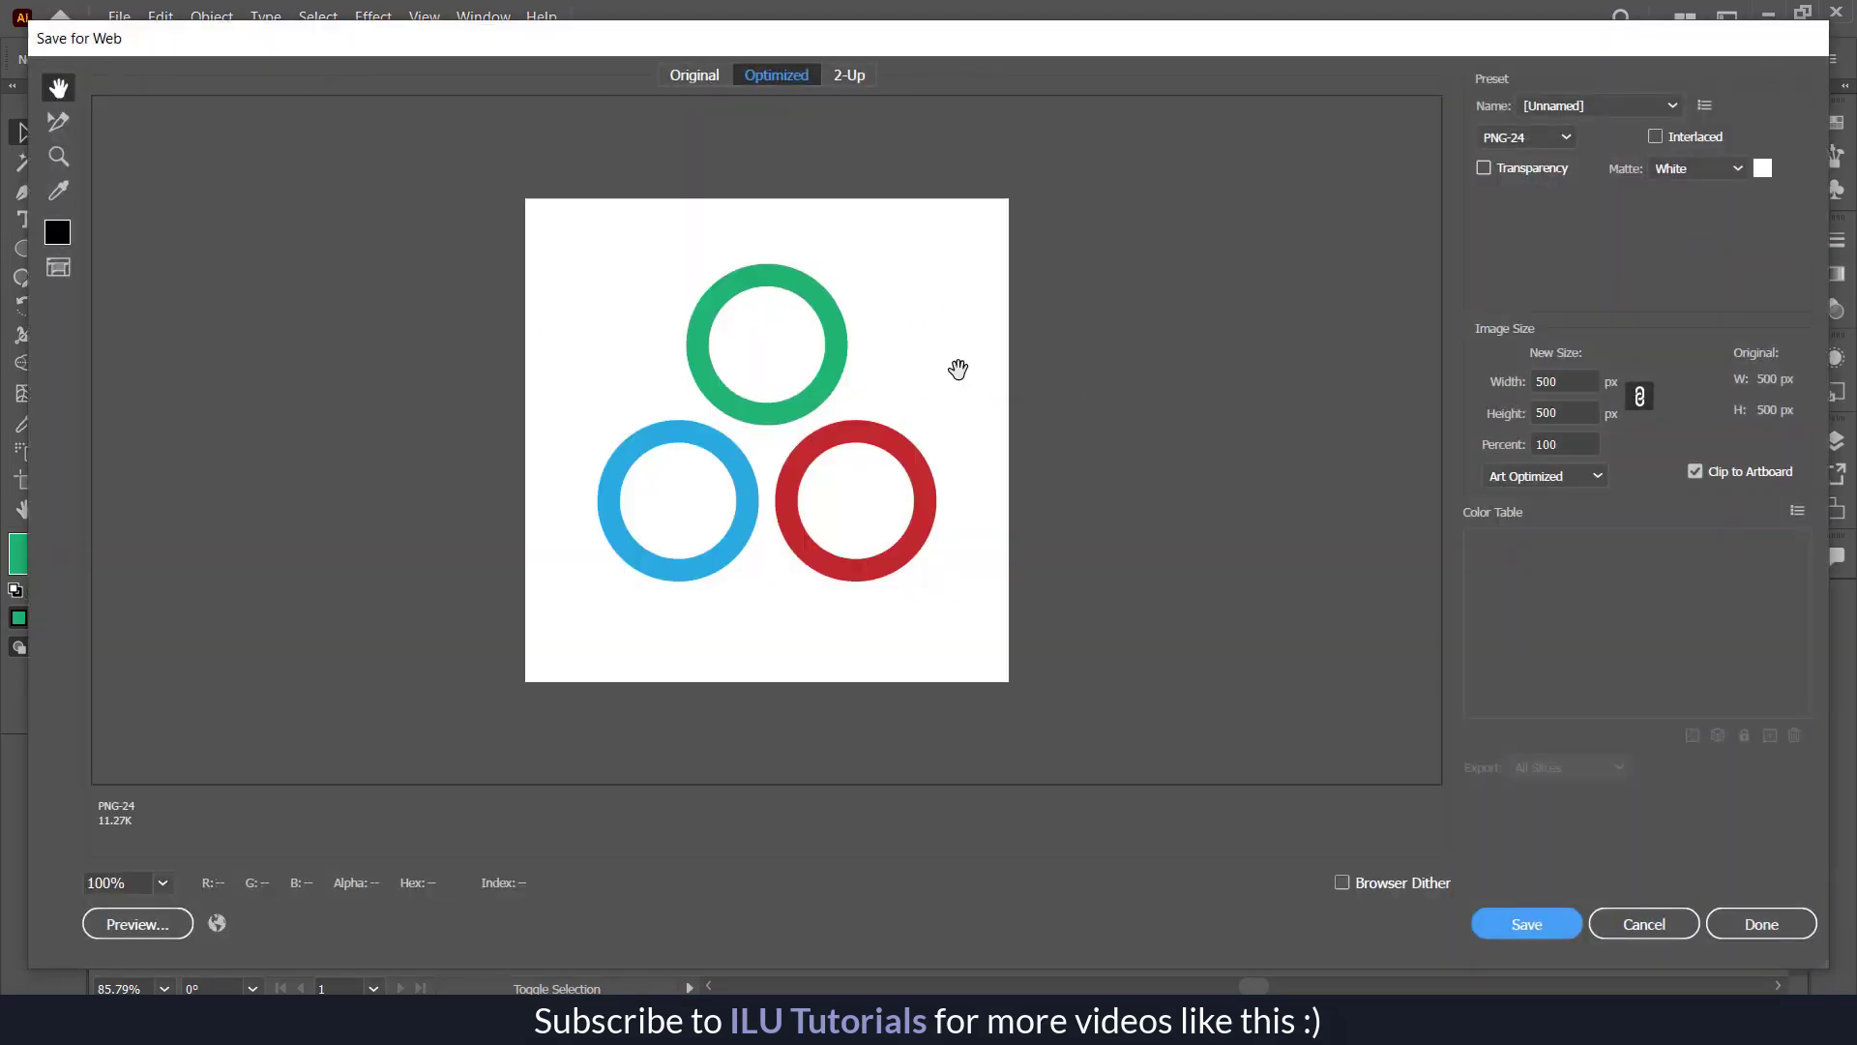
- Keep the PNG-24 export at 500×500 px and save the optimized rings image
left_click(1527, 923)
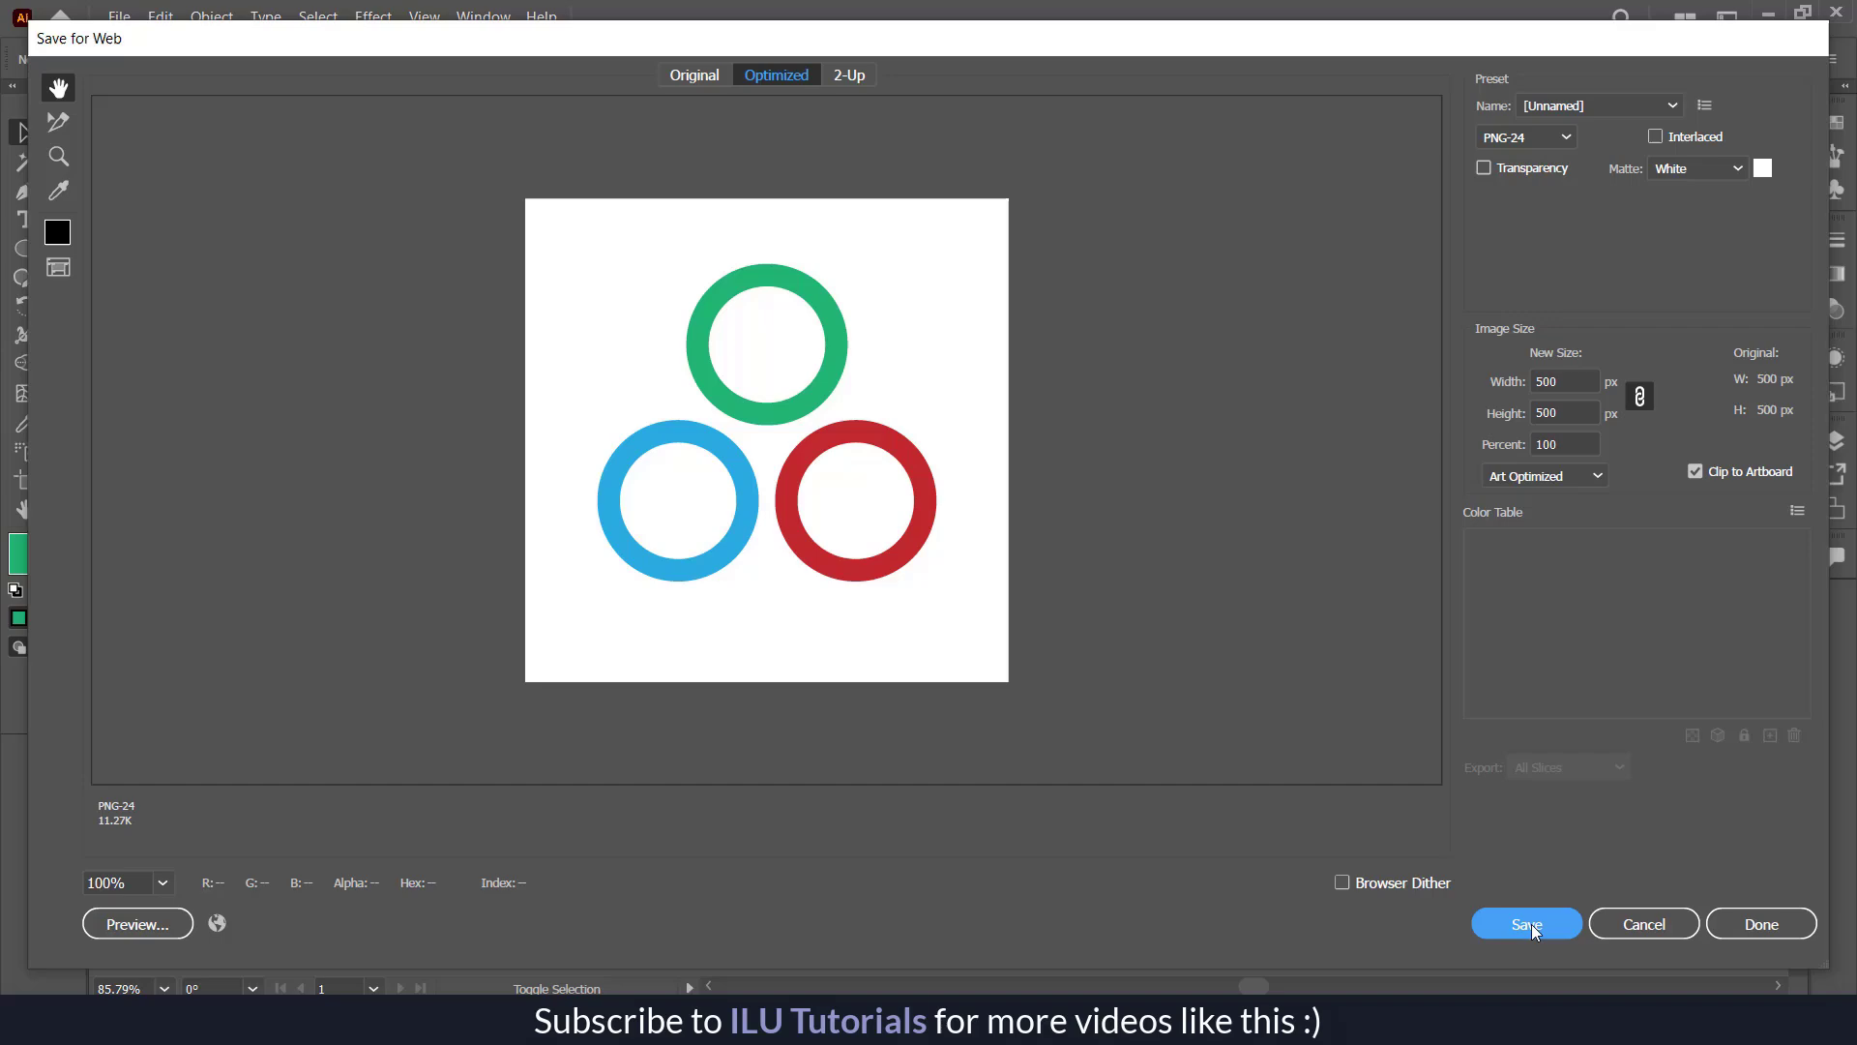
left_click(1526, 923)
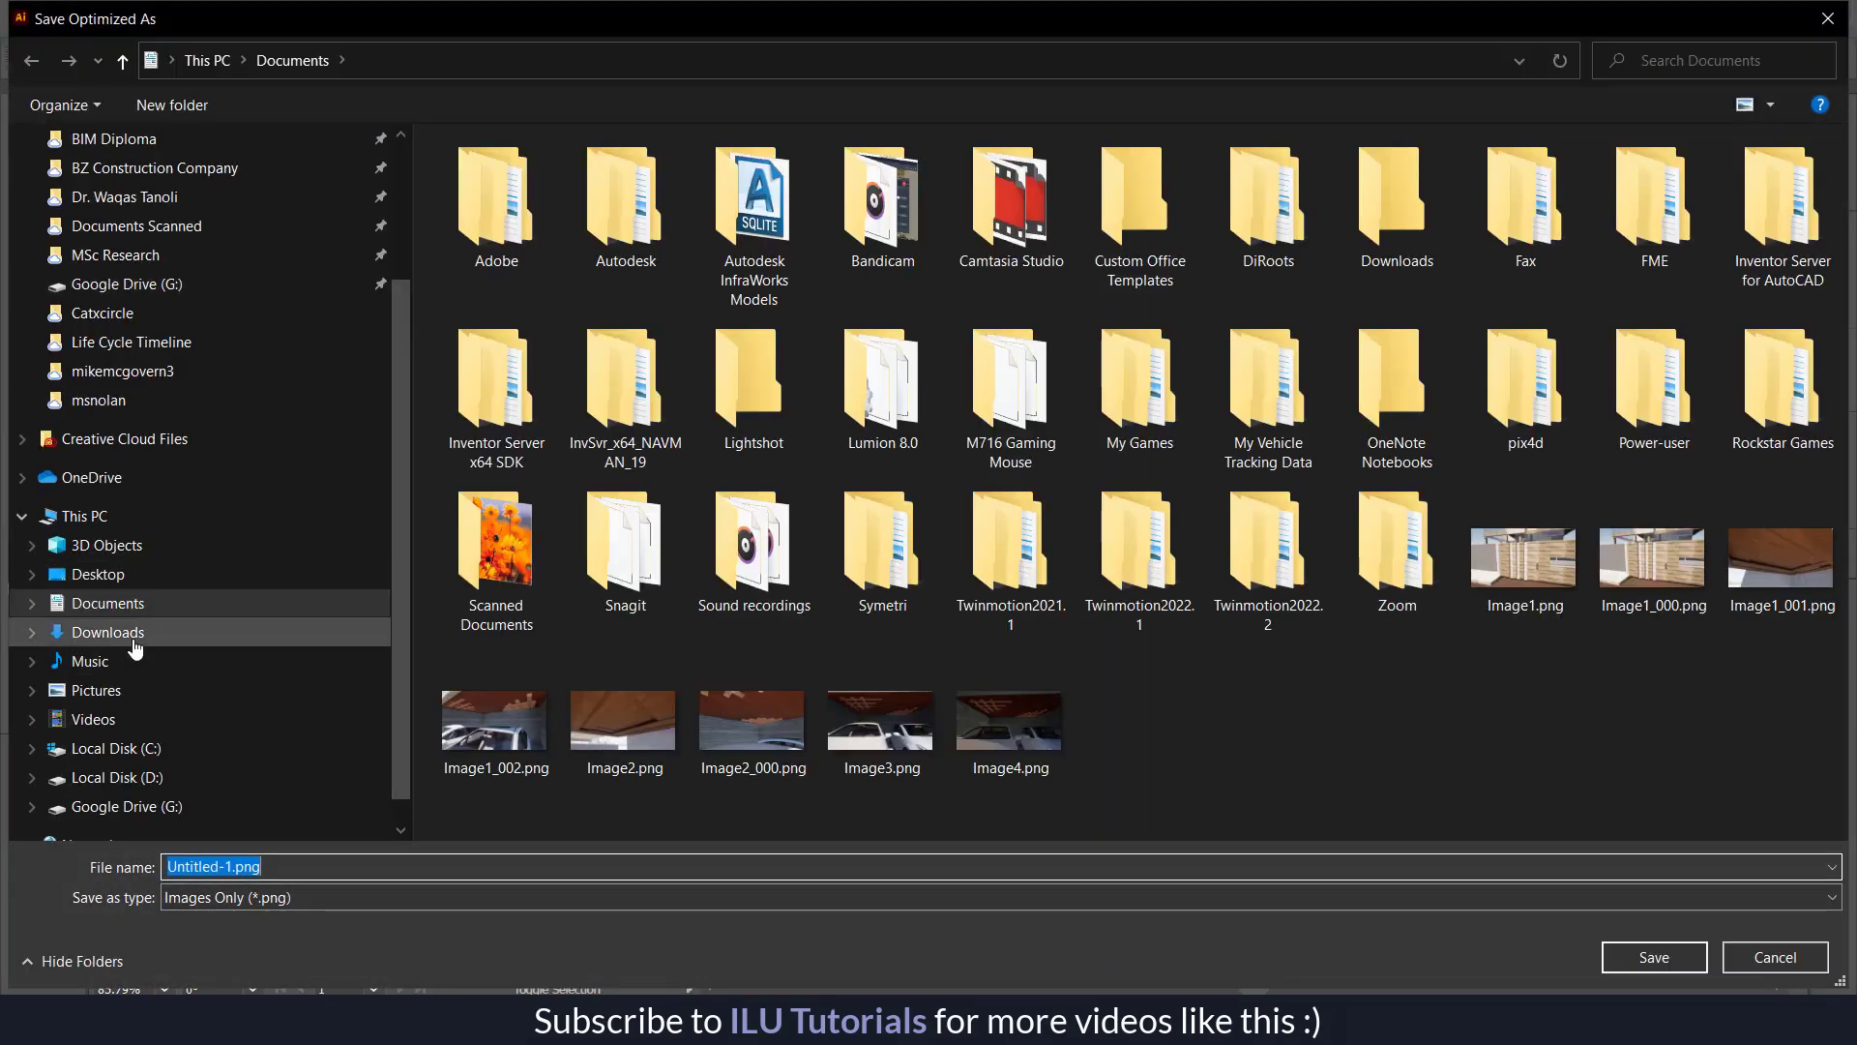
- Create an 'AI to Canva' folder in Documents and save the rings PNG there
left_click(754, 721)
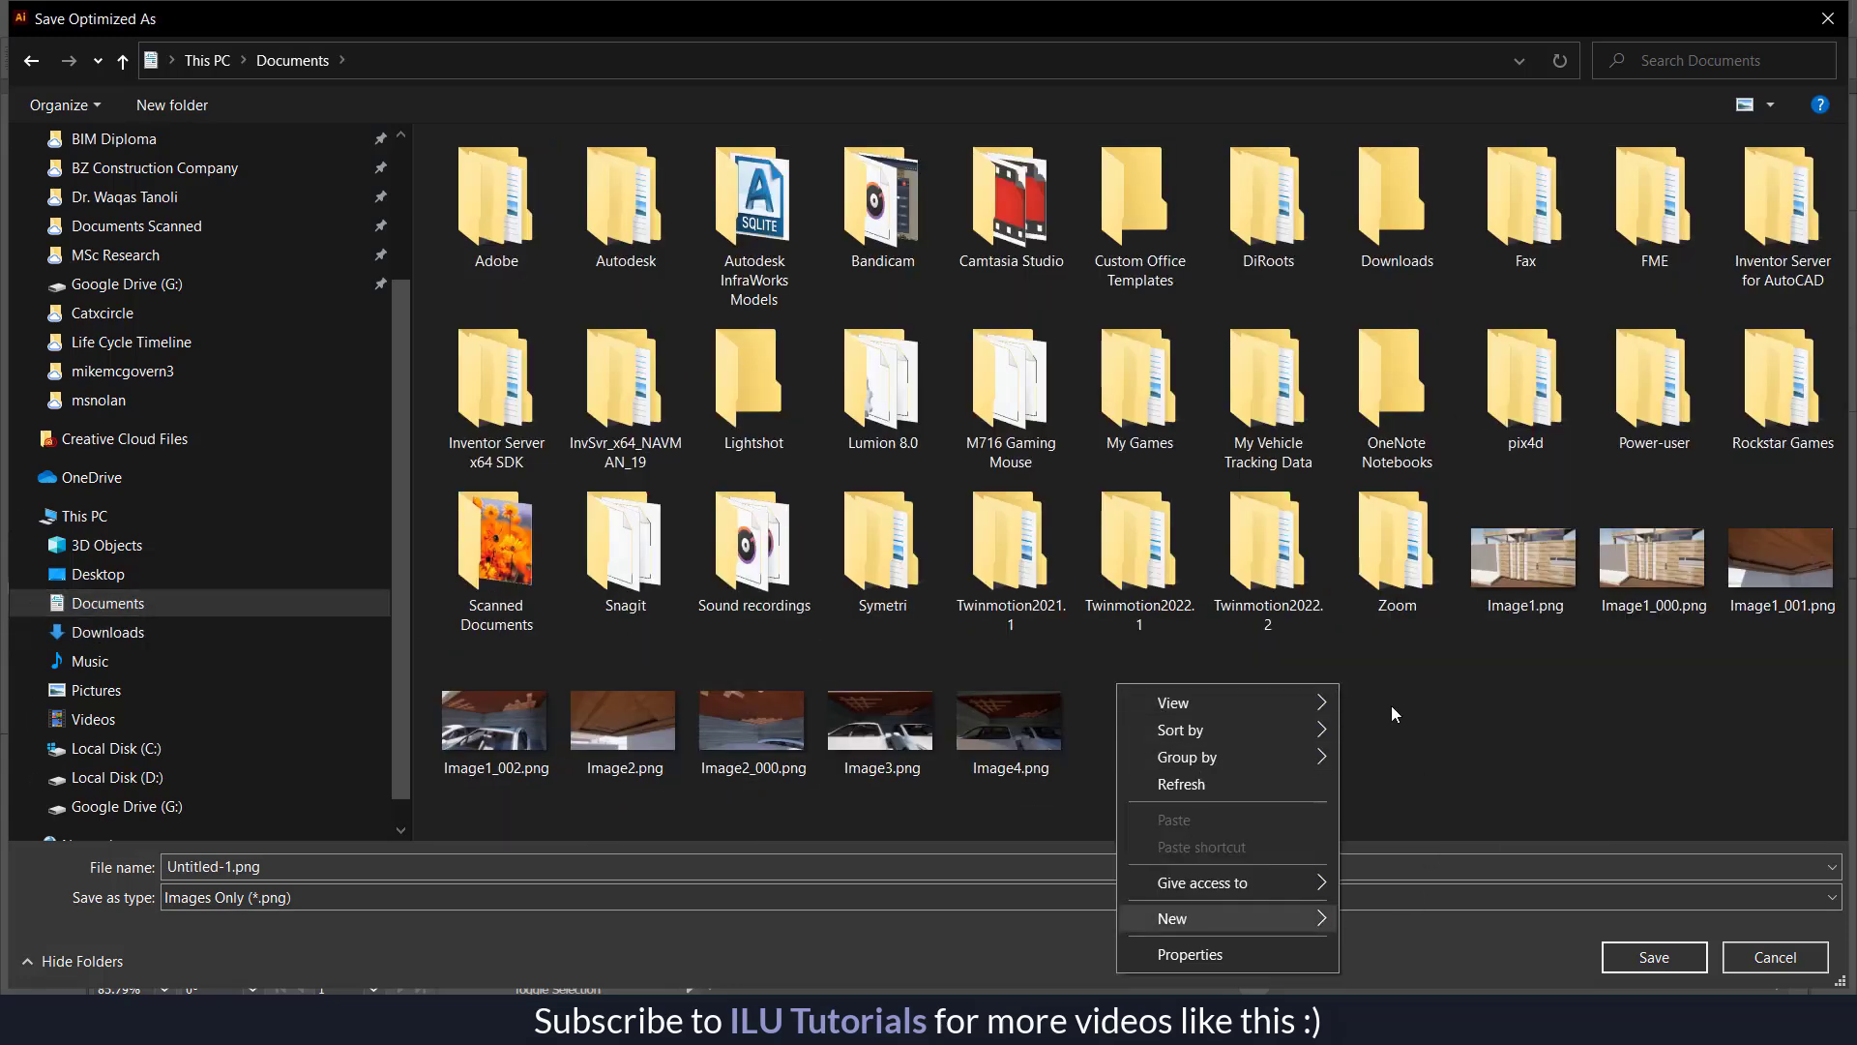
left_click(1172, 918)
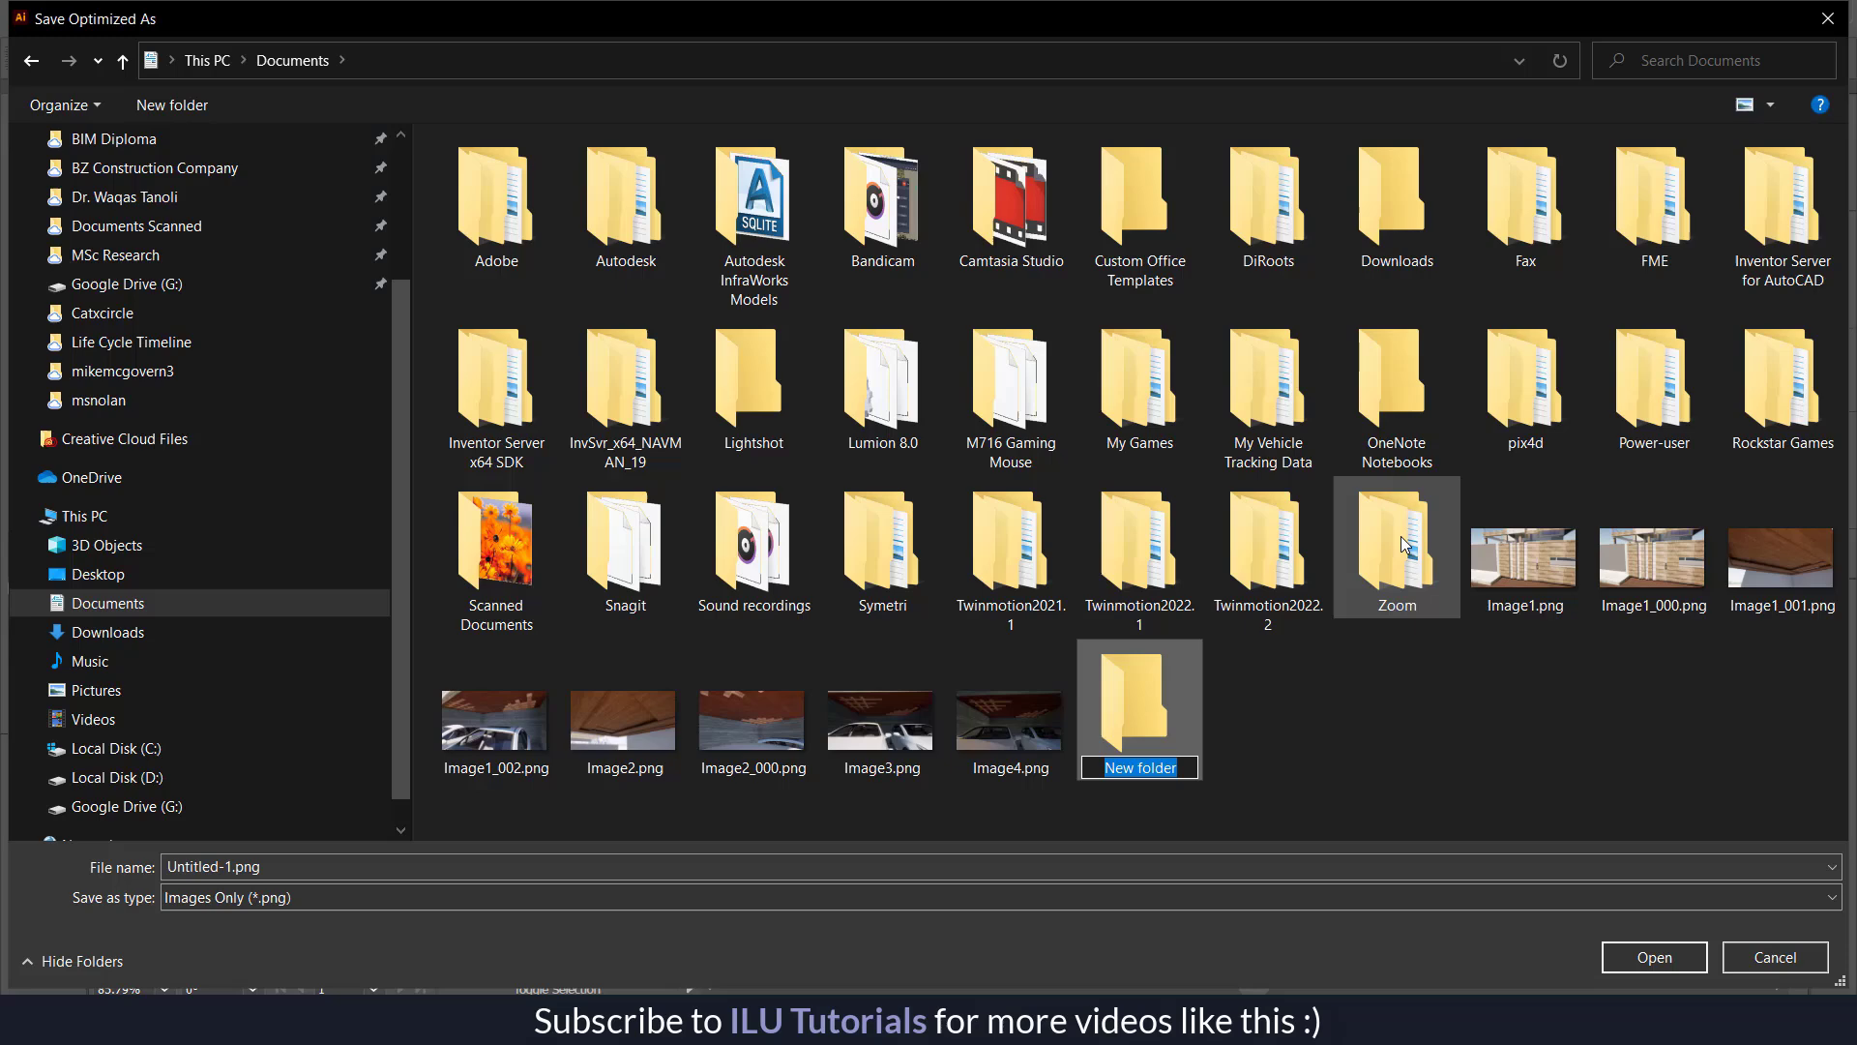
type("AI to Canva")
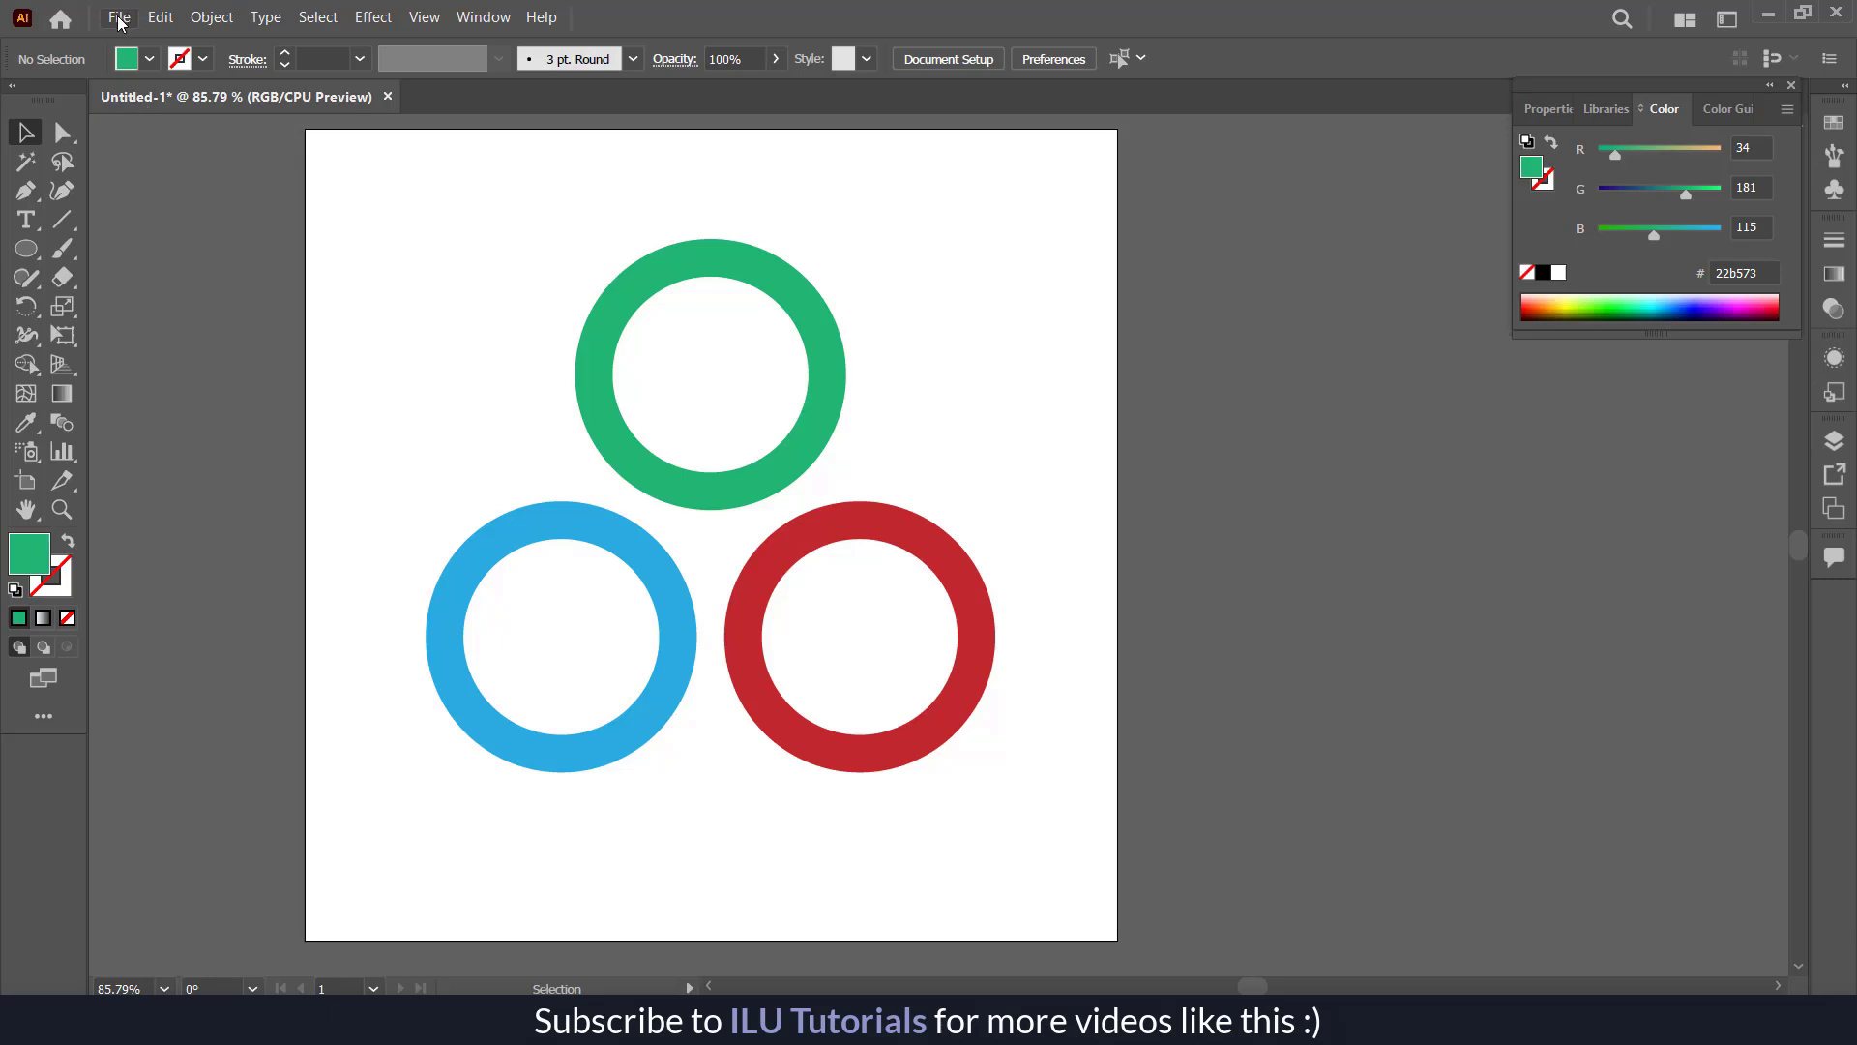
- Export the rings as an SVG into Documents > AI to Canva
left_click(116, 17)
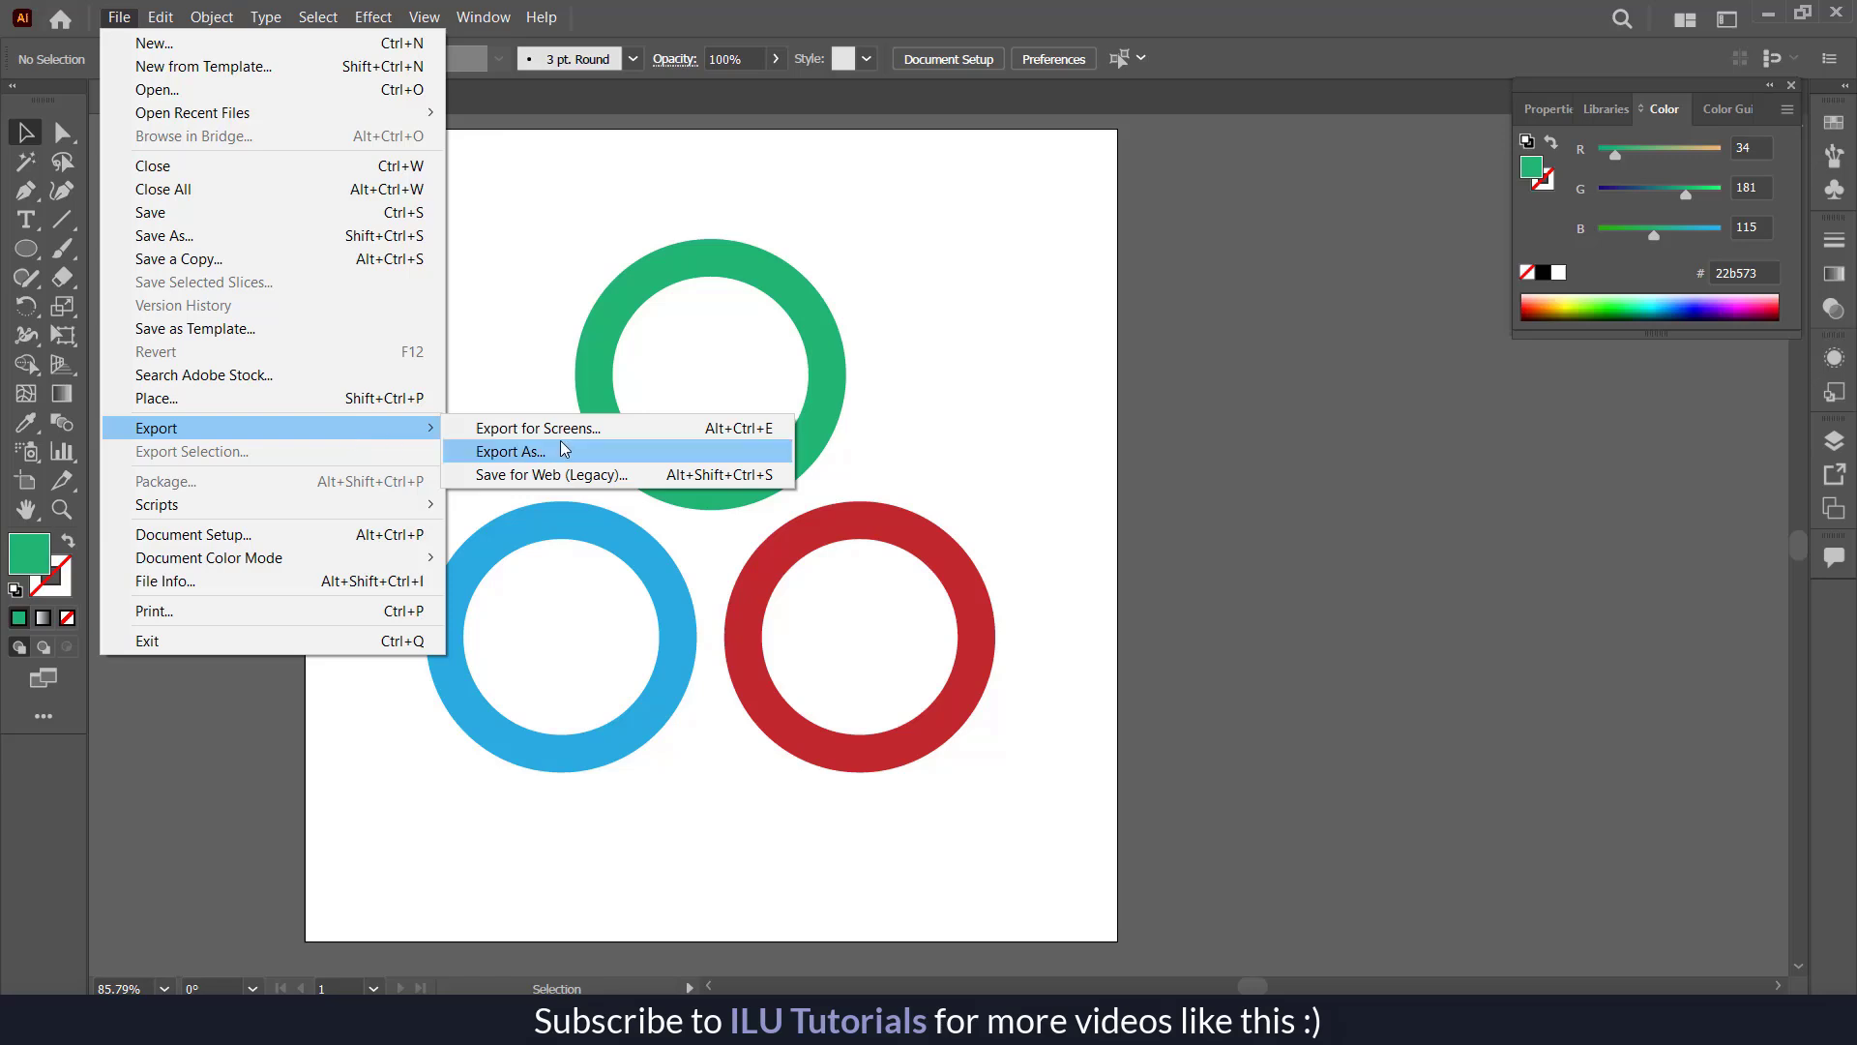
mouse_move(280, 435)
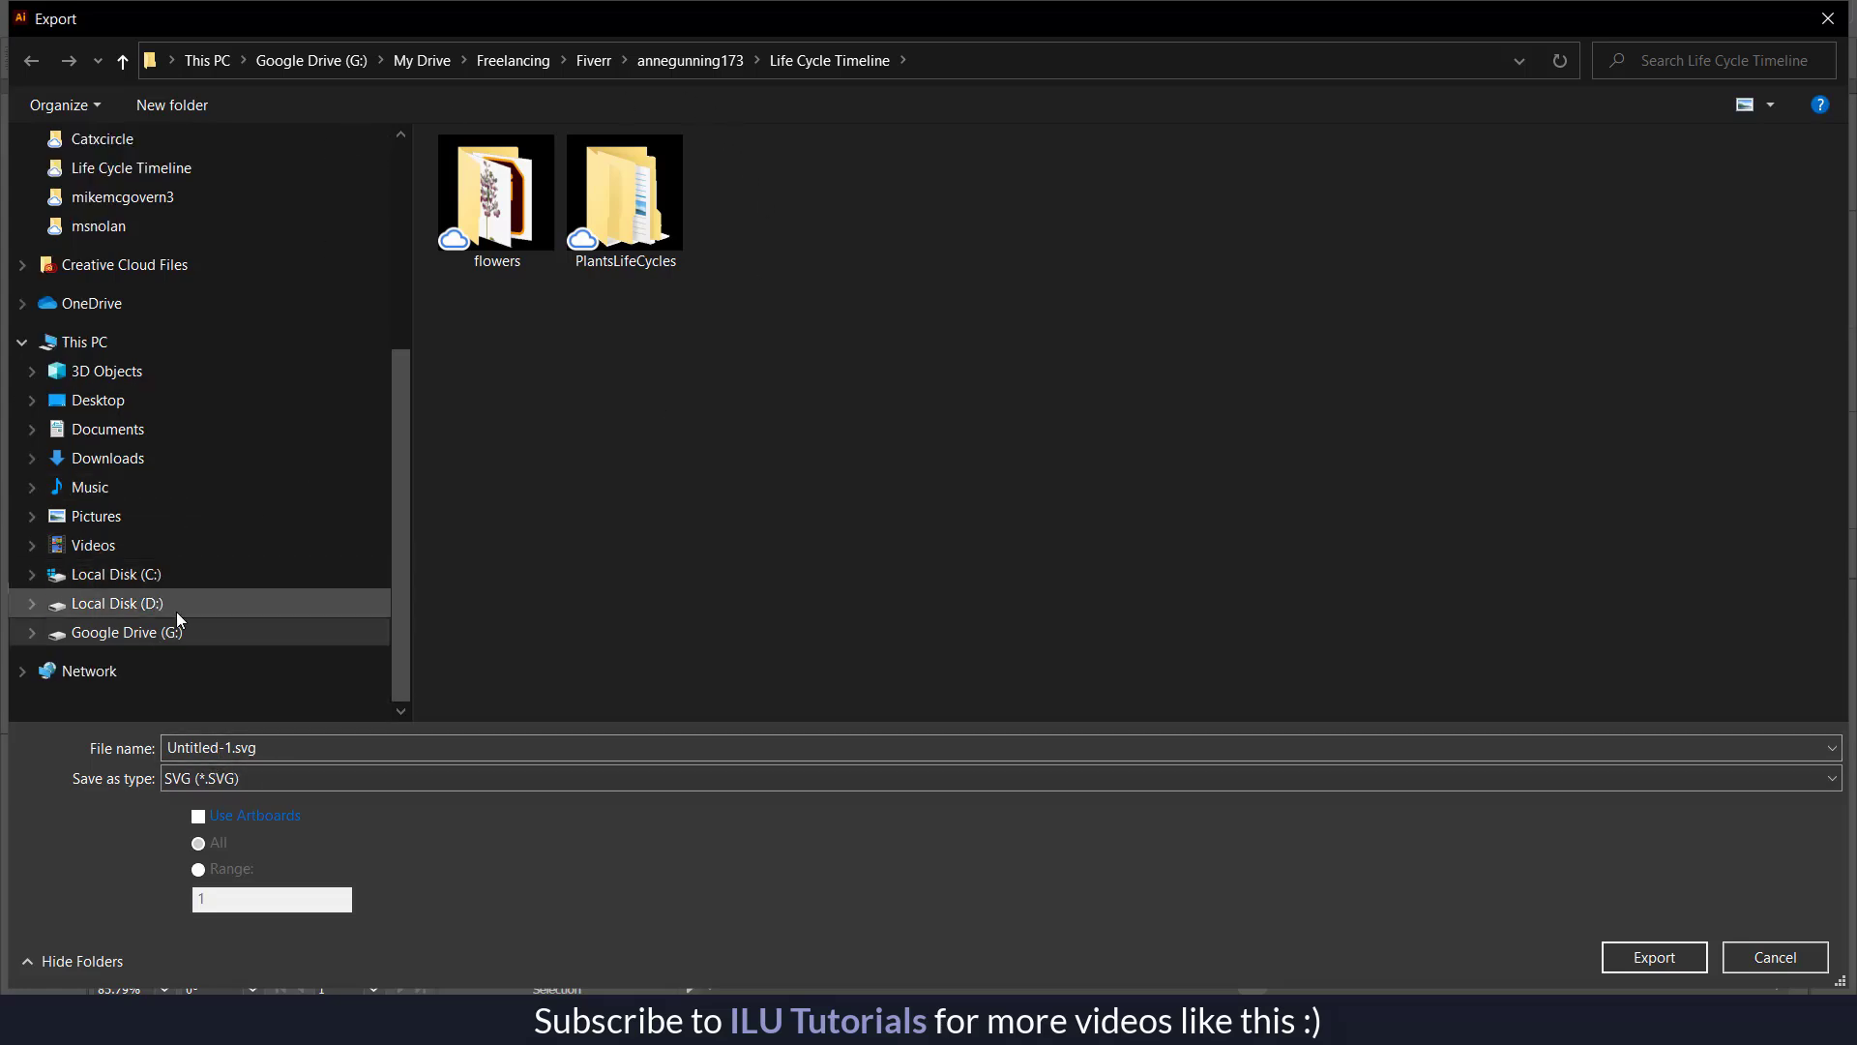
left_click(107, 428)
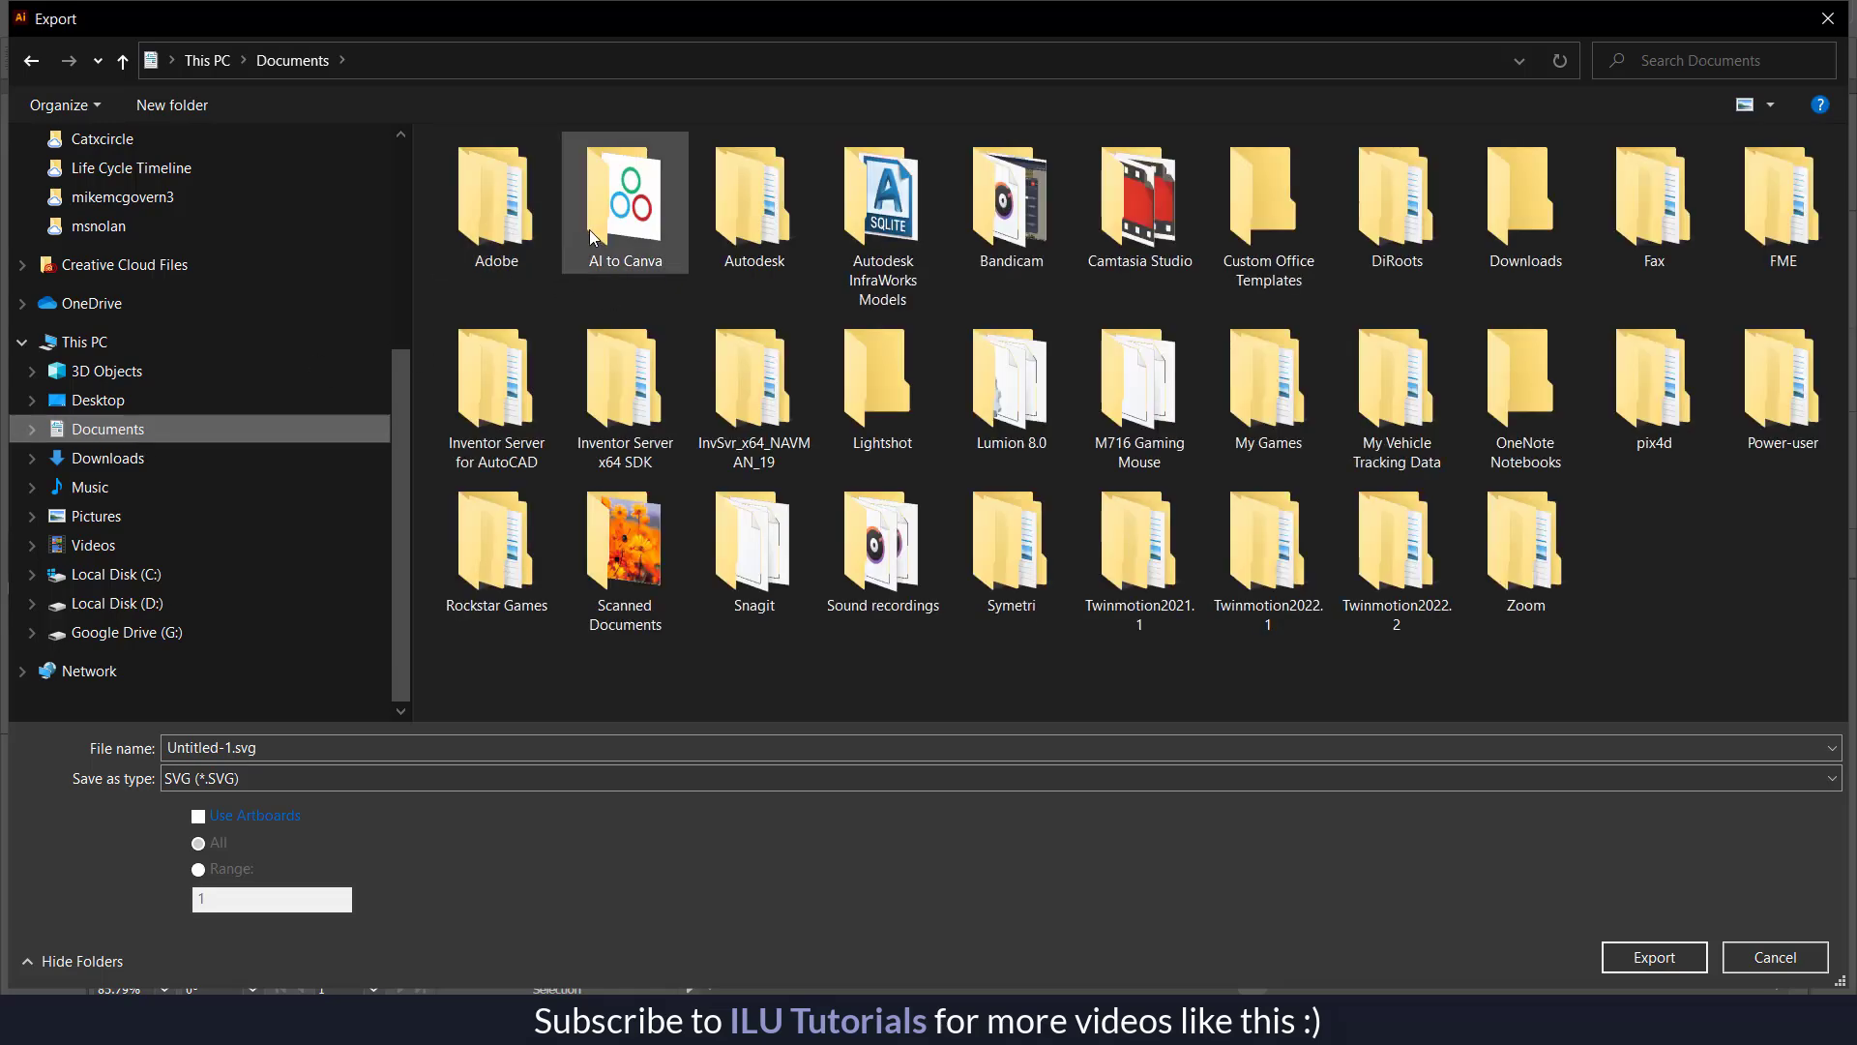
double_click(624, 194)
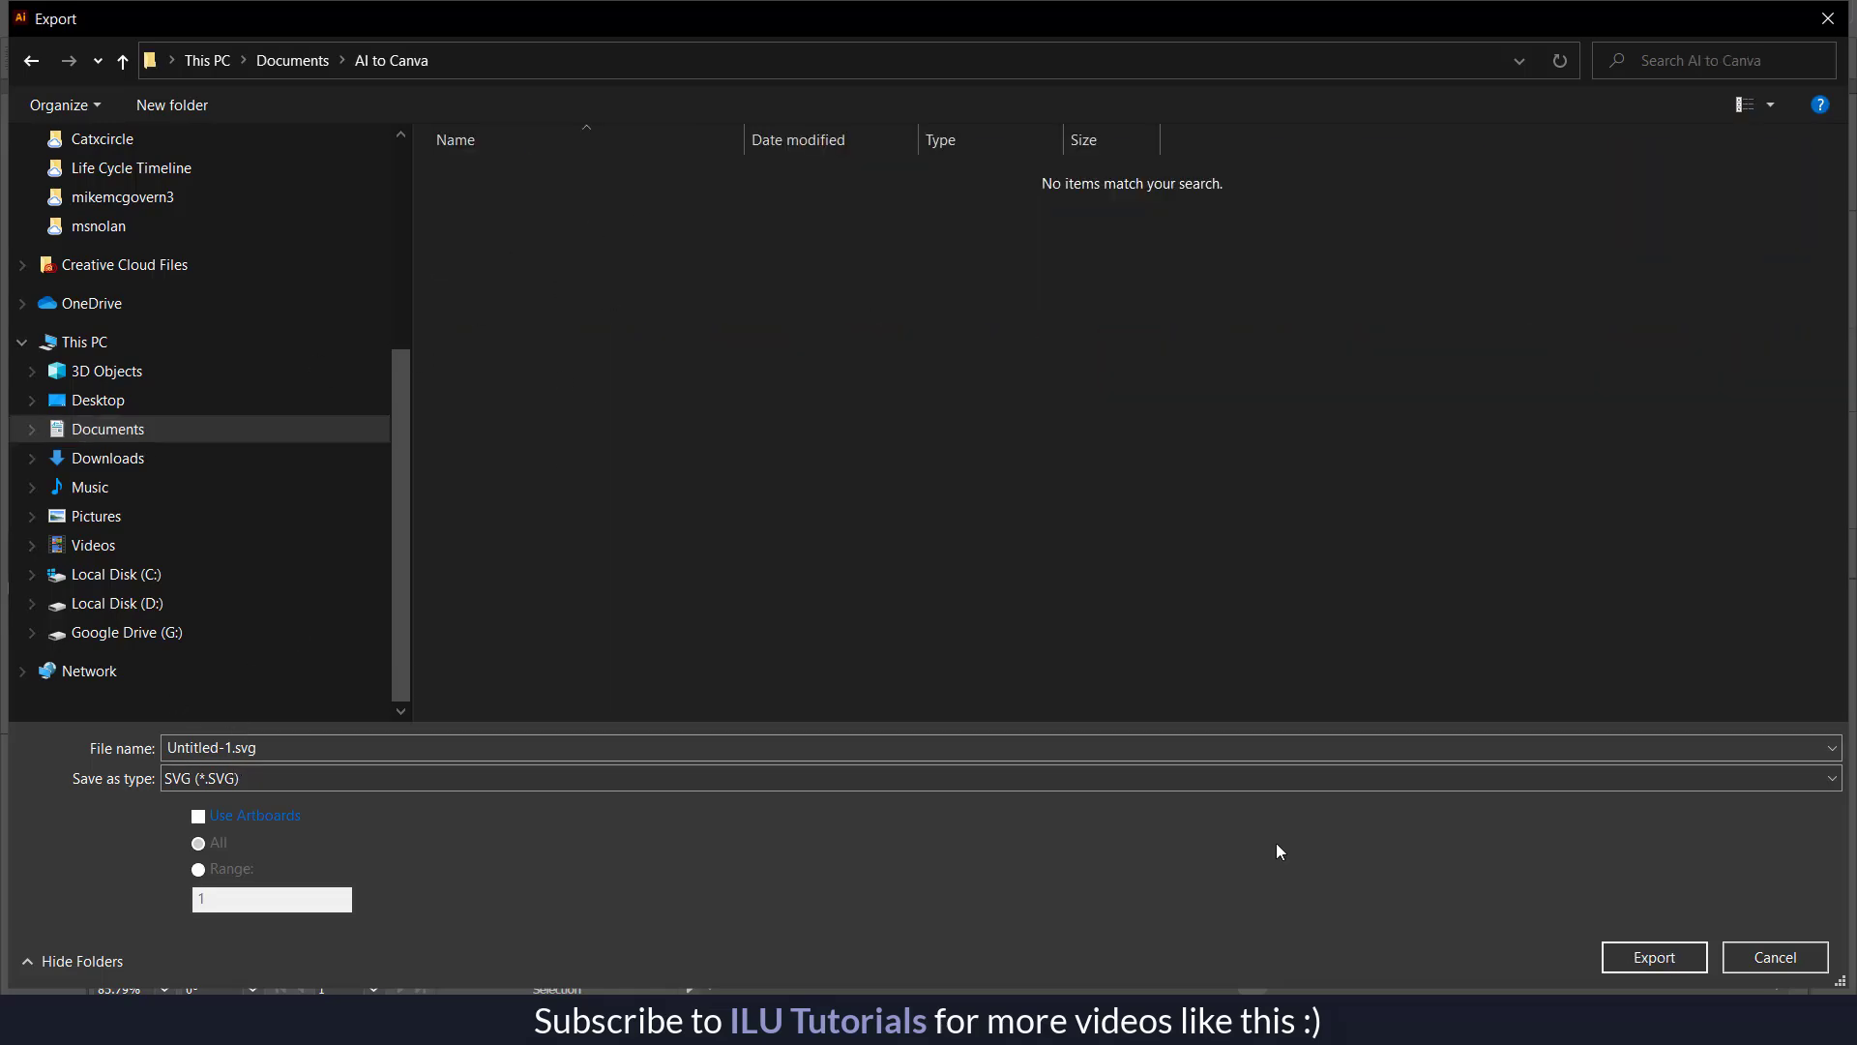
left_click(1654, 957)
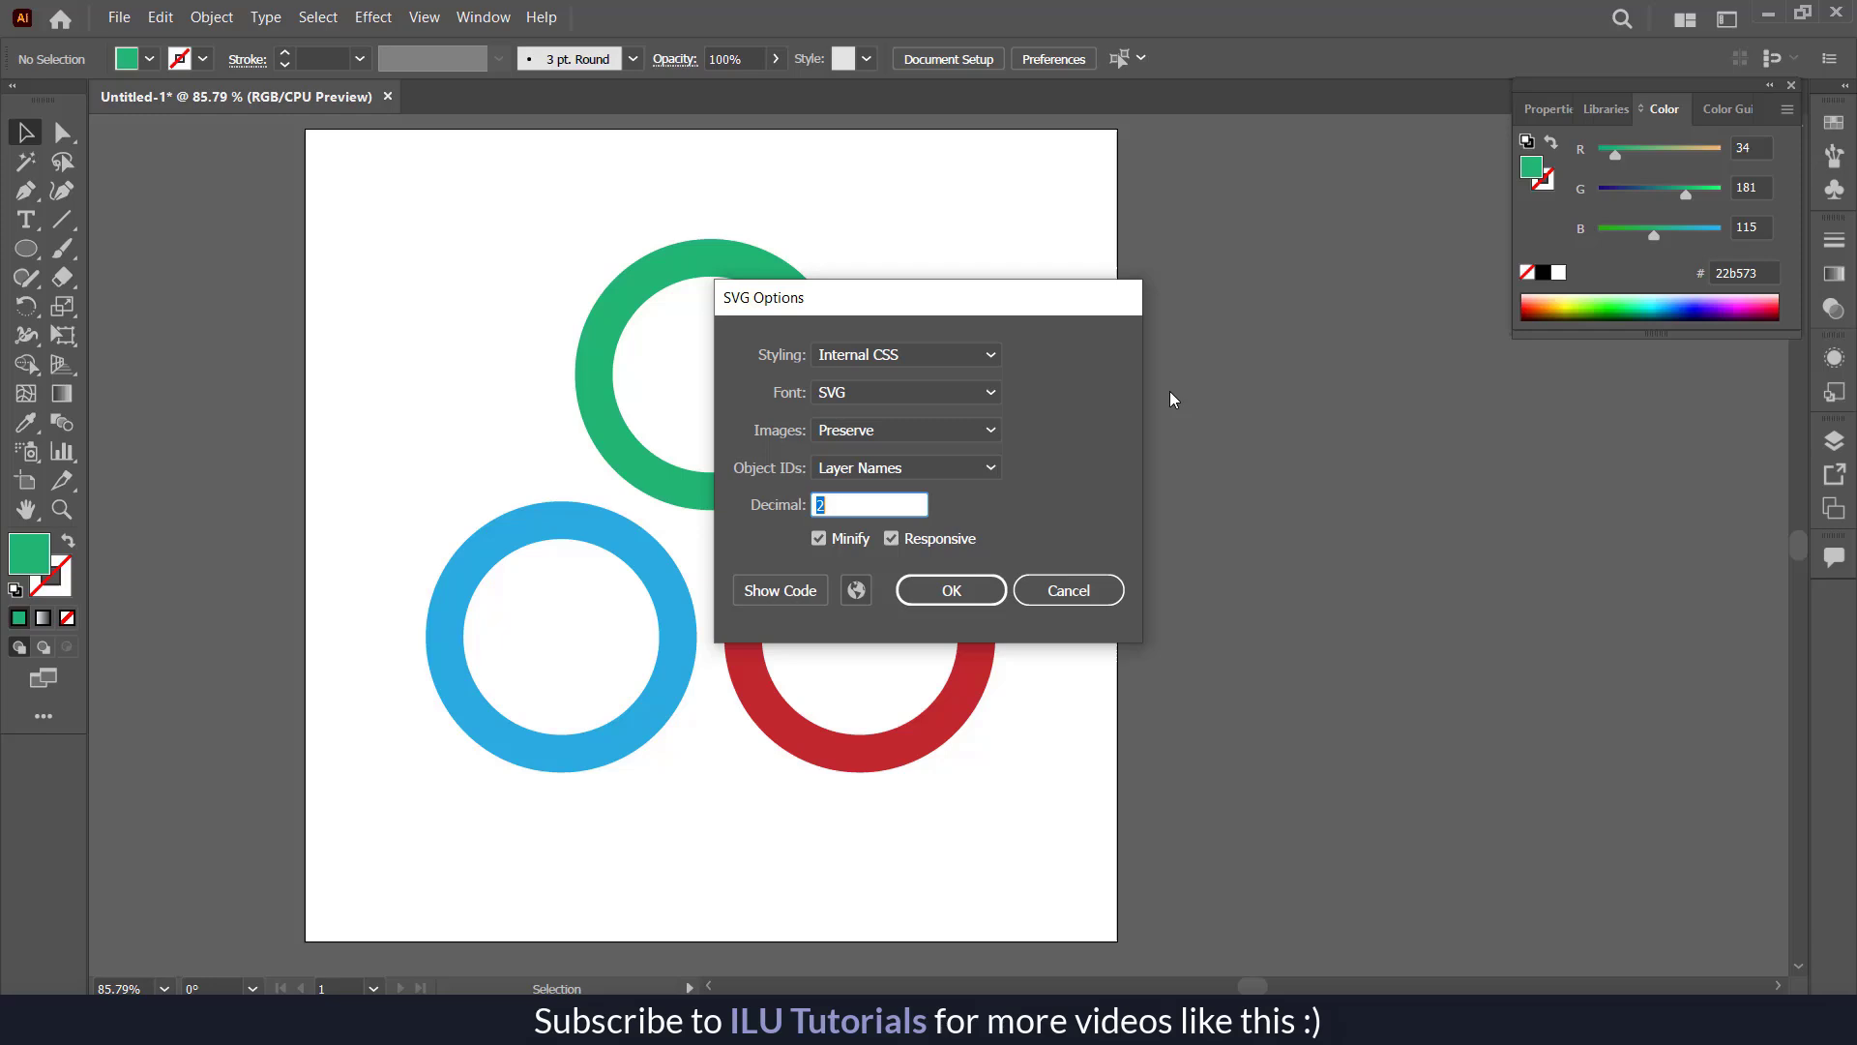
mouse_move(790, 375)
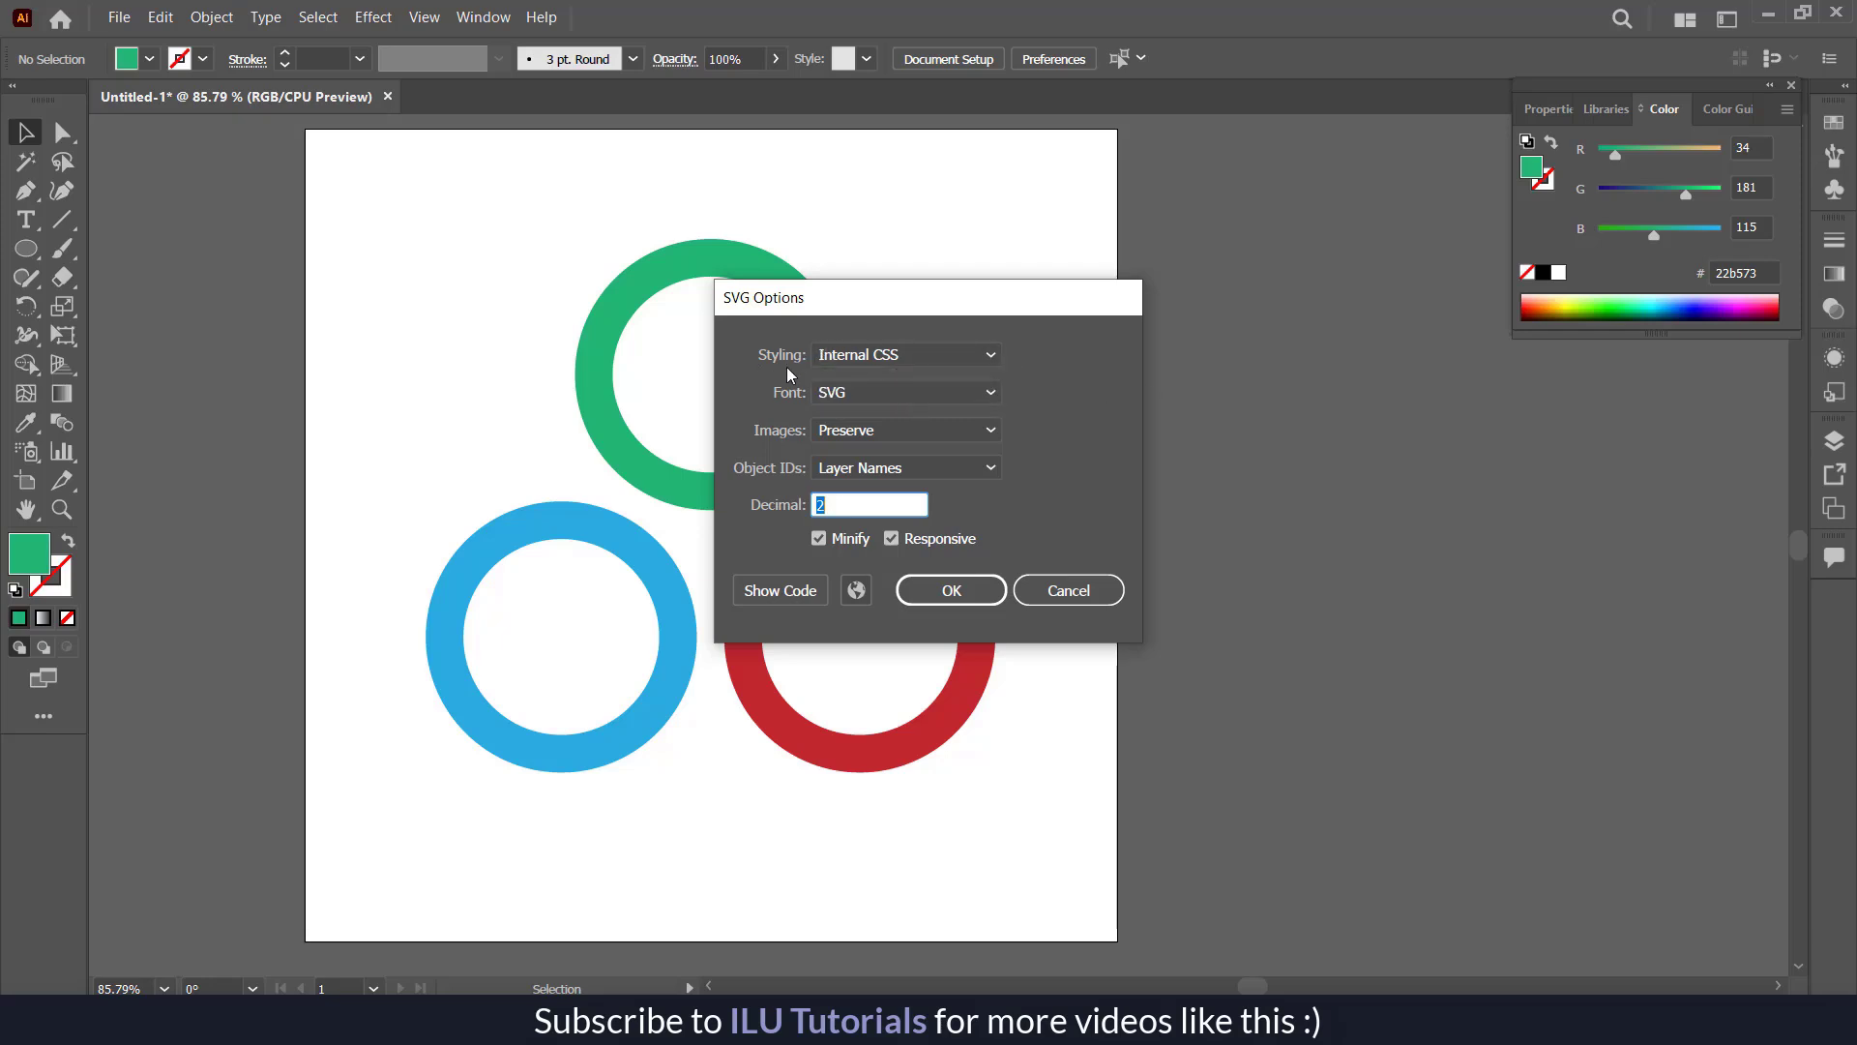
- Accept default SVG options: Internal CSS styling, SVG fonts, preserved images
left_click(905, 355)
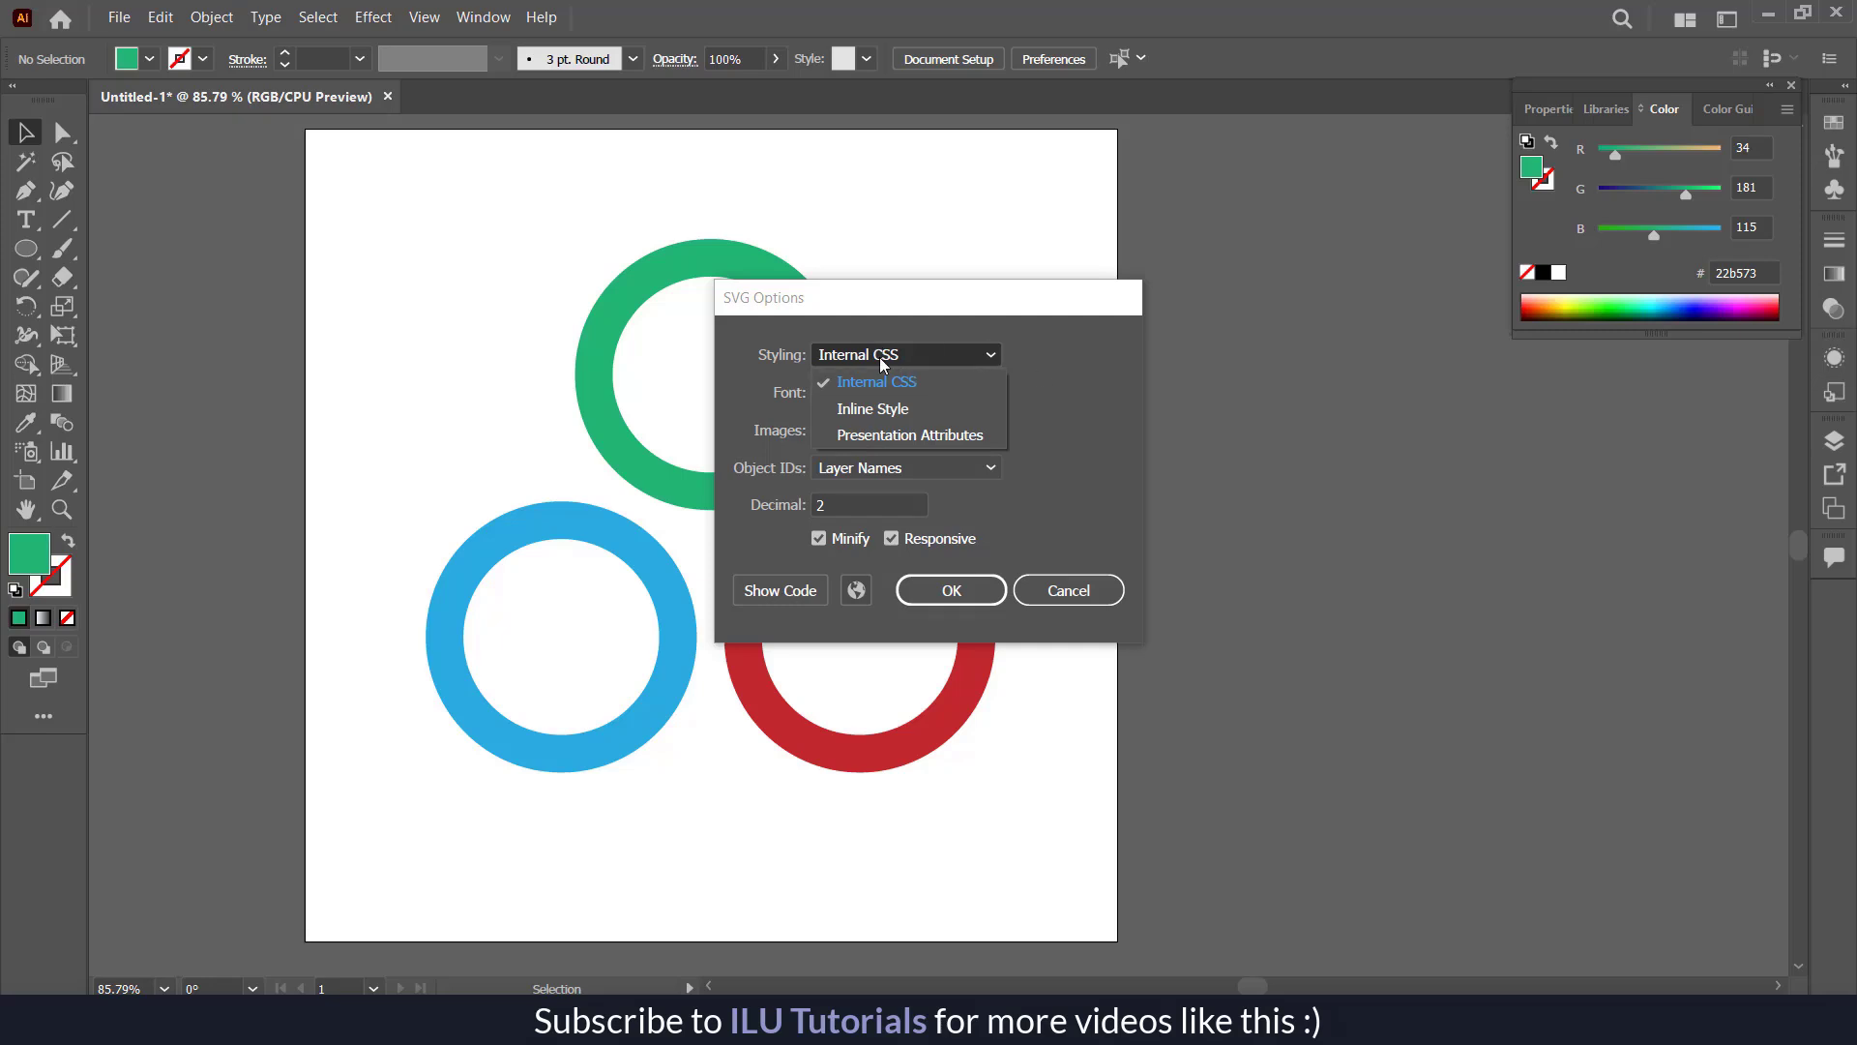
left_click(876, 382)
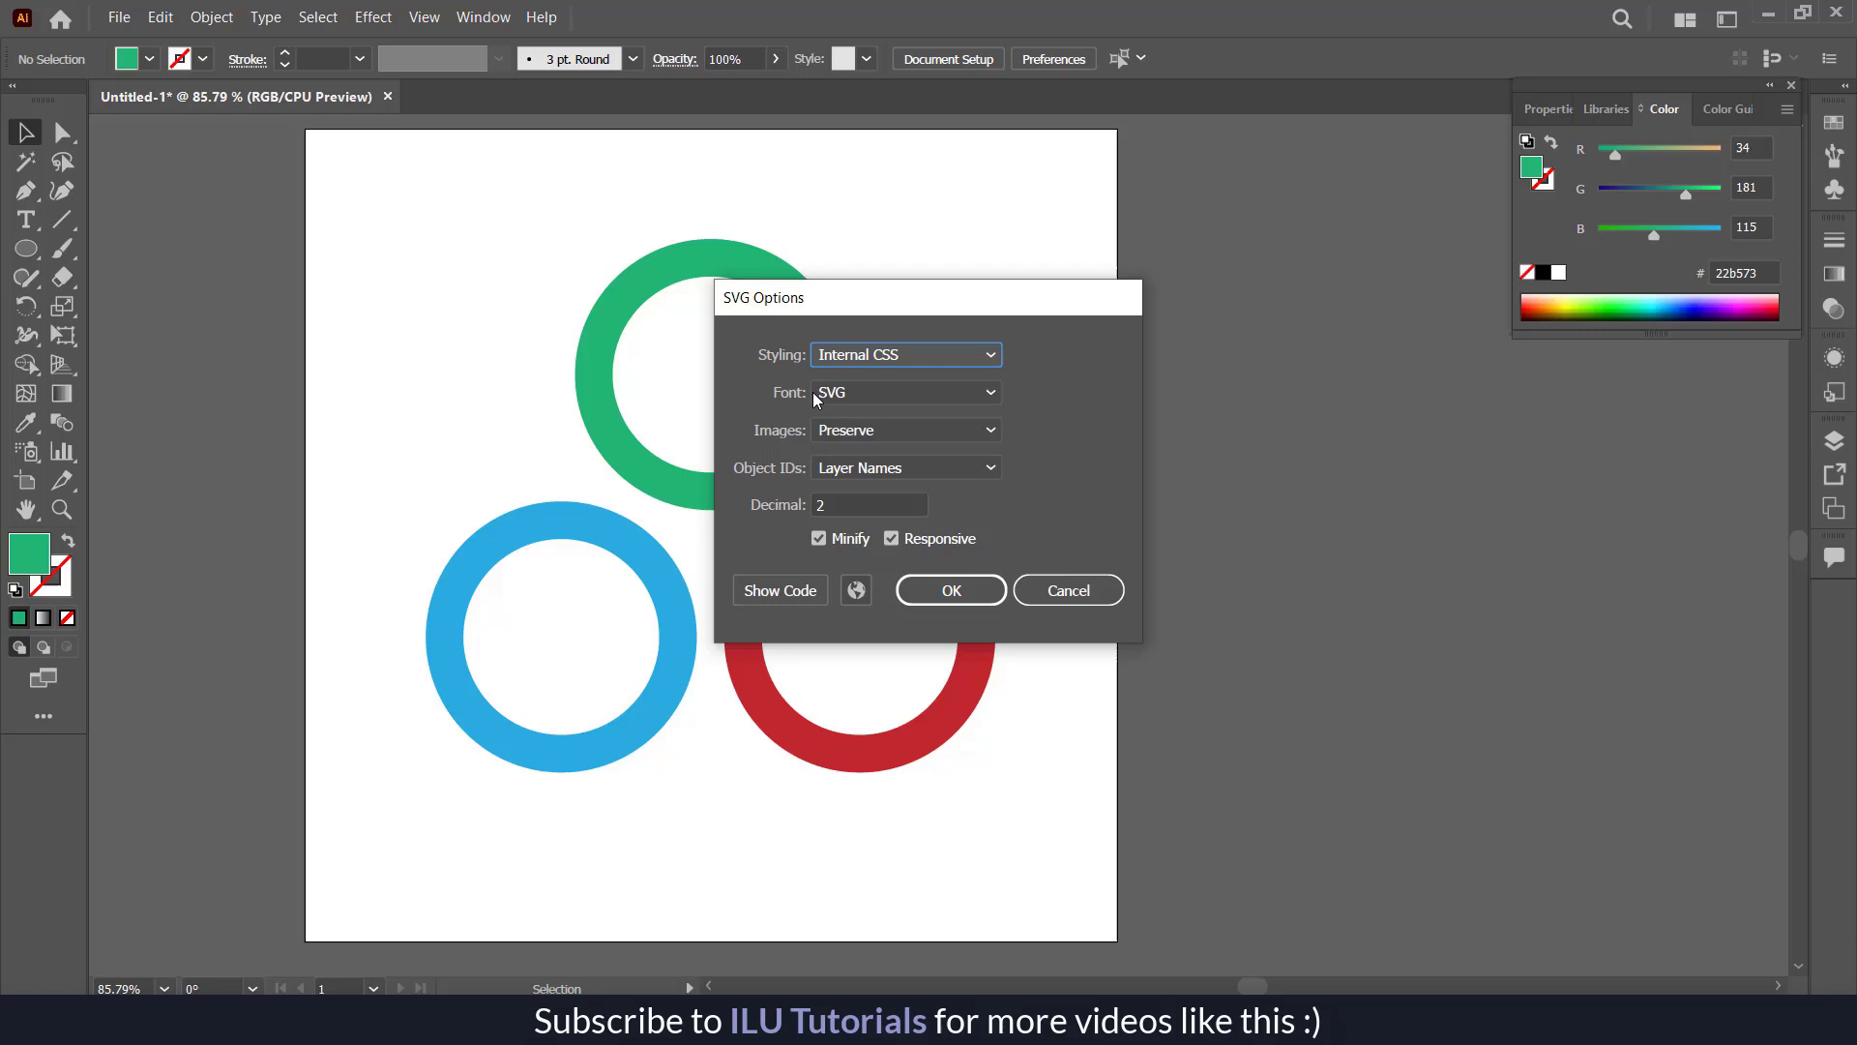
left_click(905, 392)
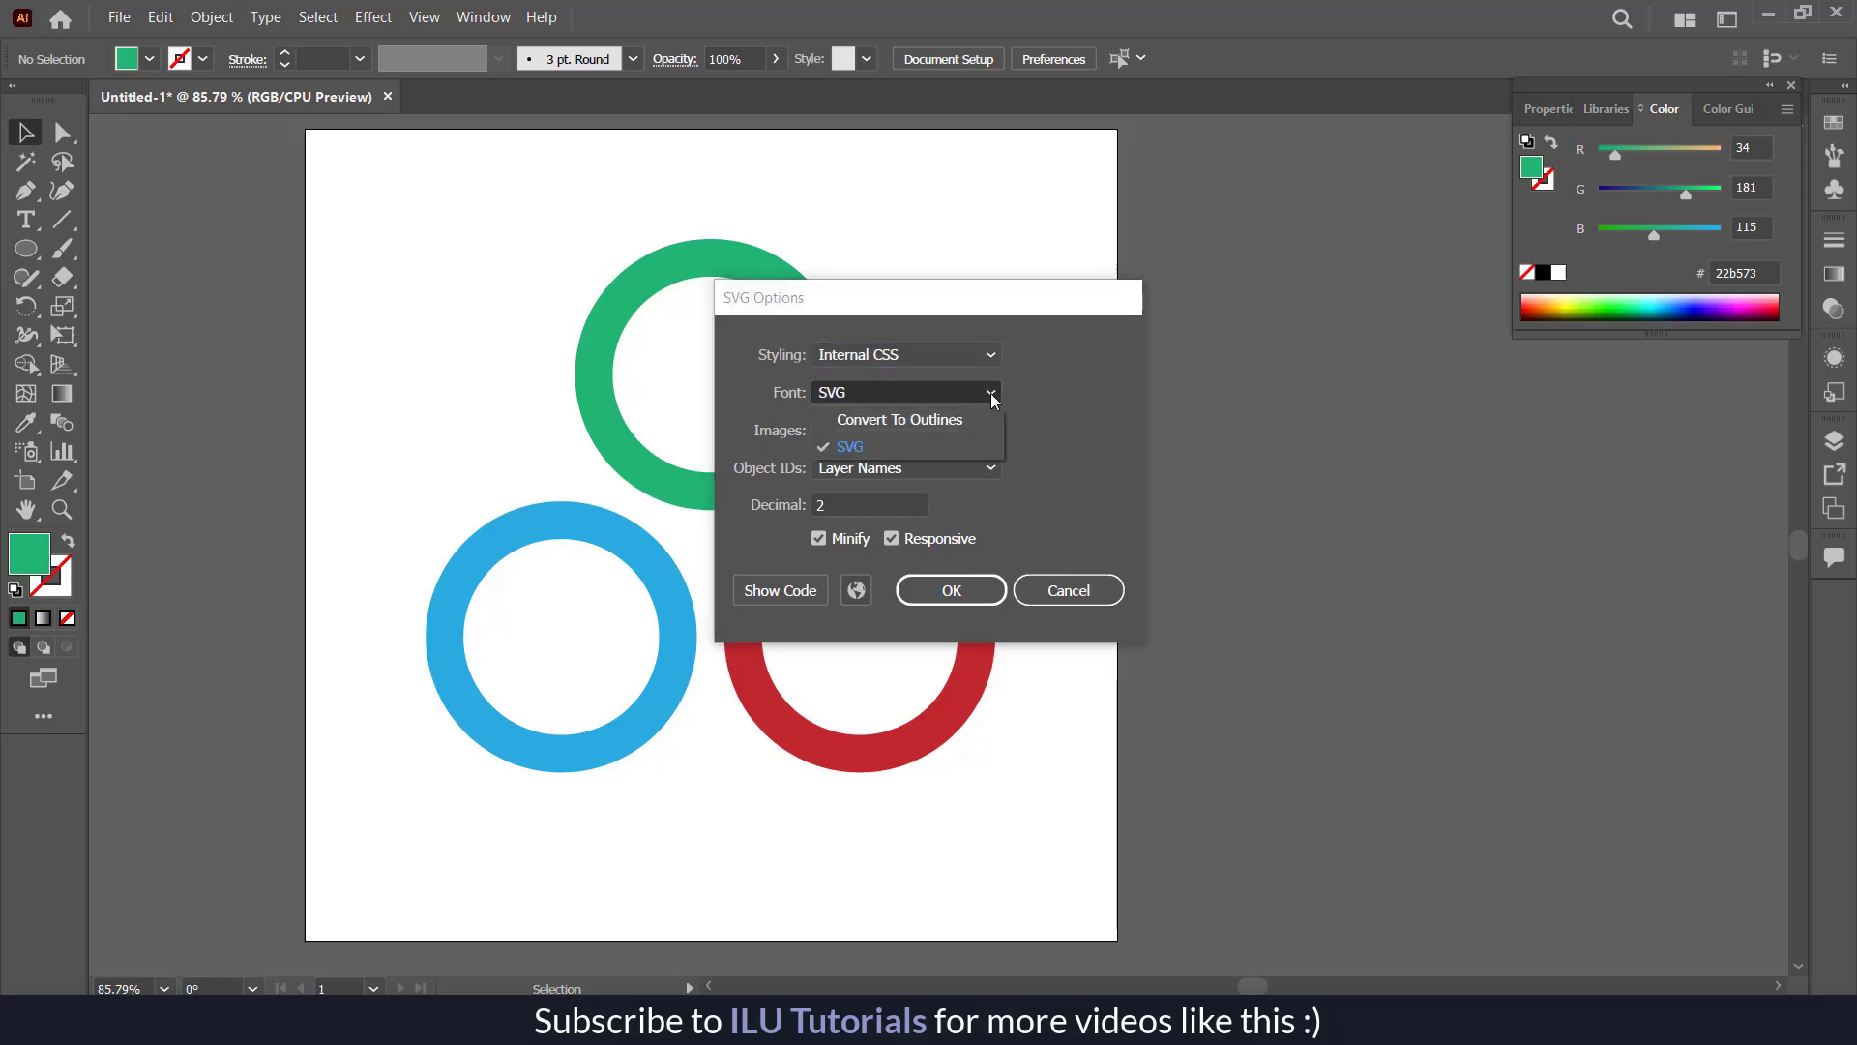
mouse_move(992, 394)
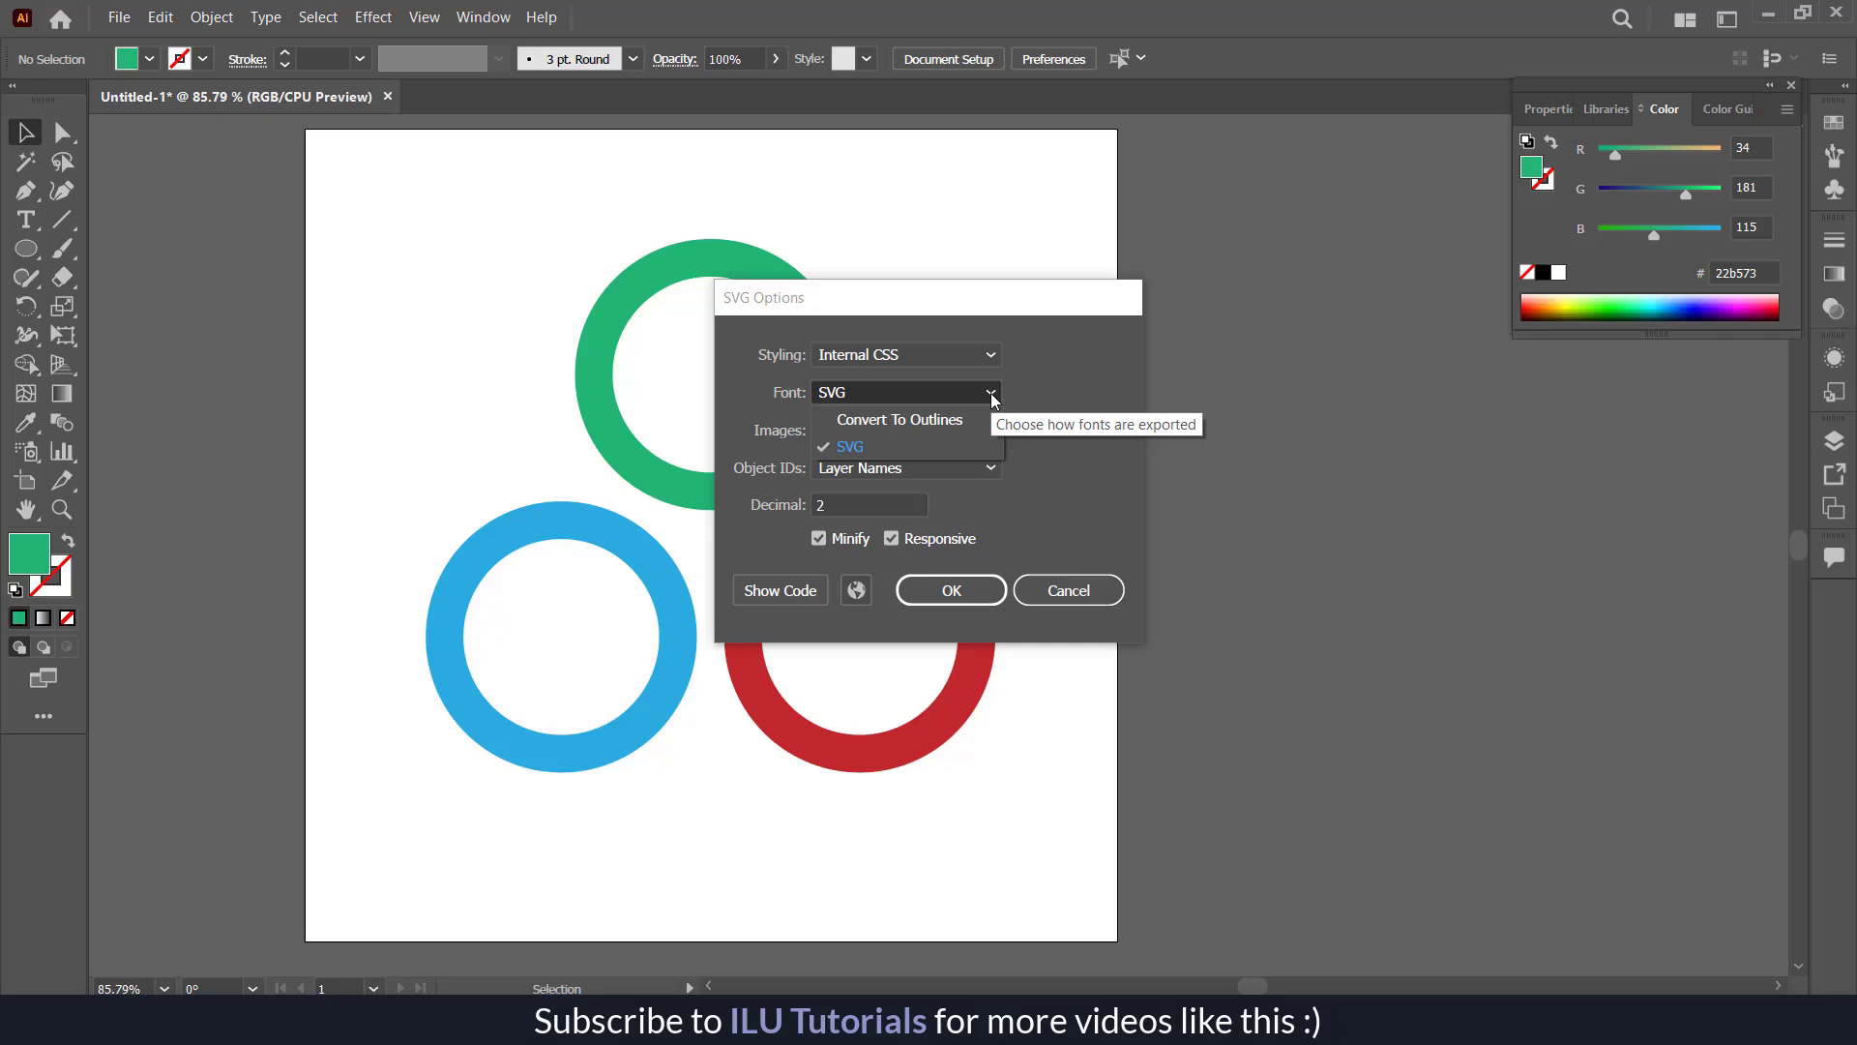
mouse_move(962, 427)
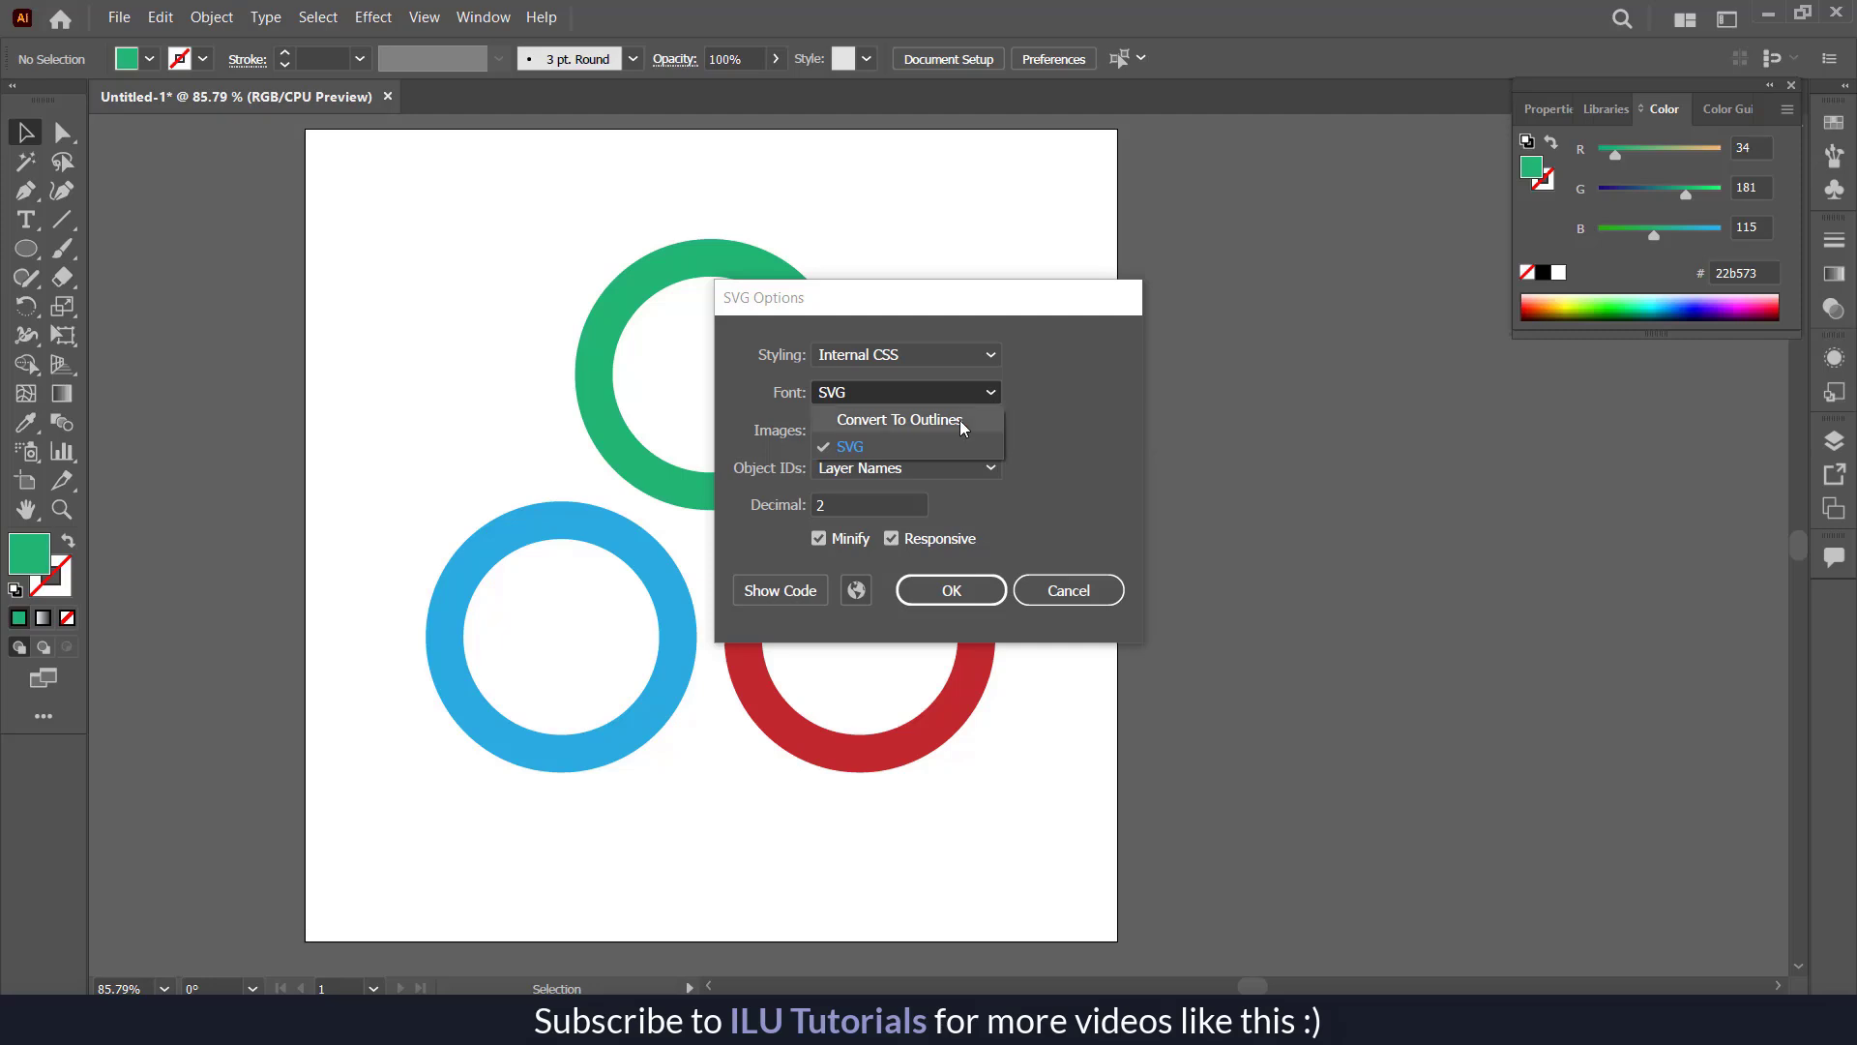
mouse_move(984, 398)
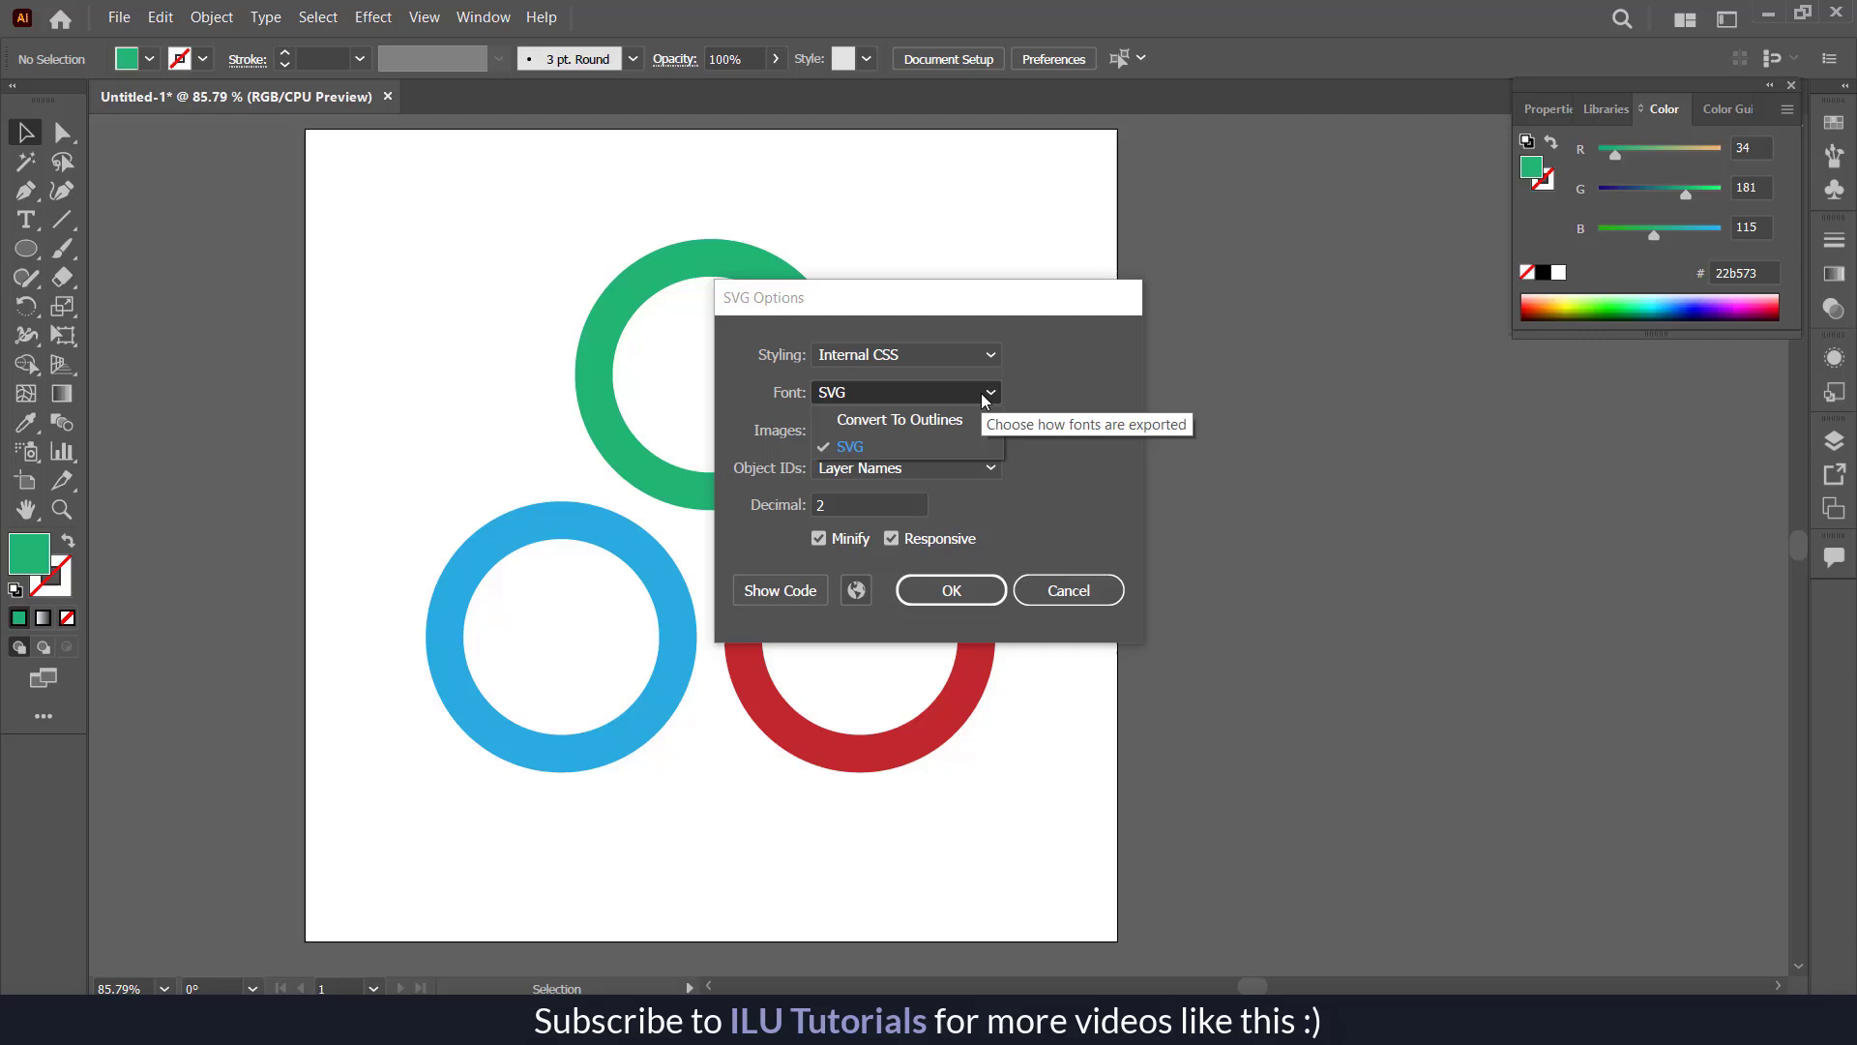
mouse_move(880, 435)
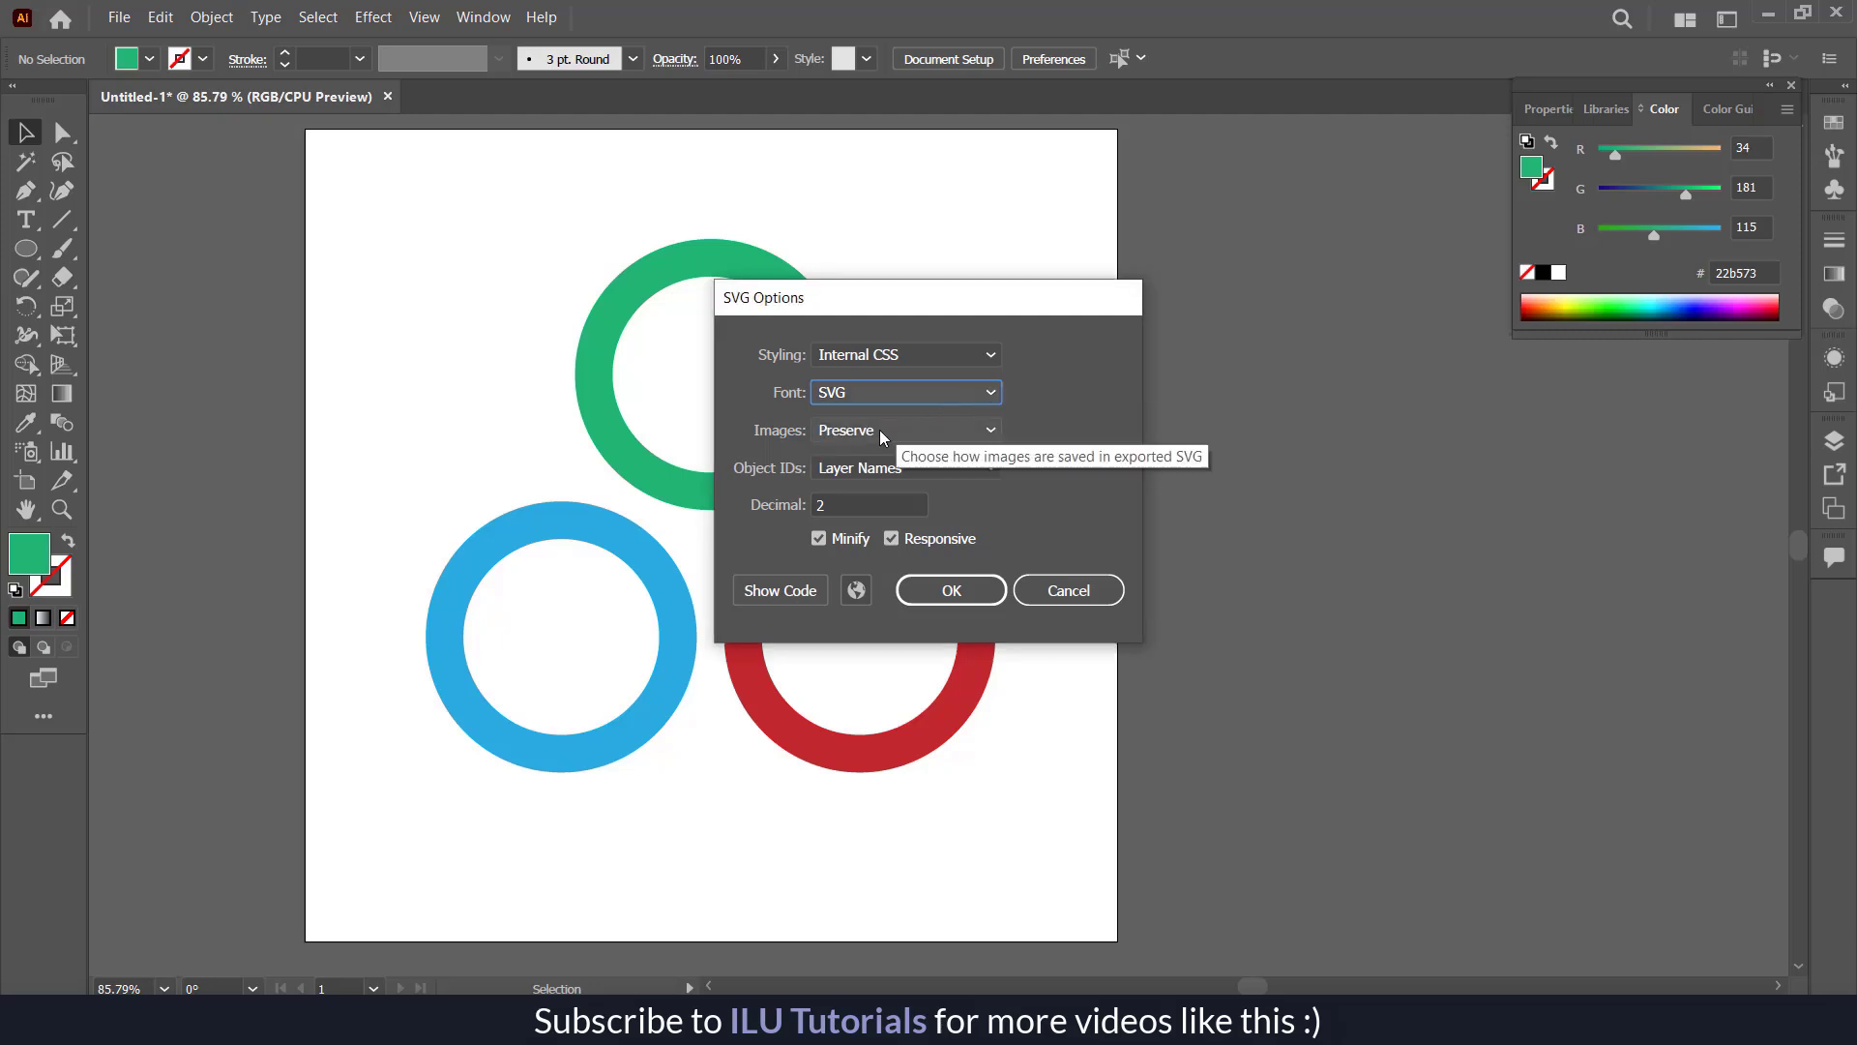
left_click(907, 431)
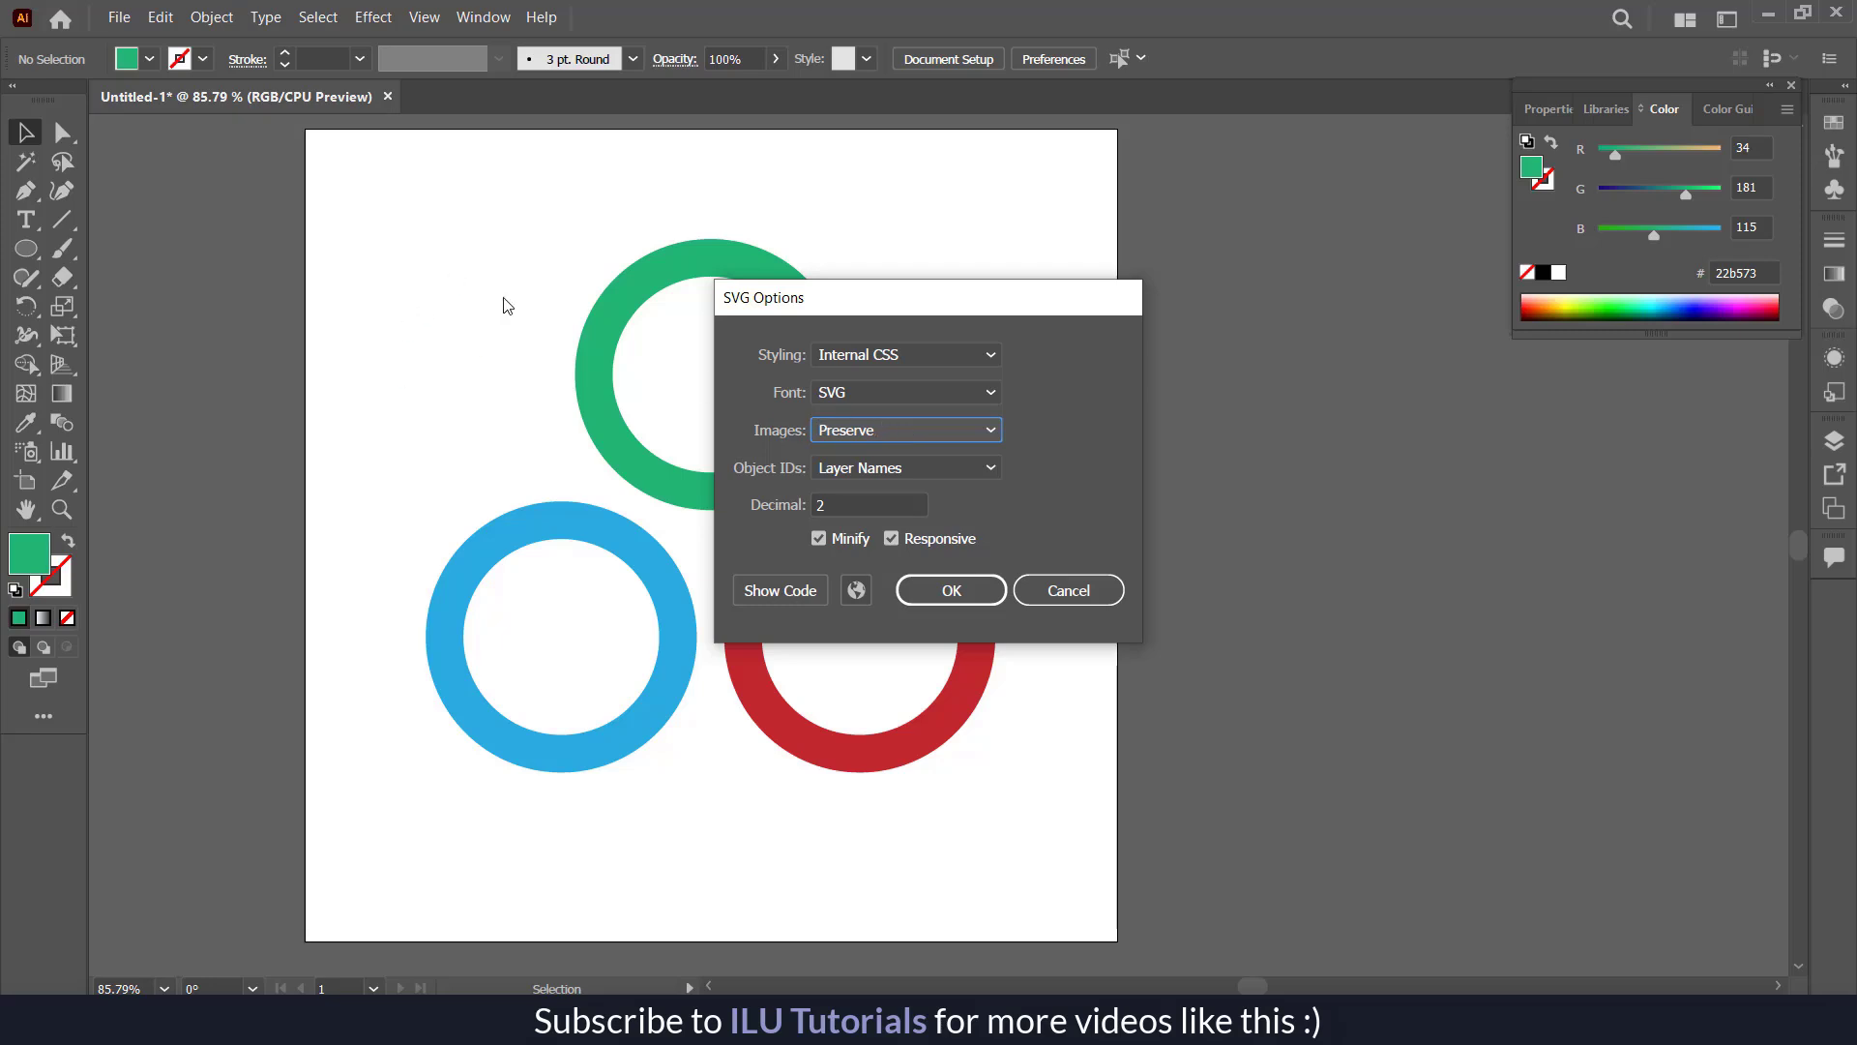
mouse_move(498, 526)
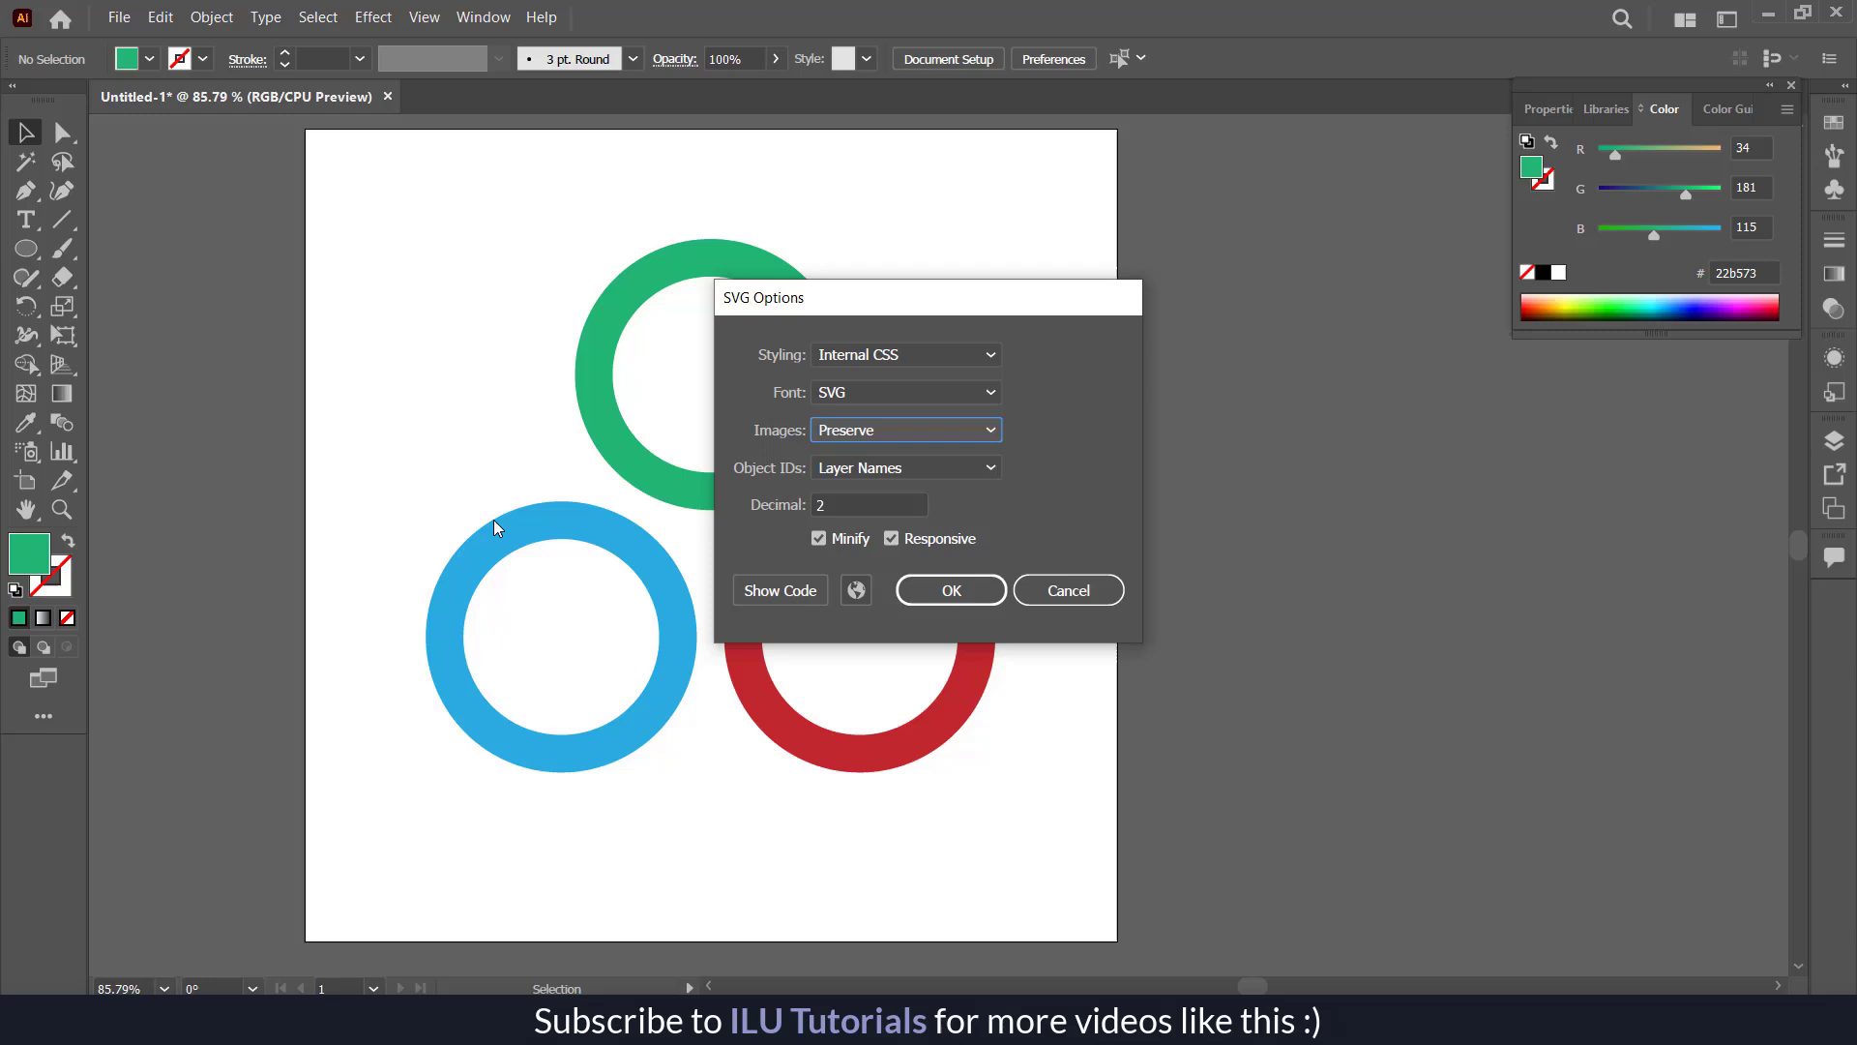
mouse_move(605, 438)
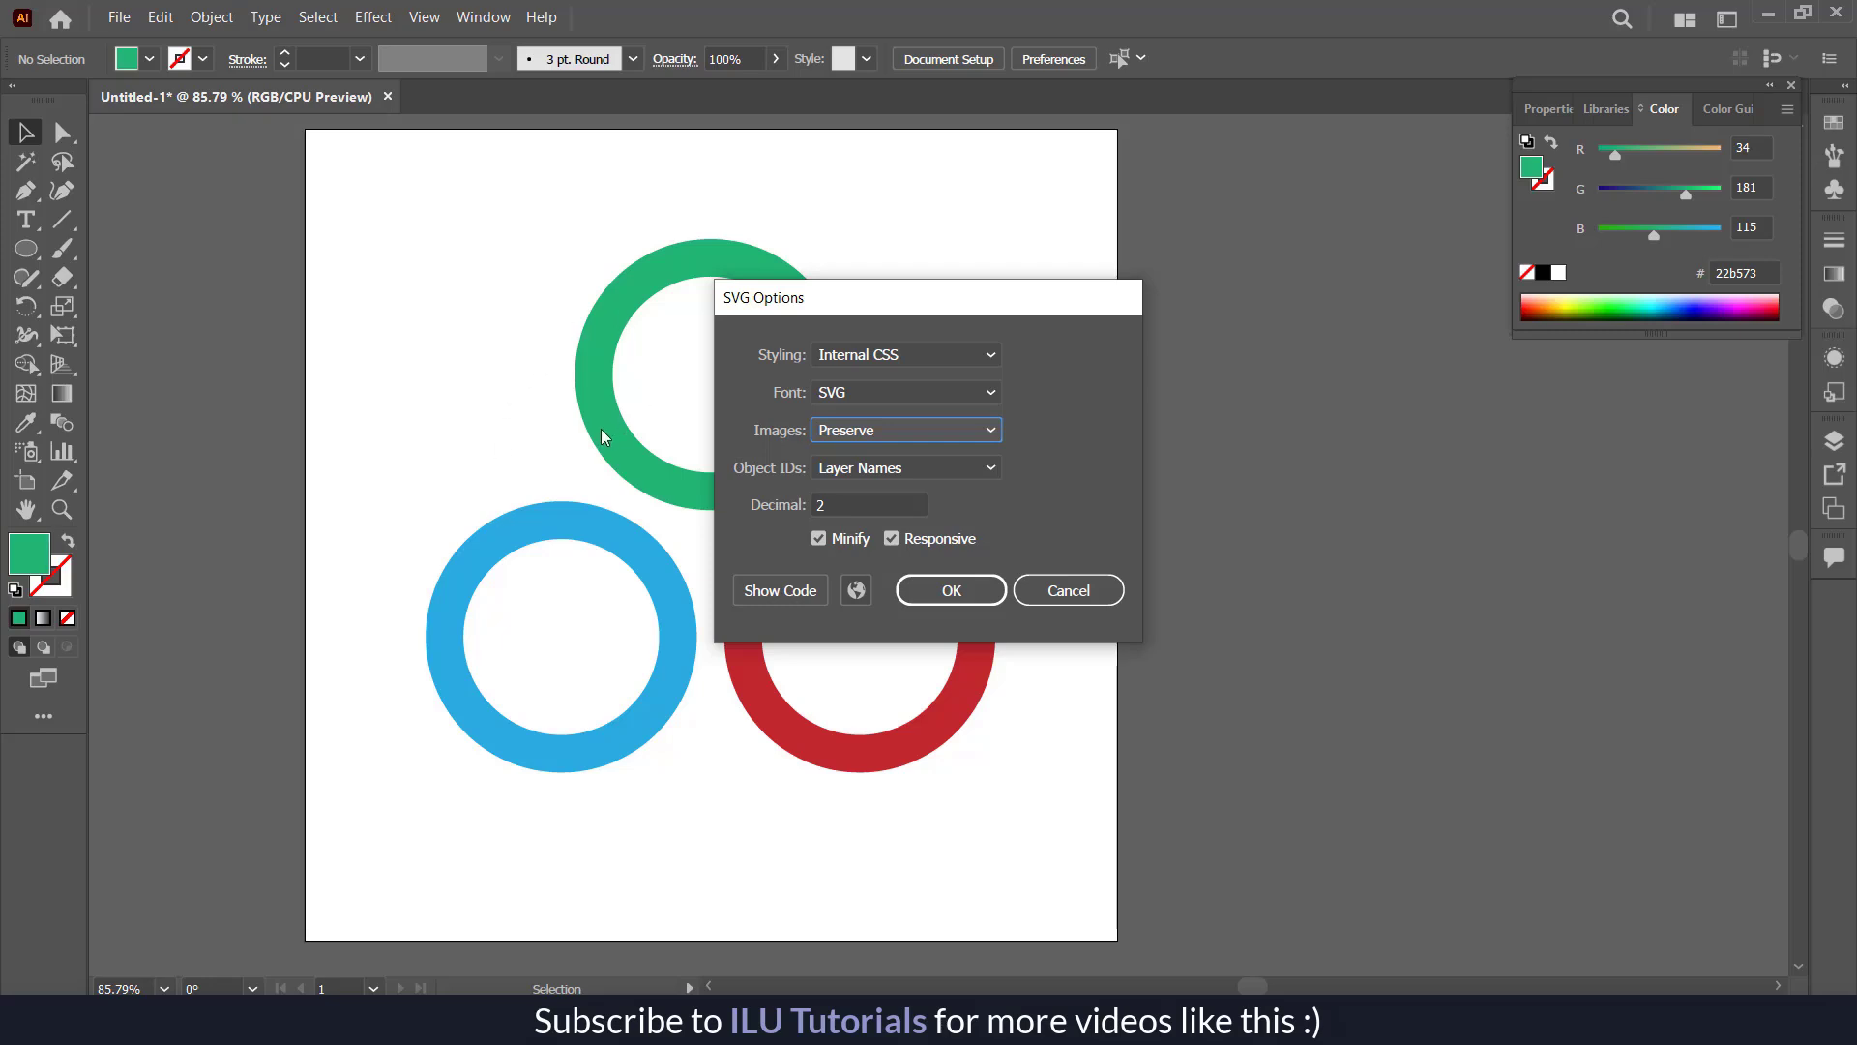
mouse_move(669, 453)
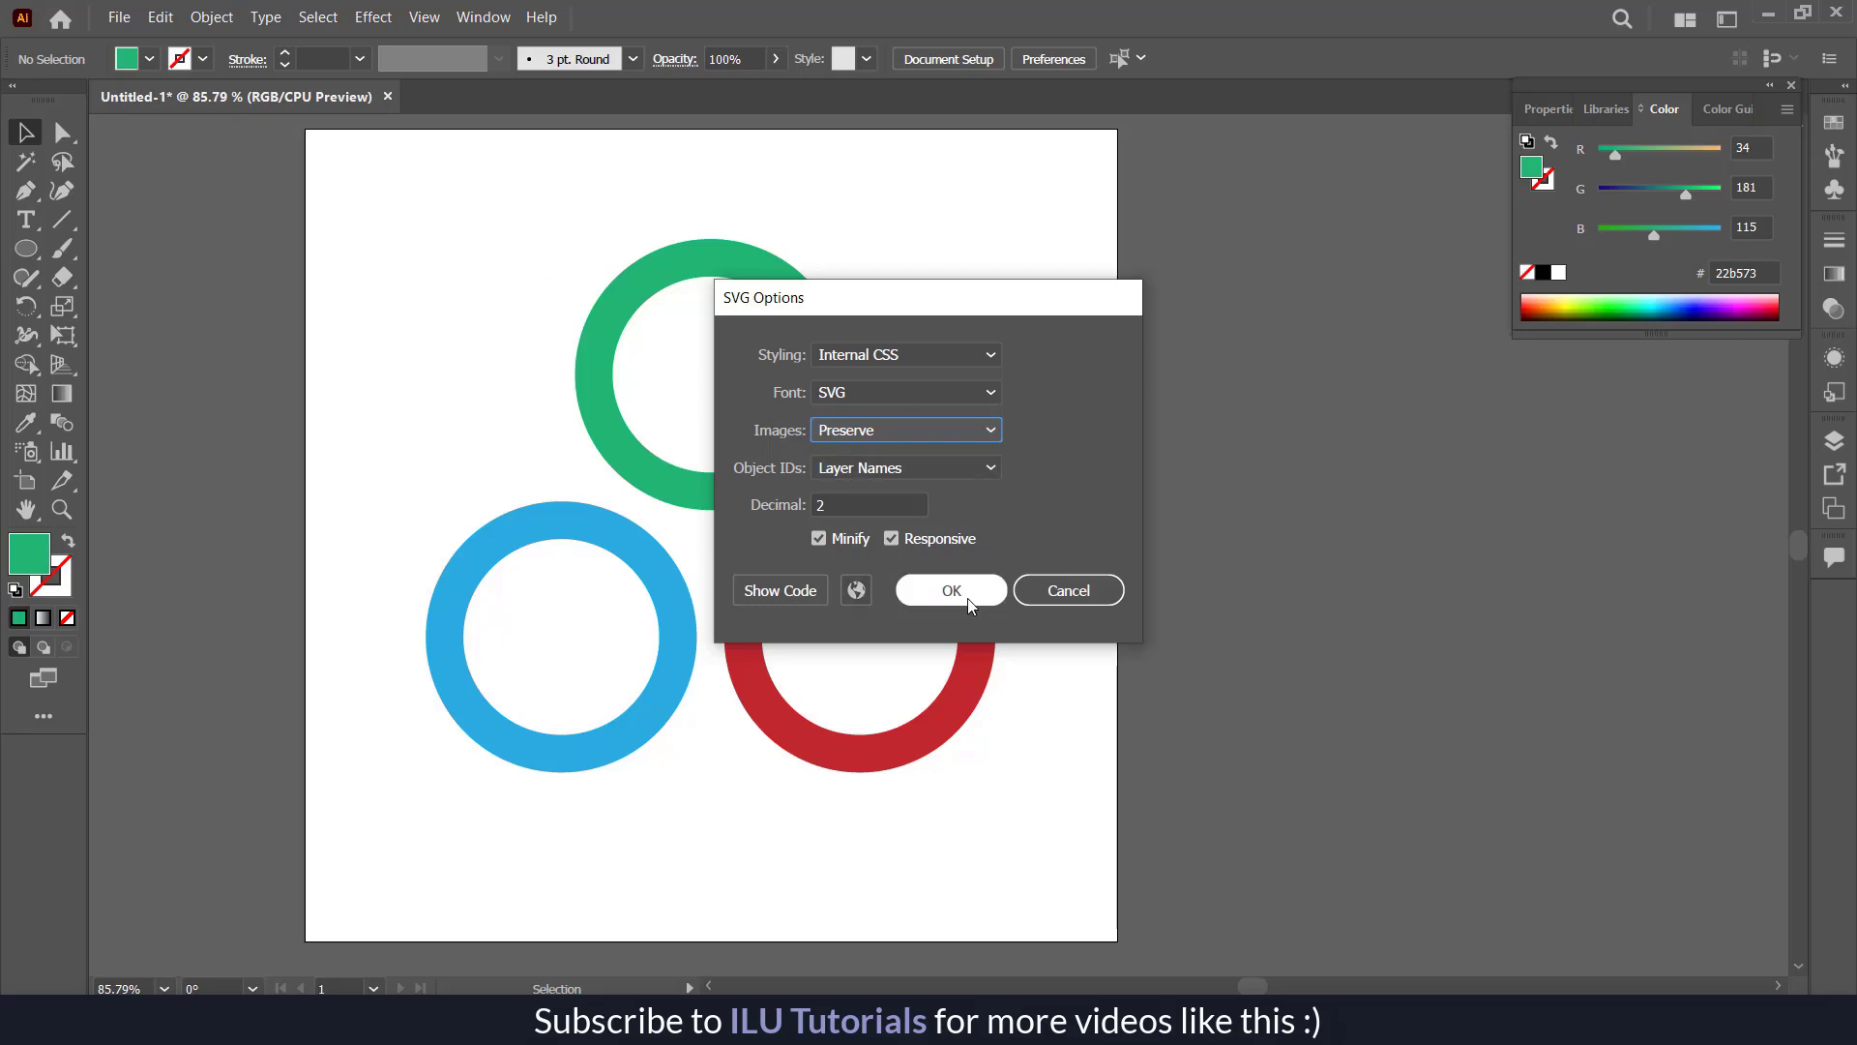
left_click(950, 590)
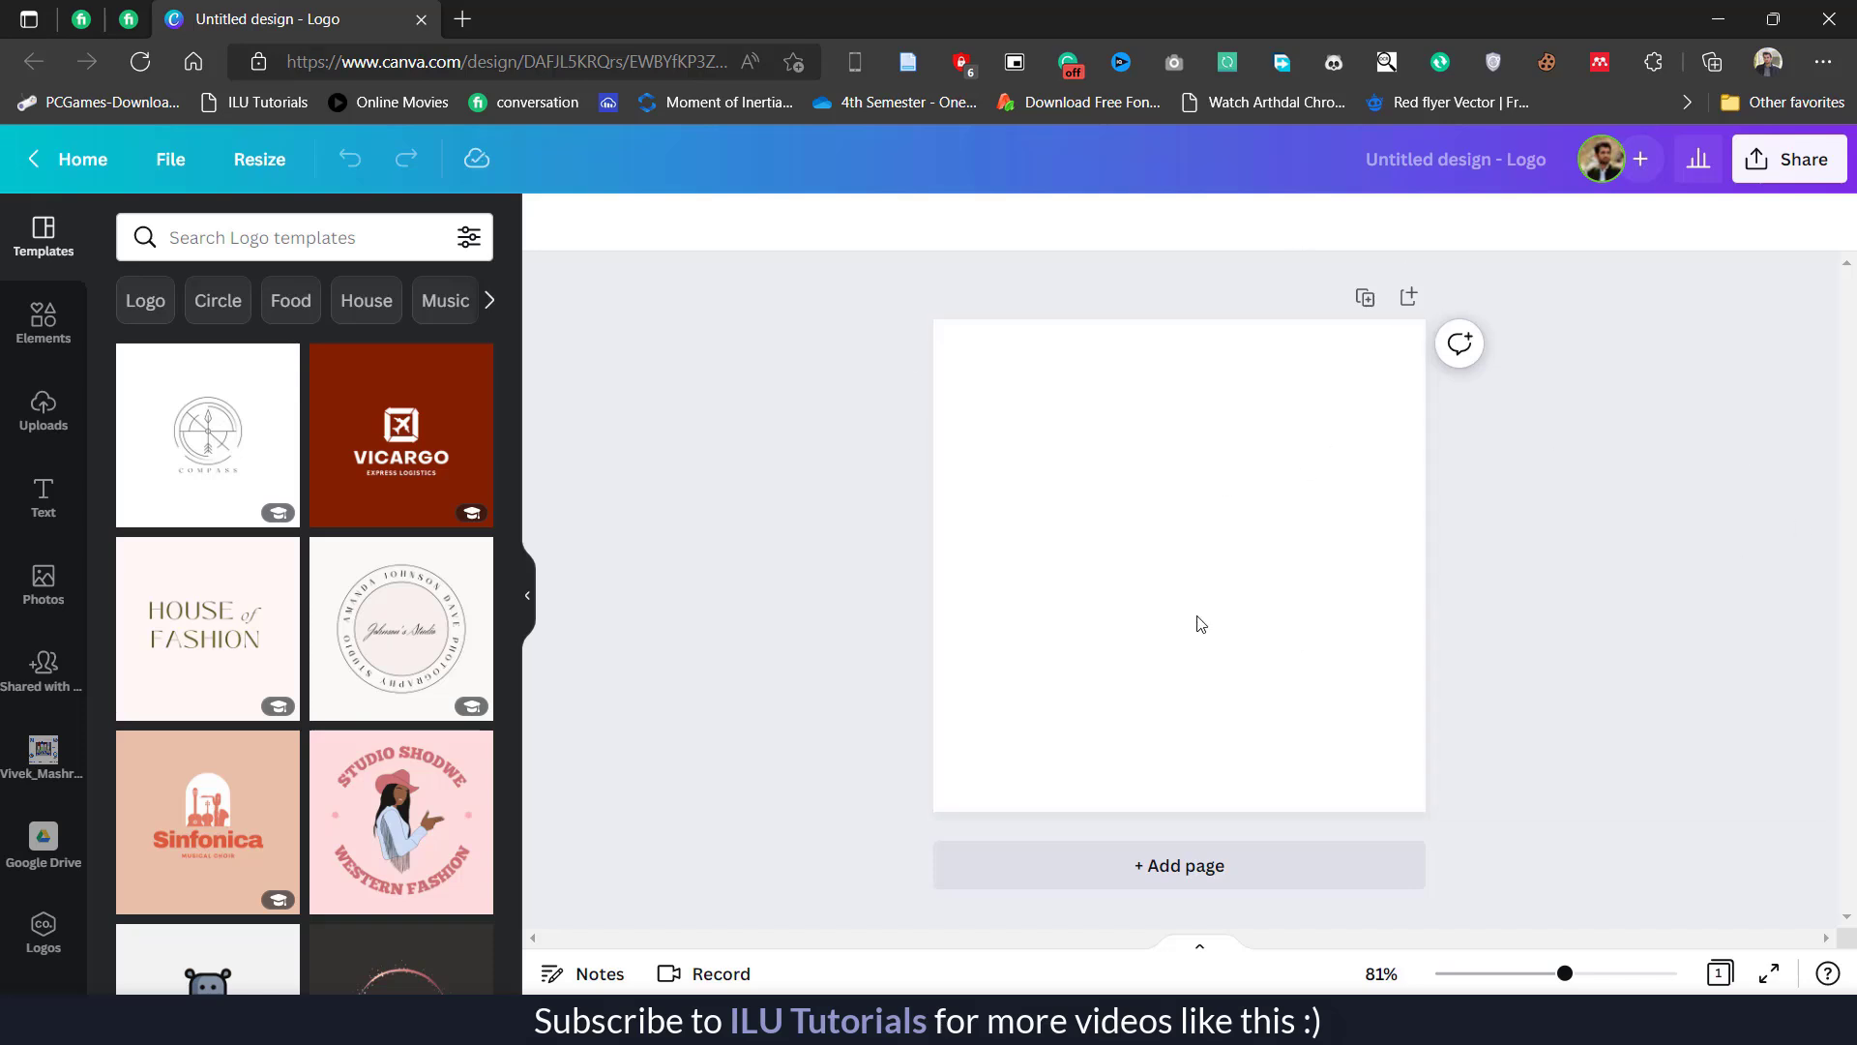
mouse_move(220, 170)
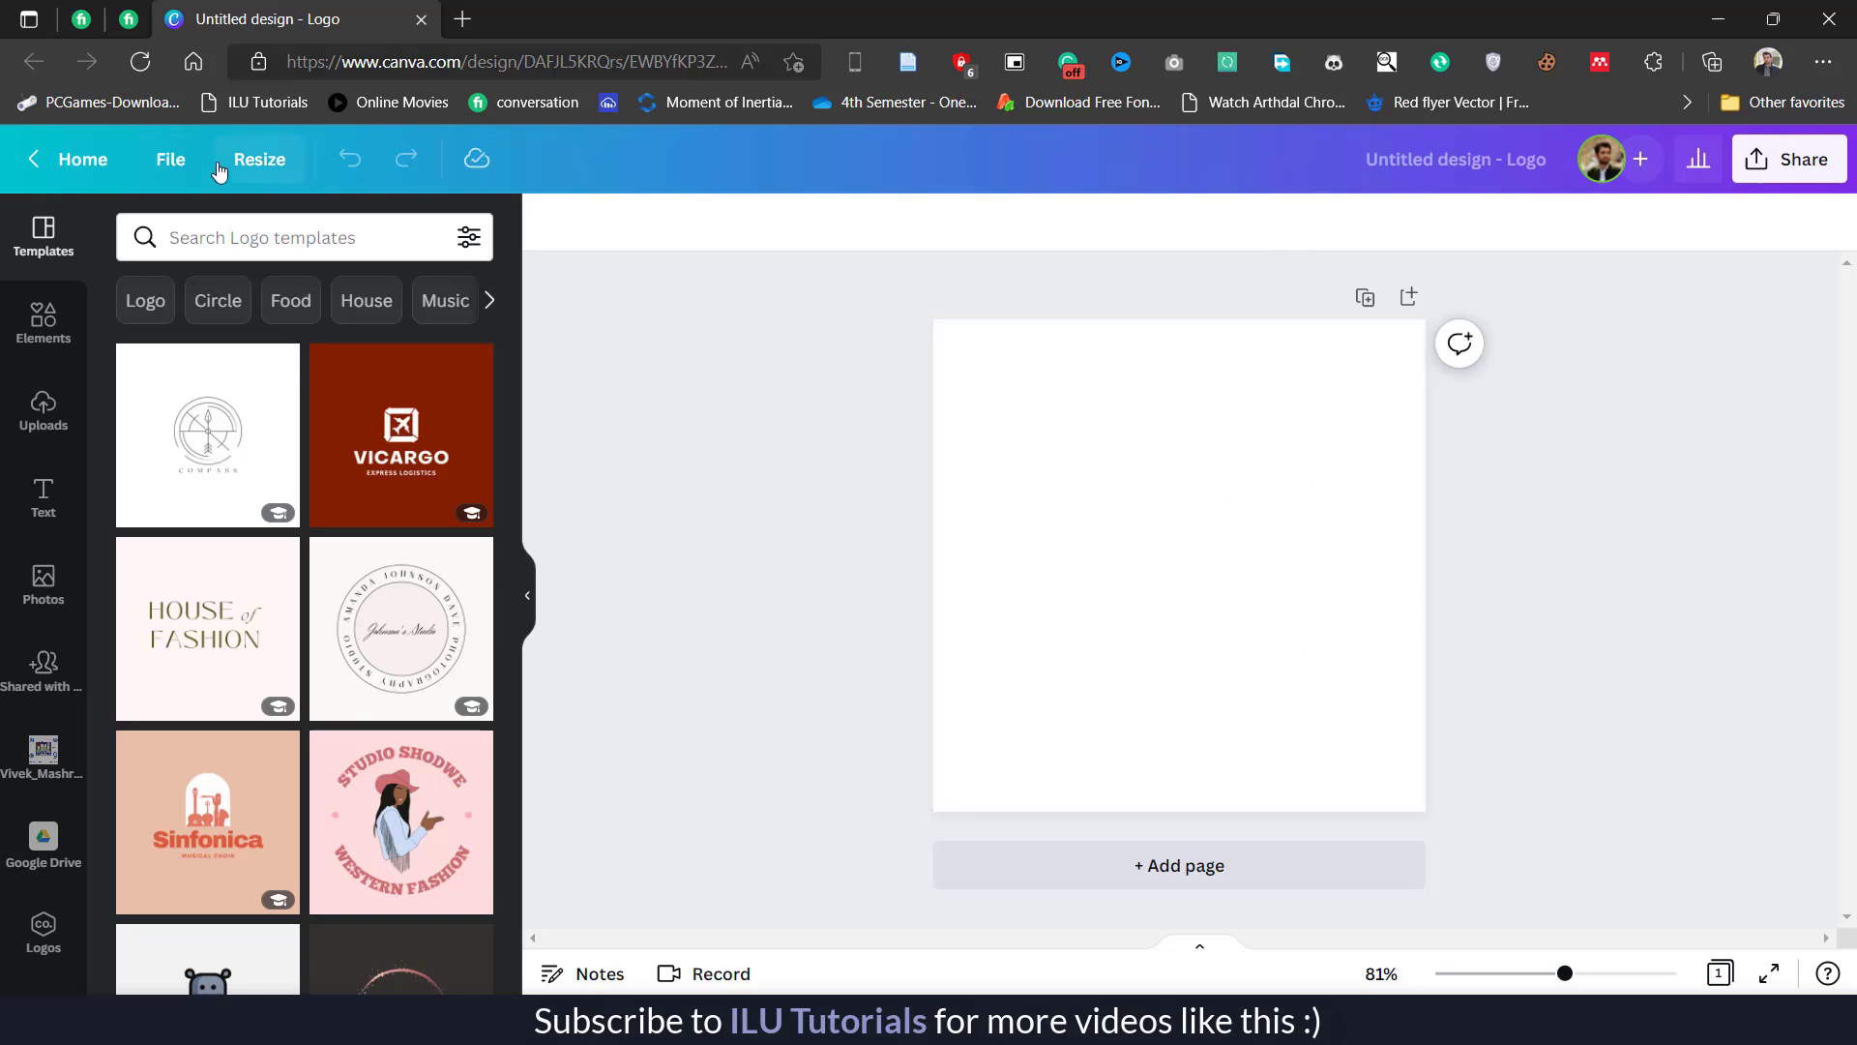
- Bring up the blank untitled Canva logo design in the browser
left_click(259, 160)
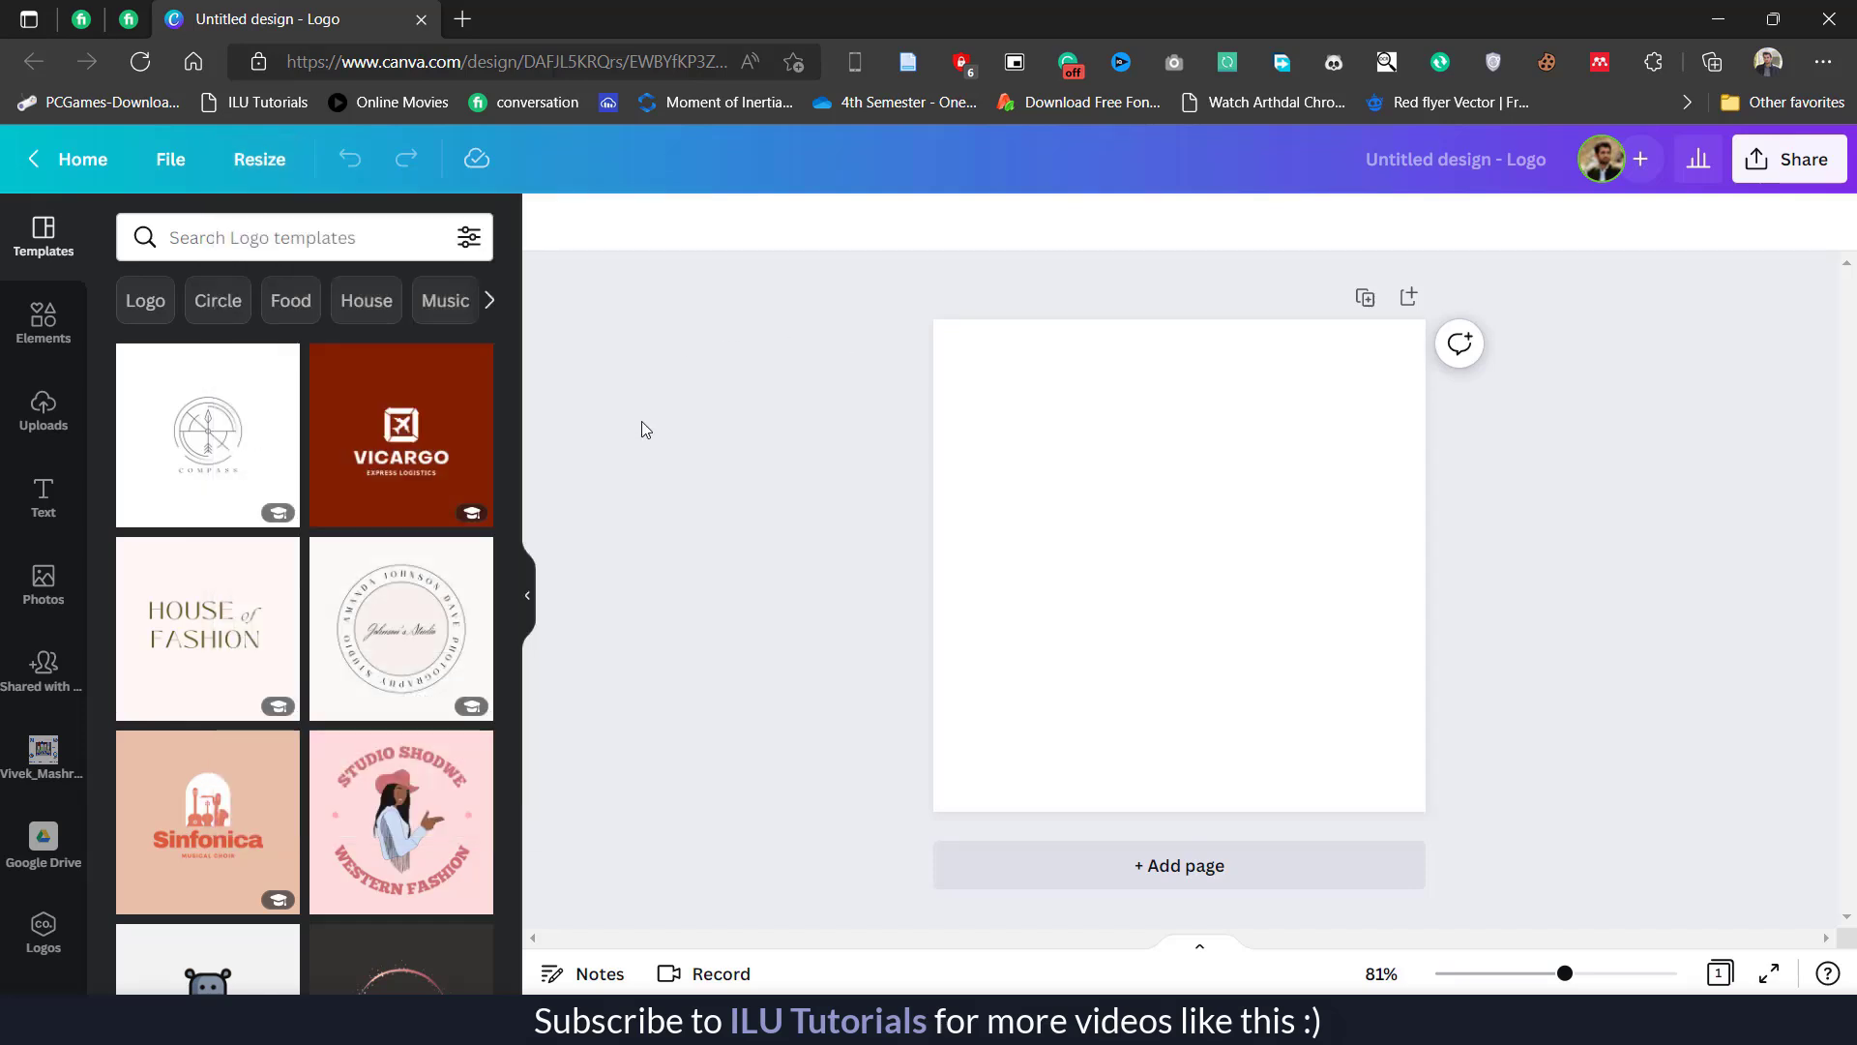
mouse_move(946, 583)
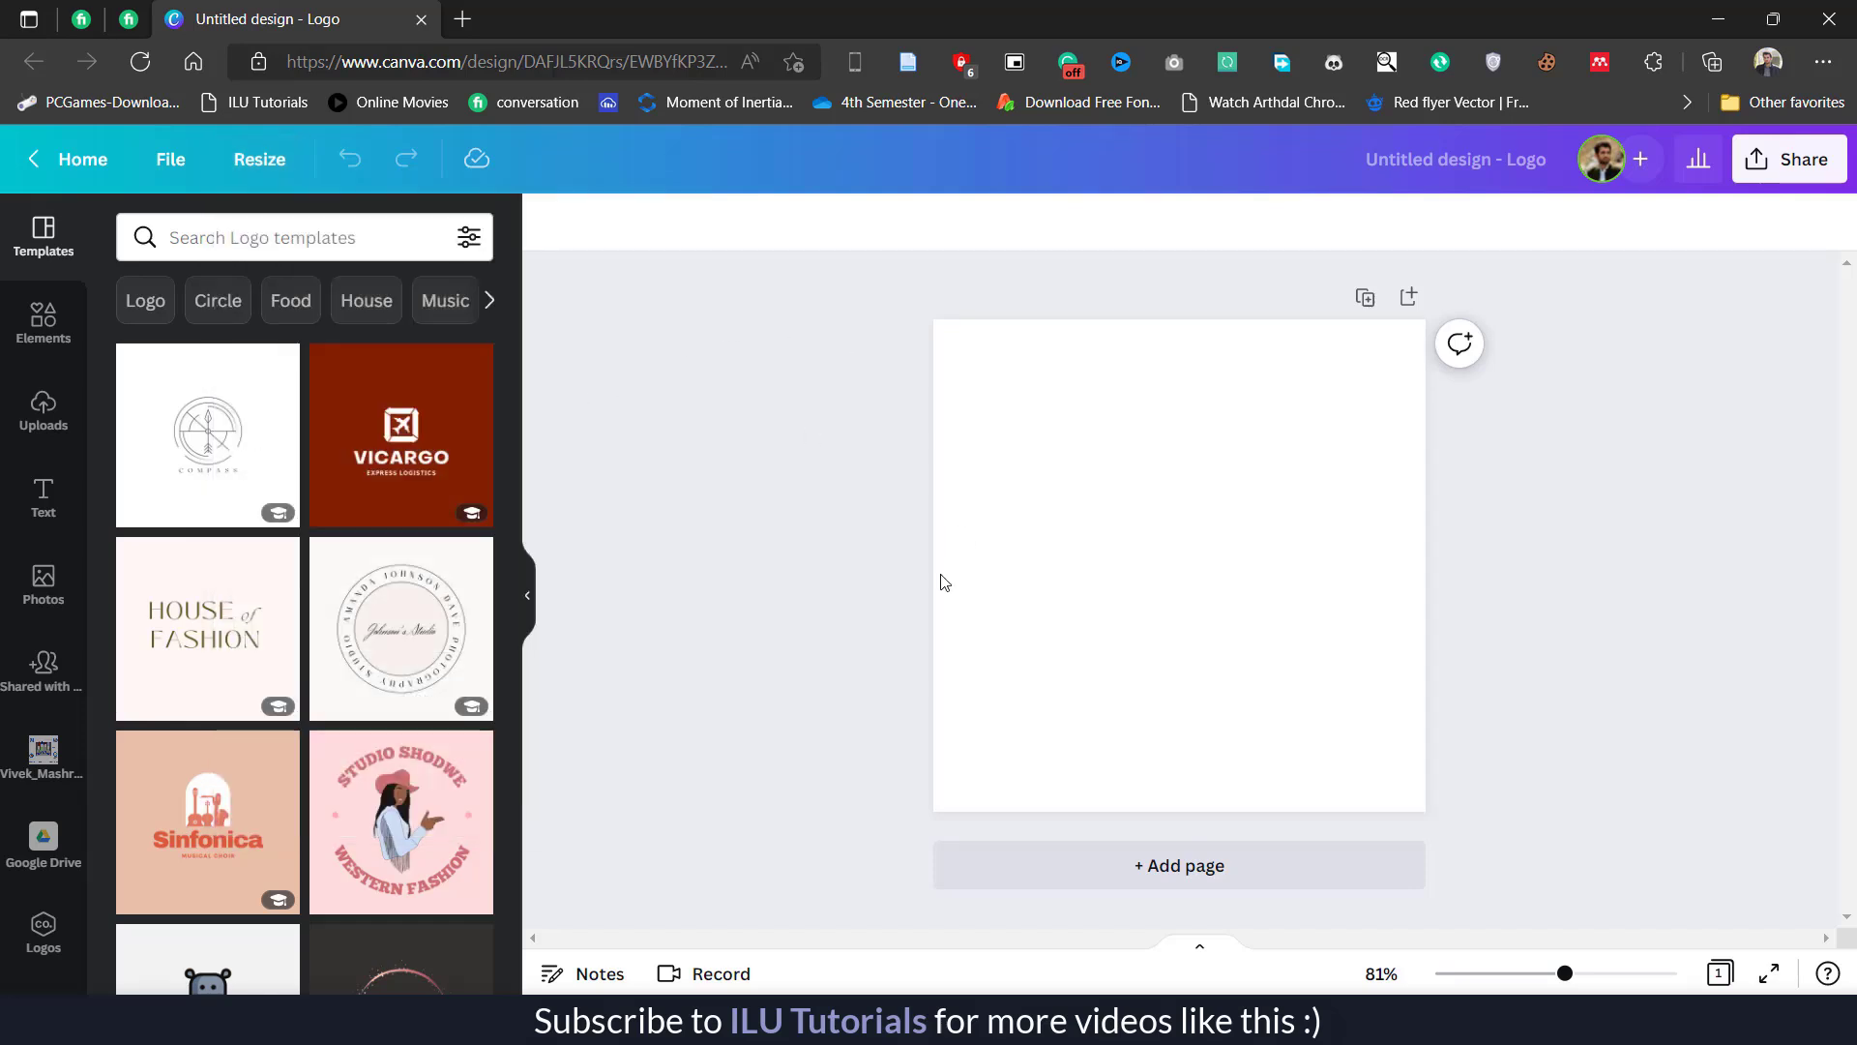
mouse_move(1321, 621)
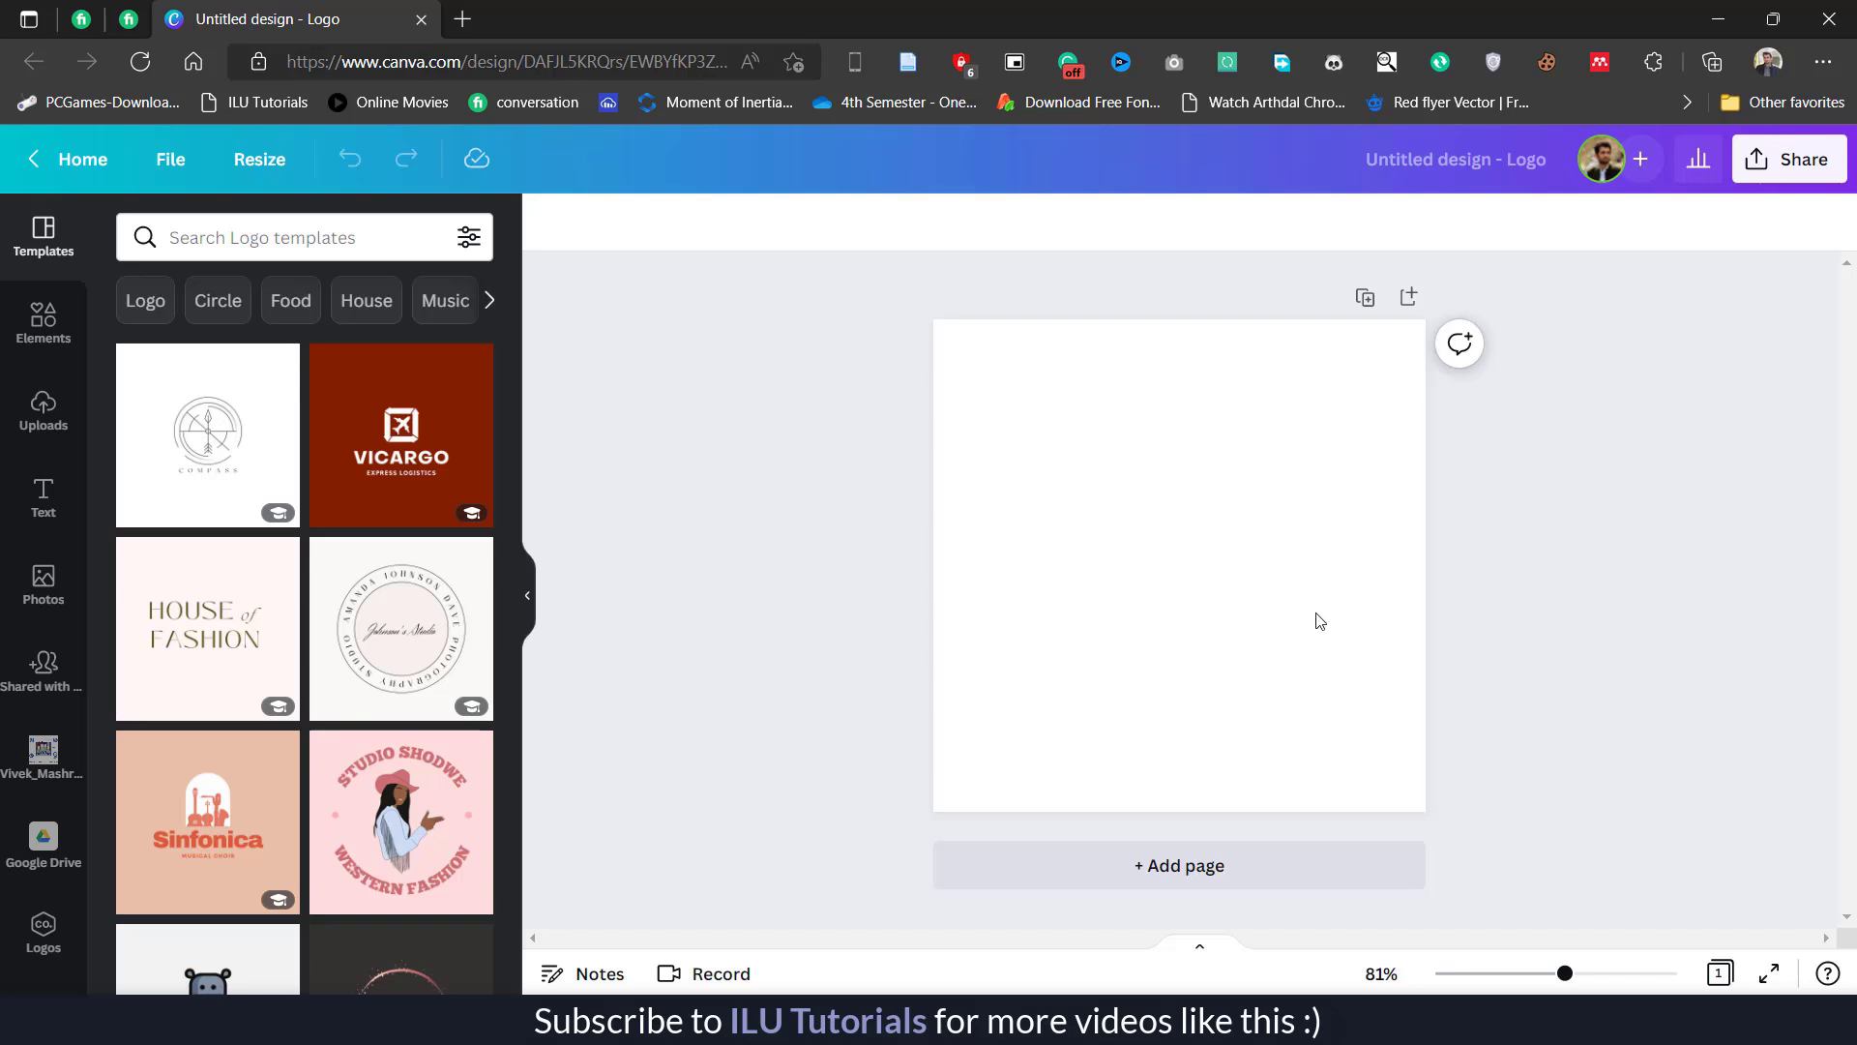
mouse_move(43, 409)
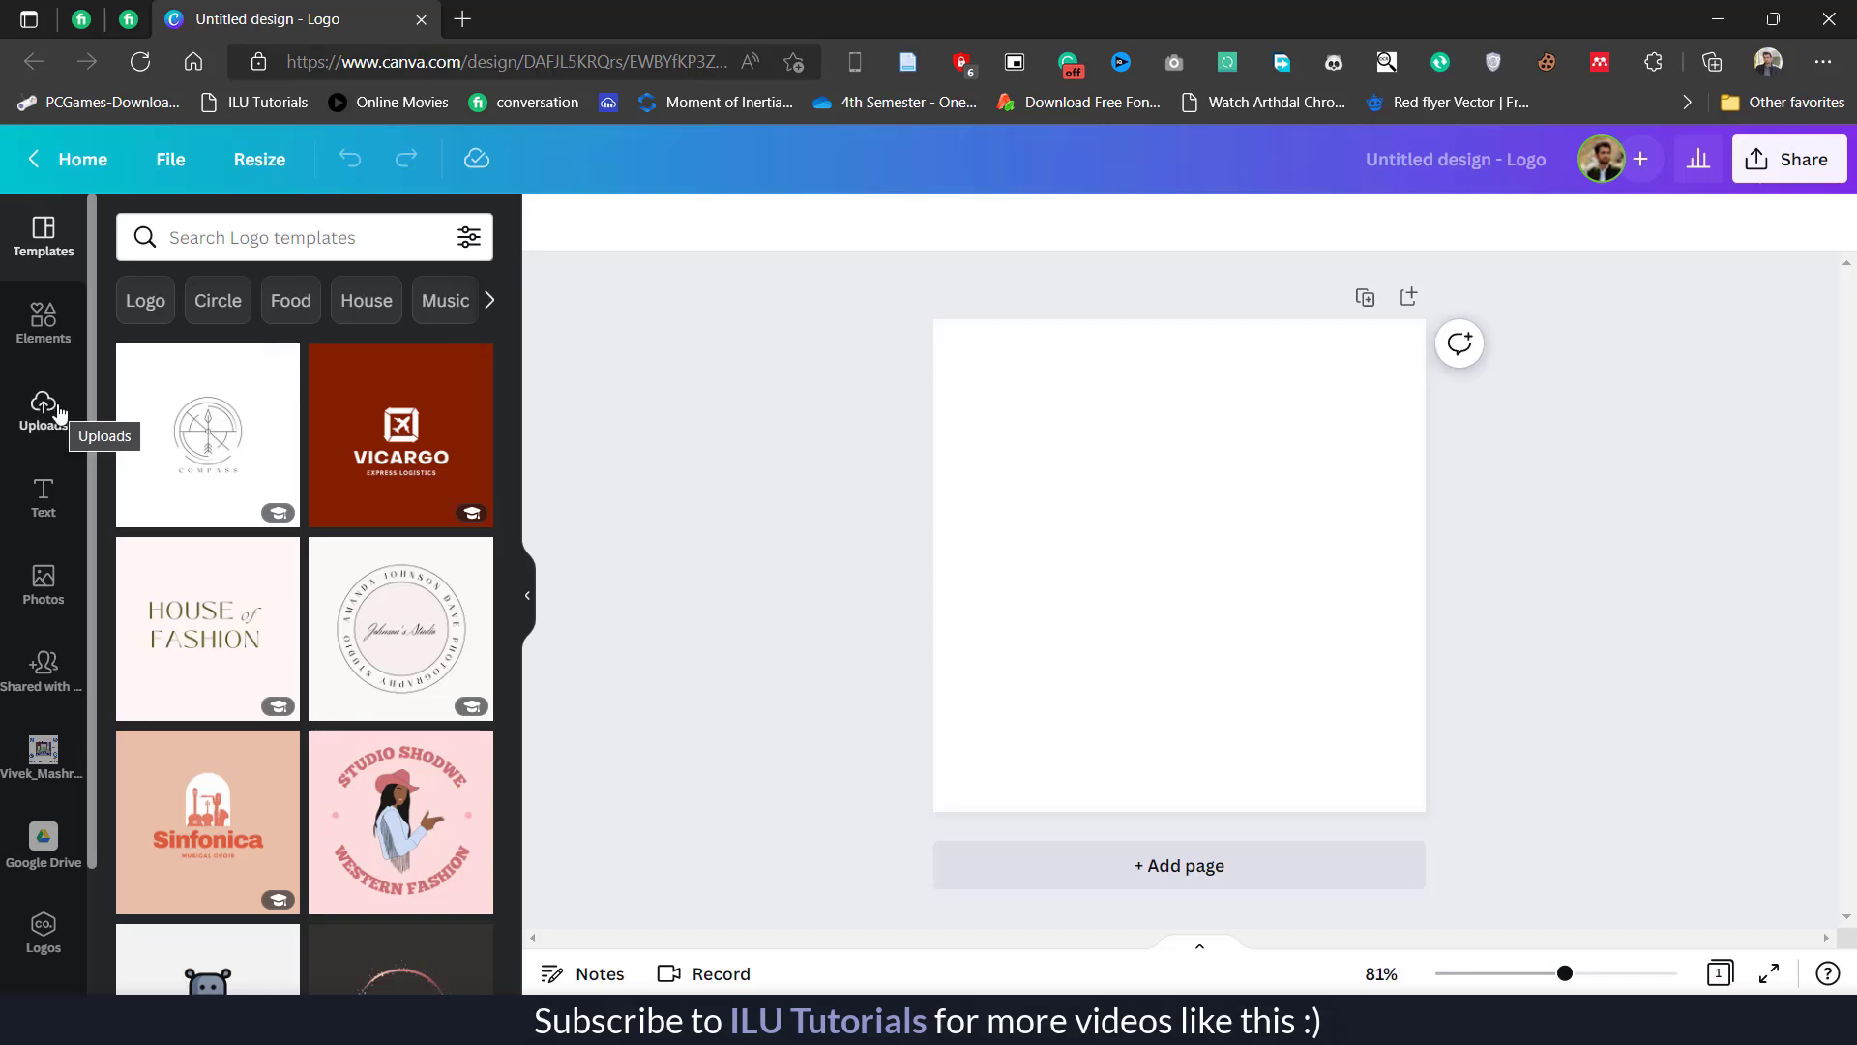
- Show Canva's Uploads panel and start uploading files from the computer
left_click(43, 408)
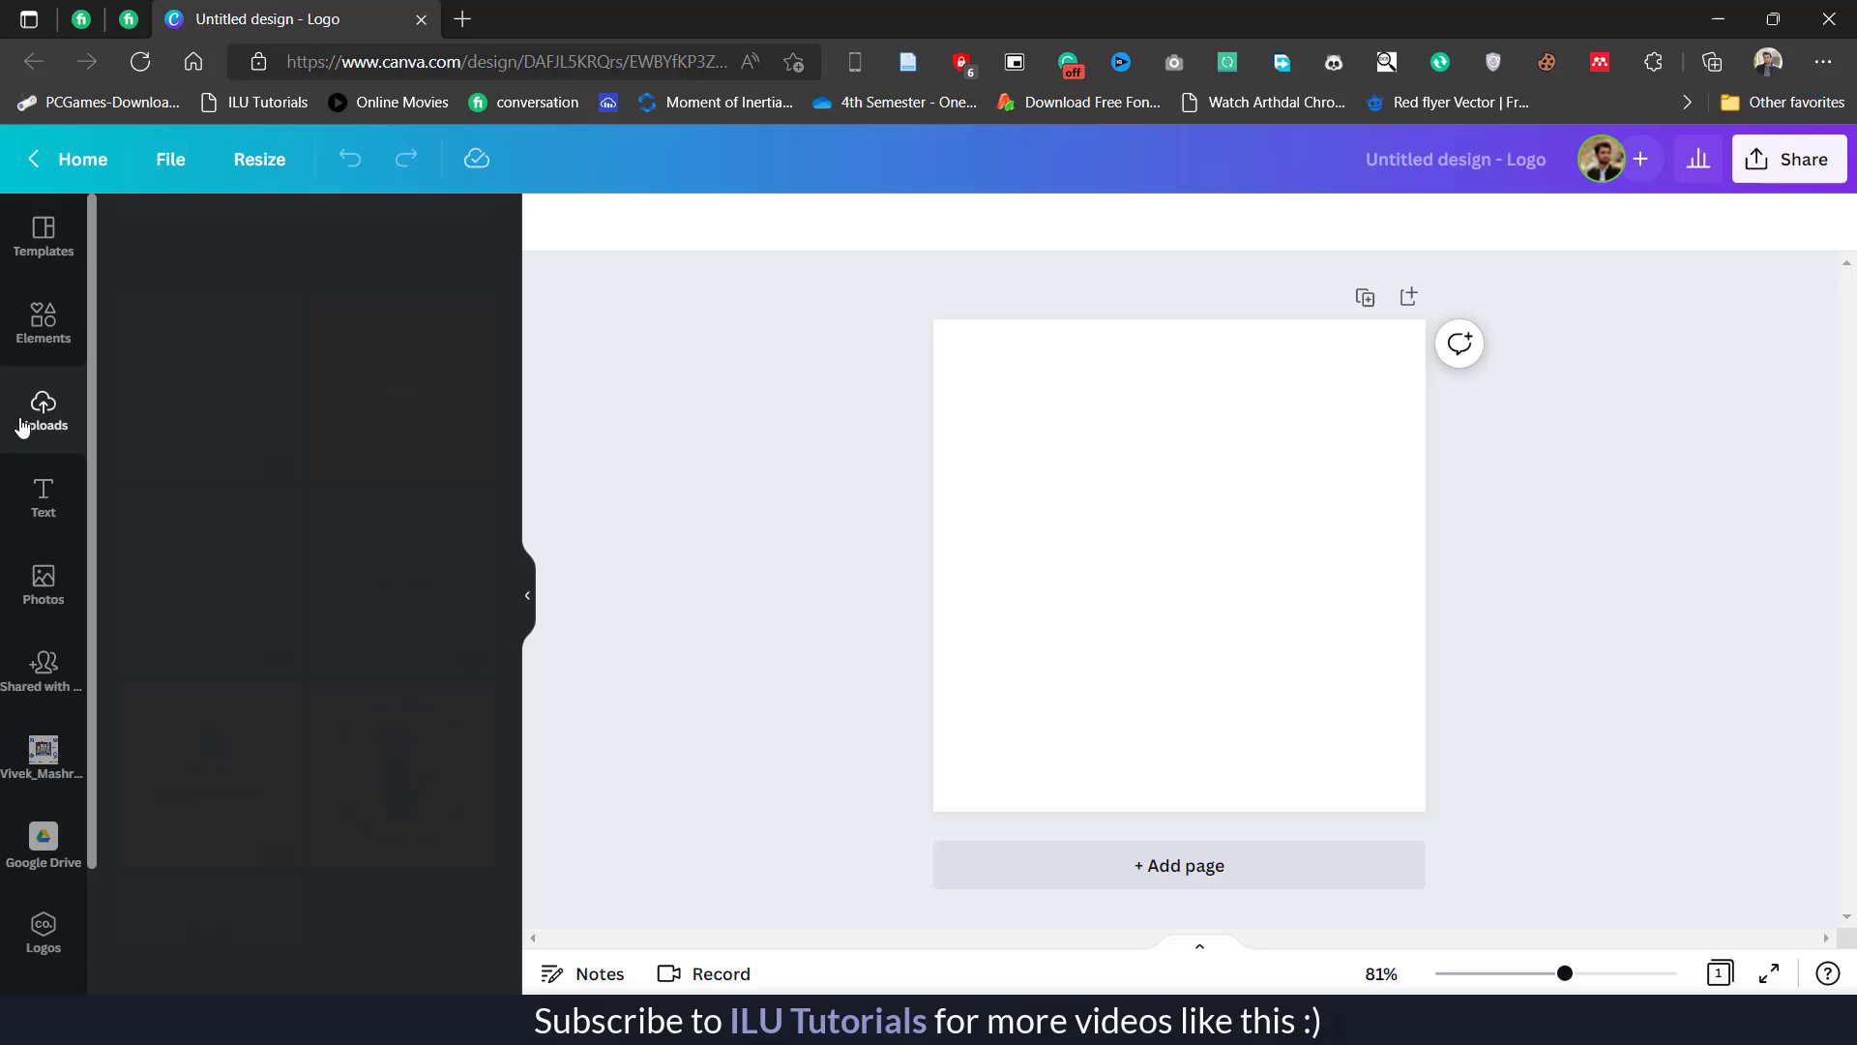
left_click(42, 408)
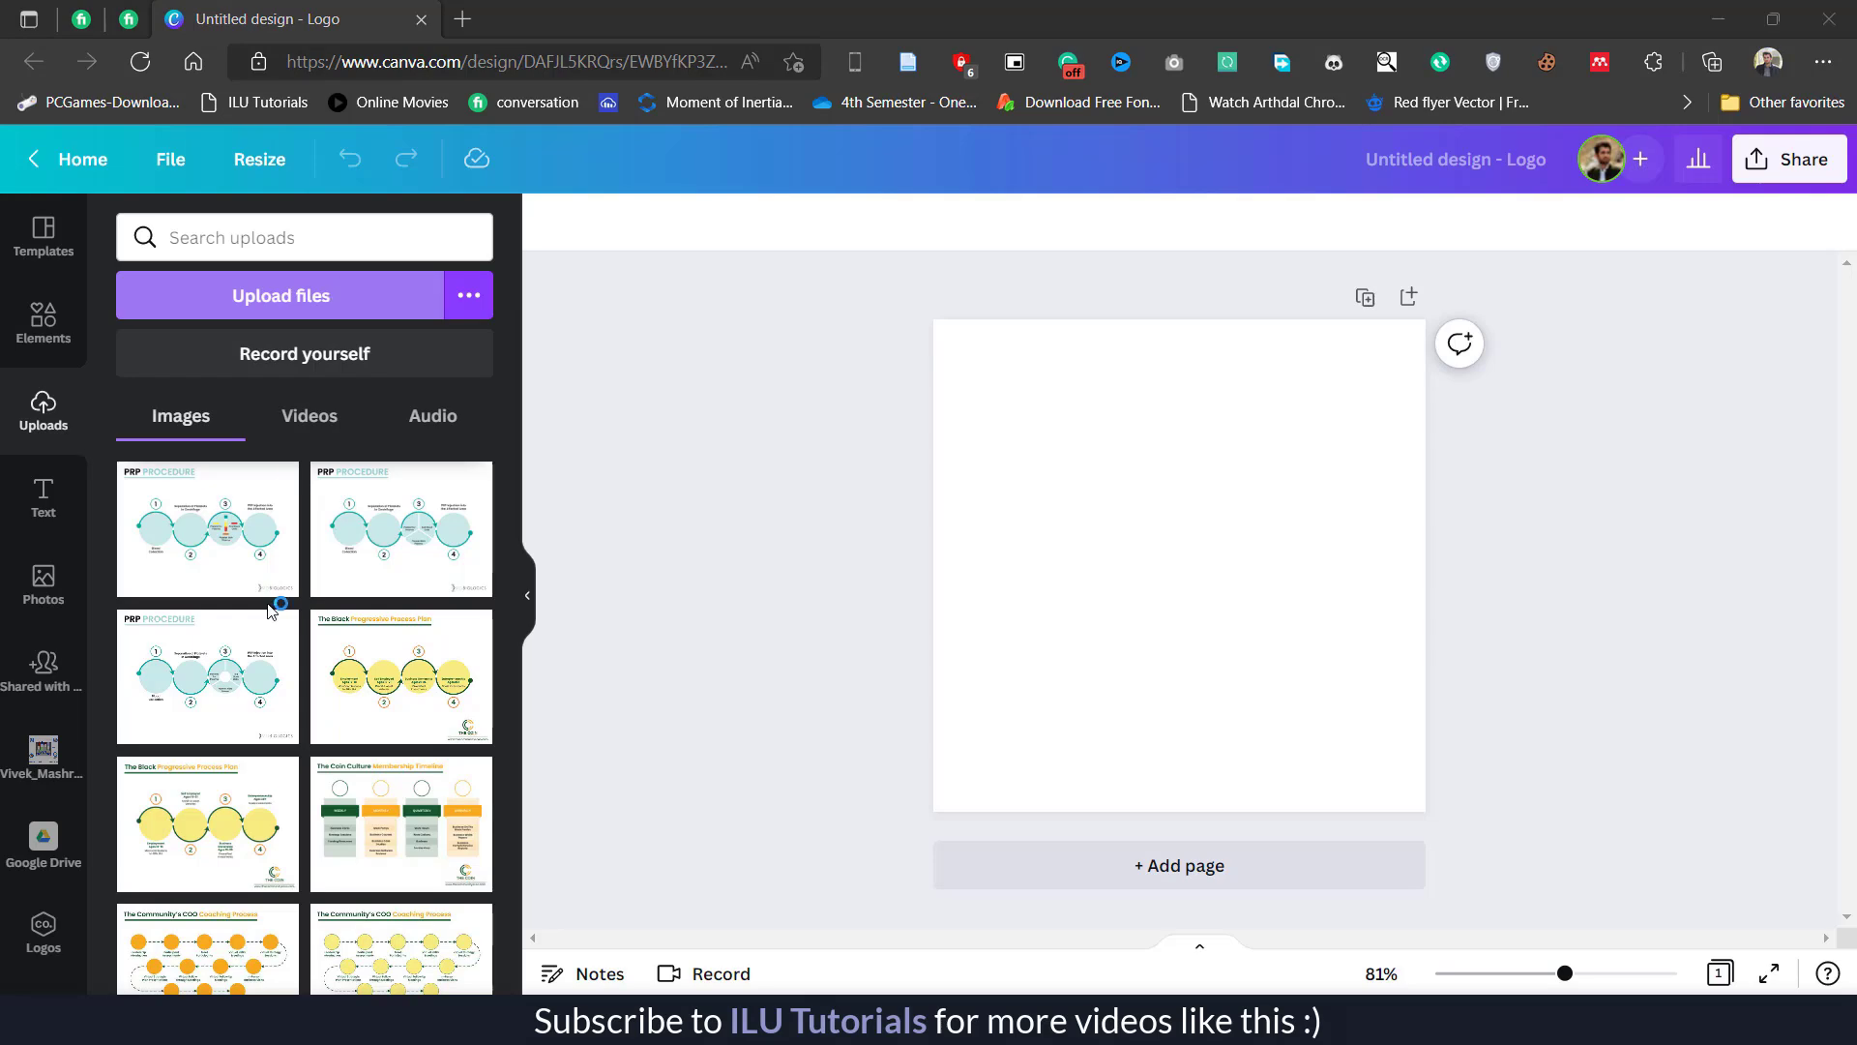
left_click(280, 295)
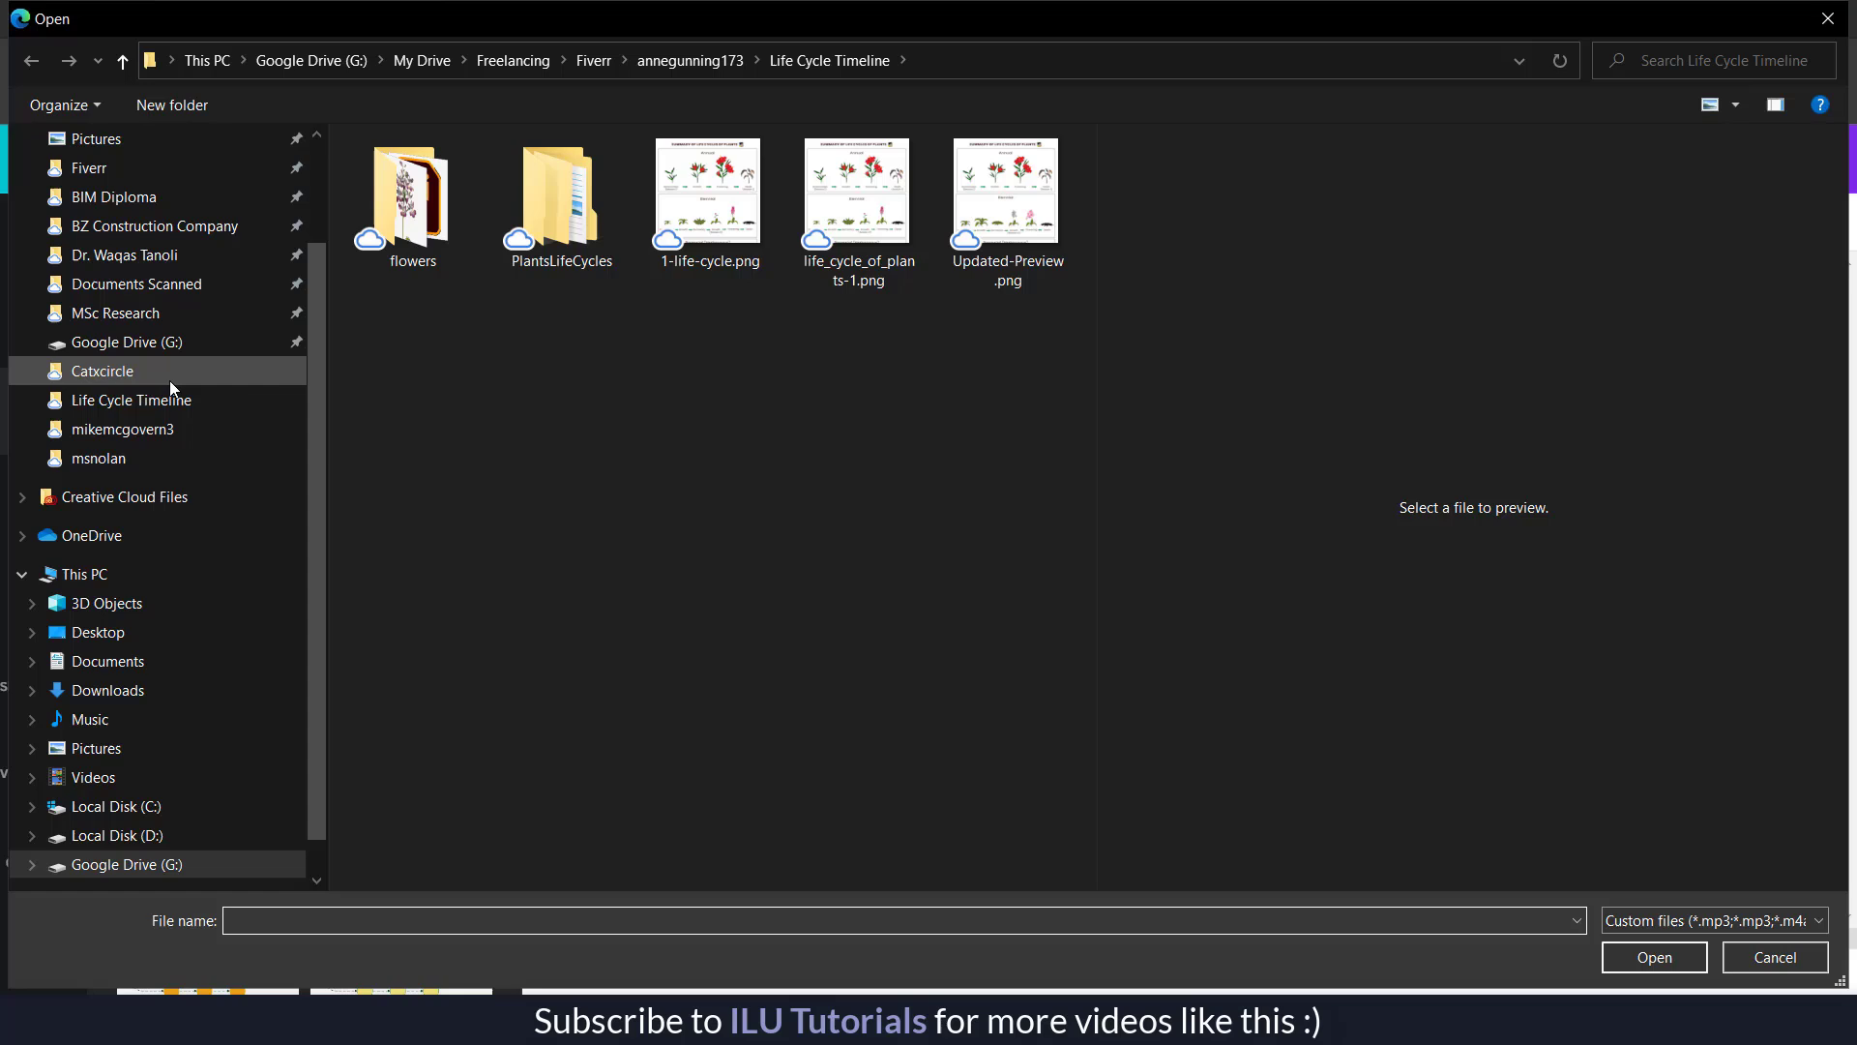
- Upload Untitled-1.png and Untitled-1.svg from Documents > AI to Canva
left_click(107, 660)
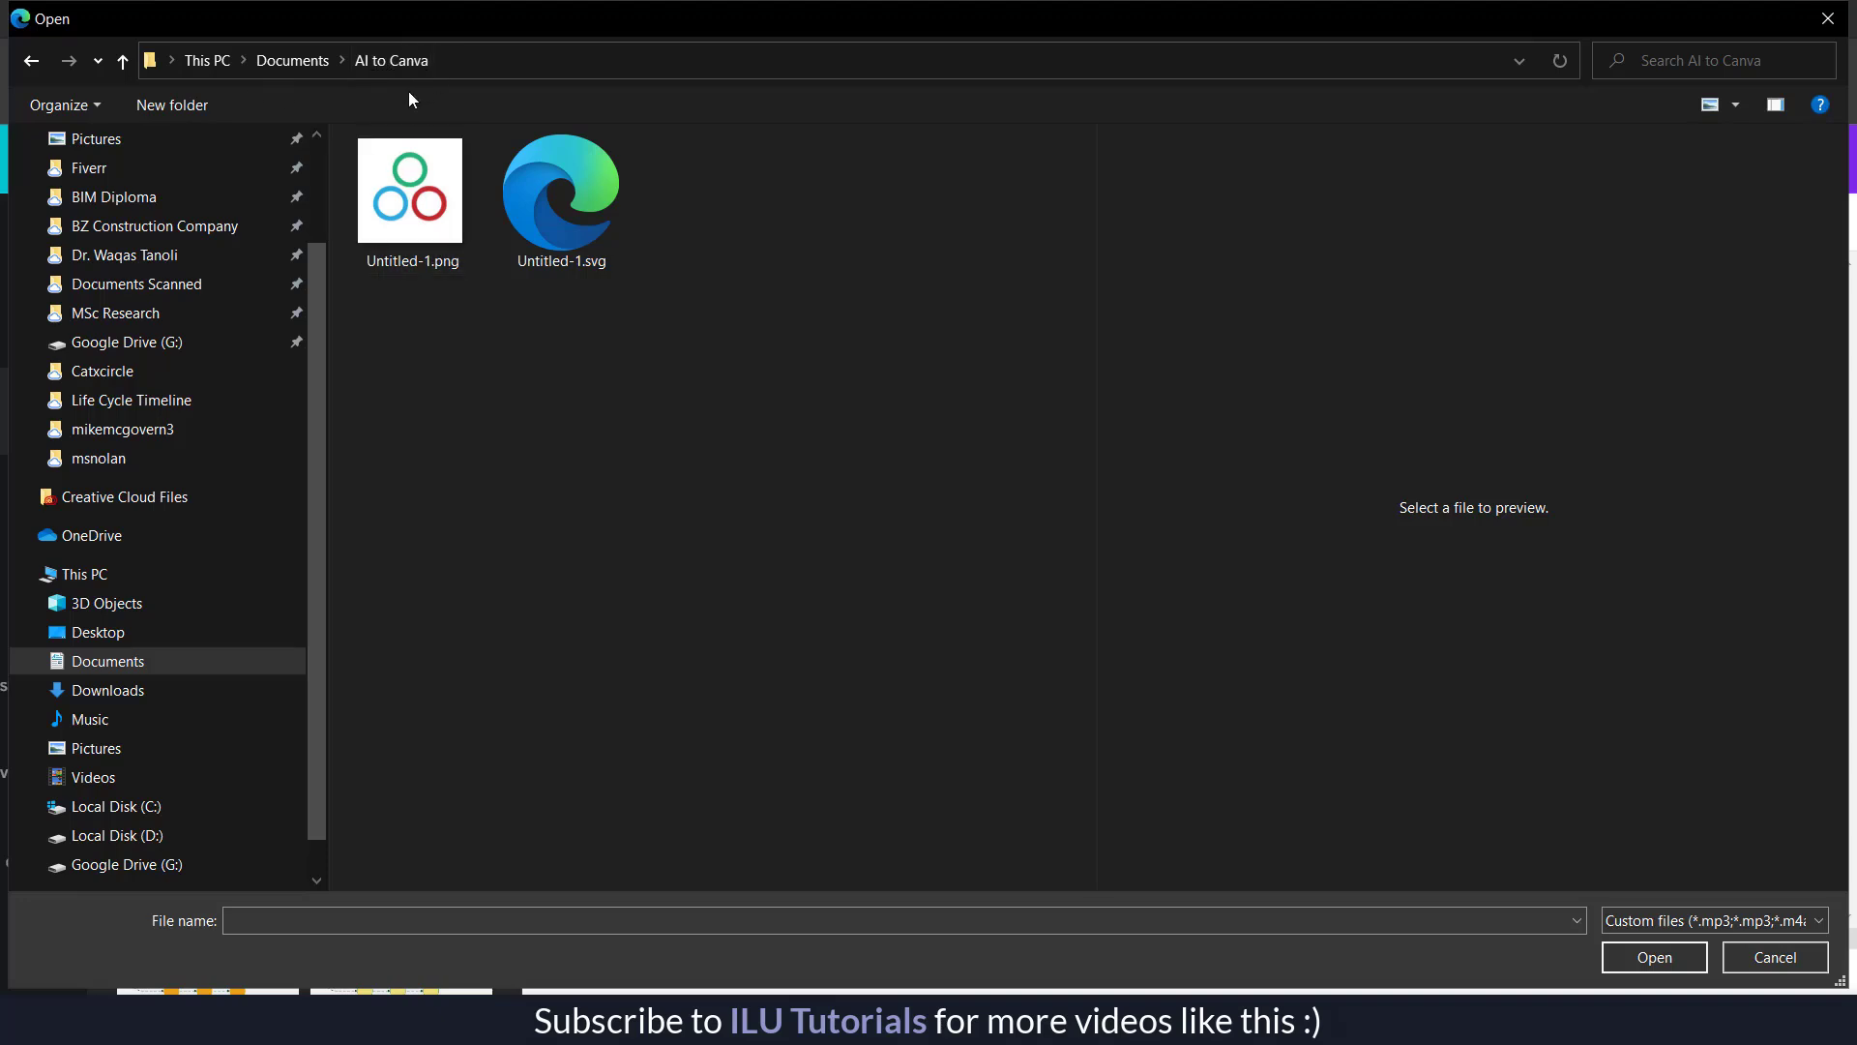
mouse_move(491, 269)
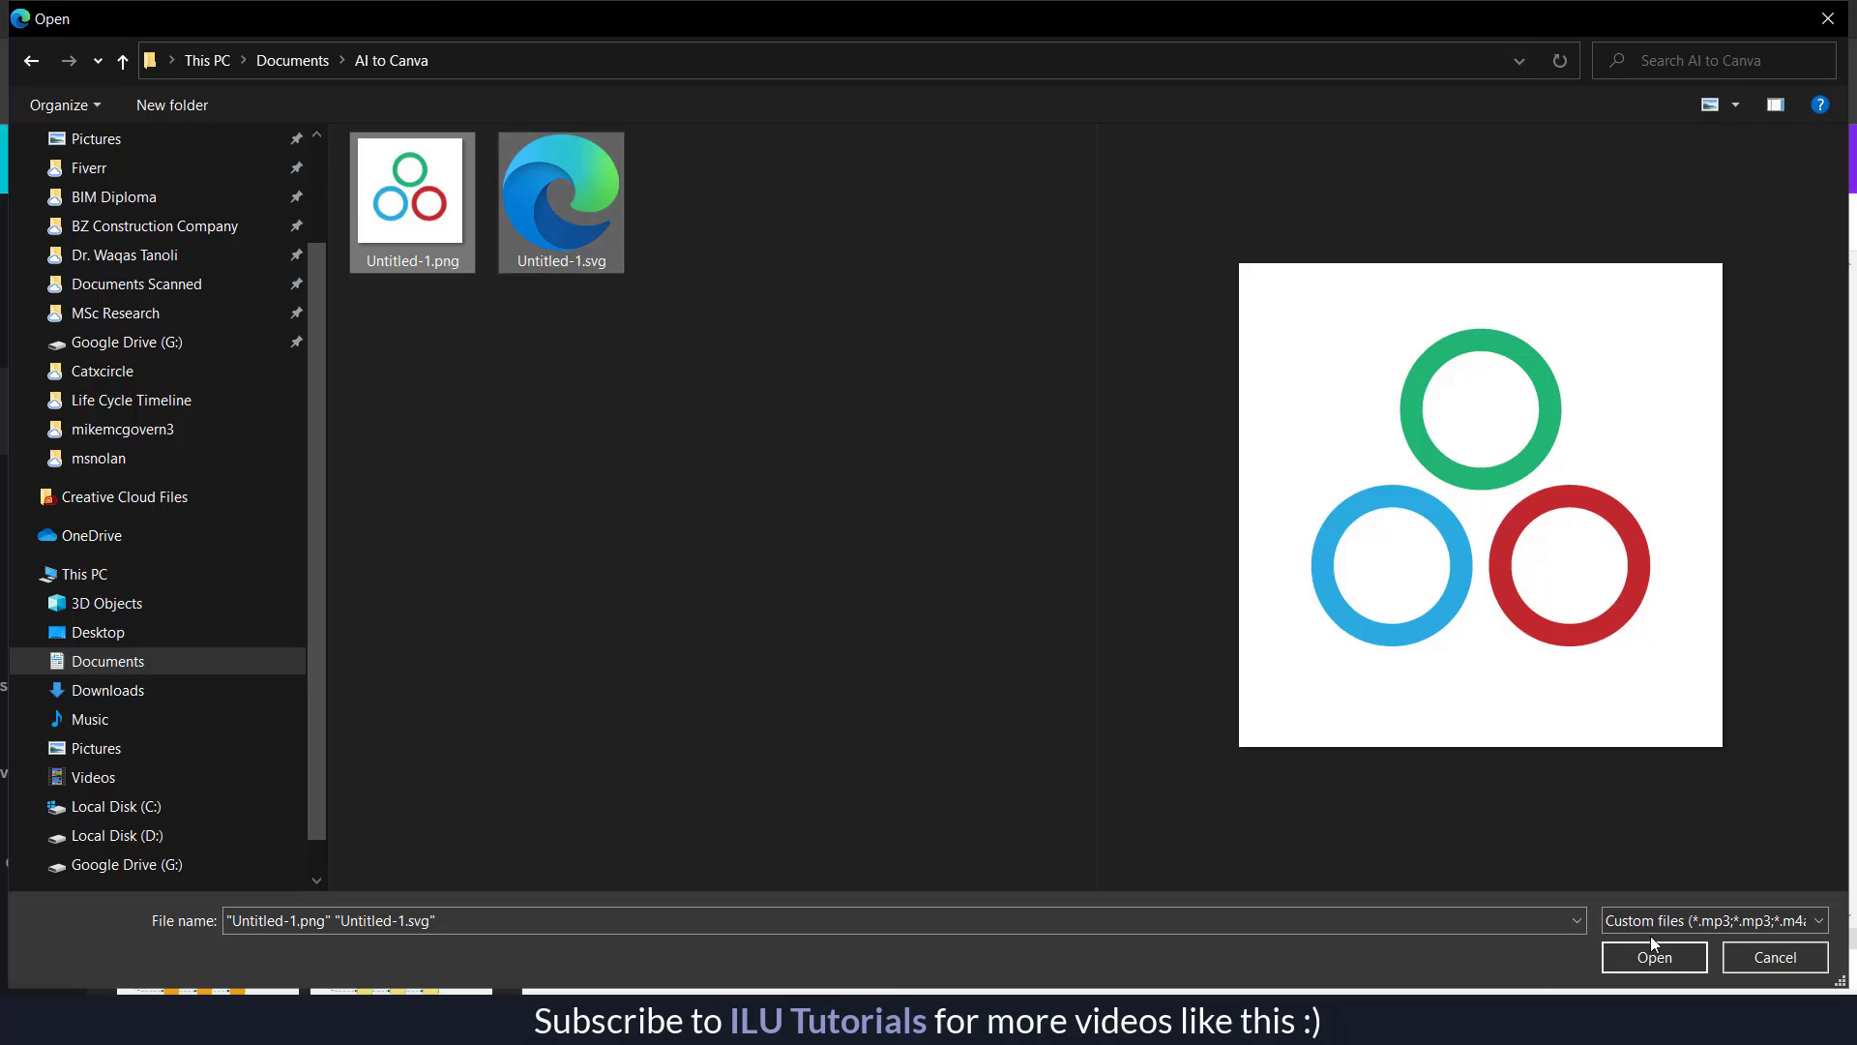
left_click(1654, 956)
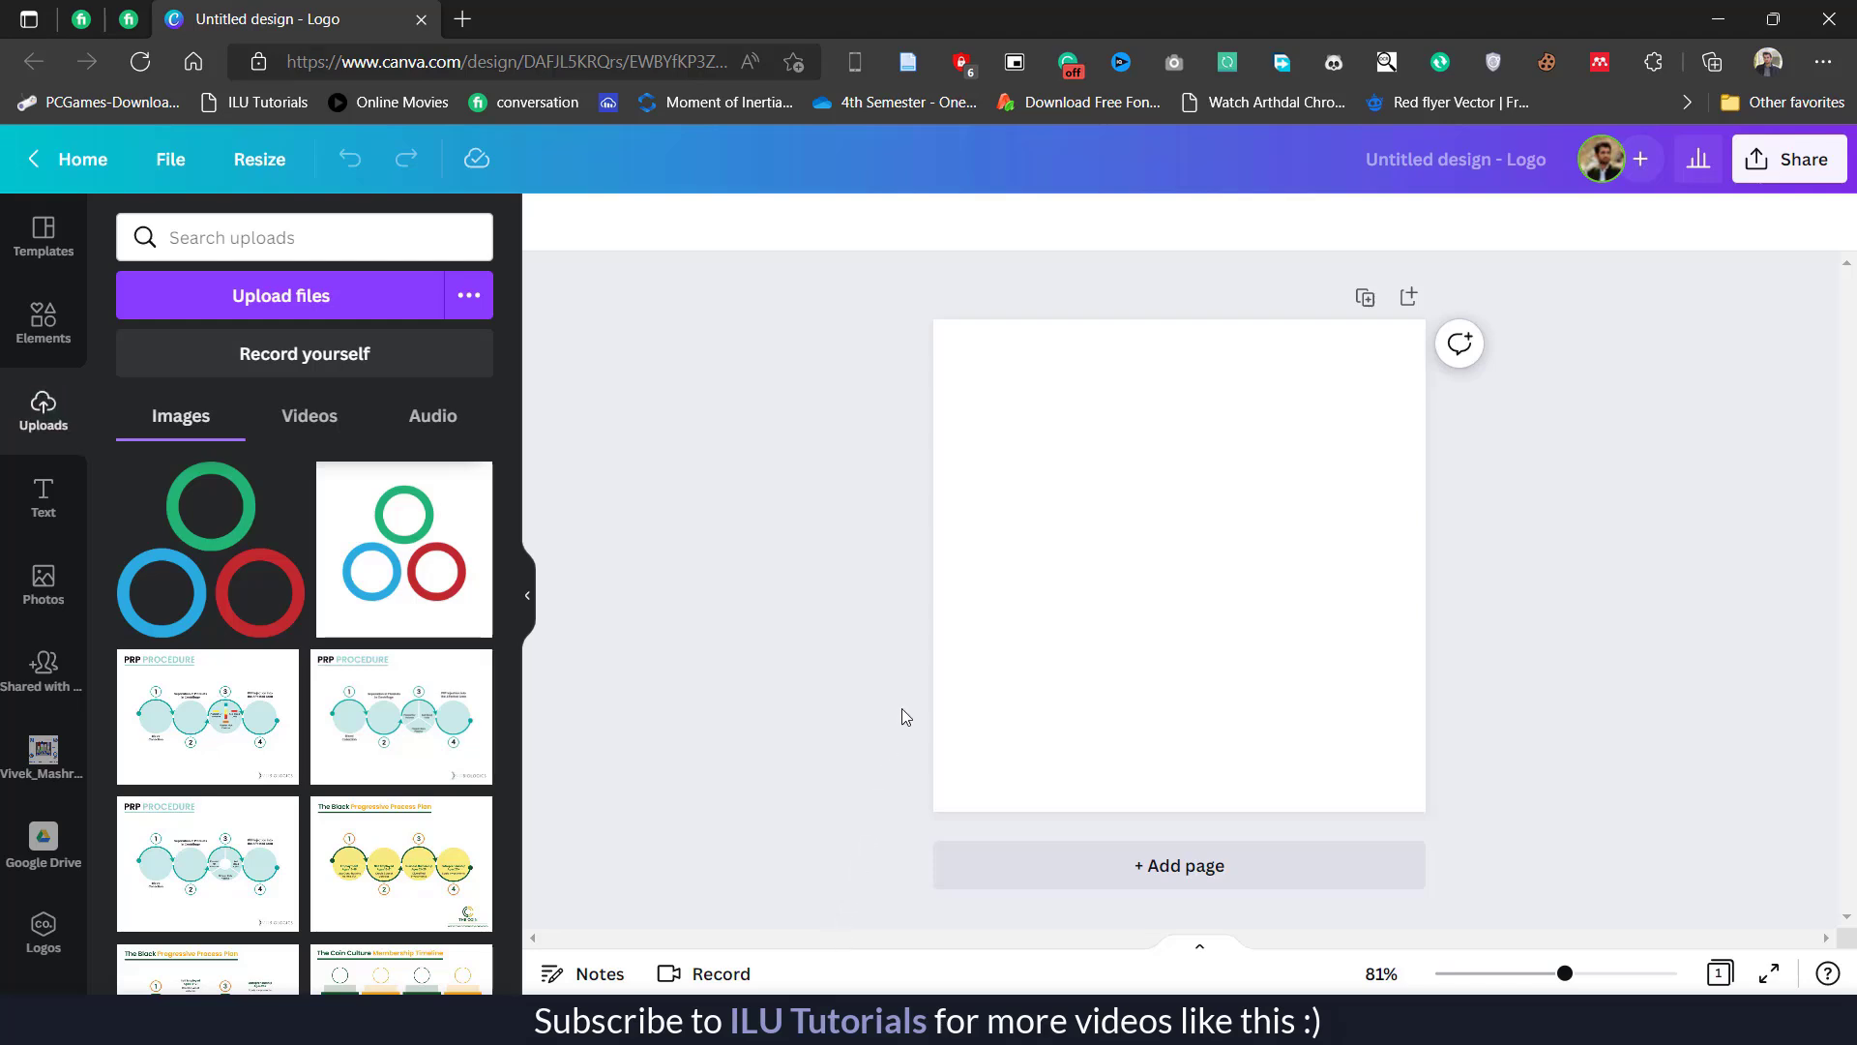
mouse_move(489, 526)
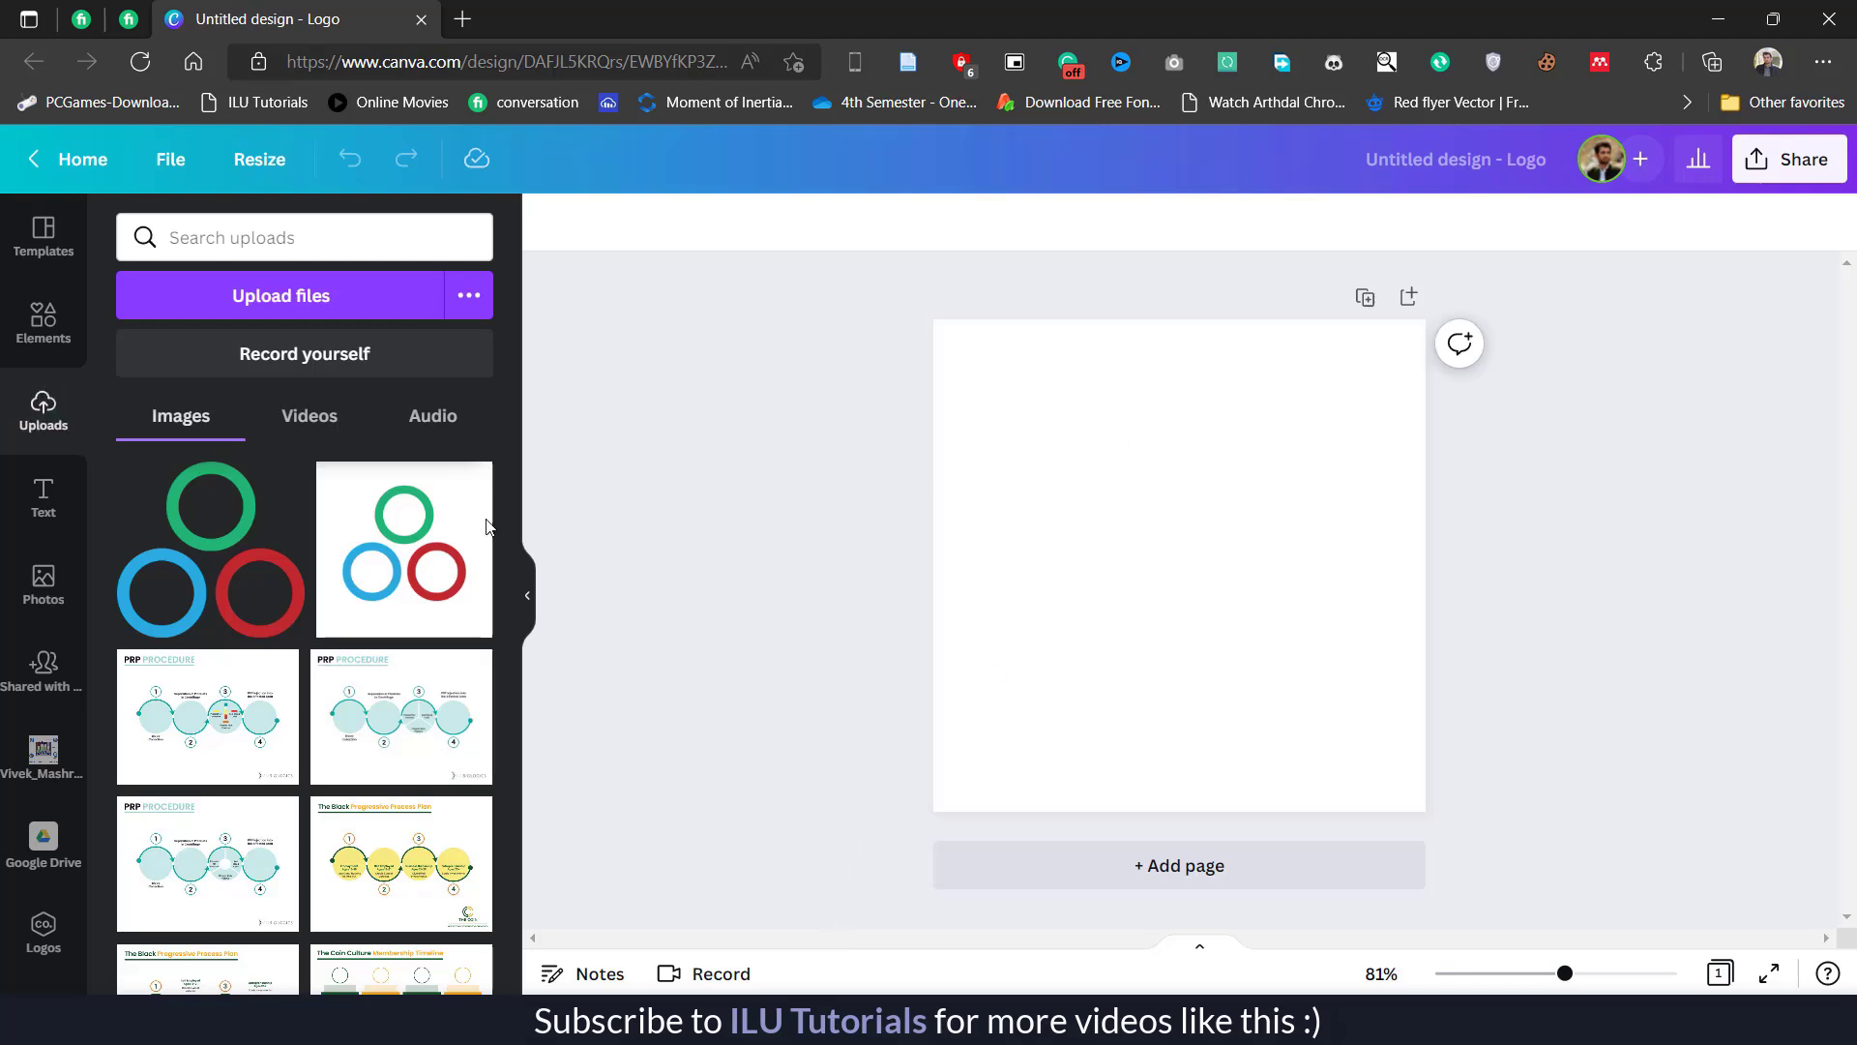
- Place the uploaded rings PNG on page 1 and enlarge it to fill the page
left_click(404, 549)
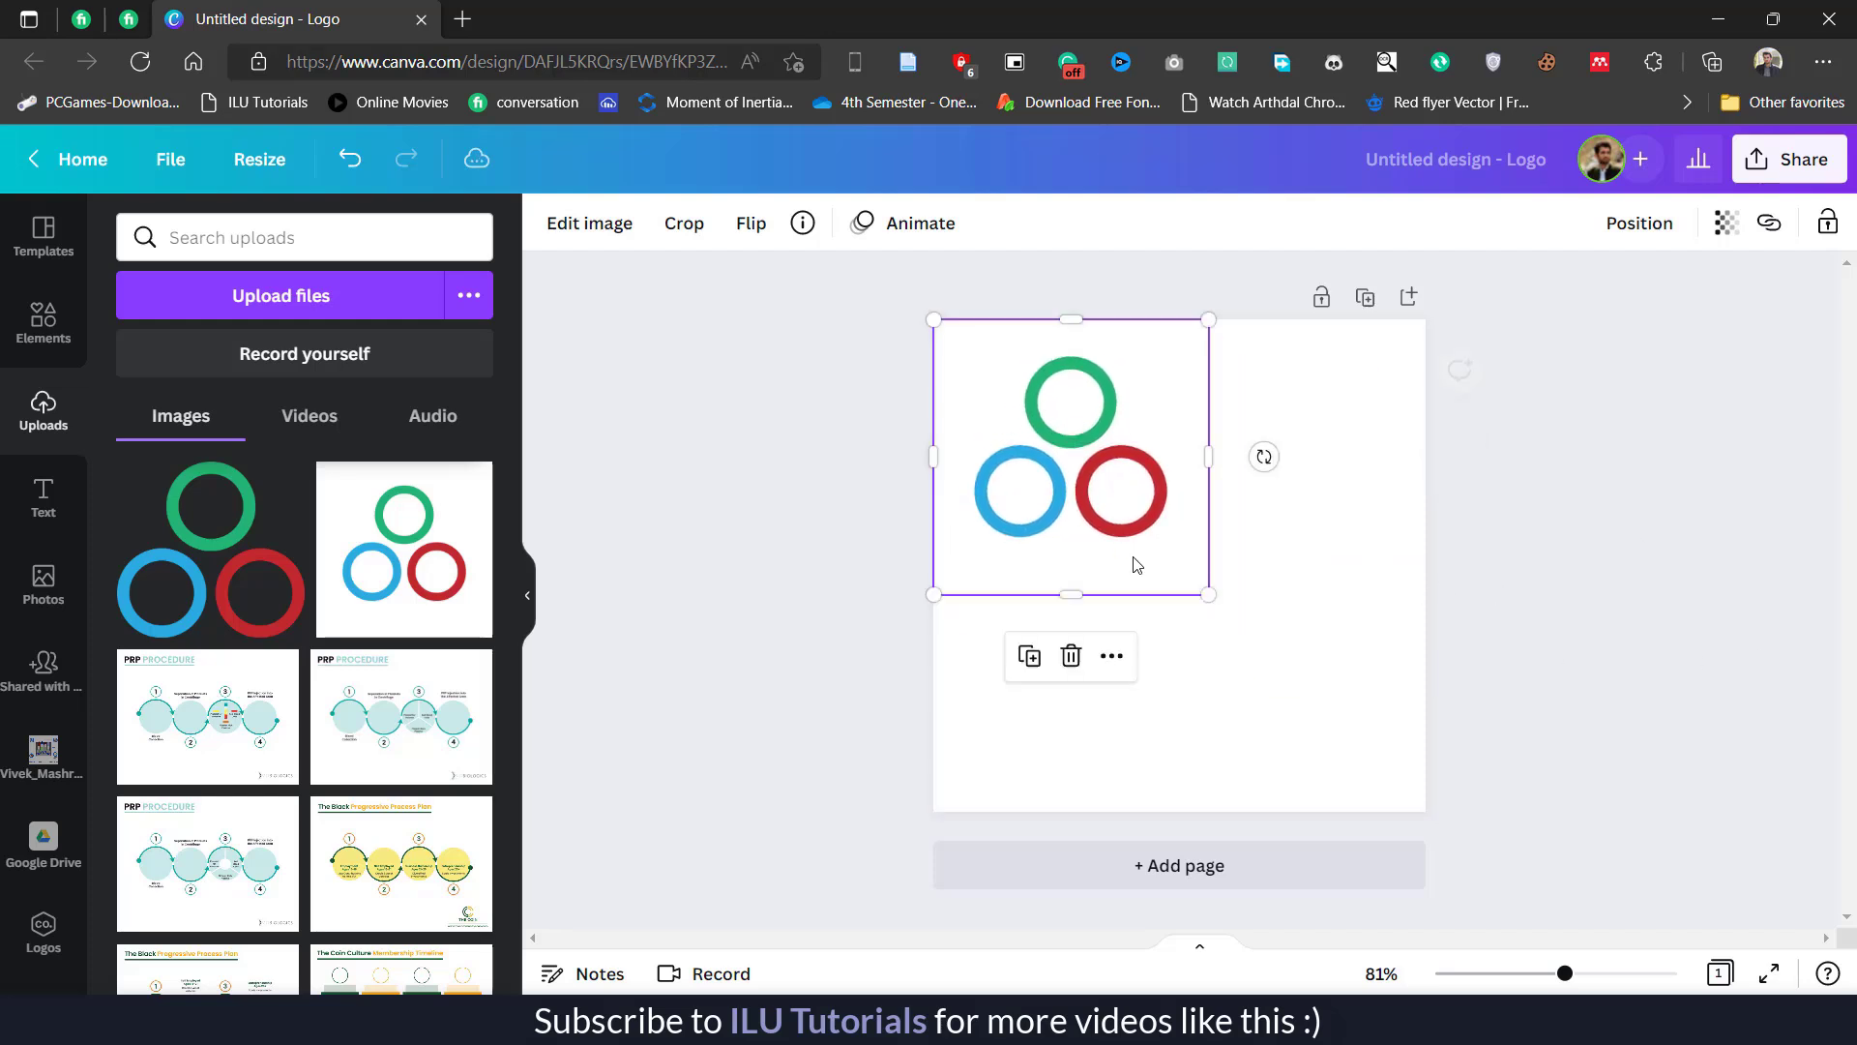
left_click_drag(1208, 595, 1432, 818)
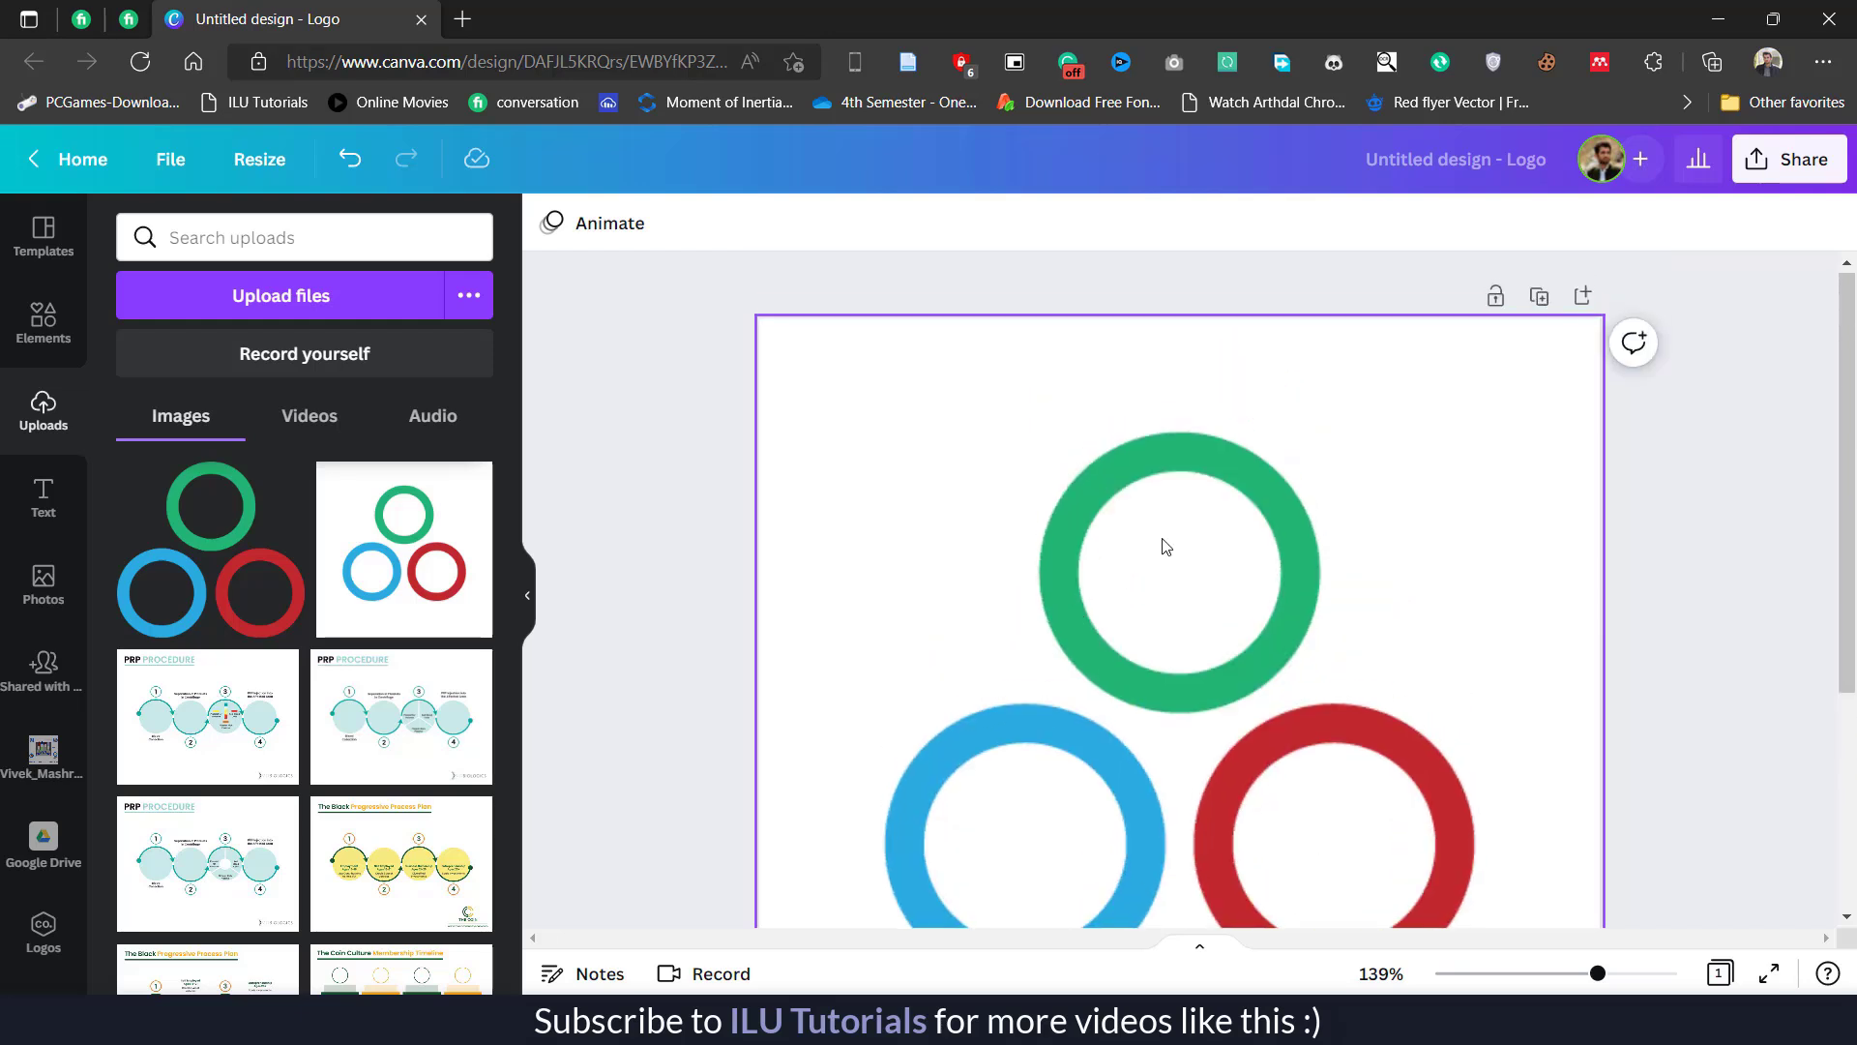
left_click(1166, 547)
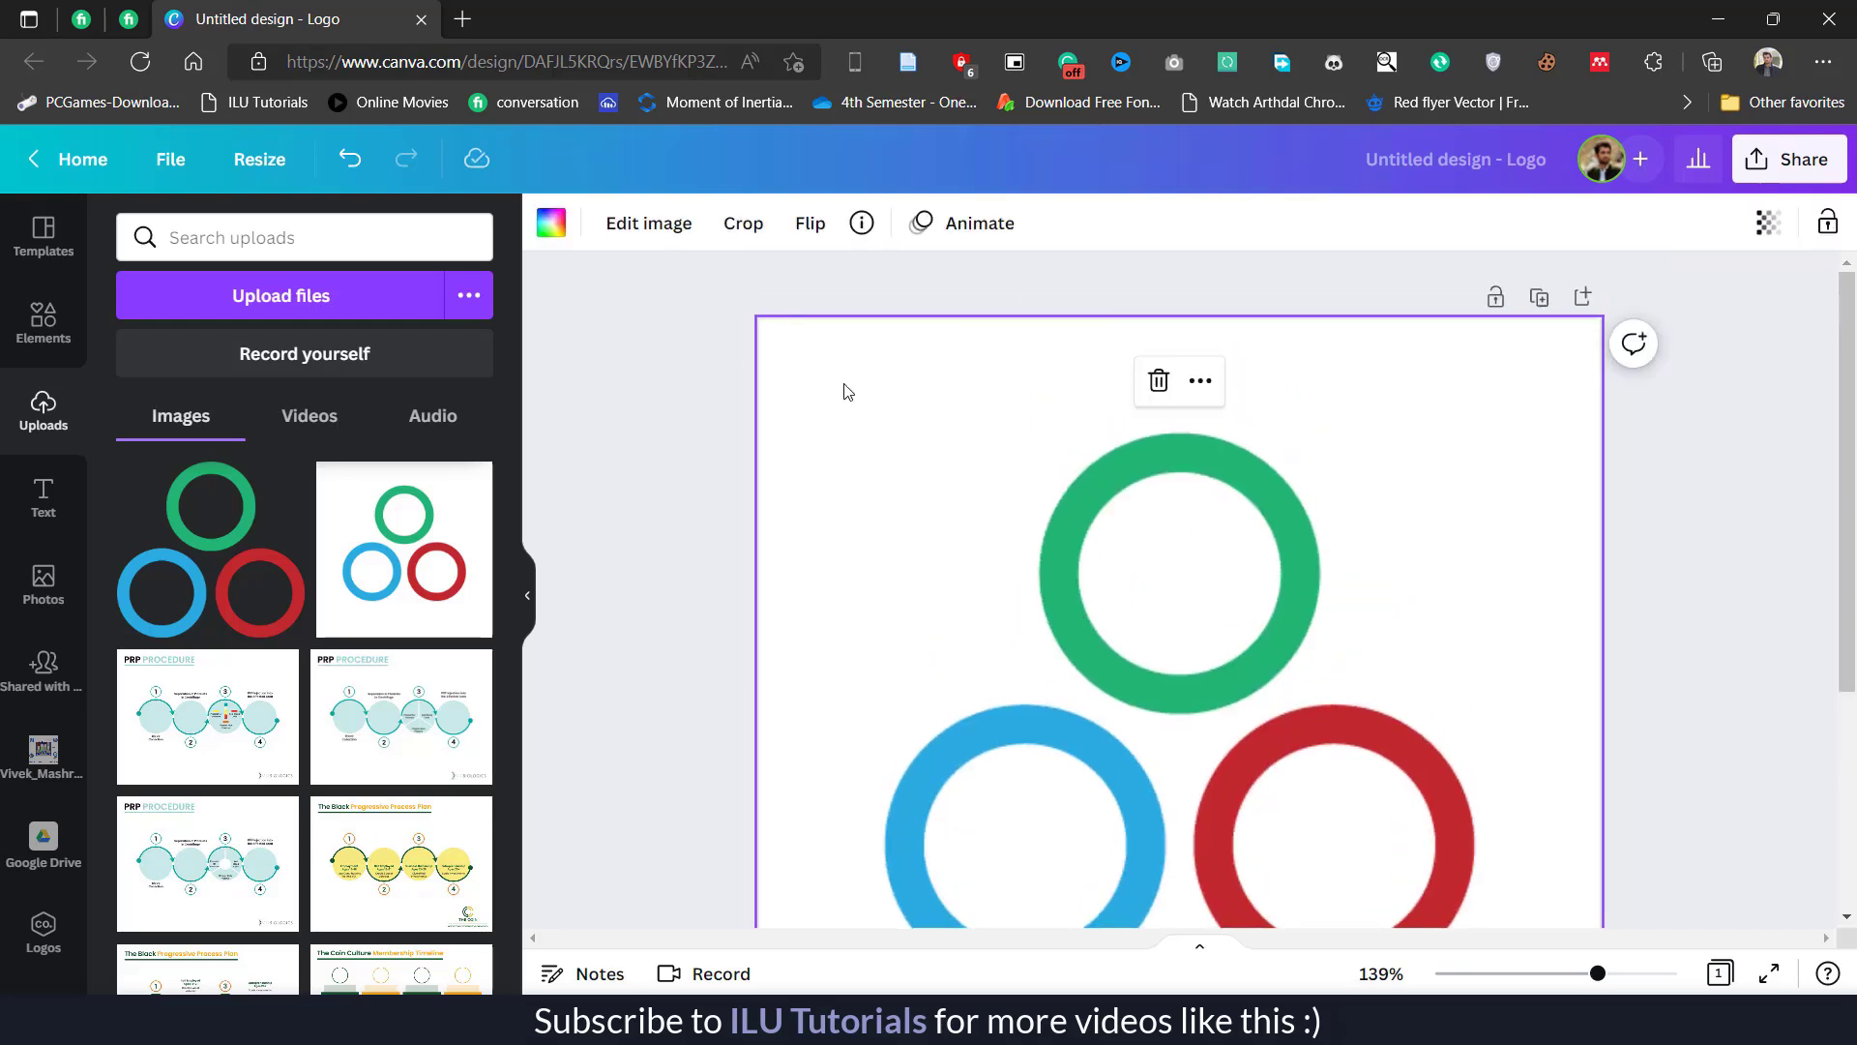
mouse_move(1216, 685)
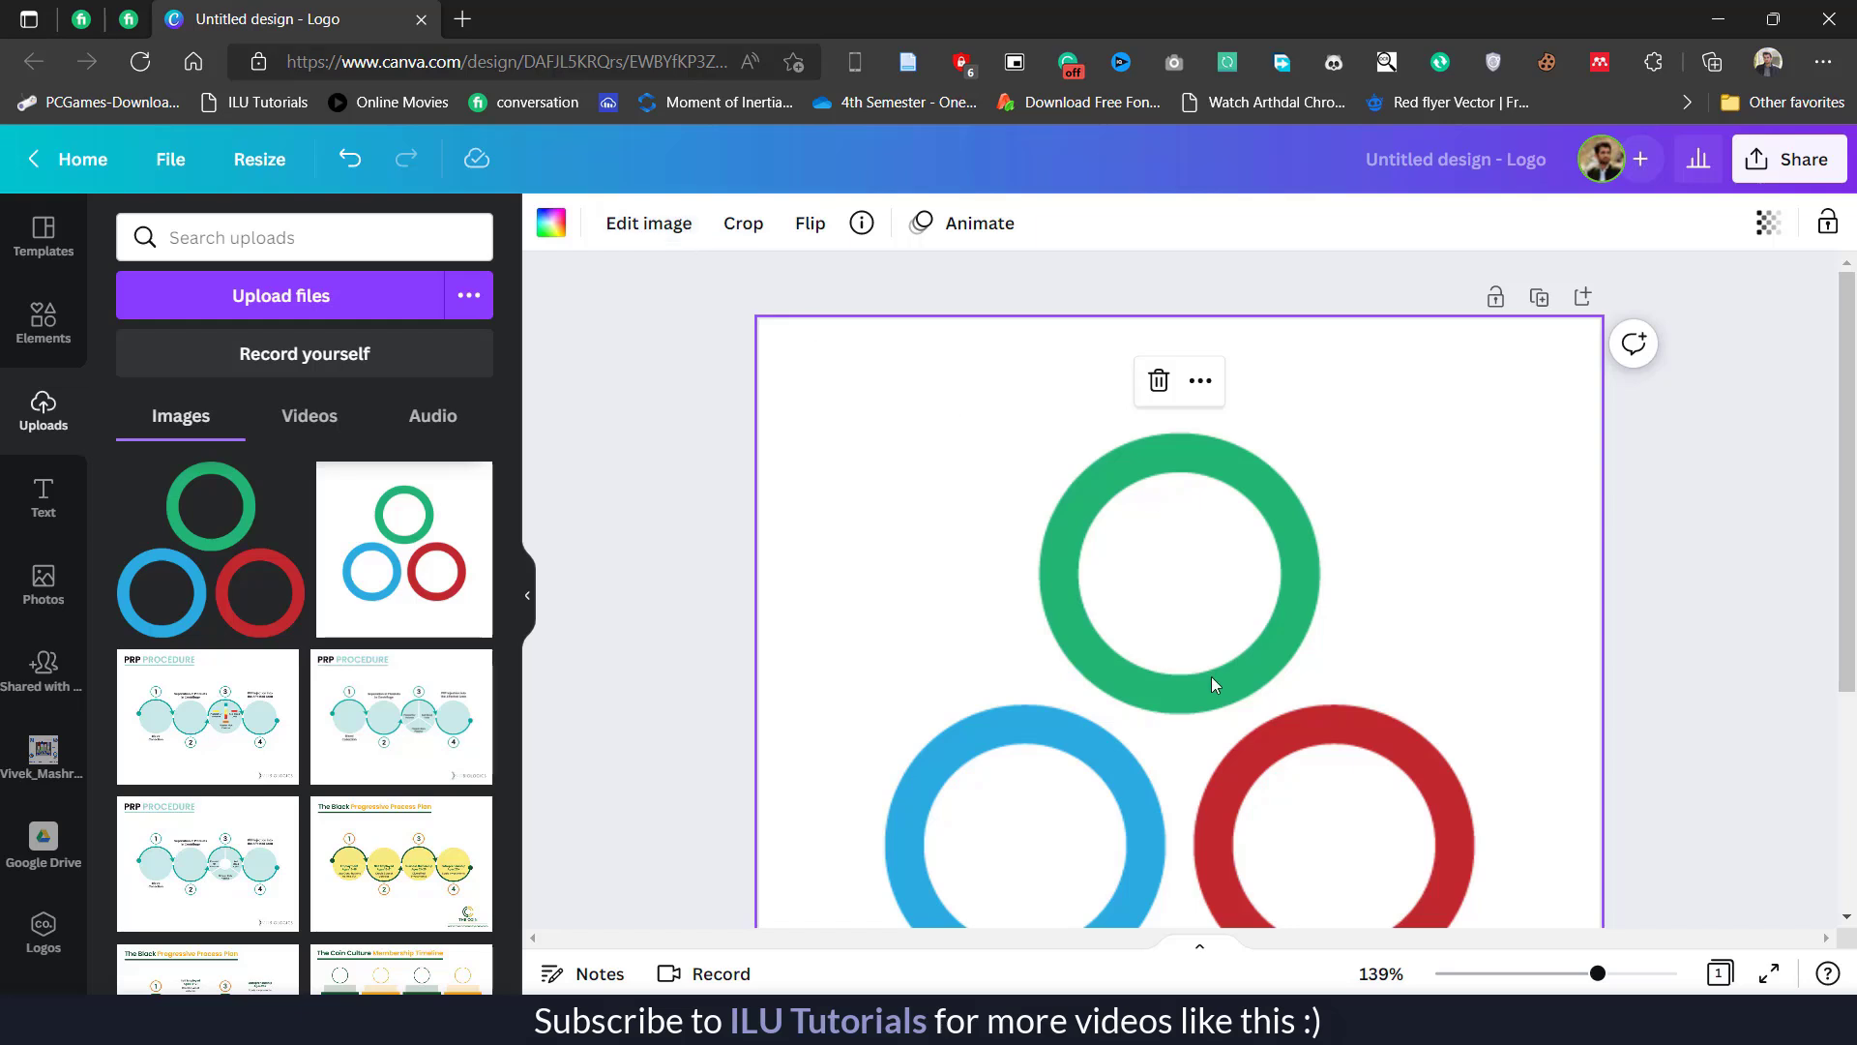
mouse_move(1337, 655)
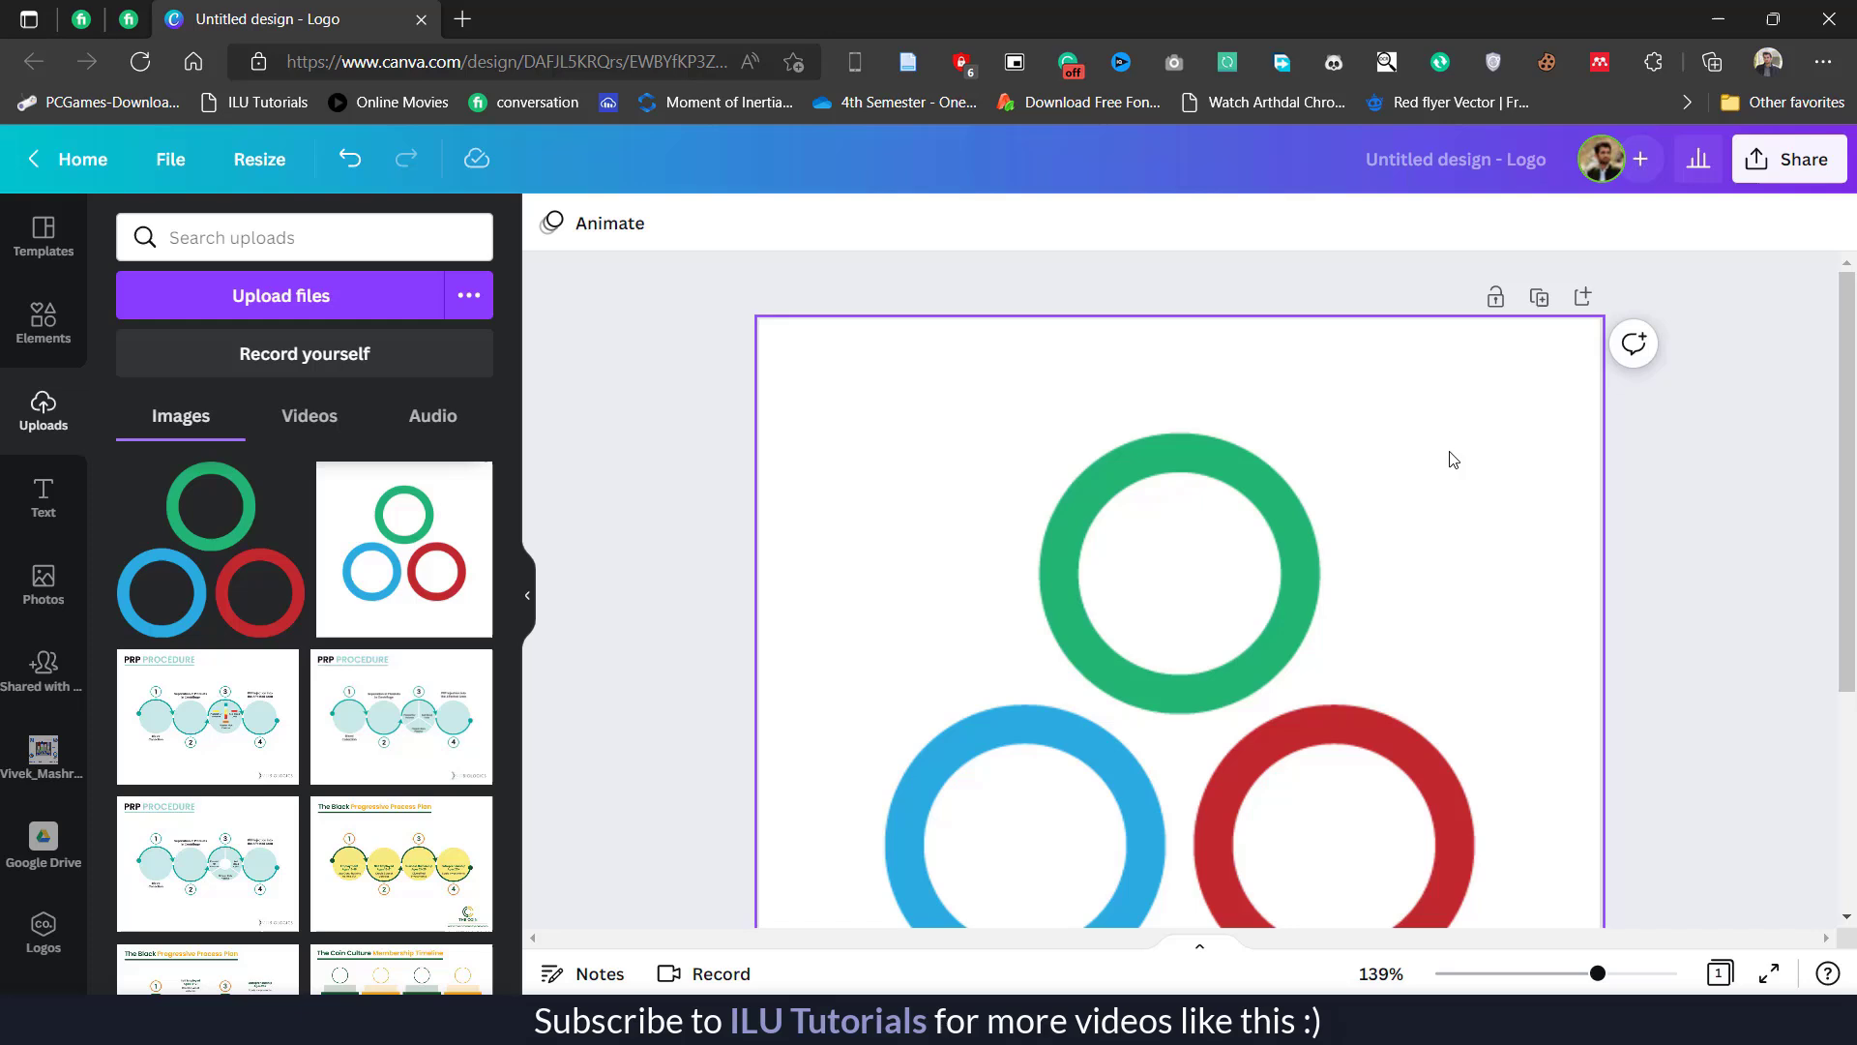
- Add a second page and place the uploaded SVG rings on it
scroll("down", 3)
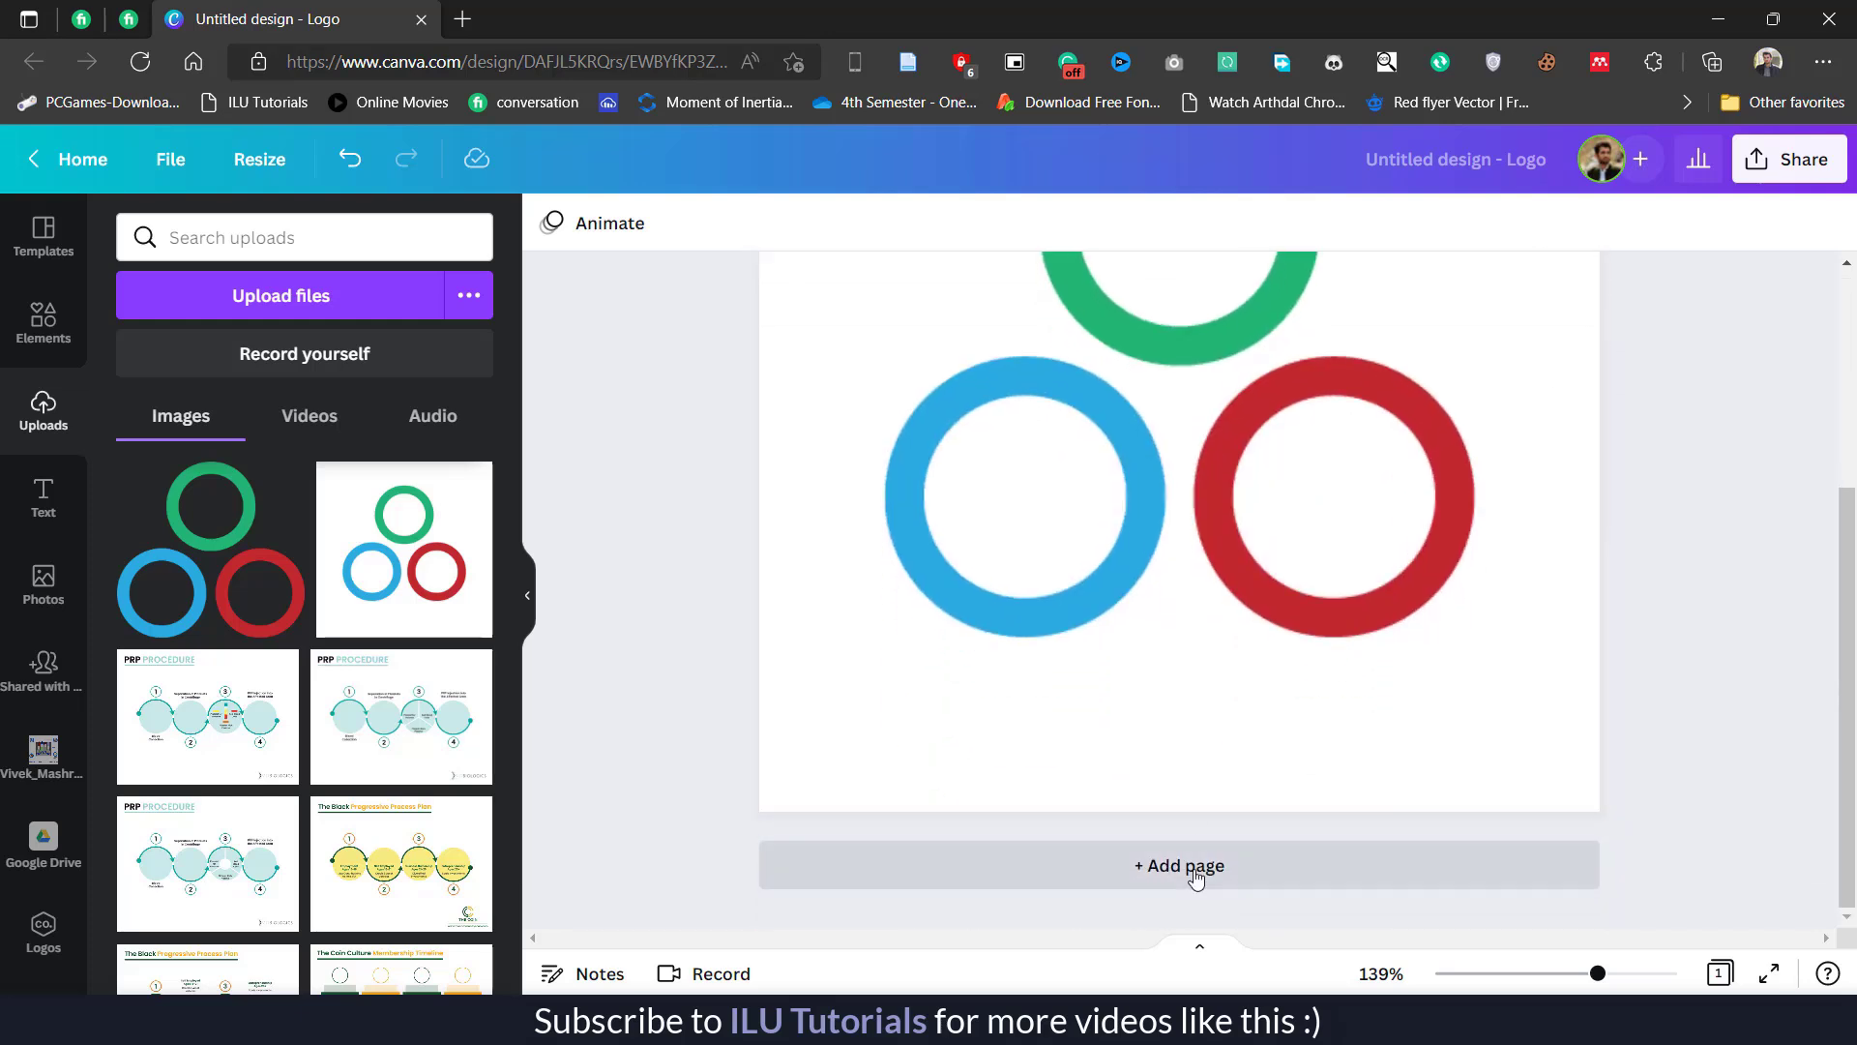
left_click(1179, 865)
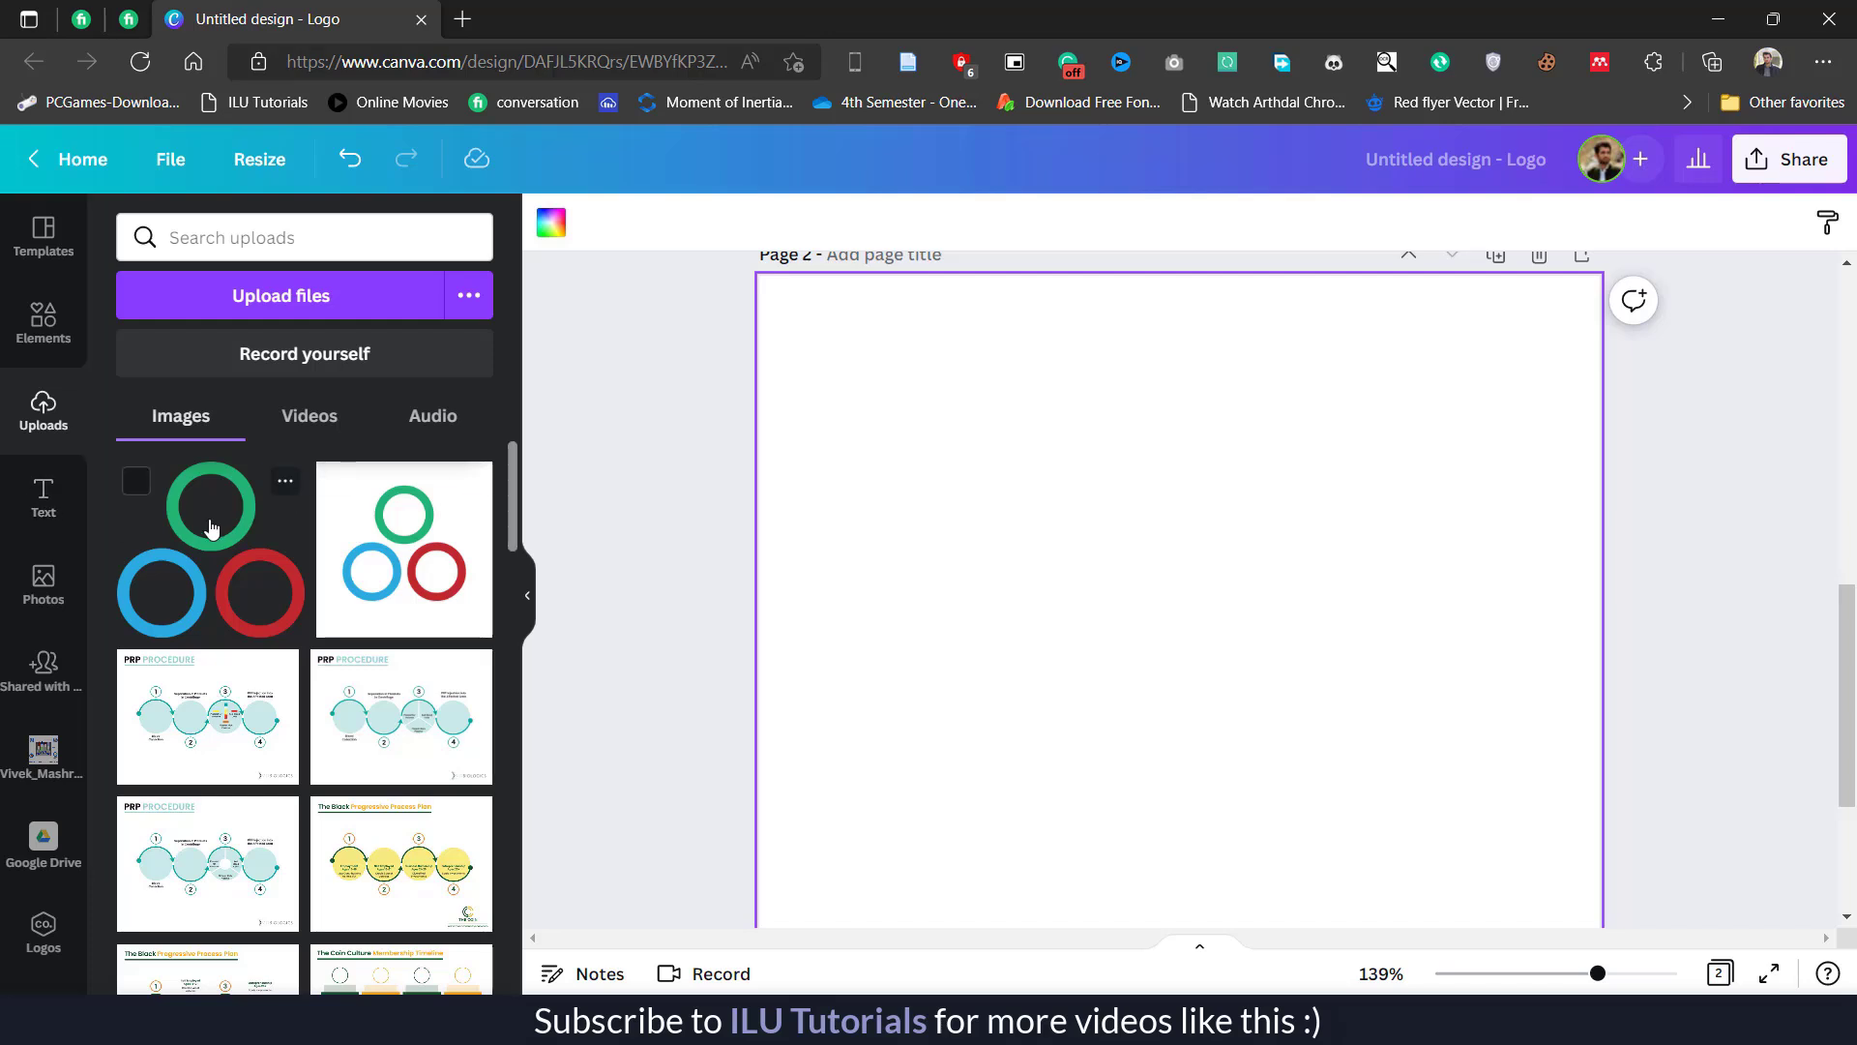
left_click(211, 549)
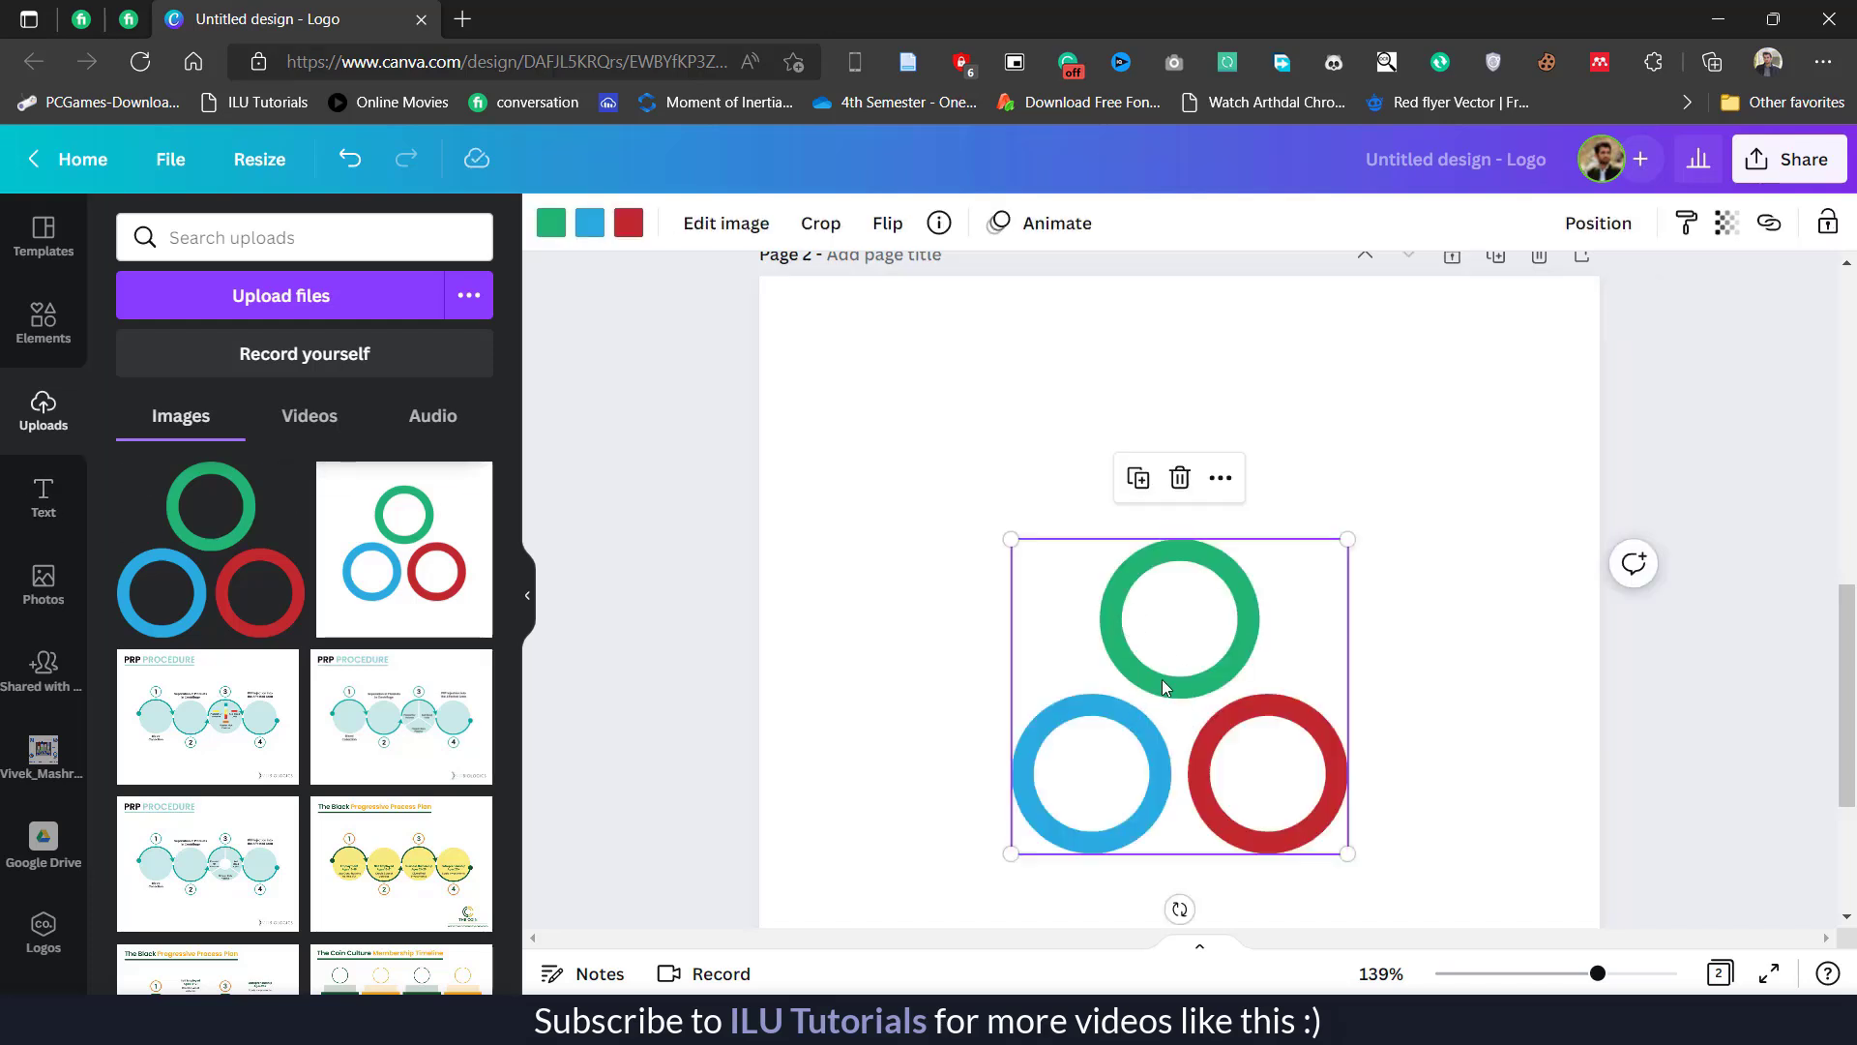
- Resize the SVG rings to fit page 2 and center them horizontally
left_click_drag(1178, 693, 1010, 616)
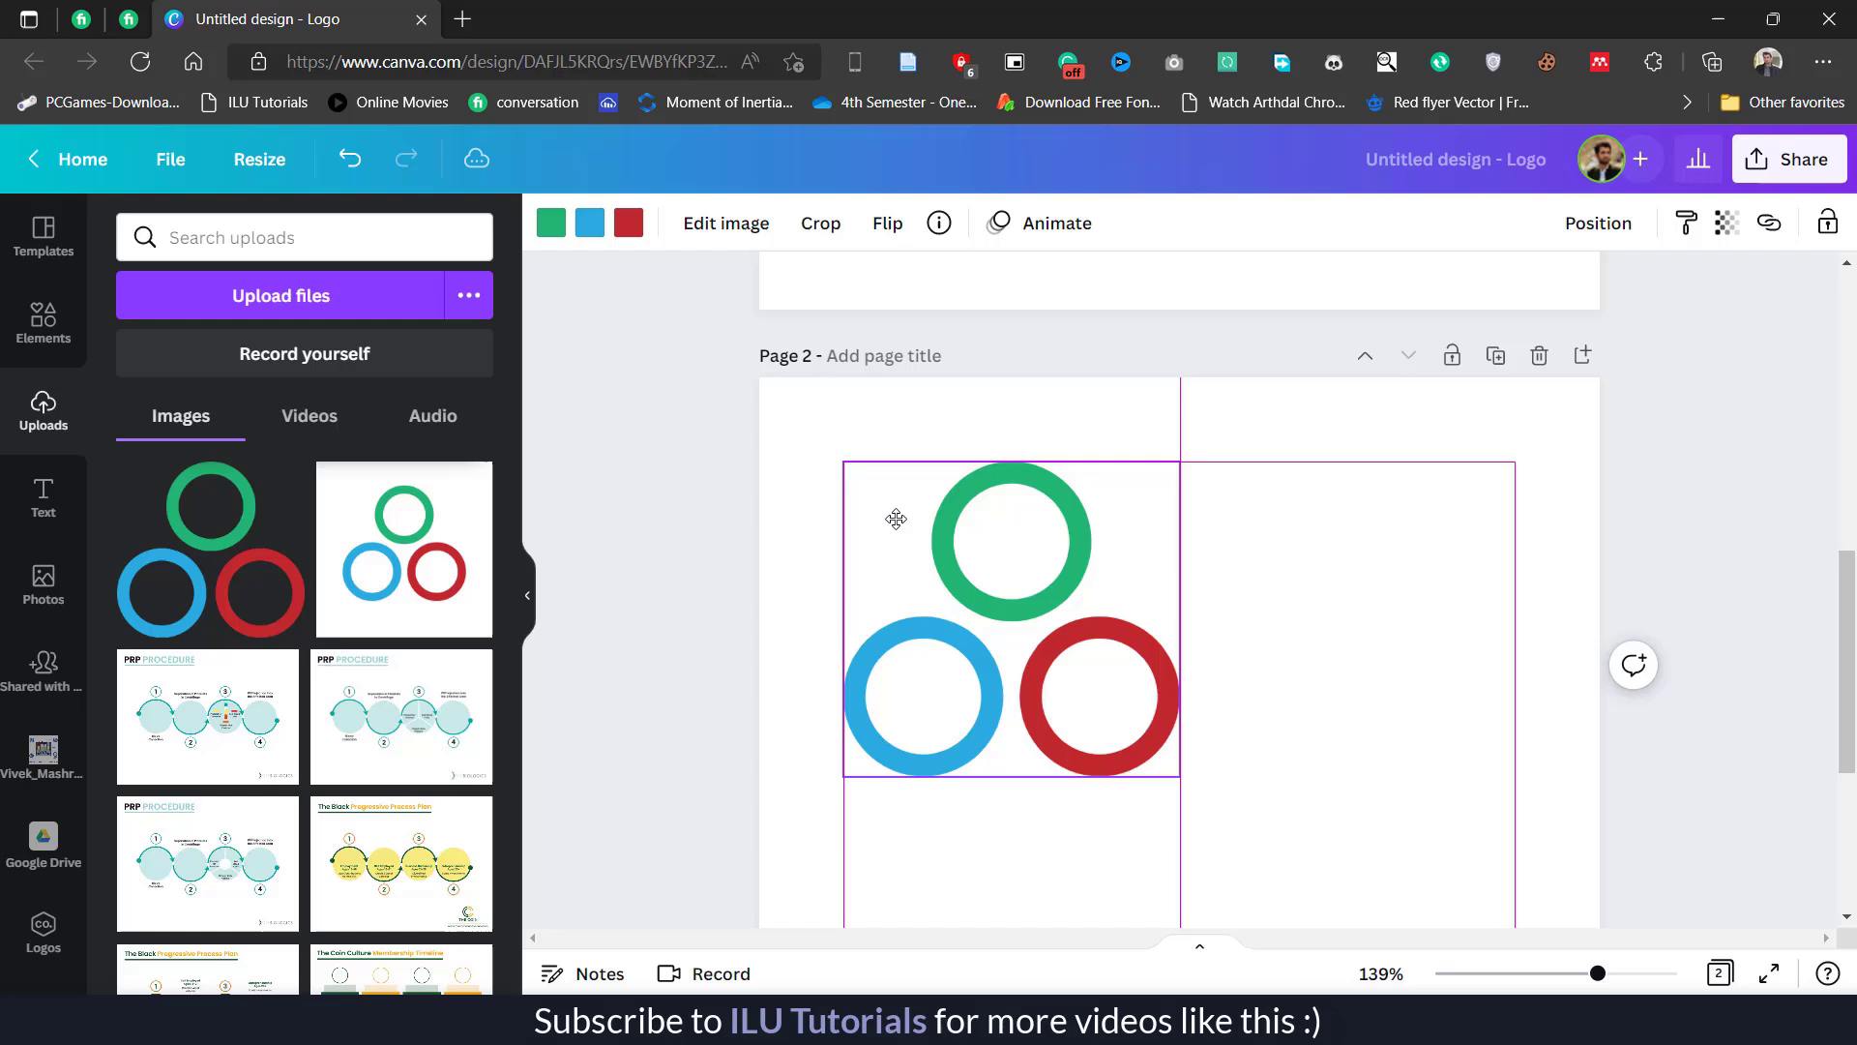
scroll("down", 3)
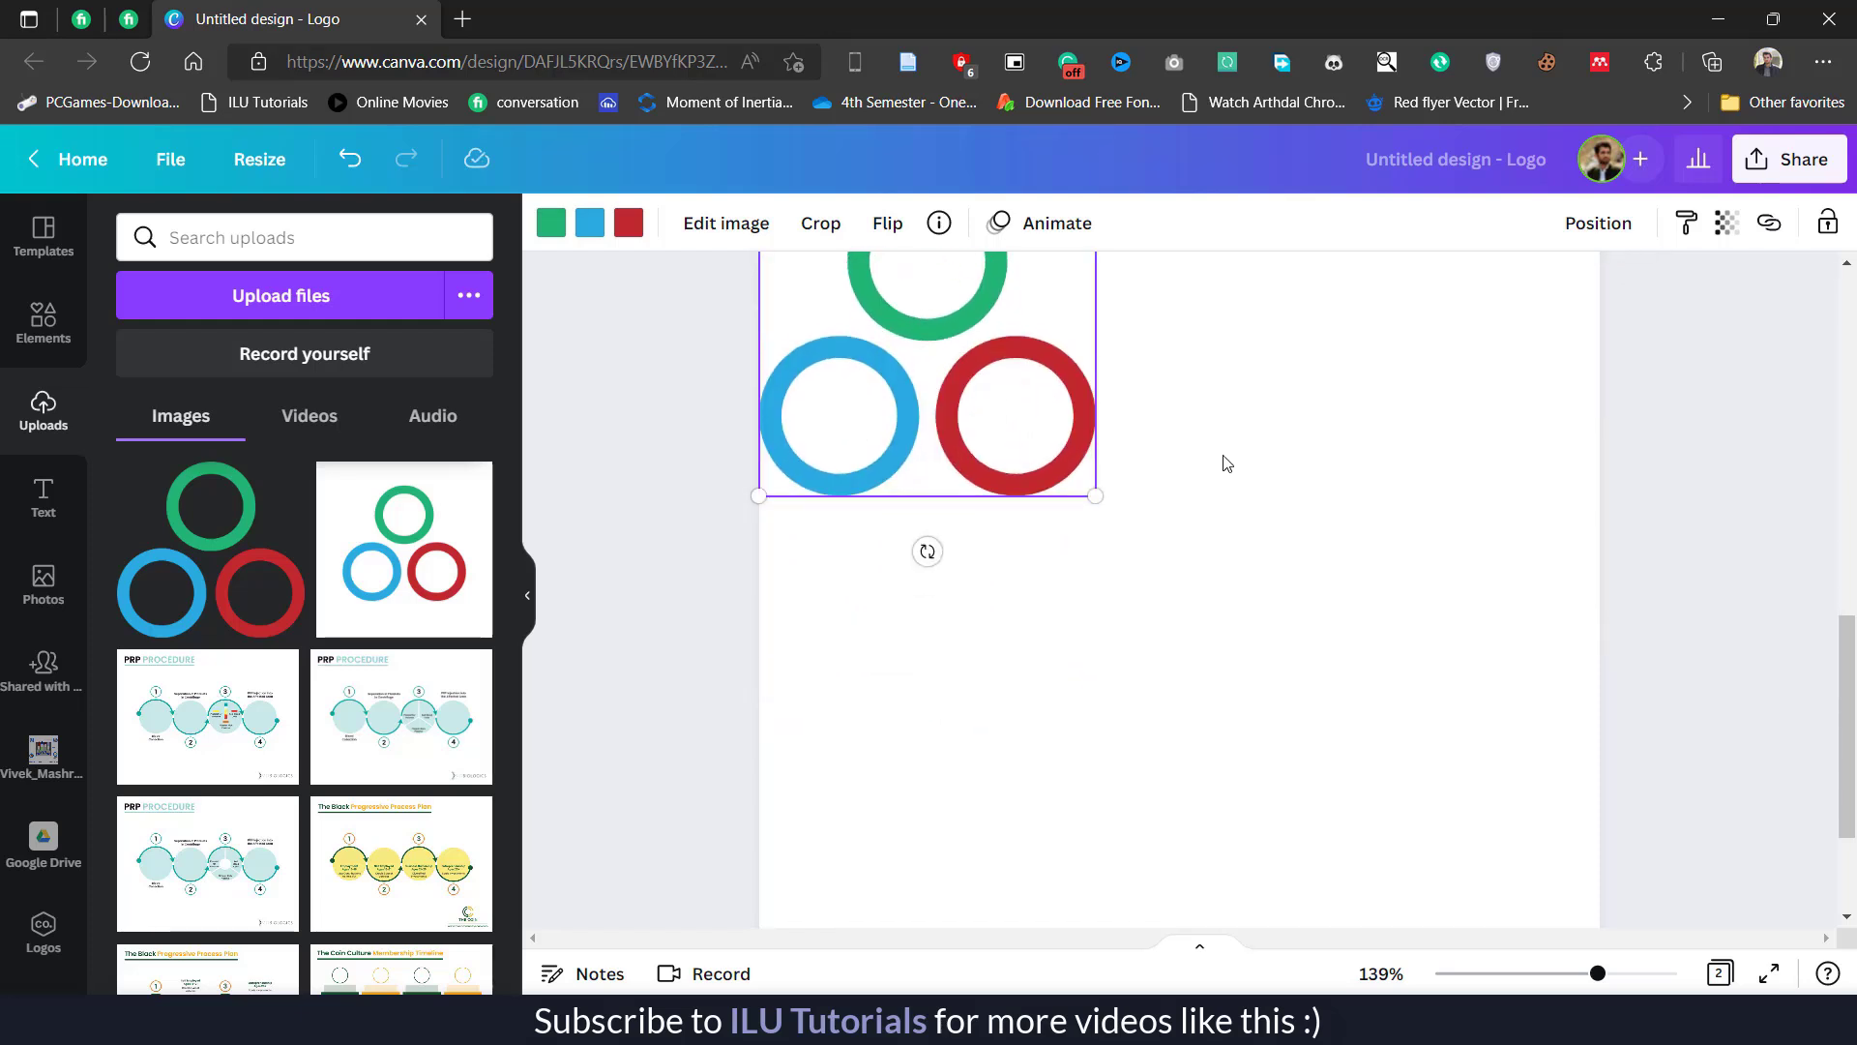
left_click_drag(1094, 496, 1493, 681)
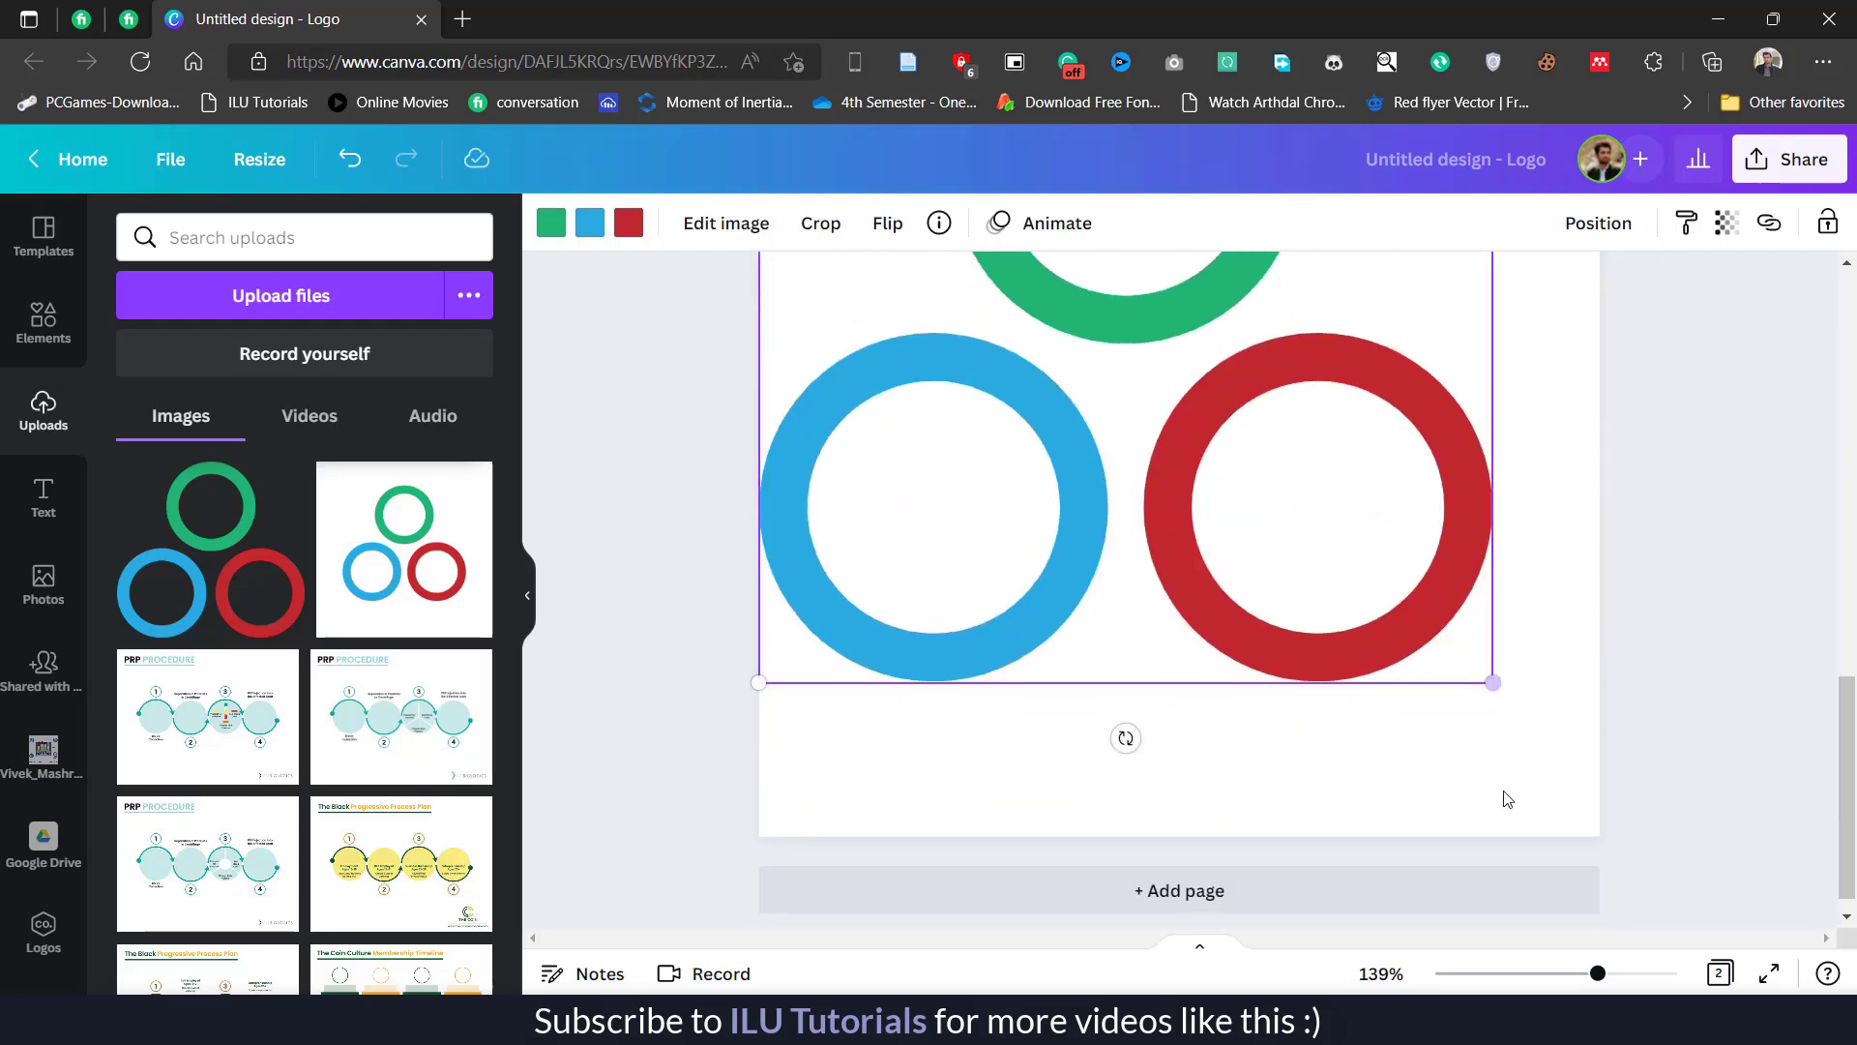
left_click_drag(1491, 681, 1623, 777)
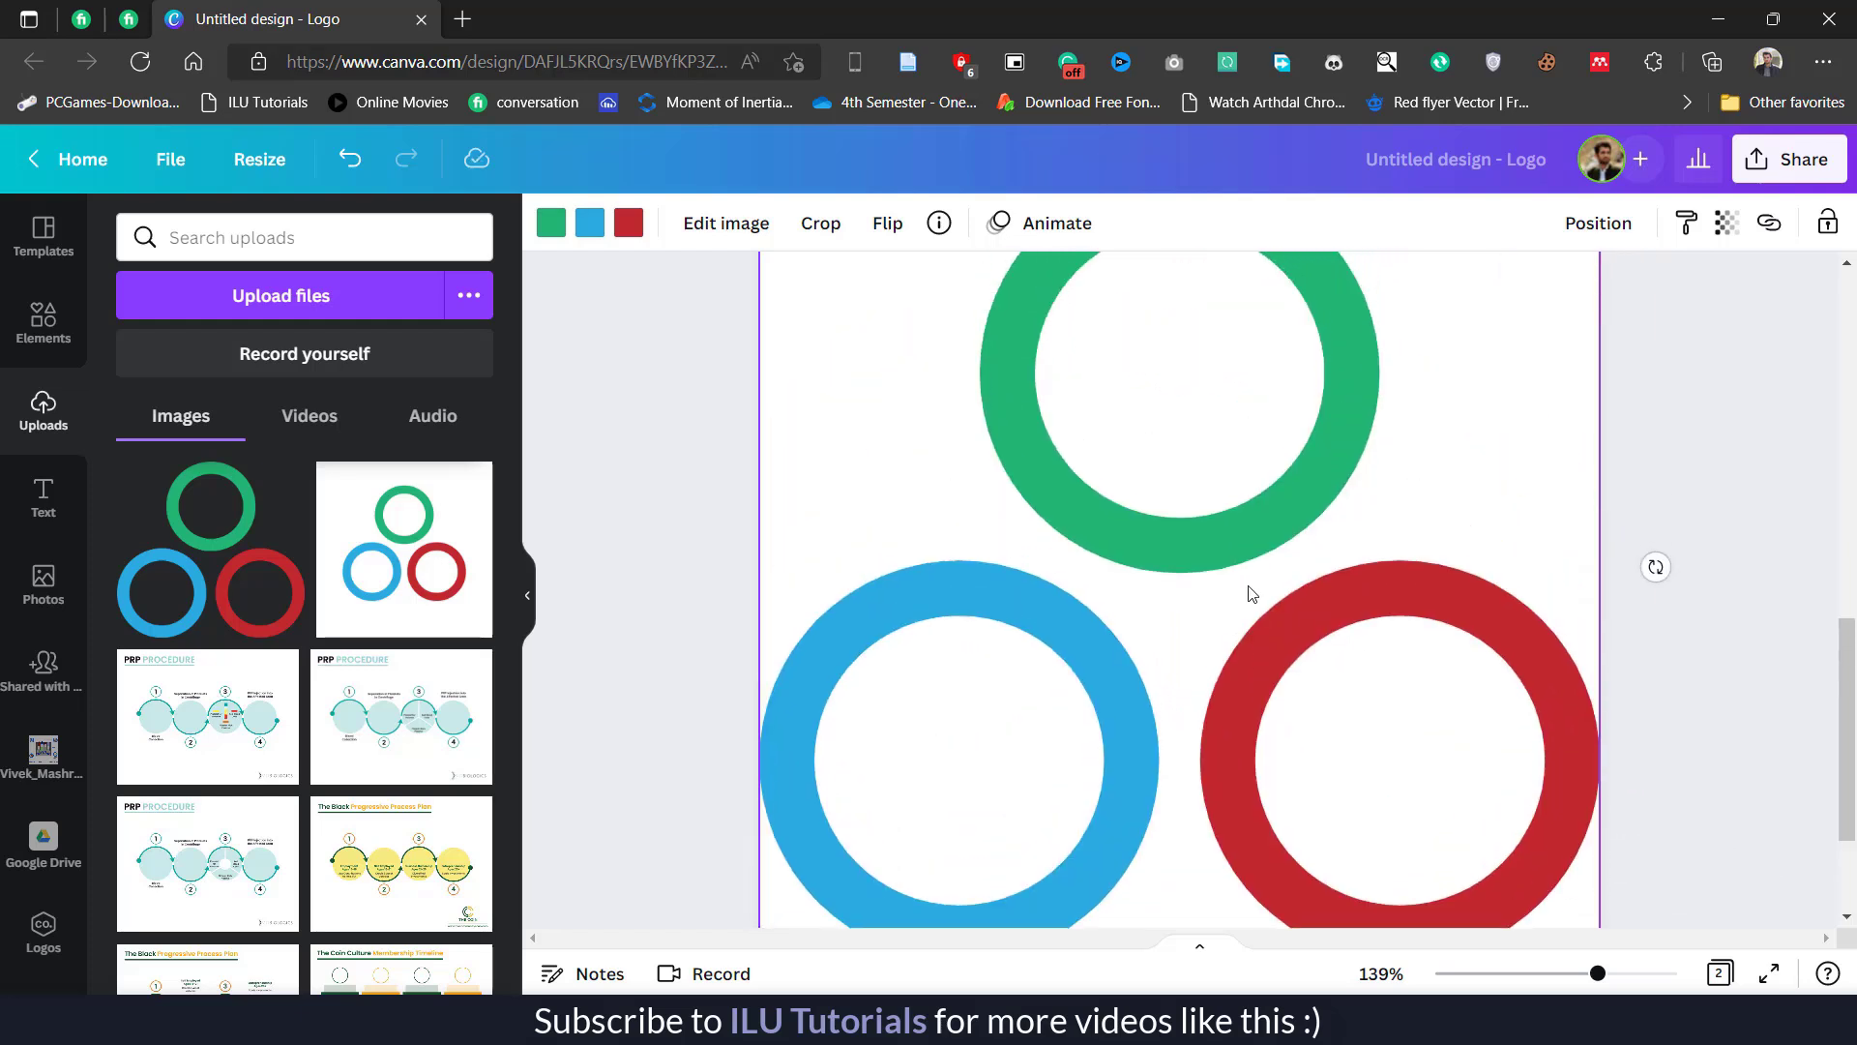
left_click(1598, 222)
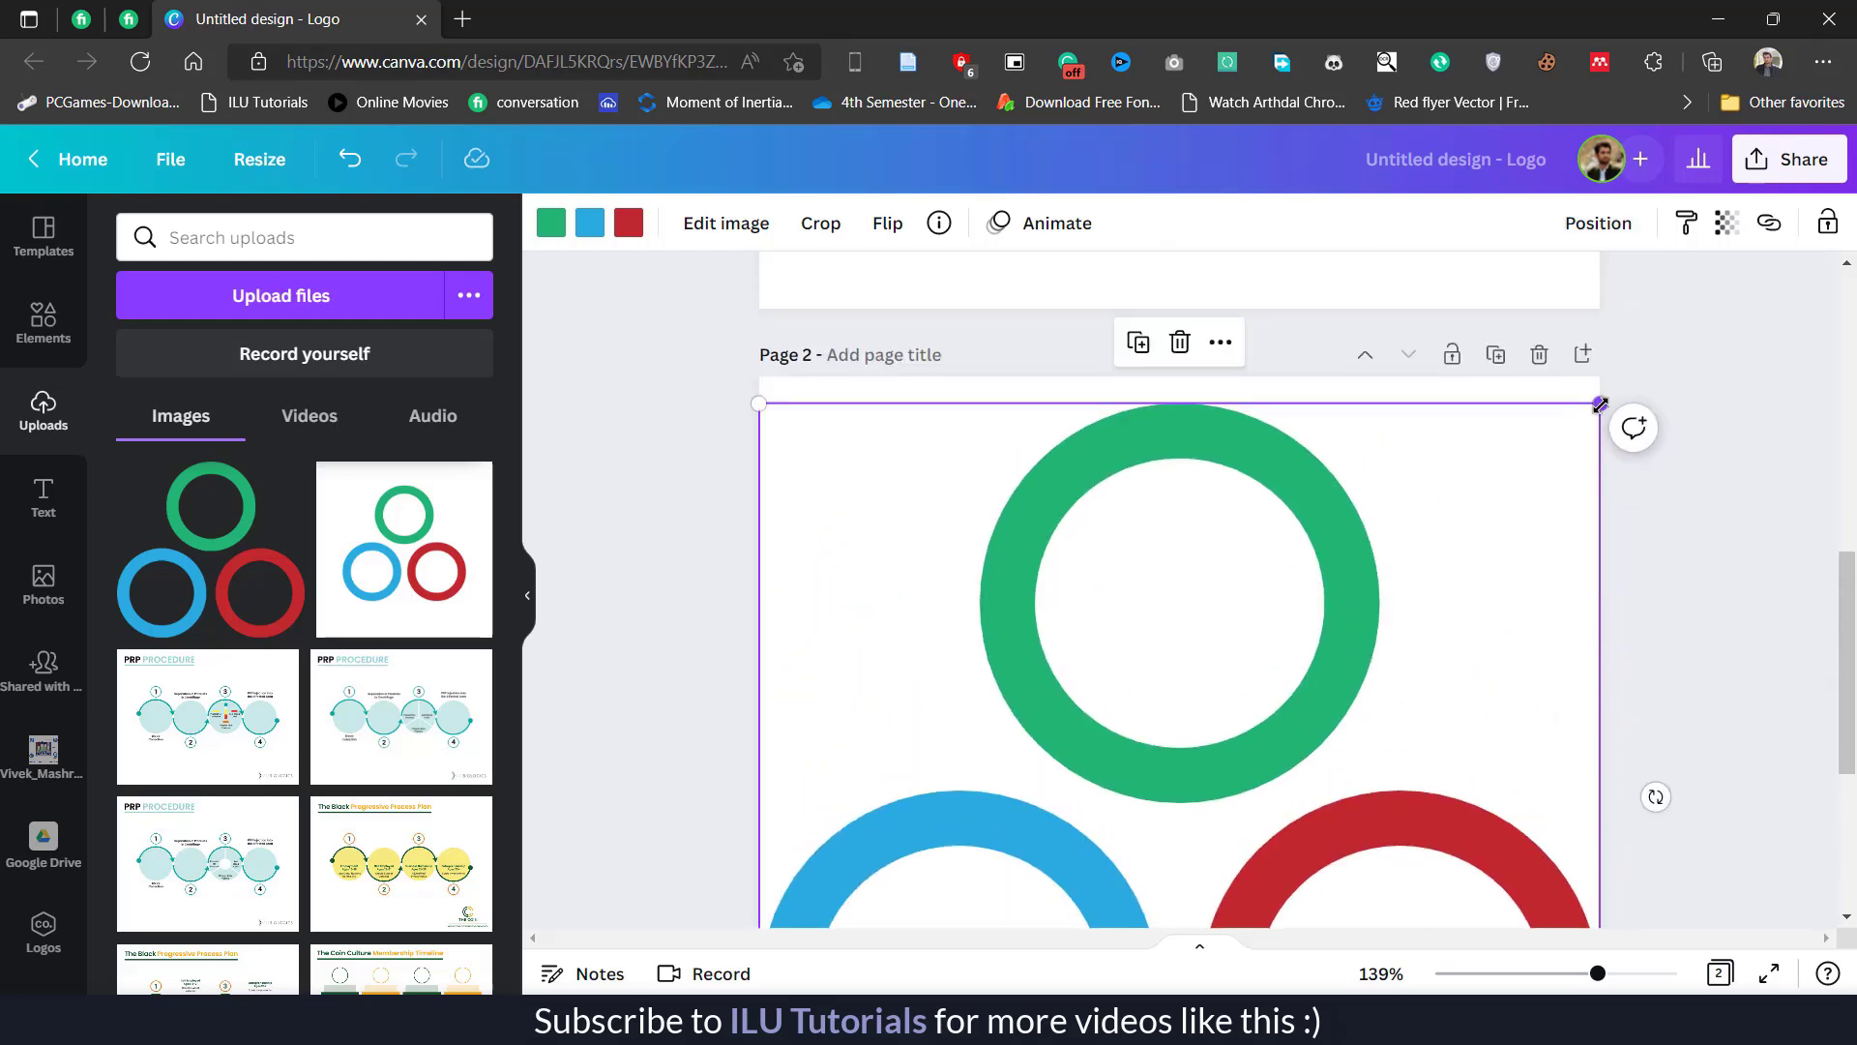
left_click_drag(1599, 402, 1389, 397)
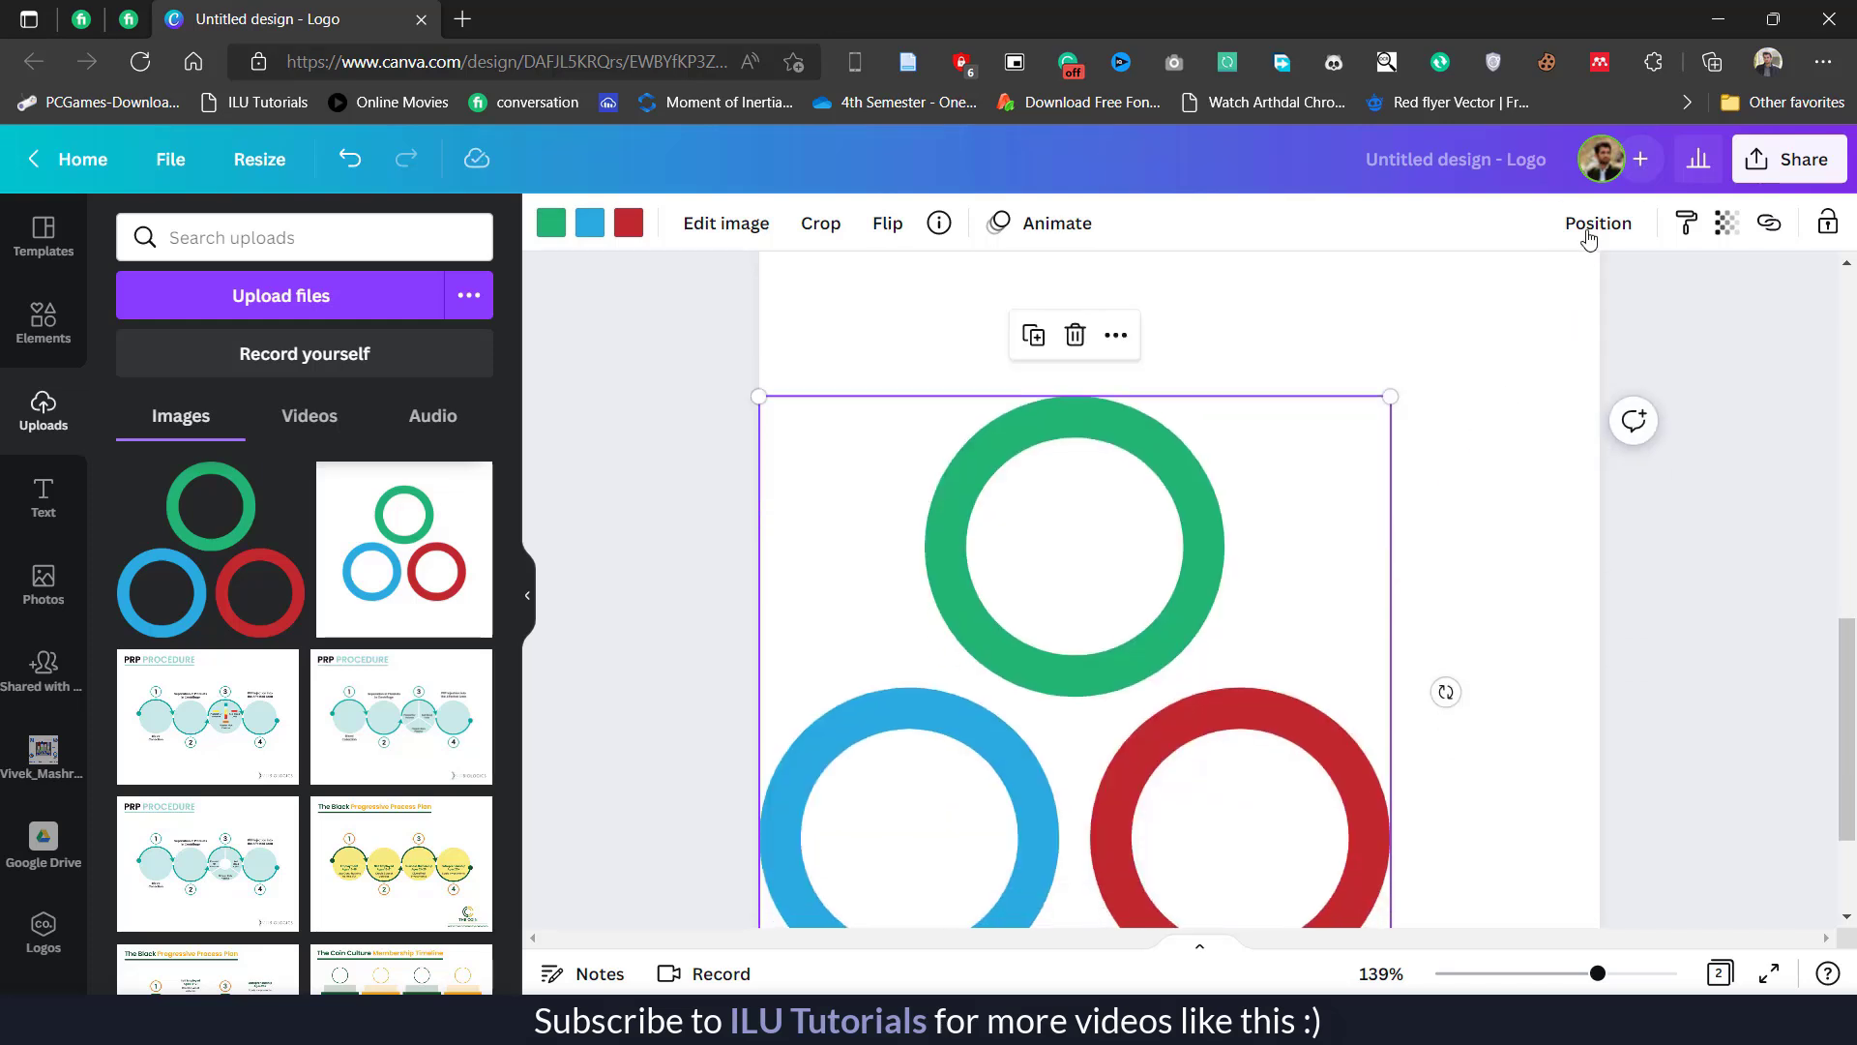
left_click(1598, 223)
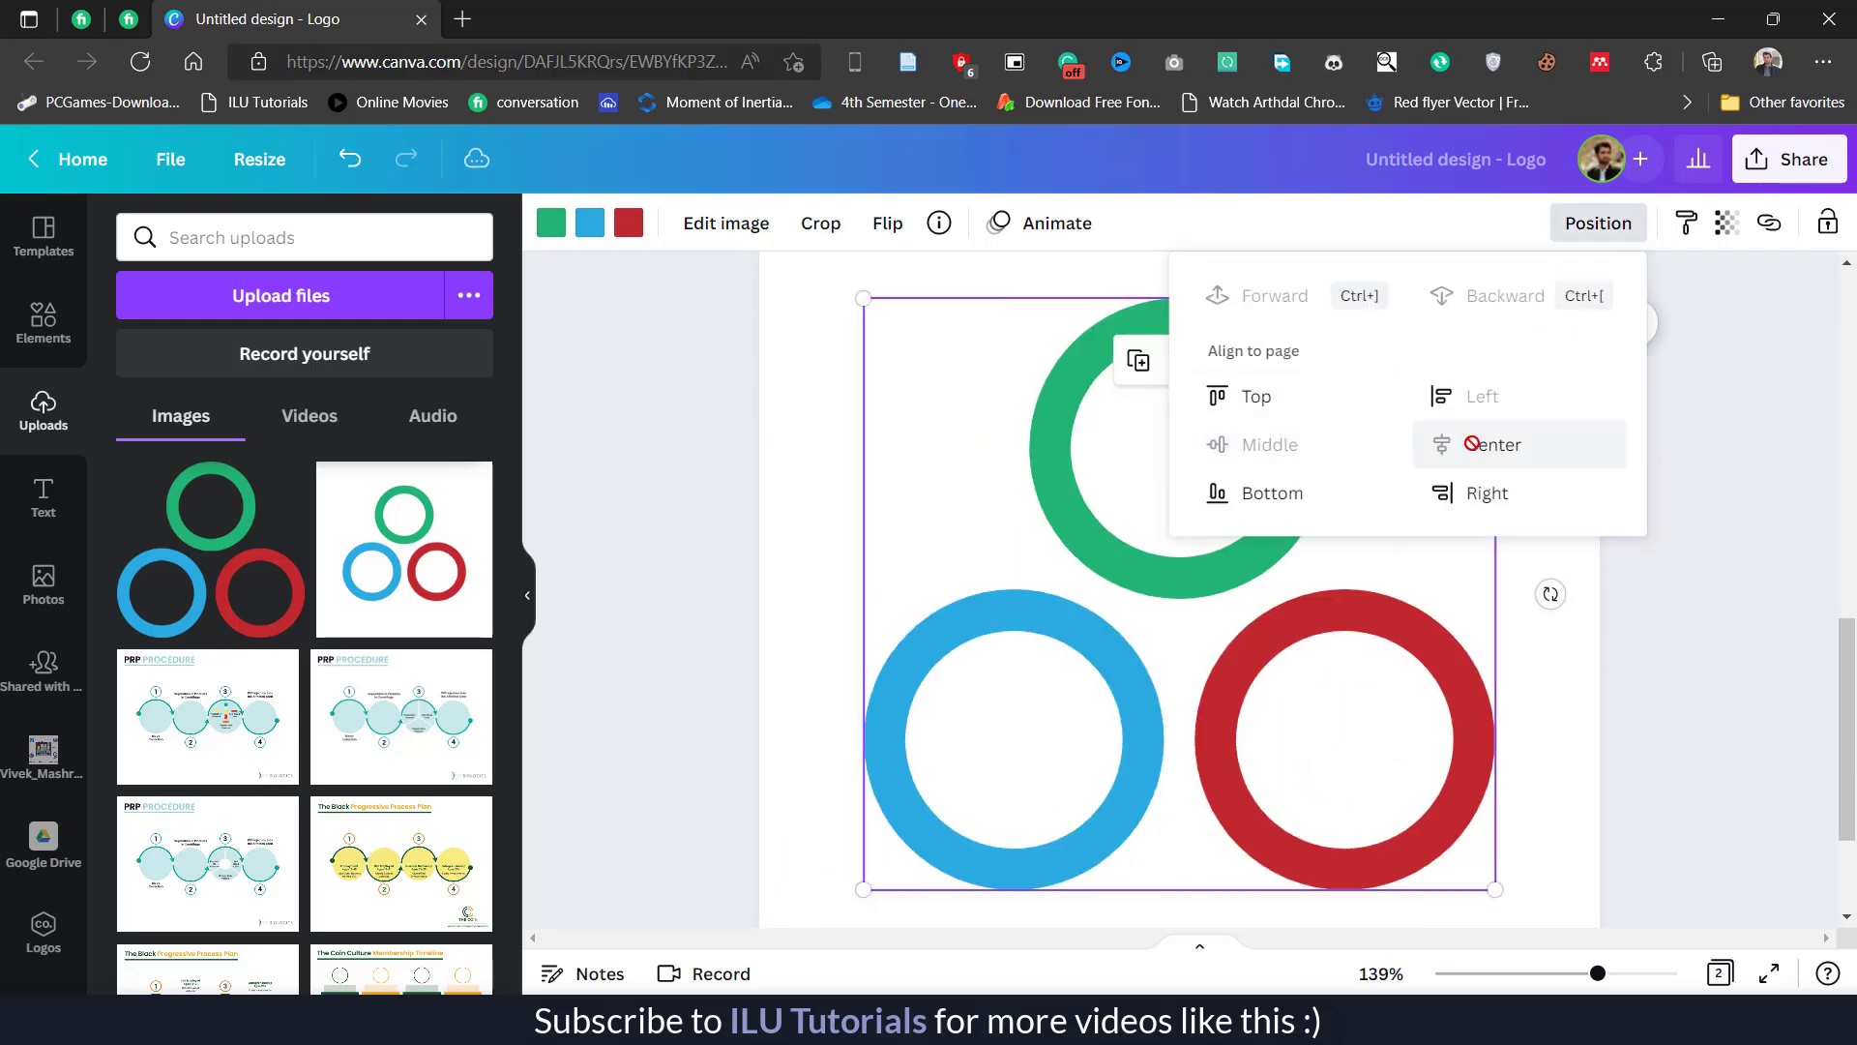
left_click(1492, 444)
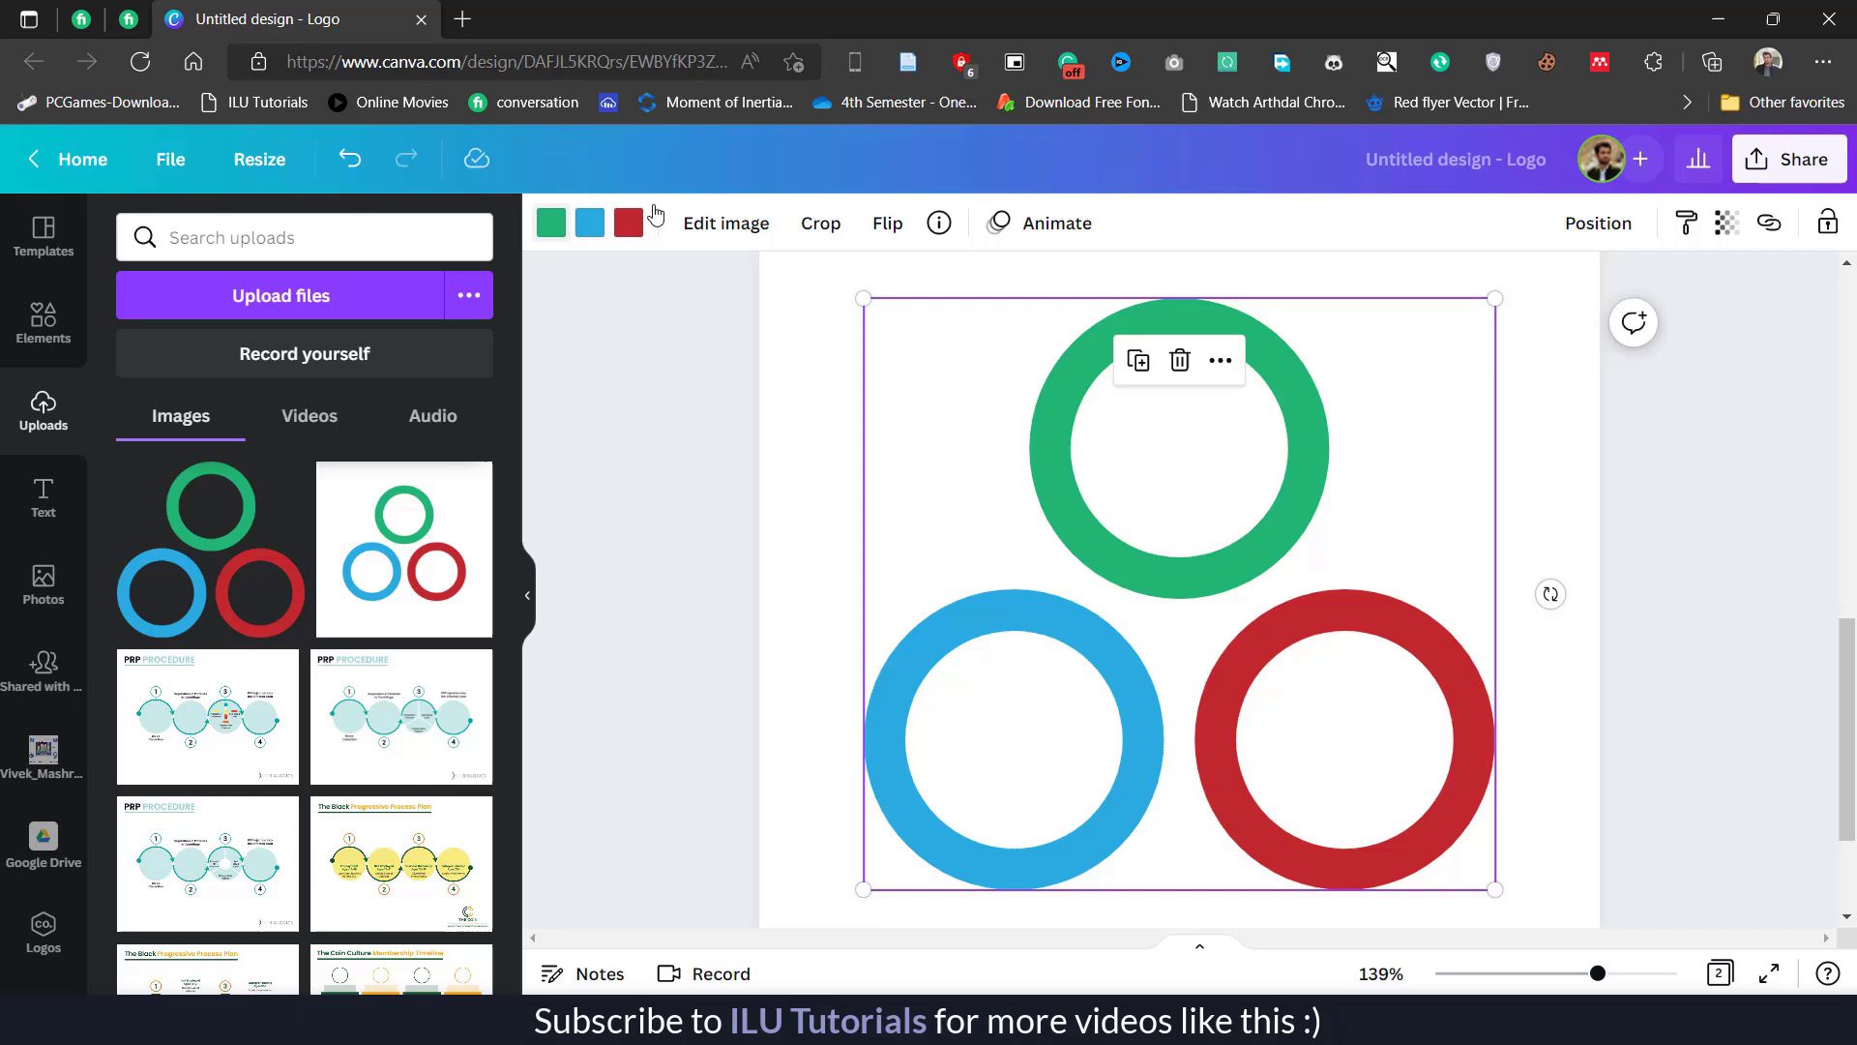
mouse_move(1159, 528)
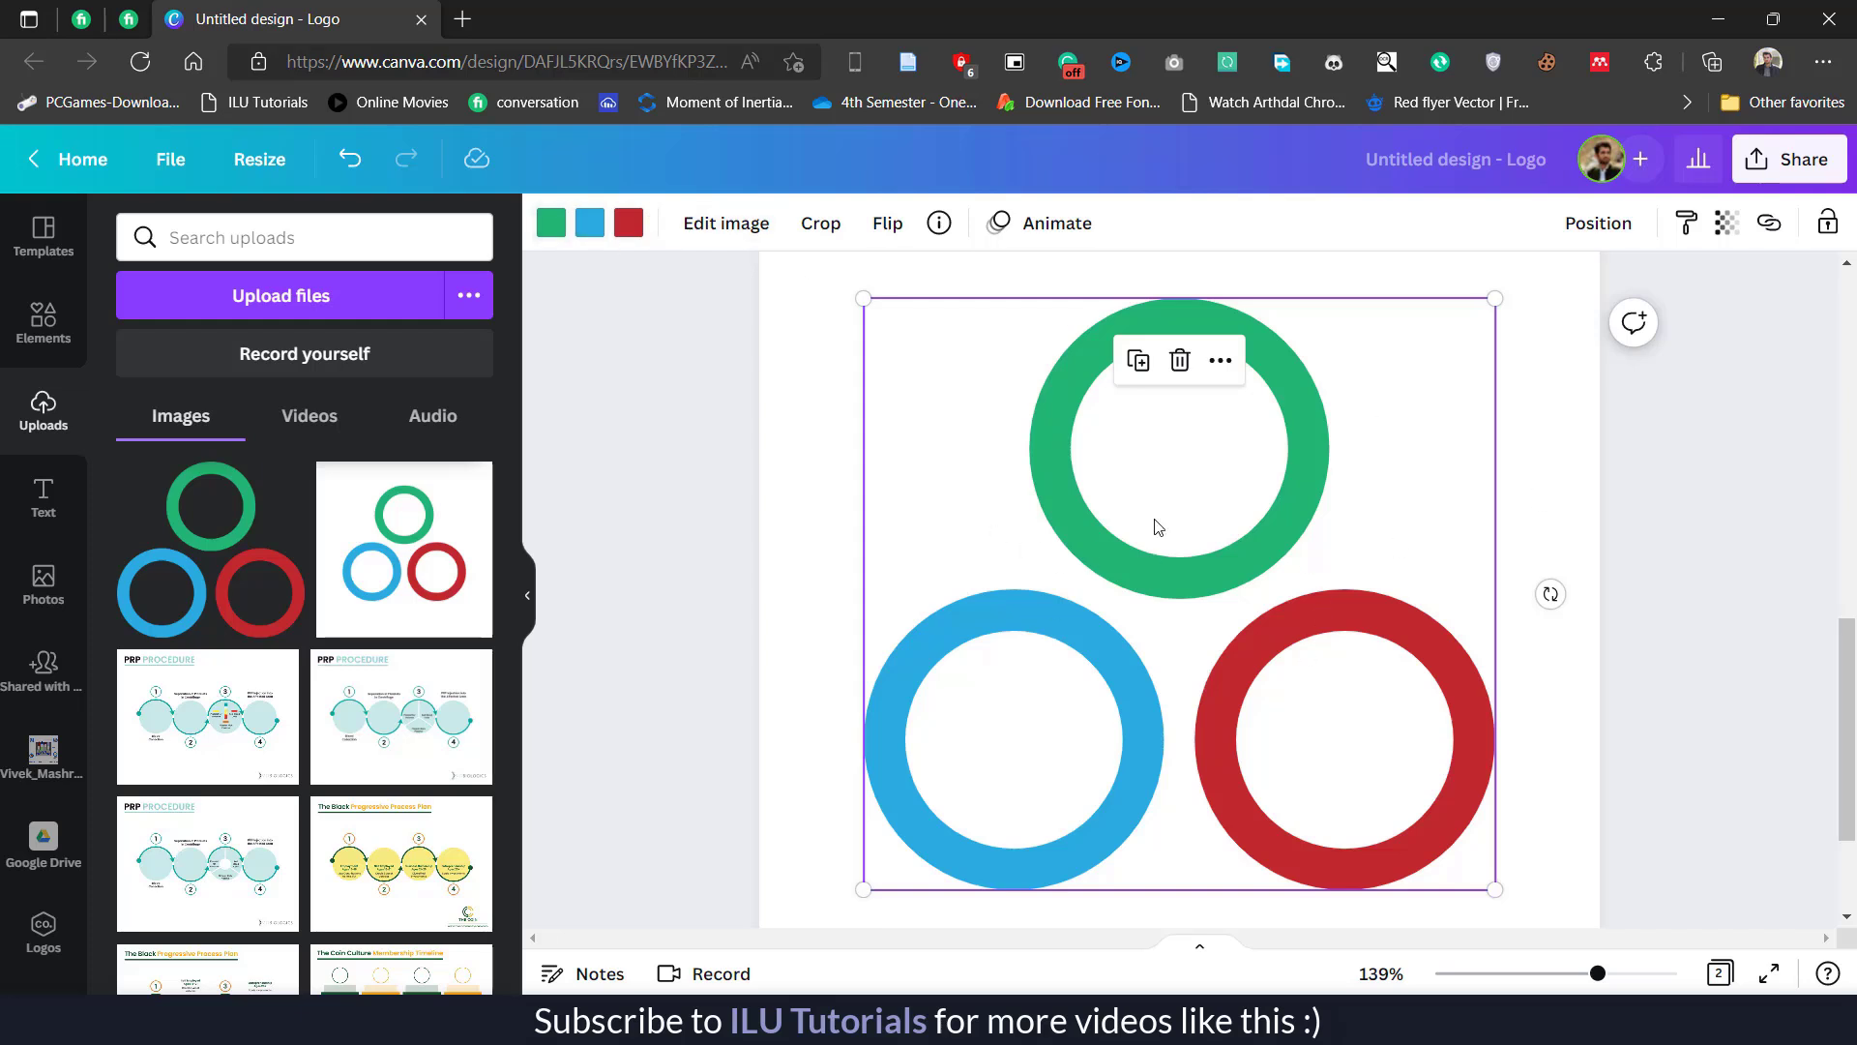
mouse_move(1245, 499)
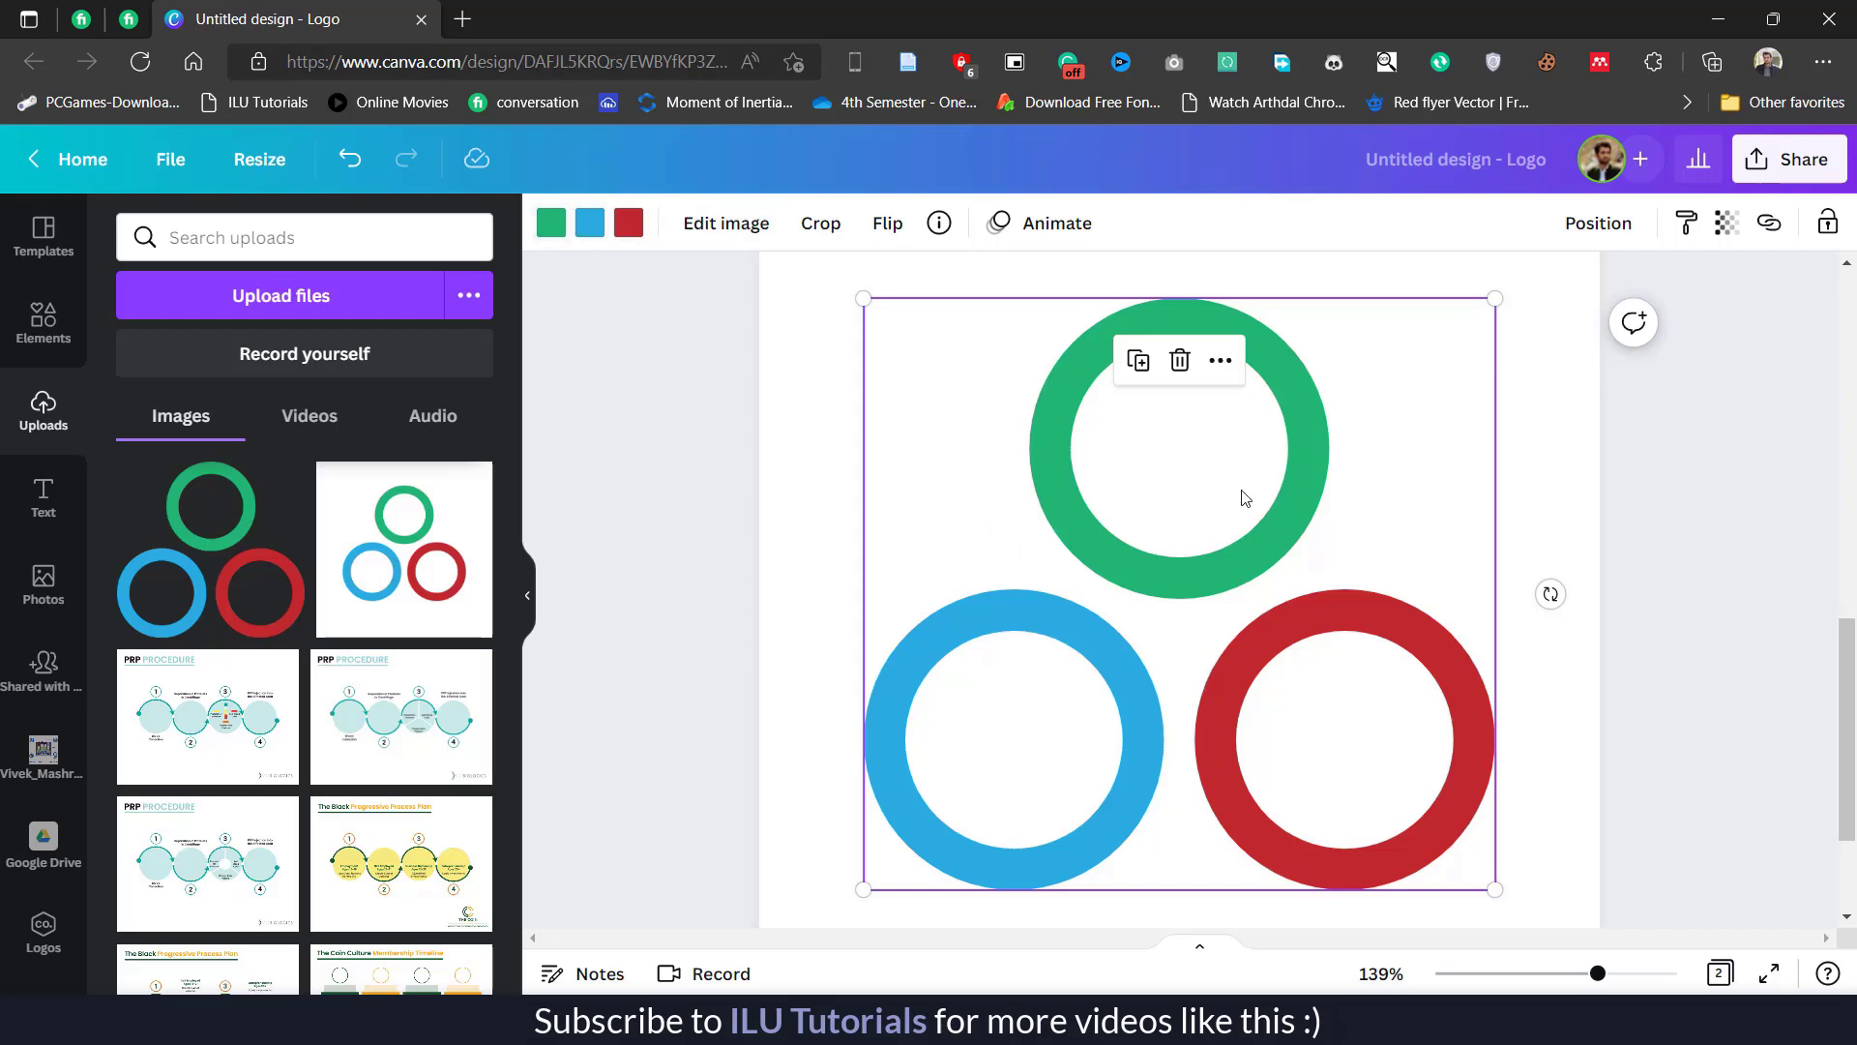
mouse_move(1346, 583)
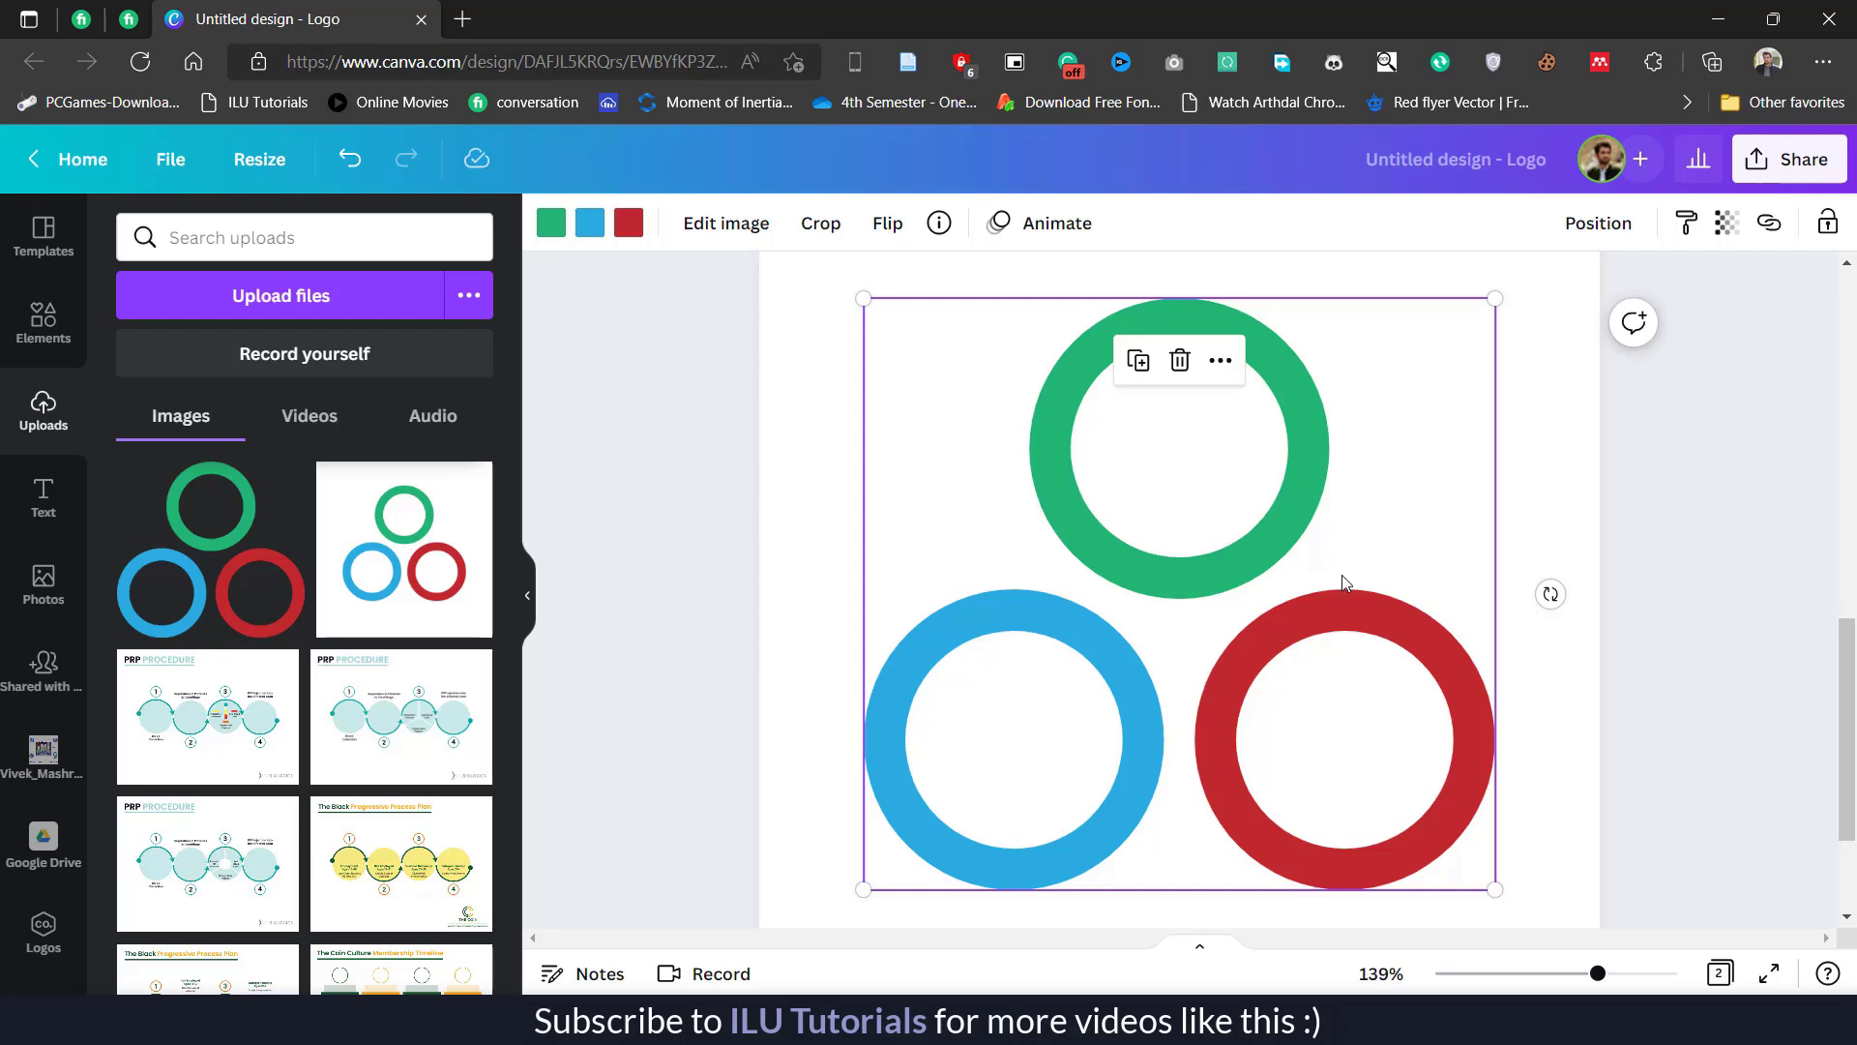
mouse_move(1128, 447)
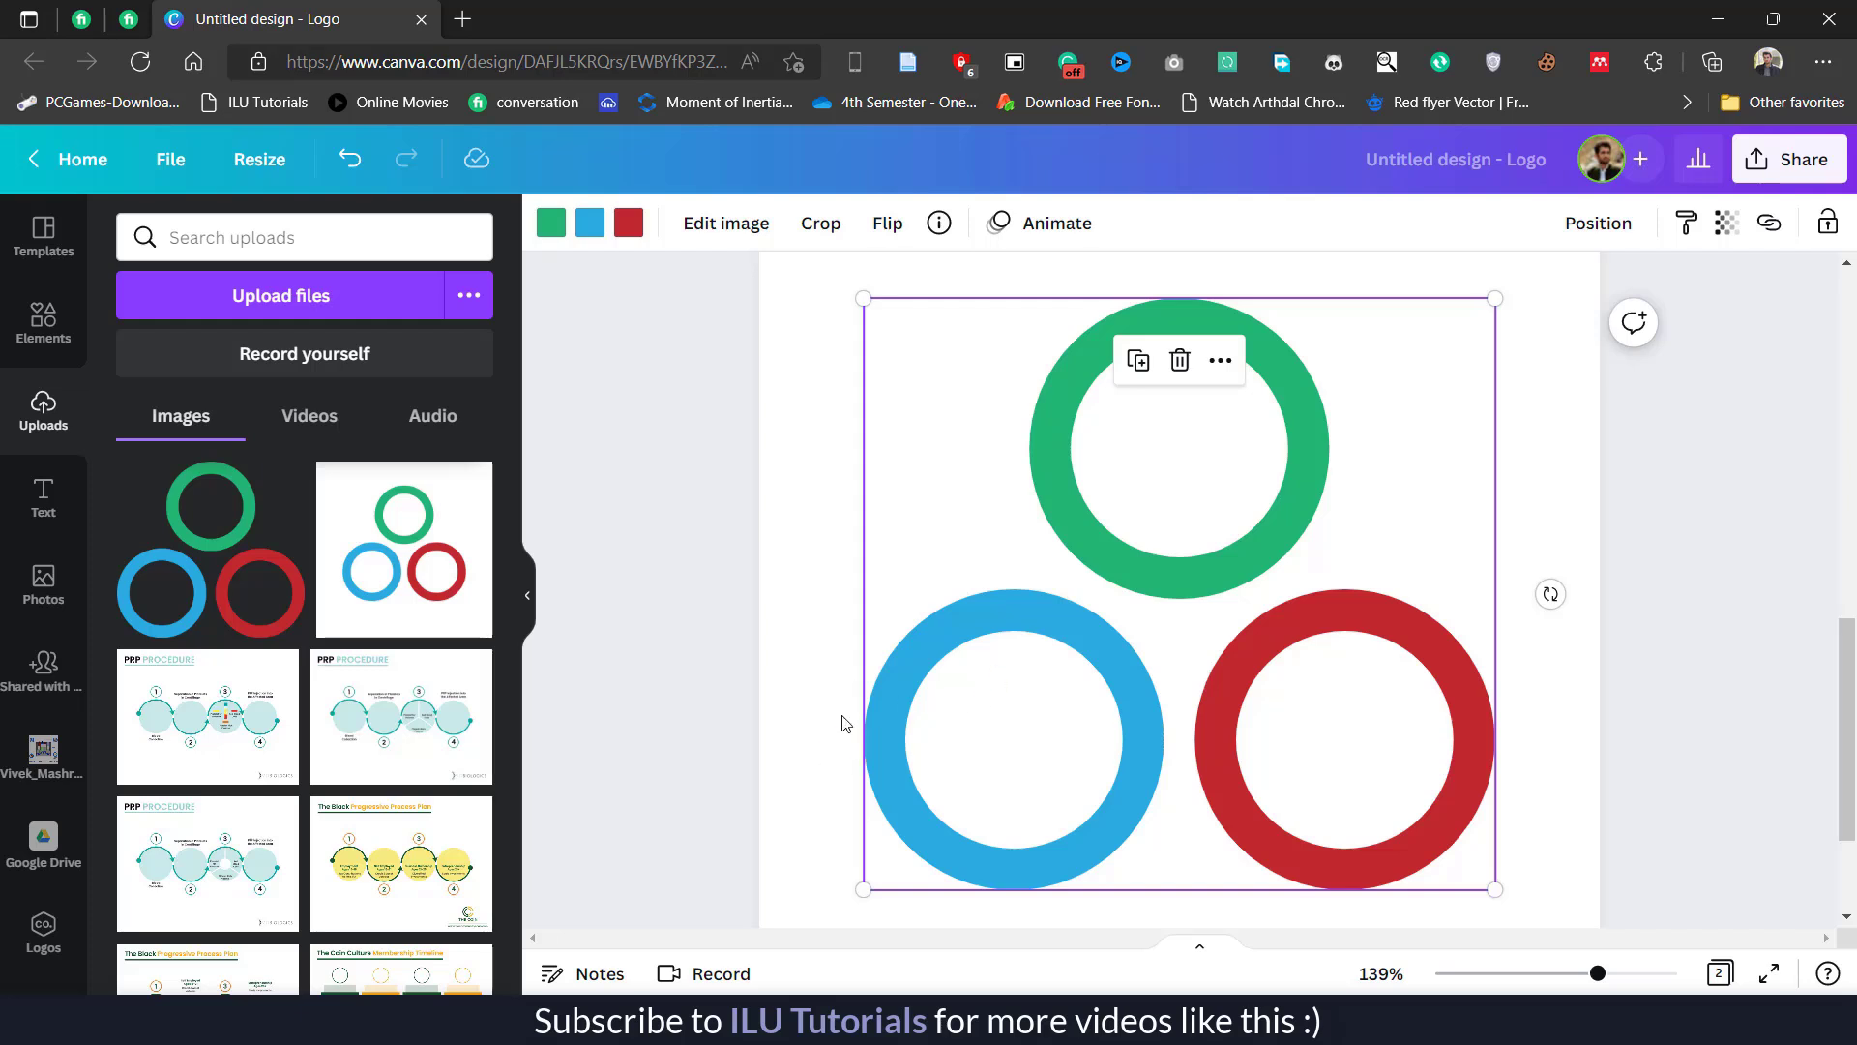
mouse_move(588, 230)
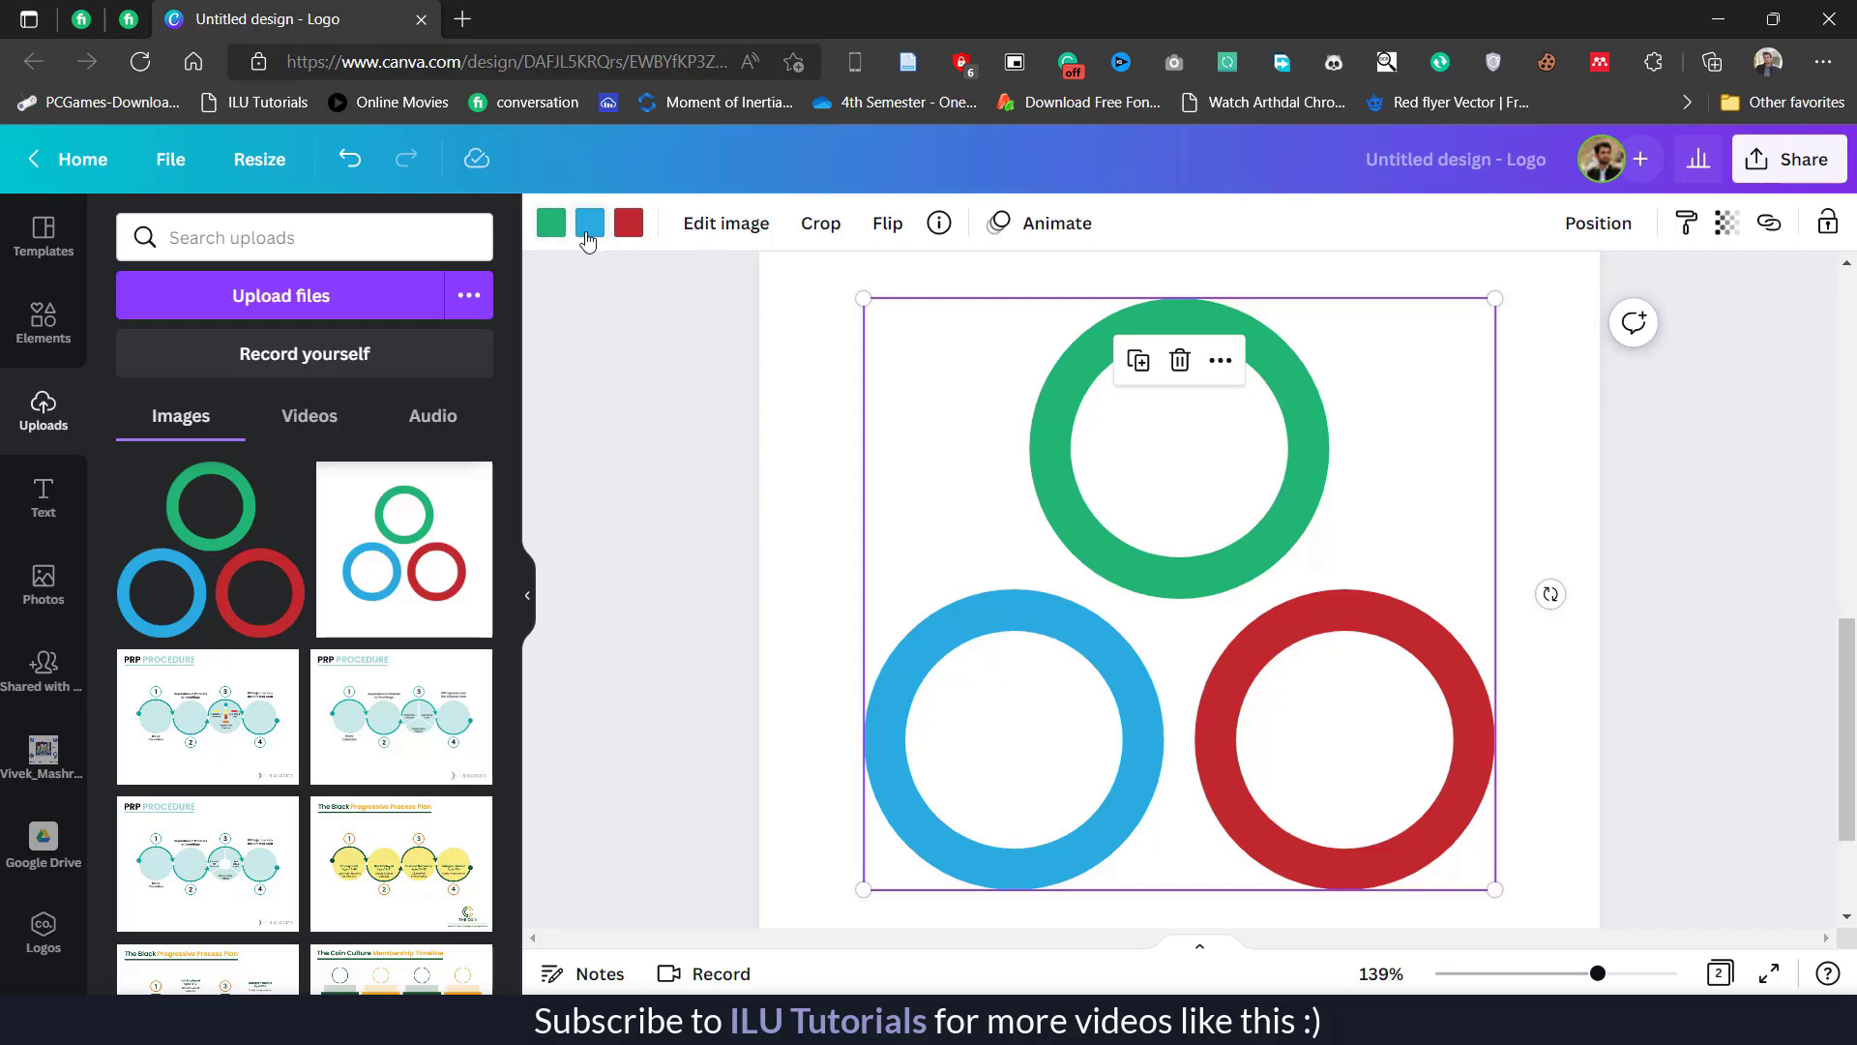
- Recolor the bottom-left blue ring to Orange #ff914d after trying two blues
left_click(589, 224)
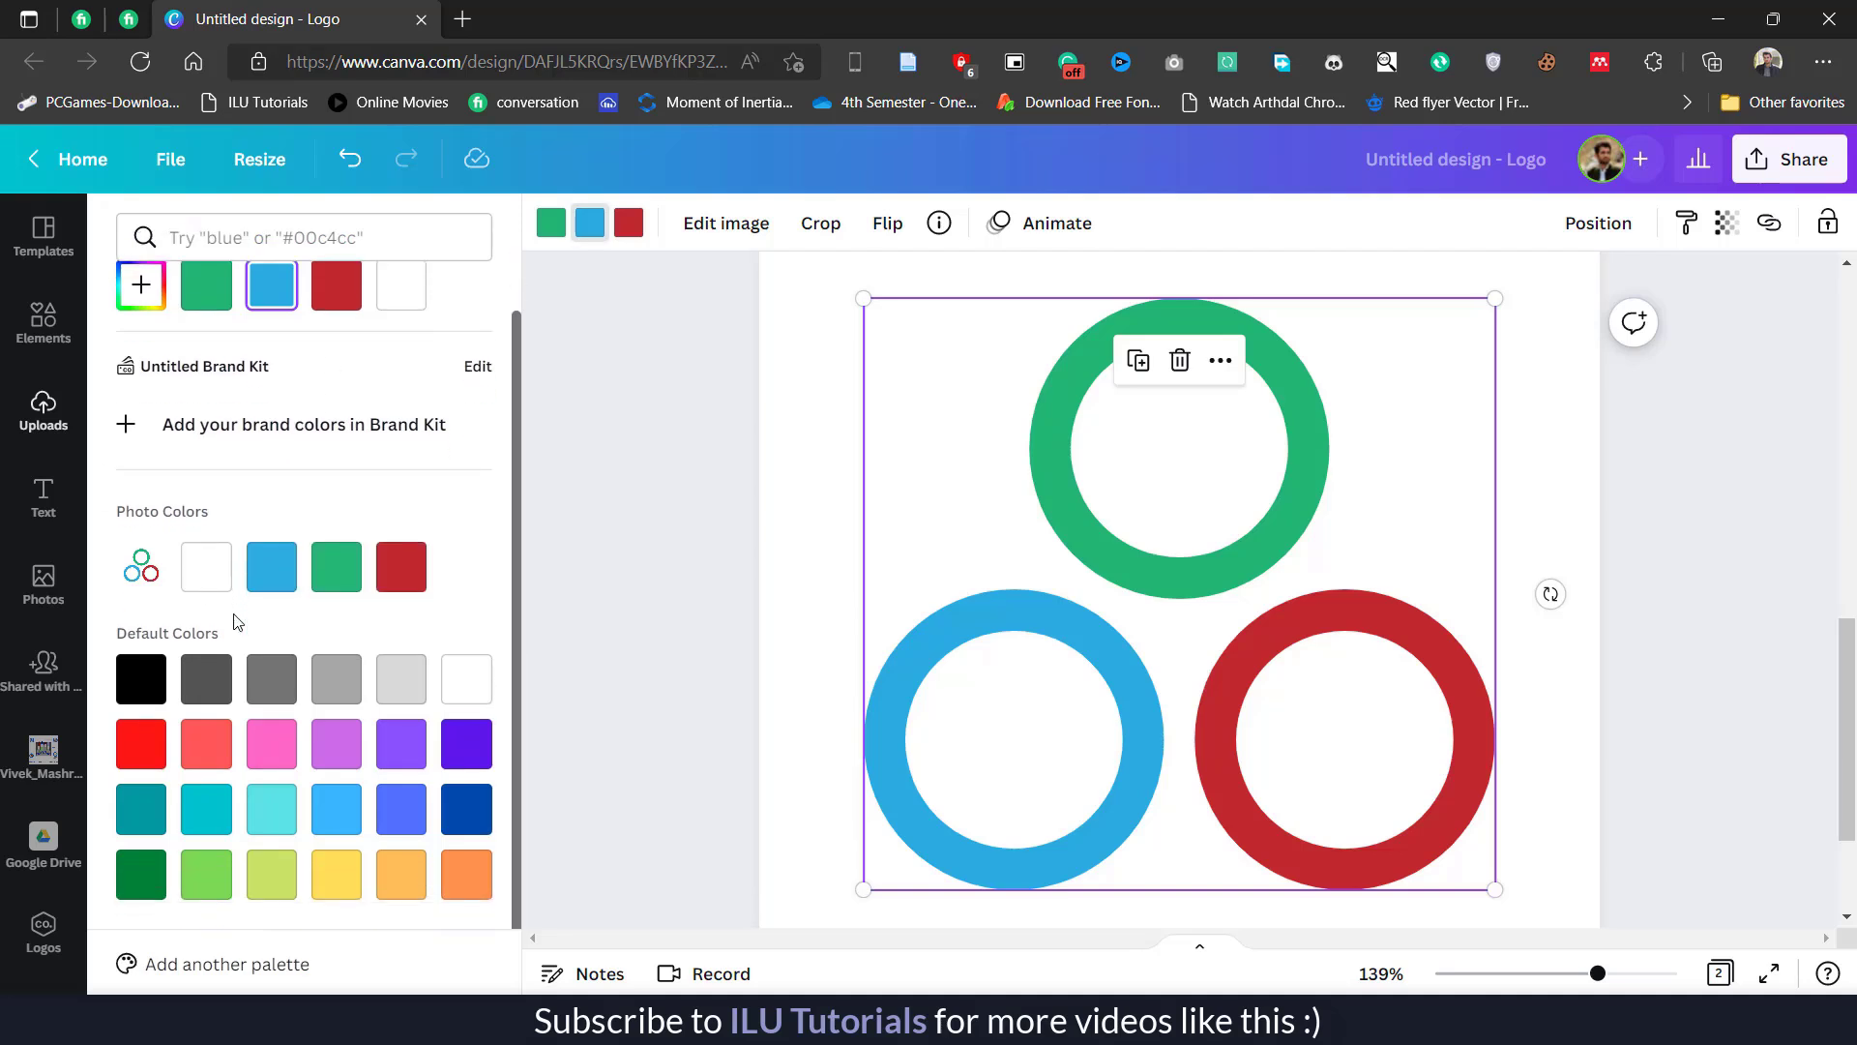
left_click(465, 808)
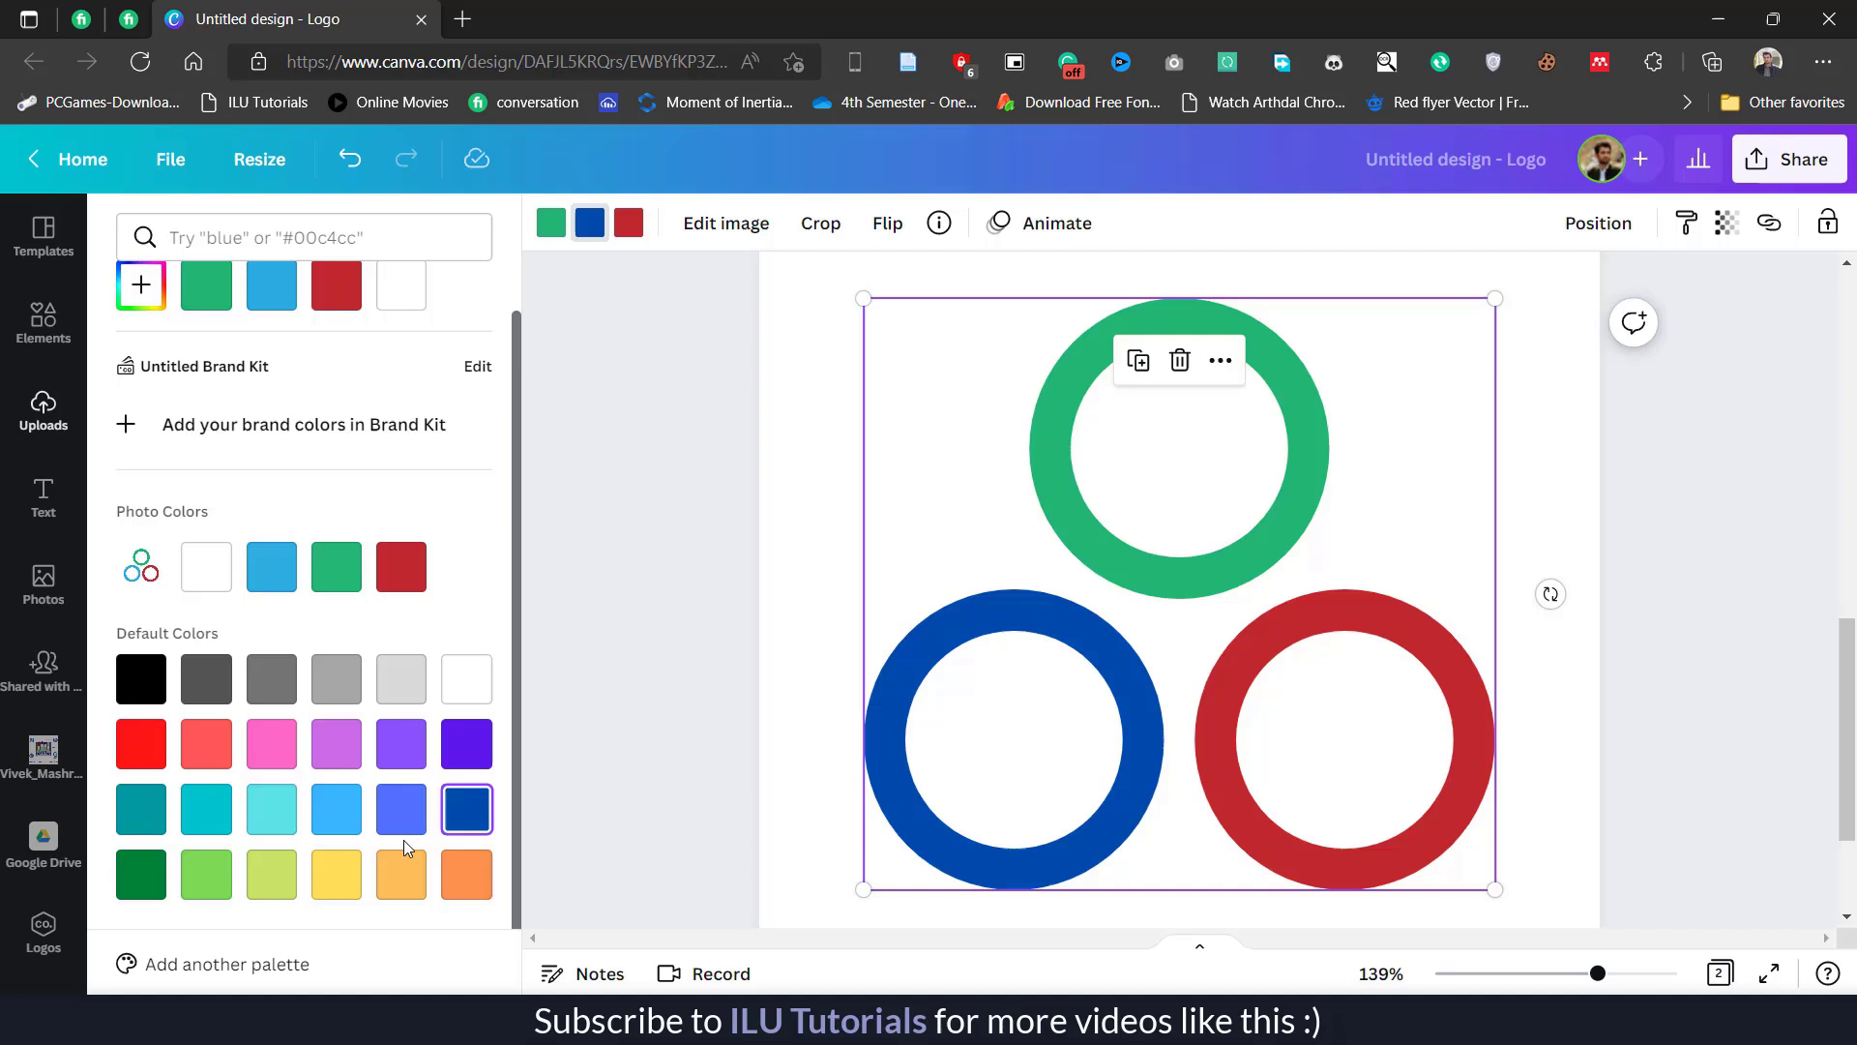
left_click(400, 808)
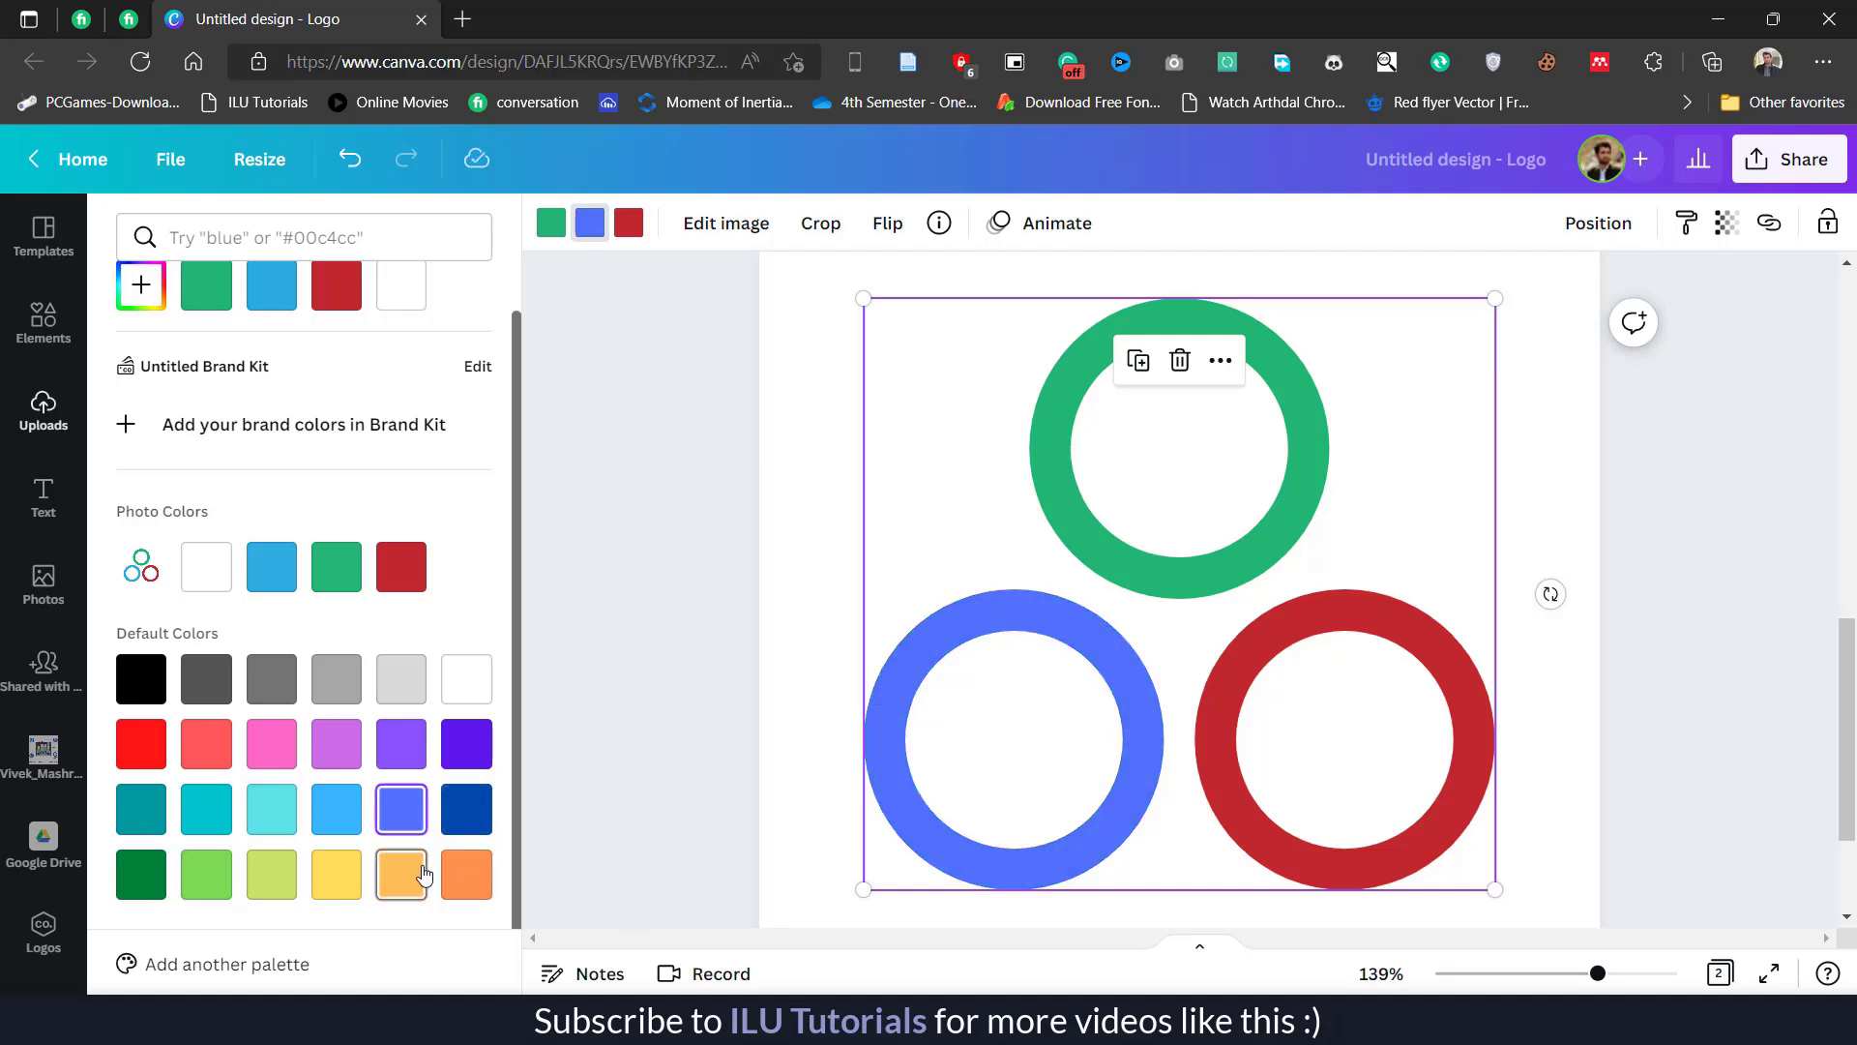
mouse_move(466, 875)
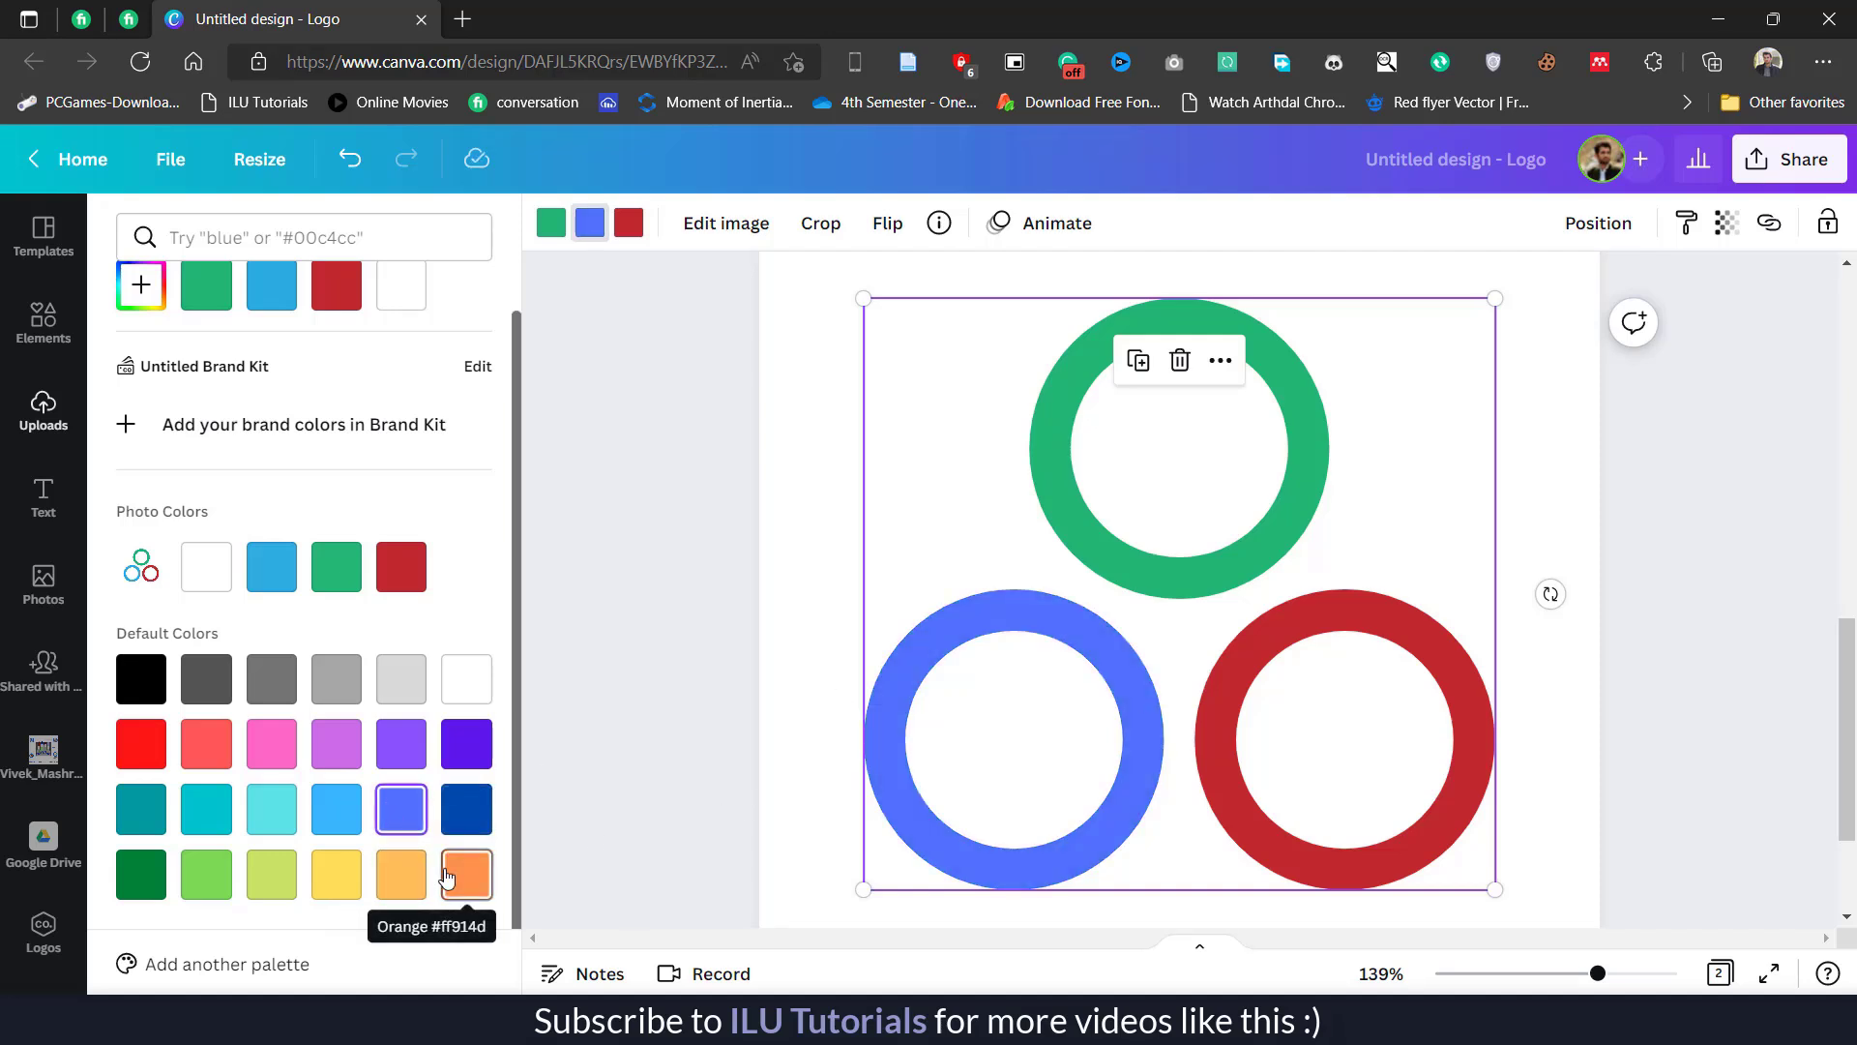
left_click(467, 874)
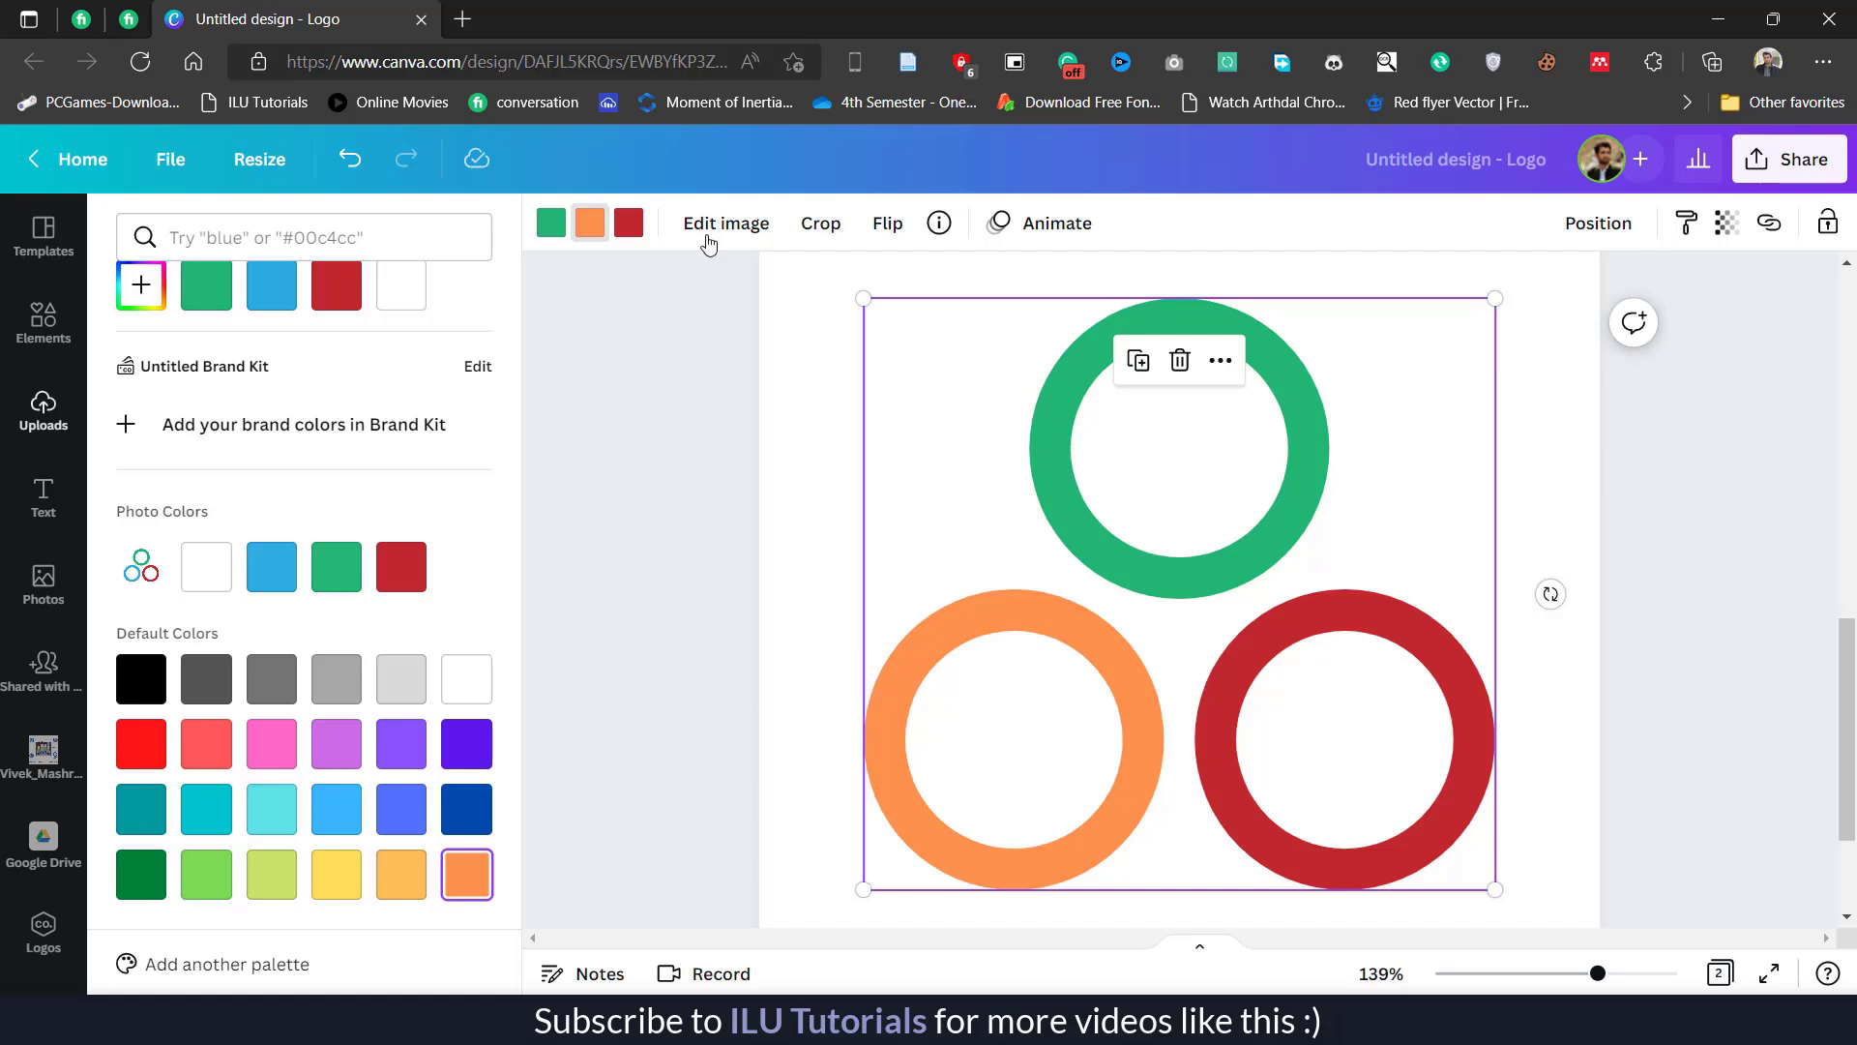